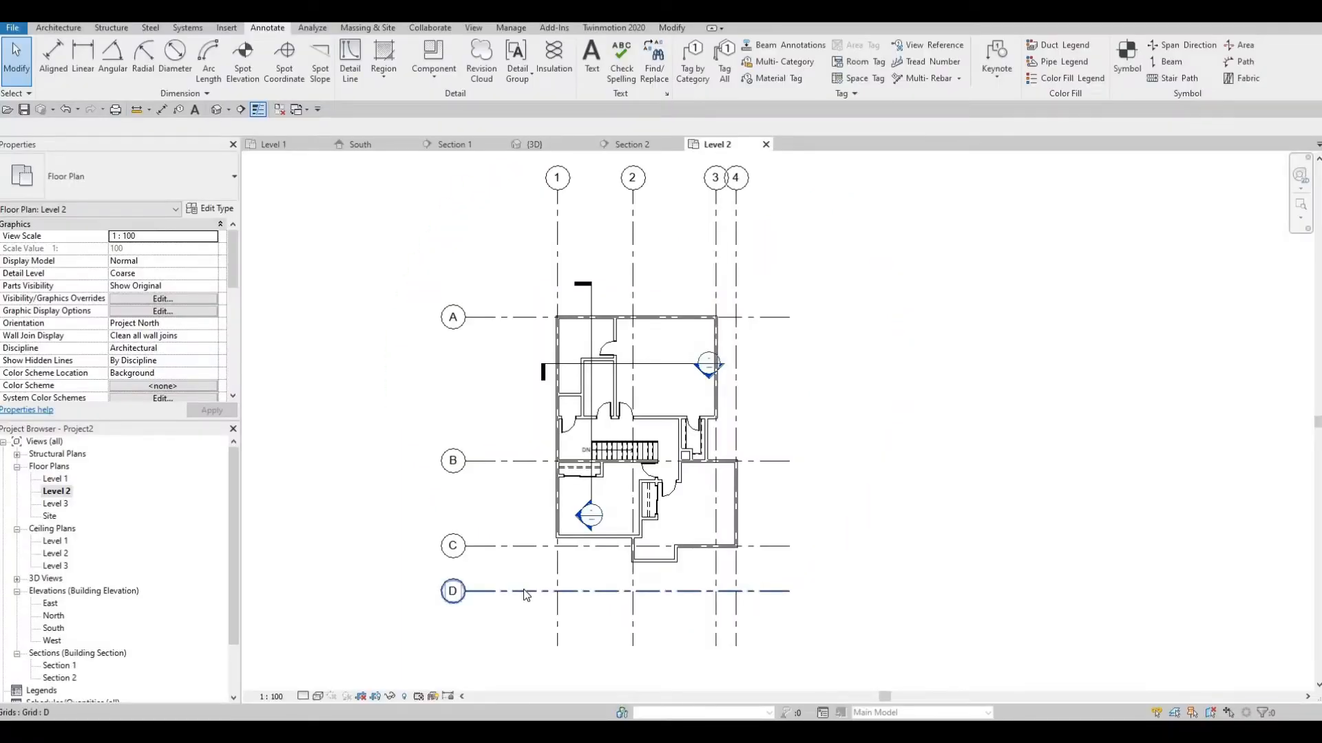
mouse_move(534, 587)
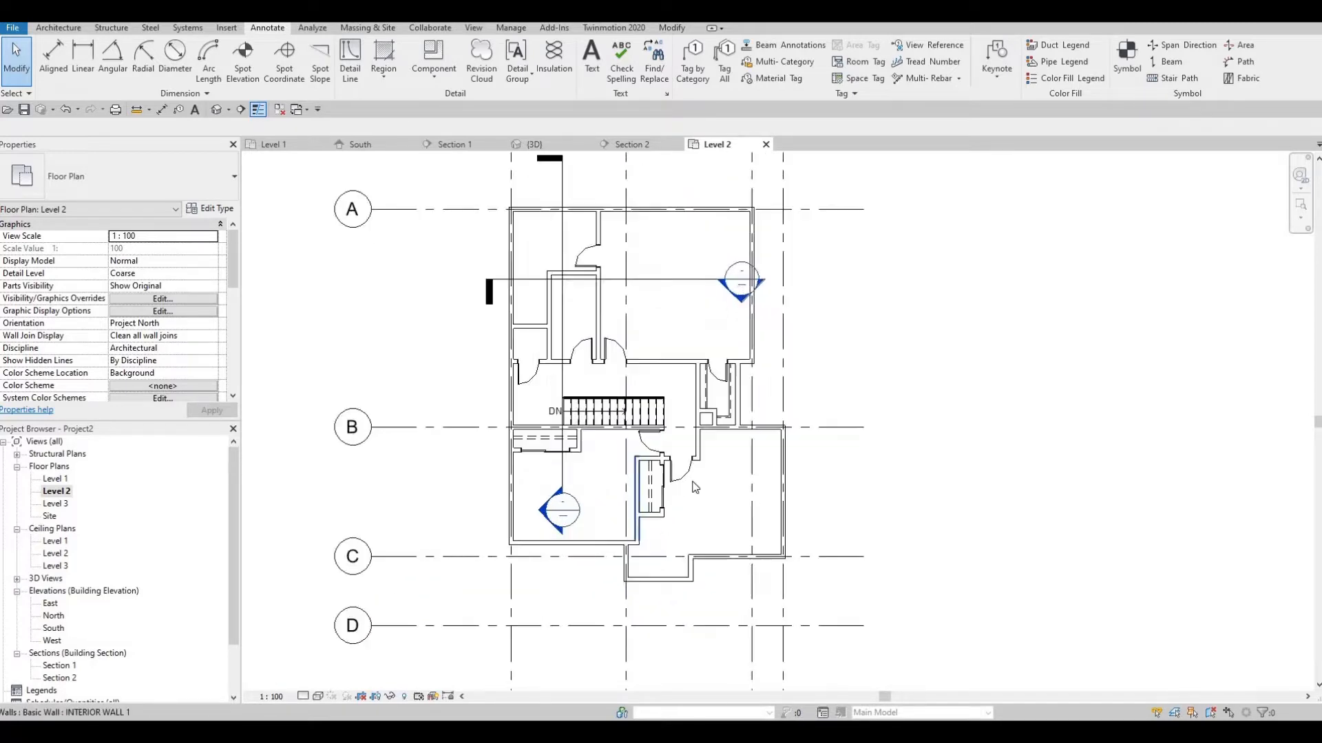
Step: Zoom the Level 2 floor plan in on the rooms
scroll(down, 3)
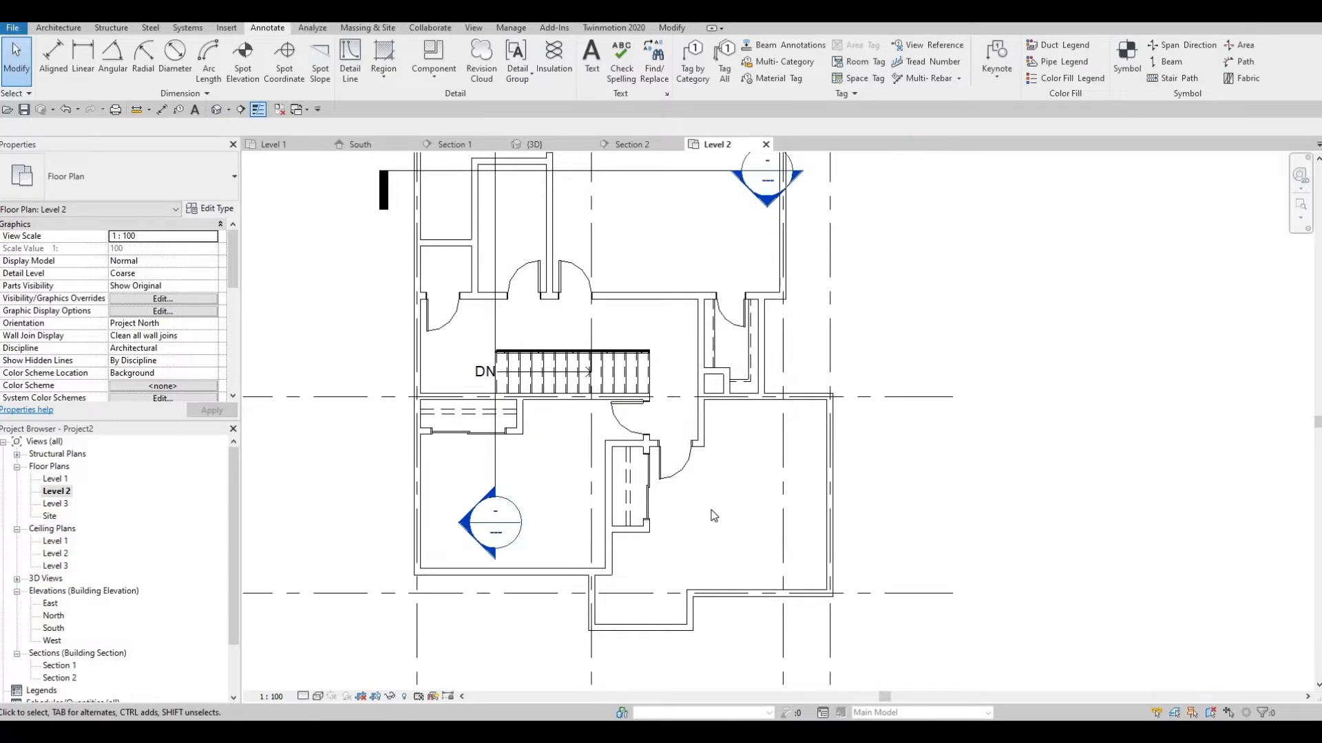
mouse_move(716, 402)
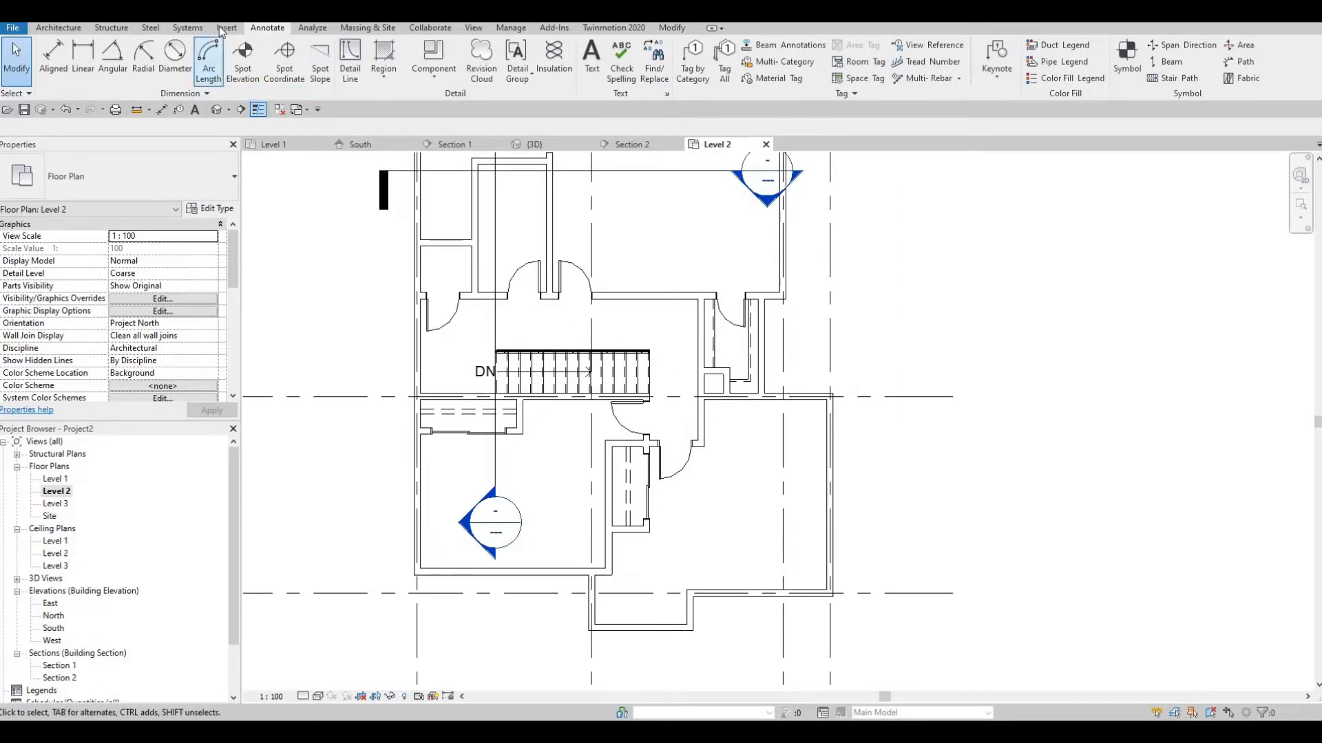
Step: Start Load Family and browse into the Canada > Furniture library folder
click(226, 27)
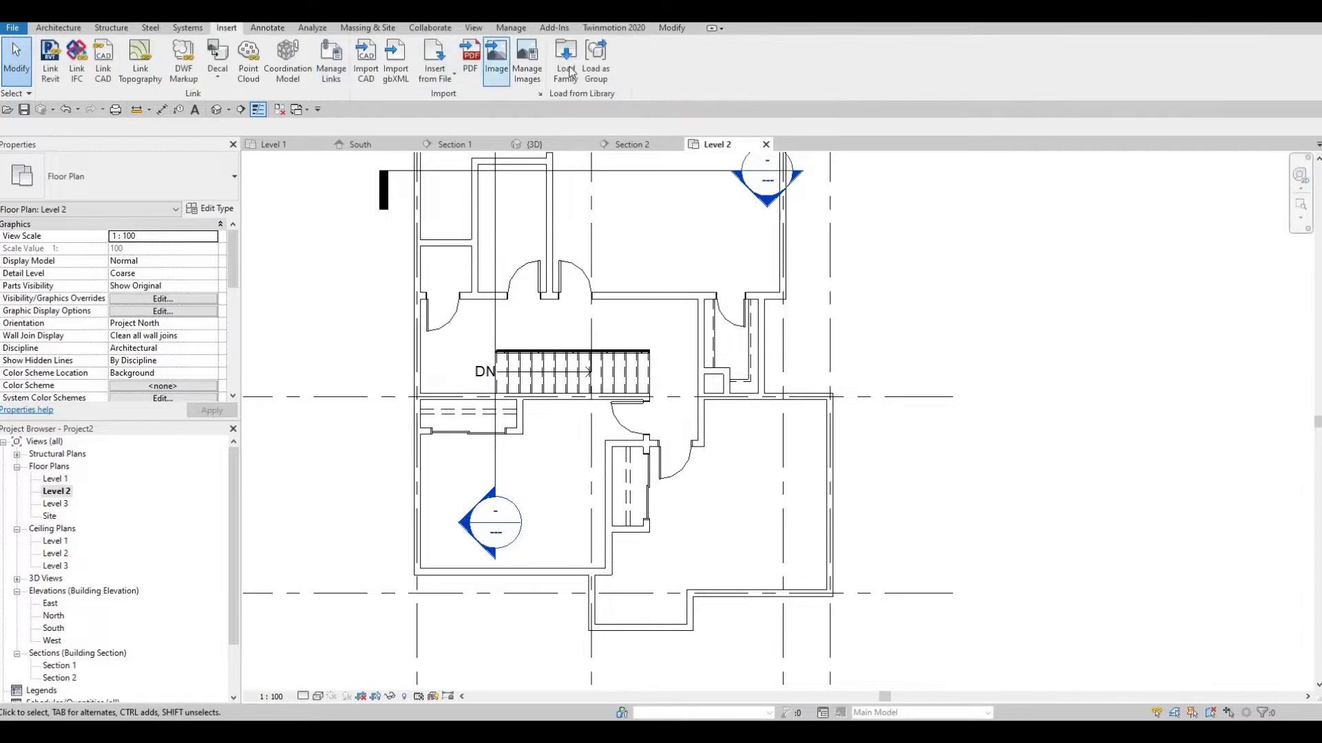
click(564, 62)
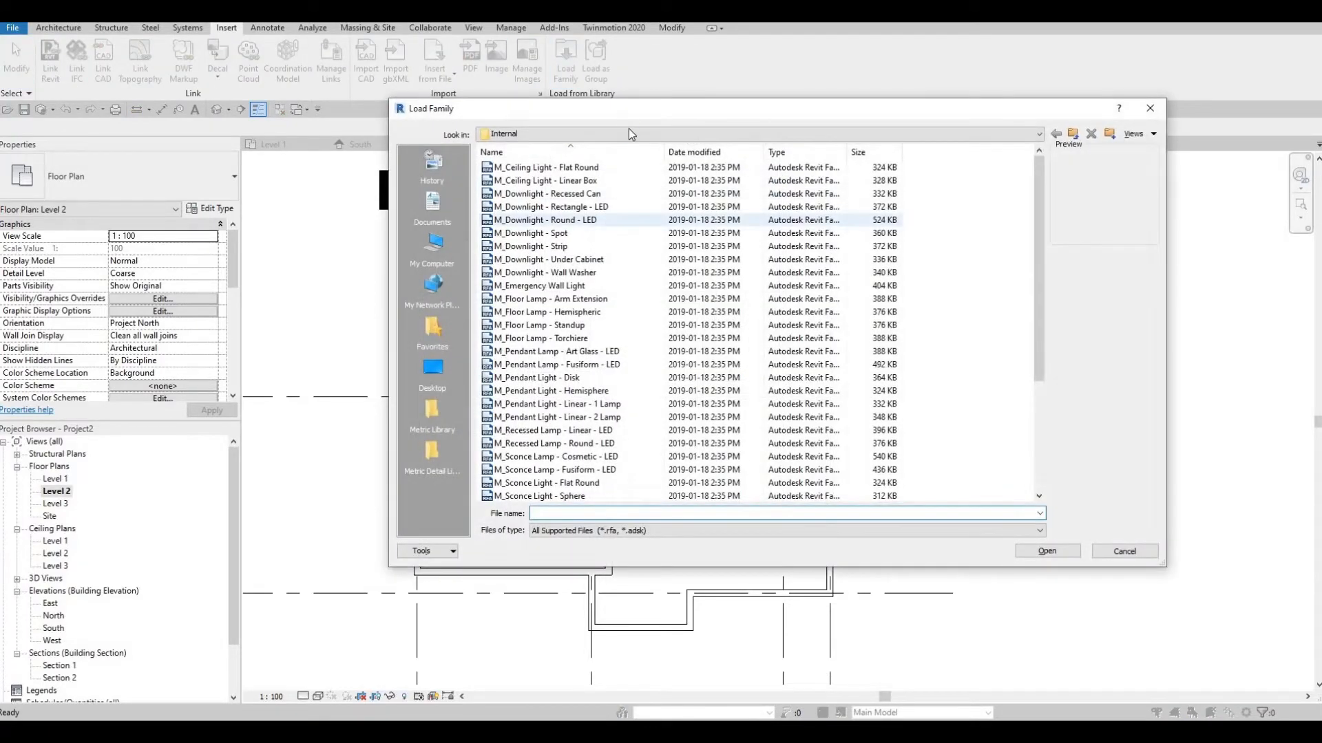
click(1041, 133)
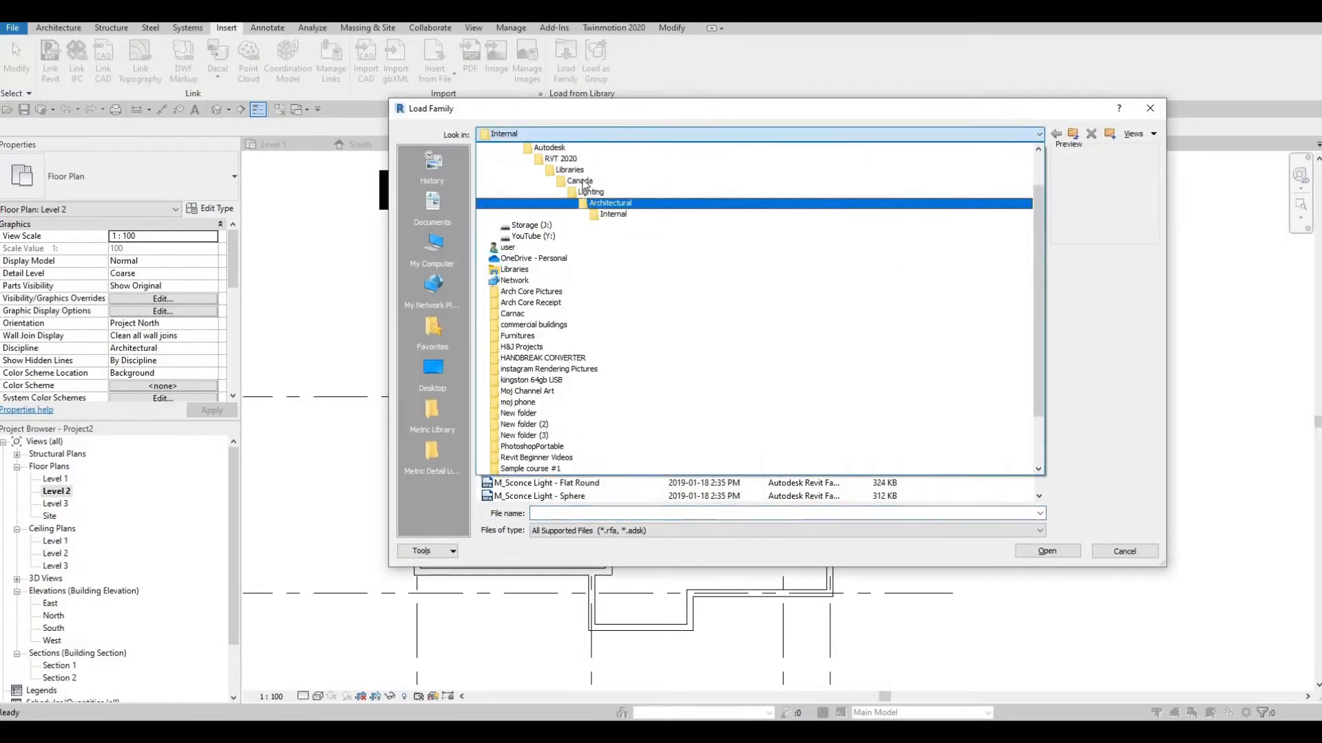
double_click(579, 182)
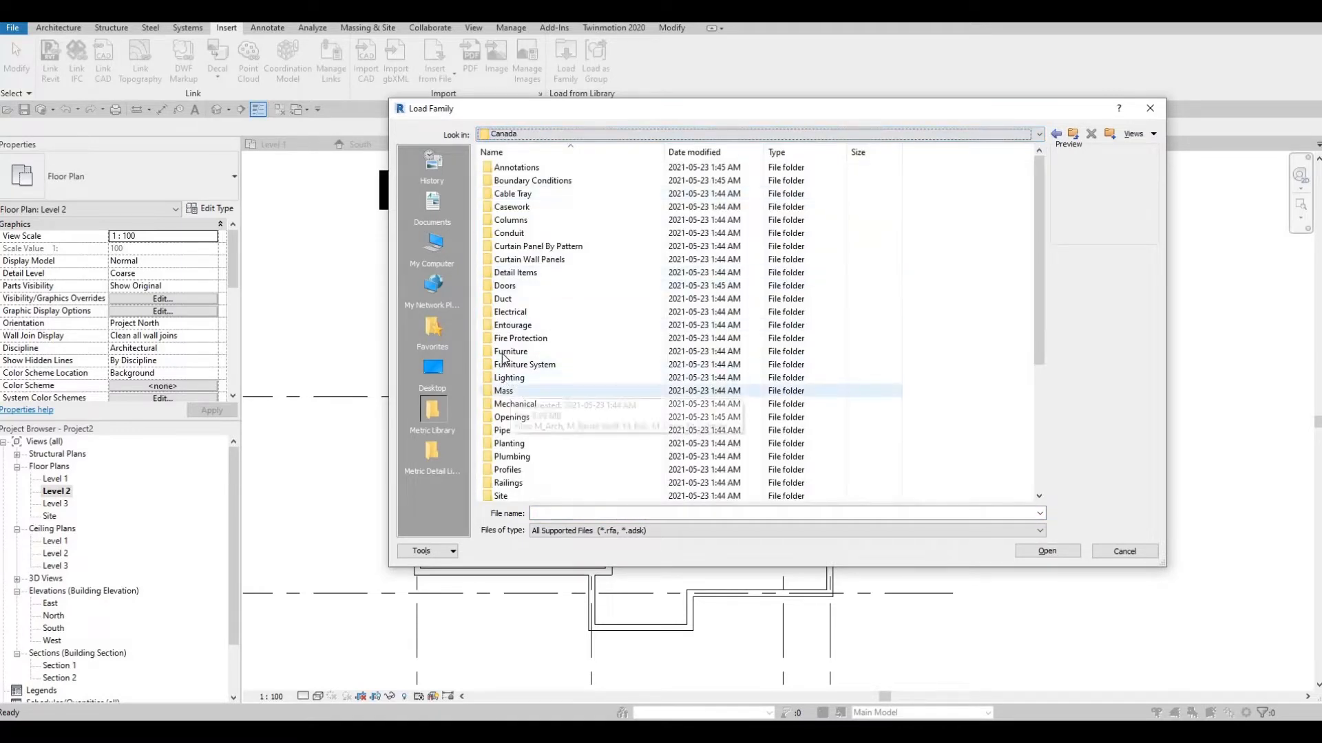
double_click(510, 351)
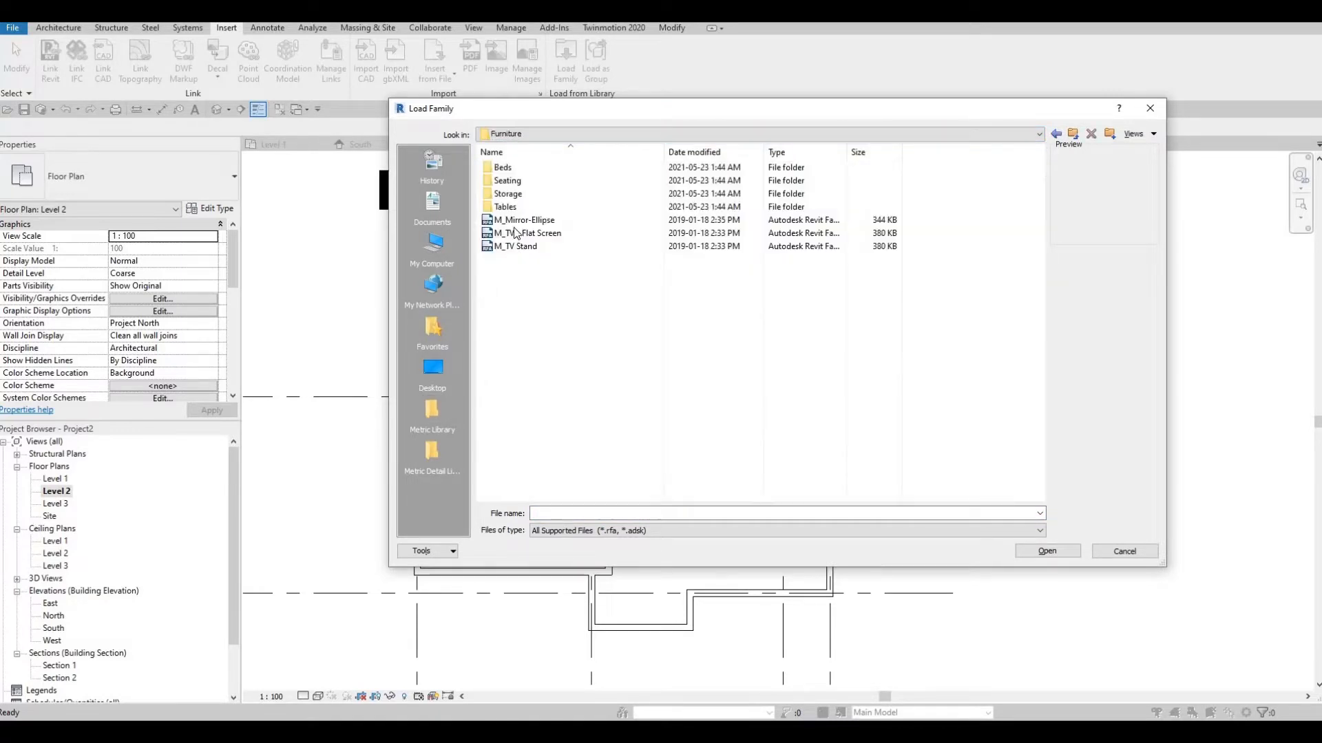
Step: Load M_Bed-Box.rfa from the Beds folder into the project
click(502, 167)
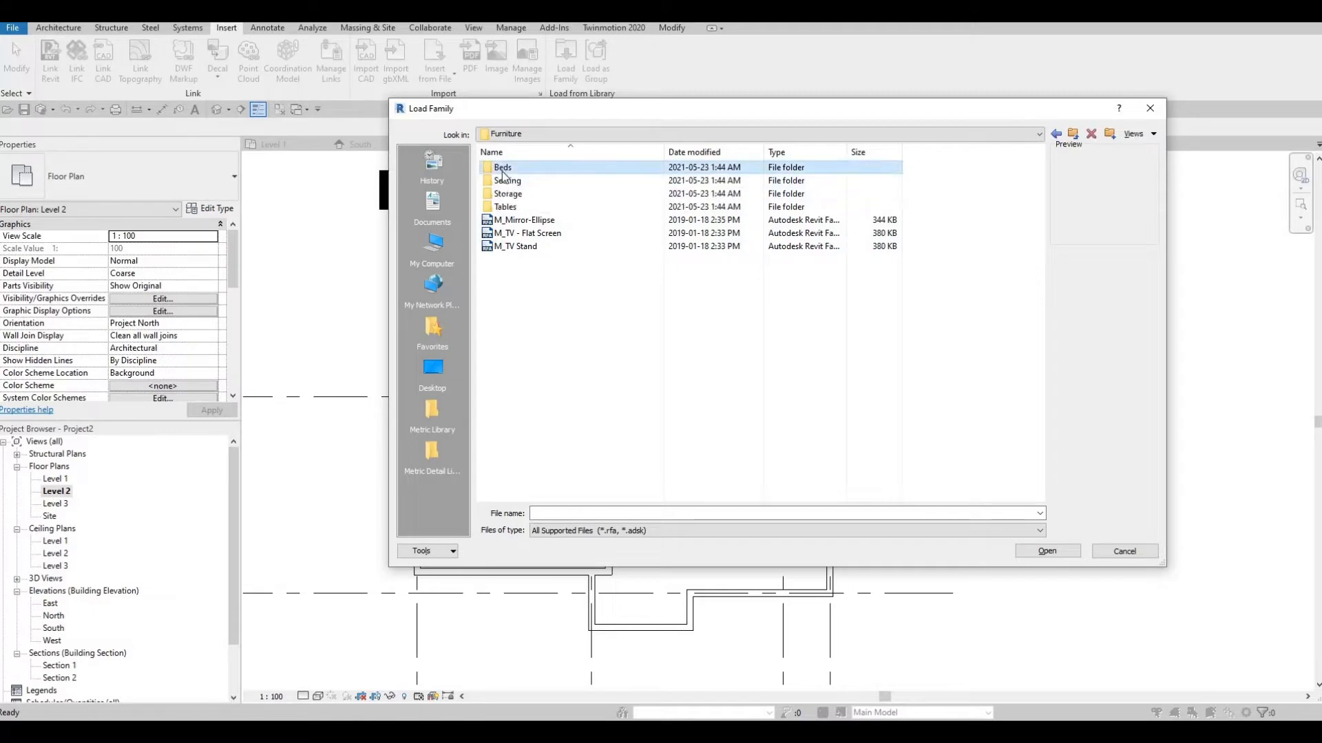
double_click(503, 166)
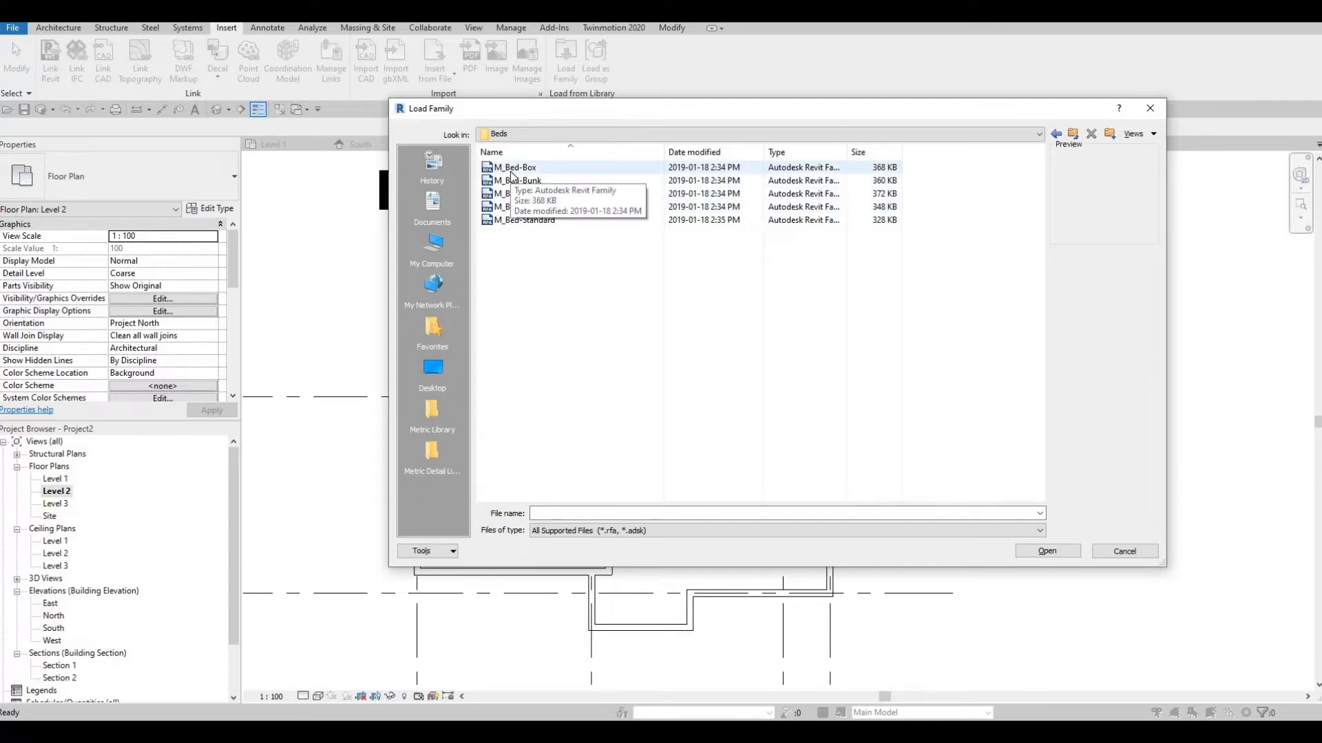
click(513, 167)
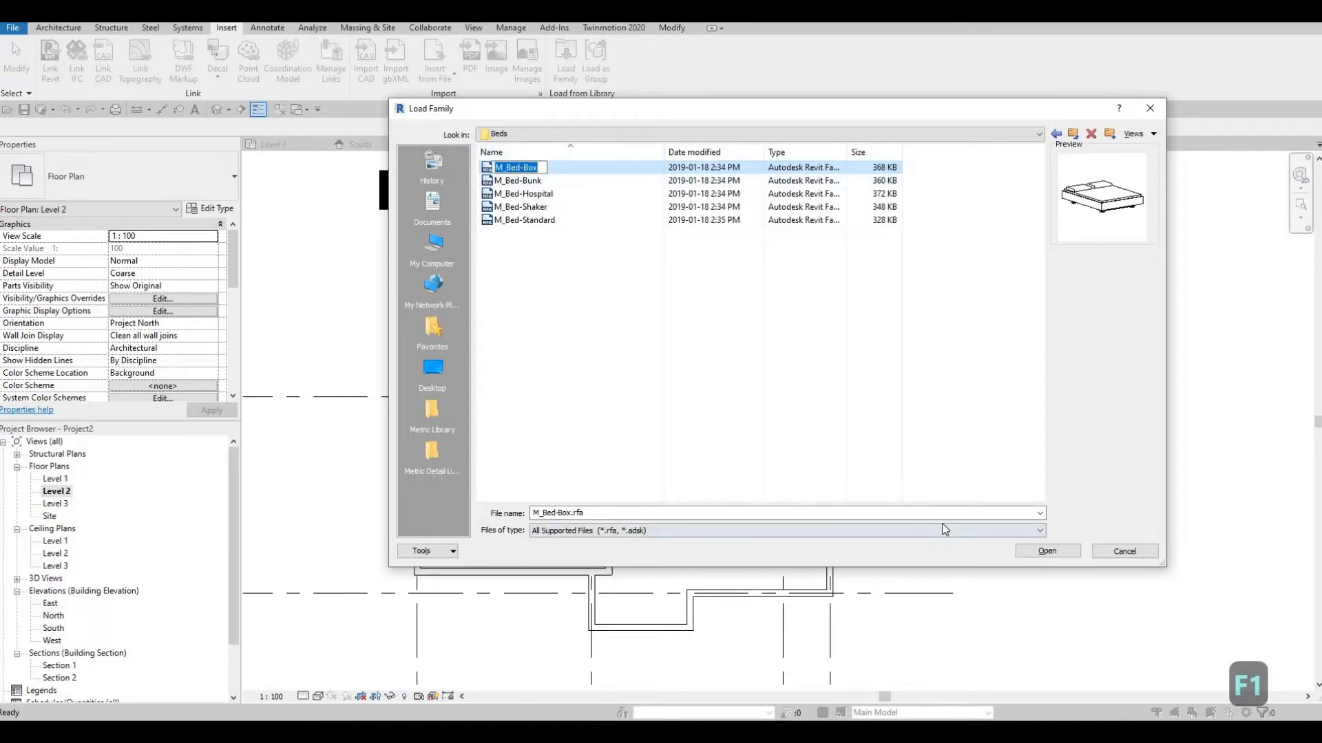
mouse_move(602, 324)
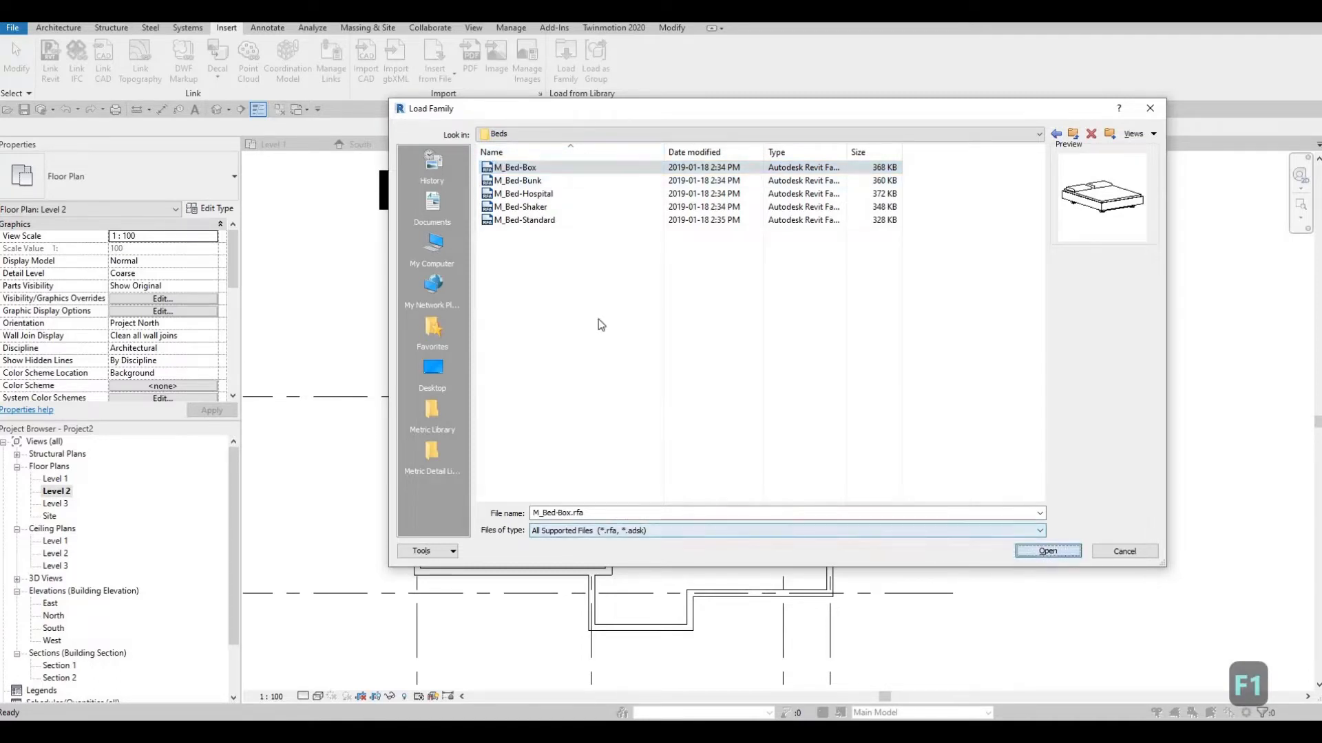
click(1047, 551)
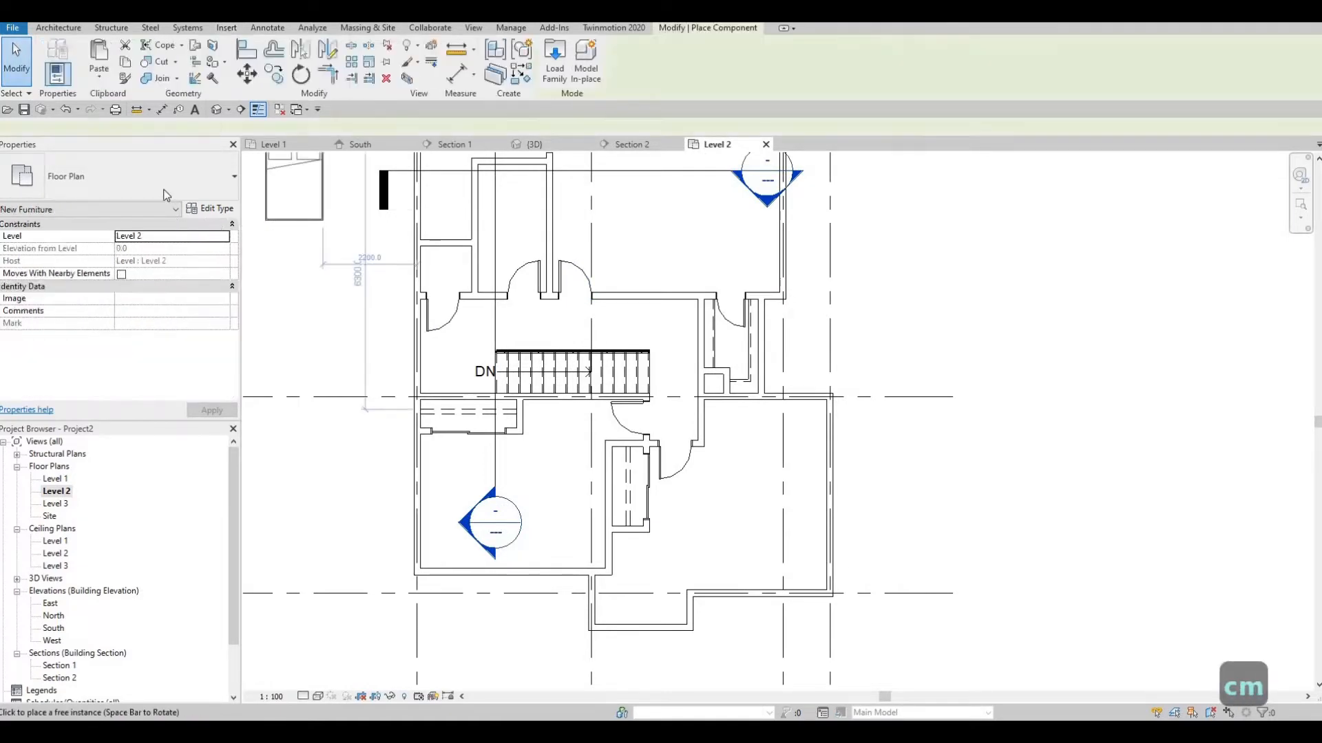
Step: Choose the M_Bed-Box 1525 x 2007mm Queen type for placement
click(227, 176)
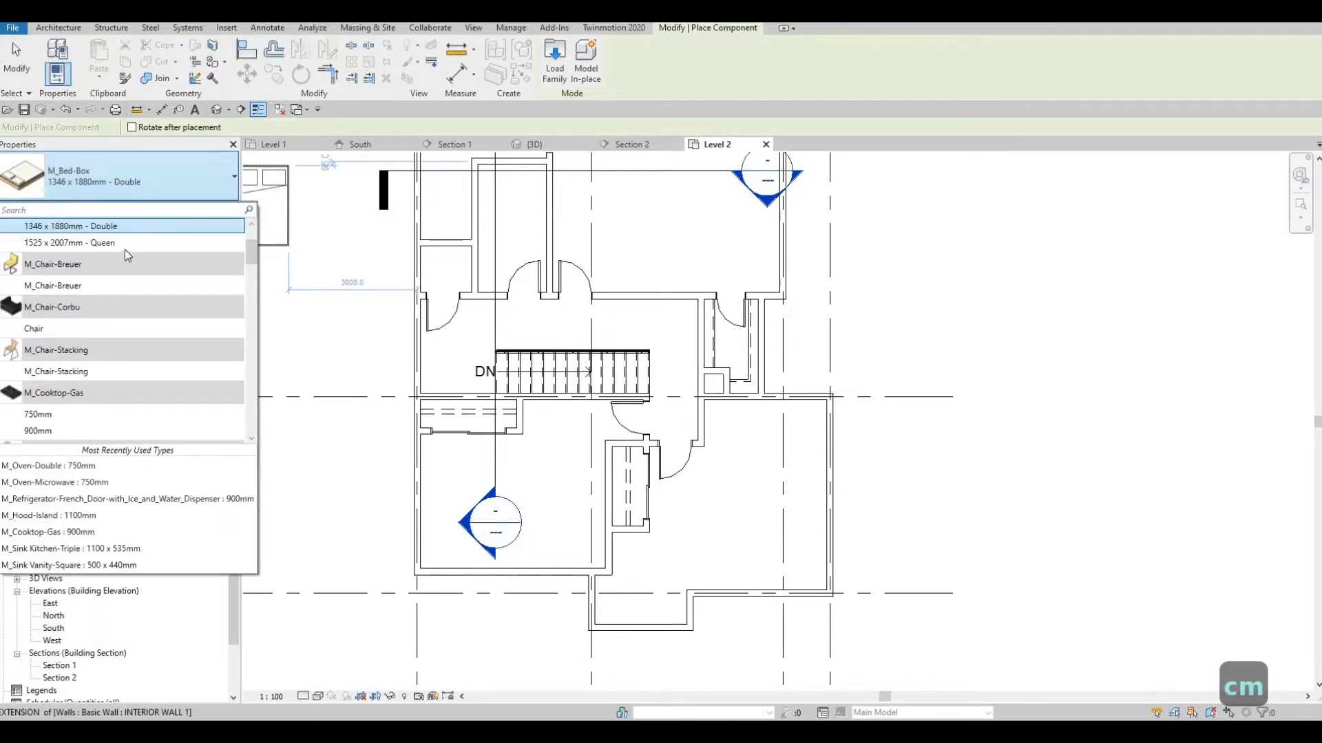
click(69, 243)
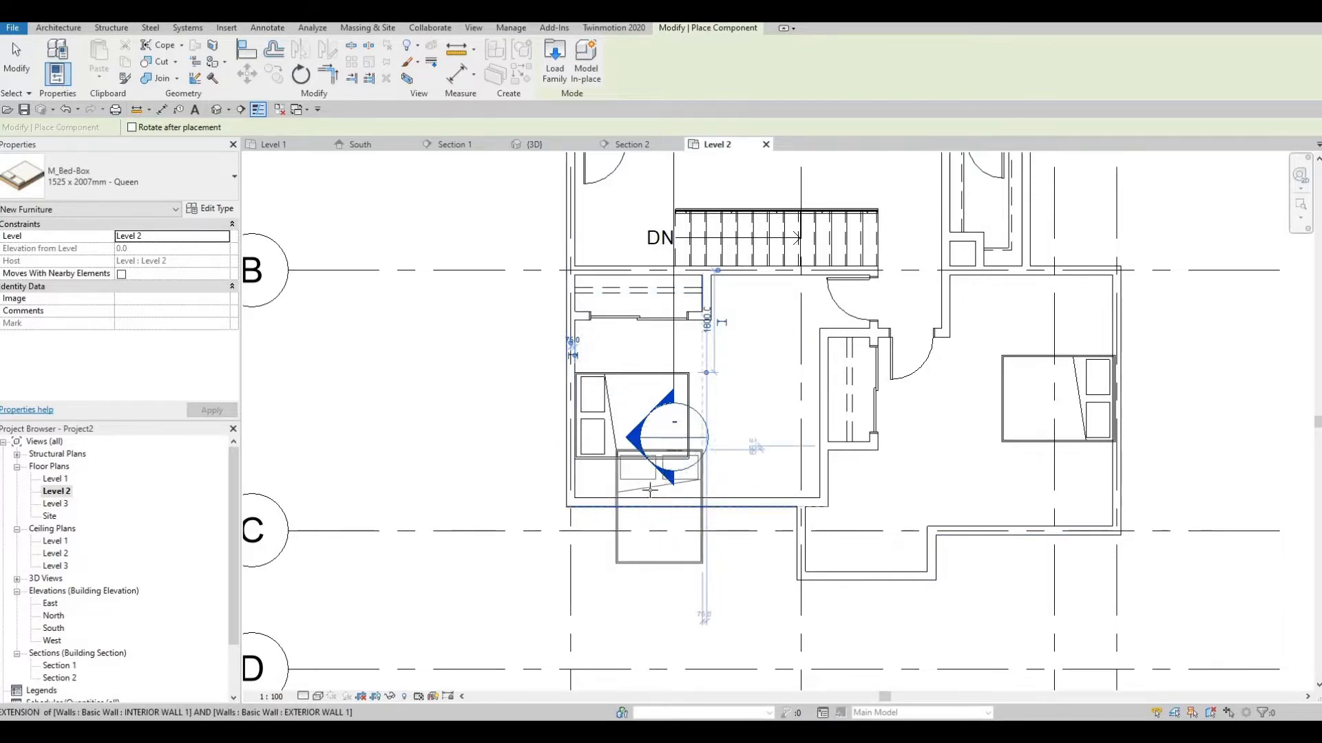
mouse_move(771, 420)
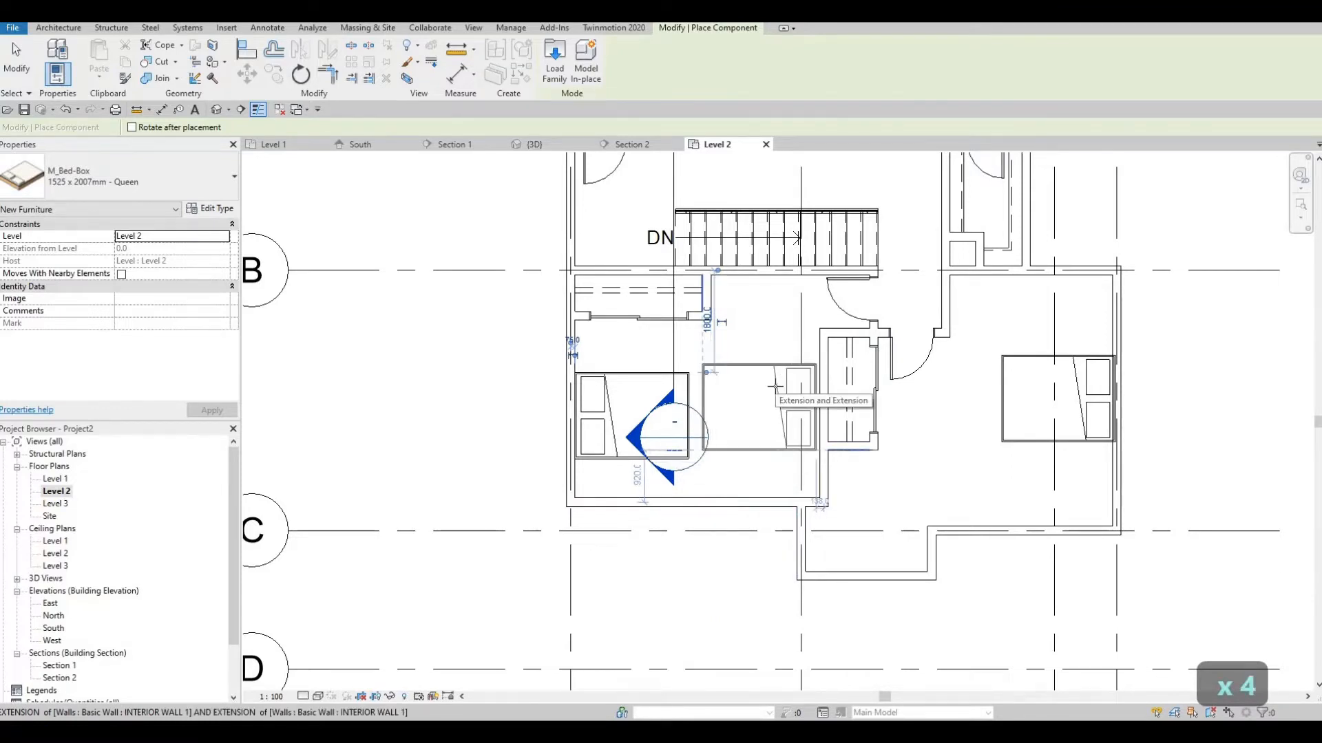
mouse_move(775, 389)
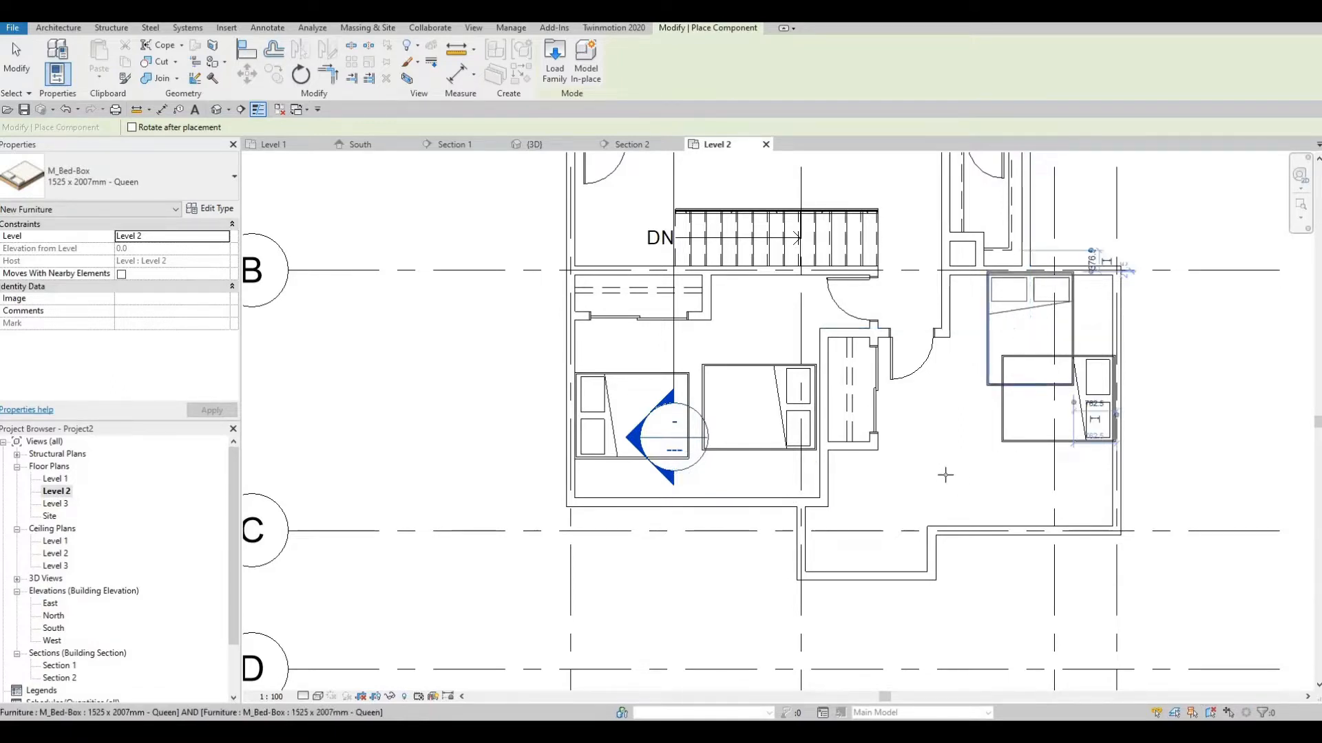
Step: Delete the surplus beds so each of the two bedrooms keeps one queen bed
key(Escape)
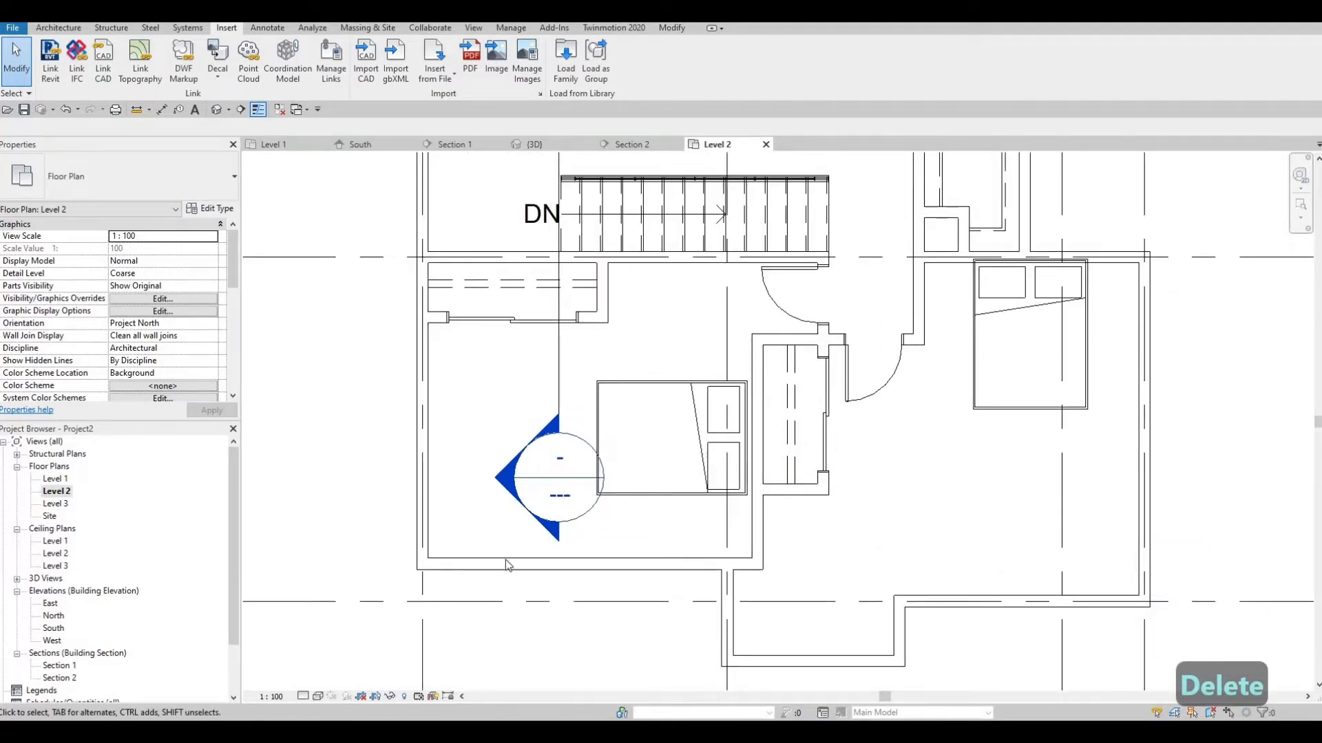
click(413, 513)
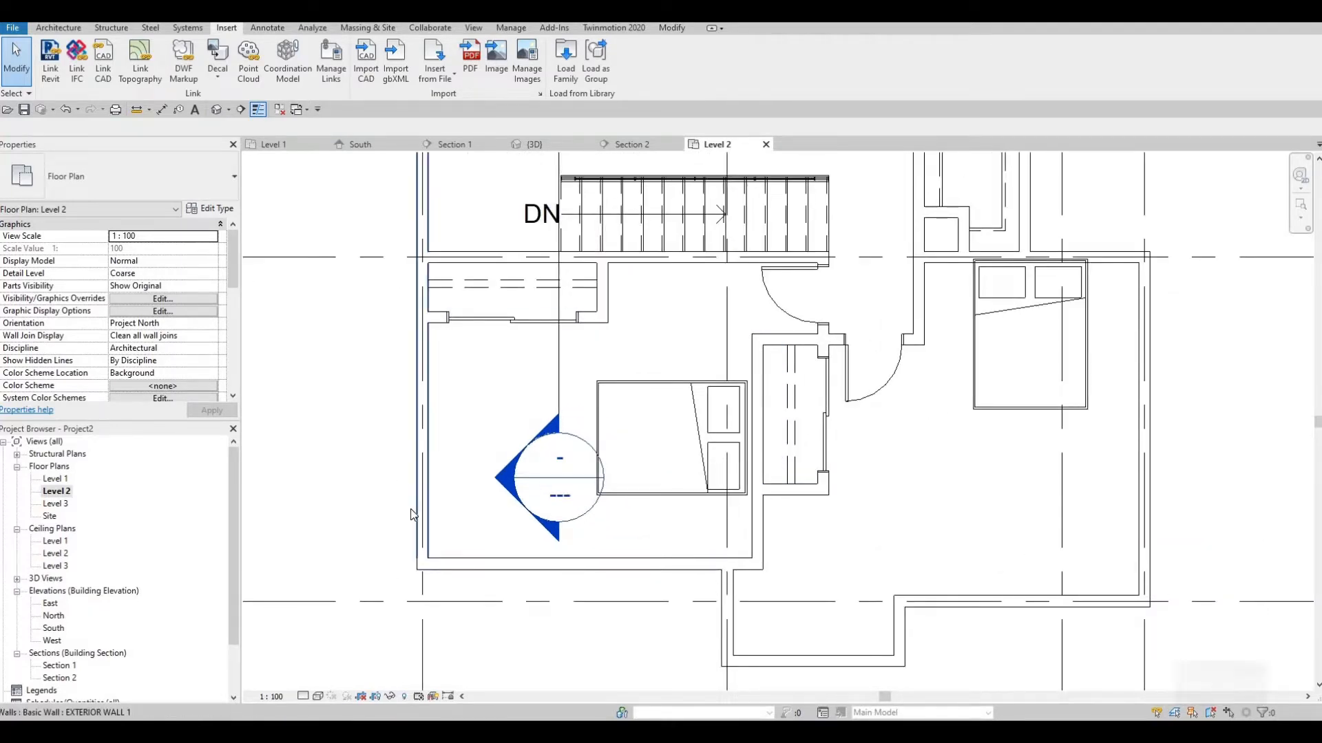
mouse_move(895, 524)
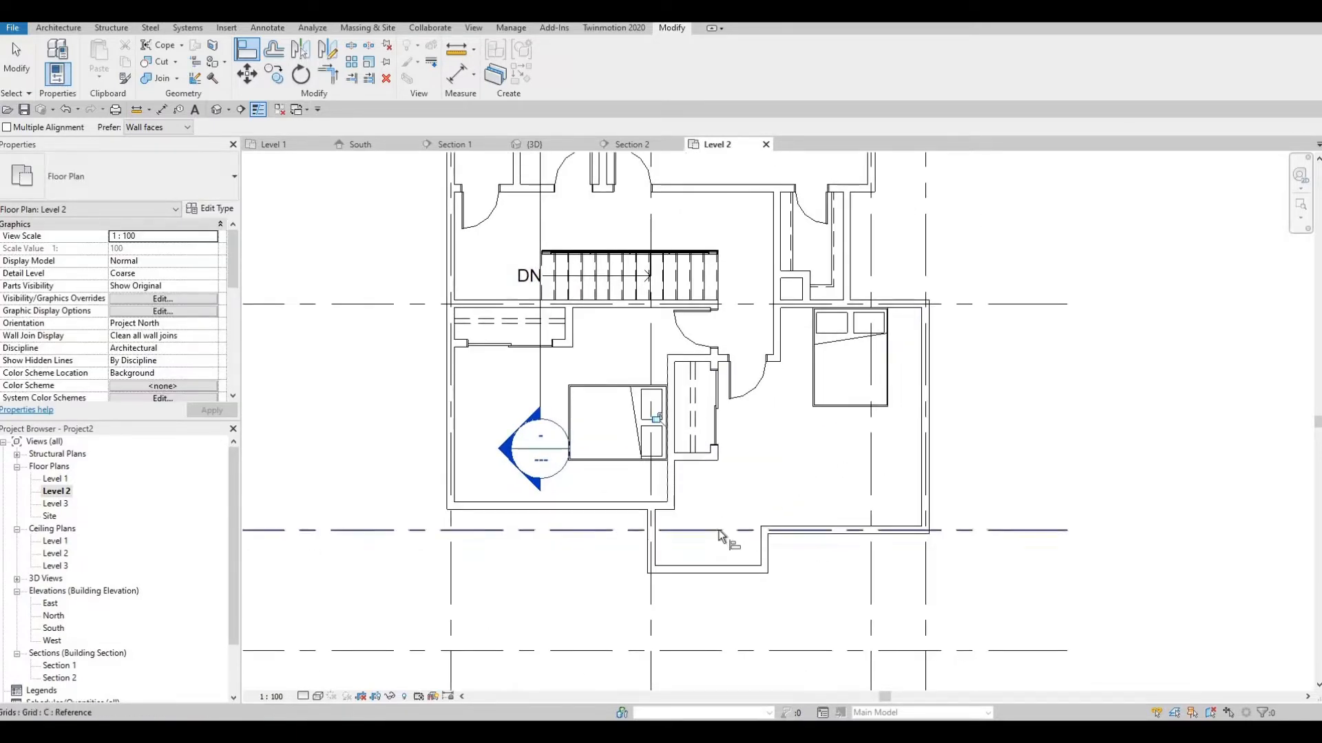
mouse_move(716, 517)
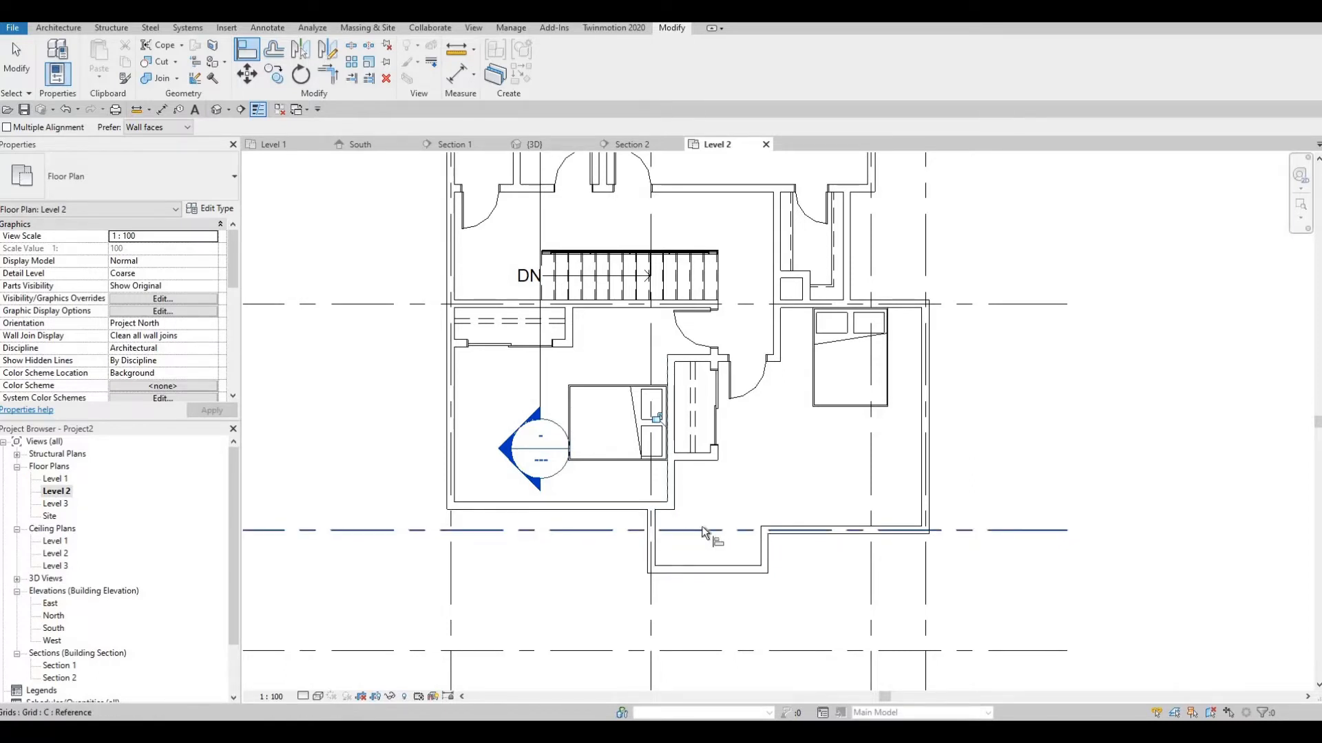
mouse_move(766, 543)
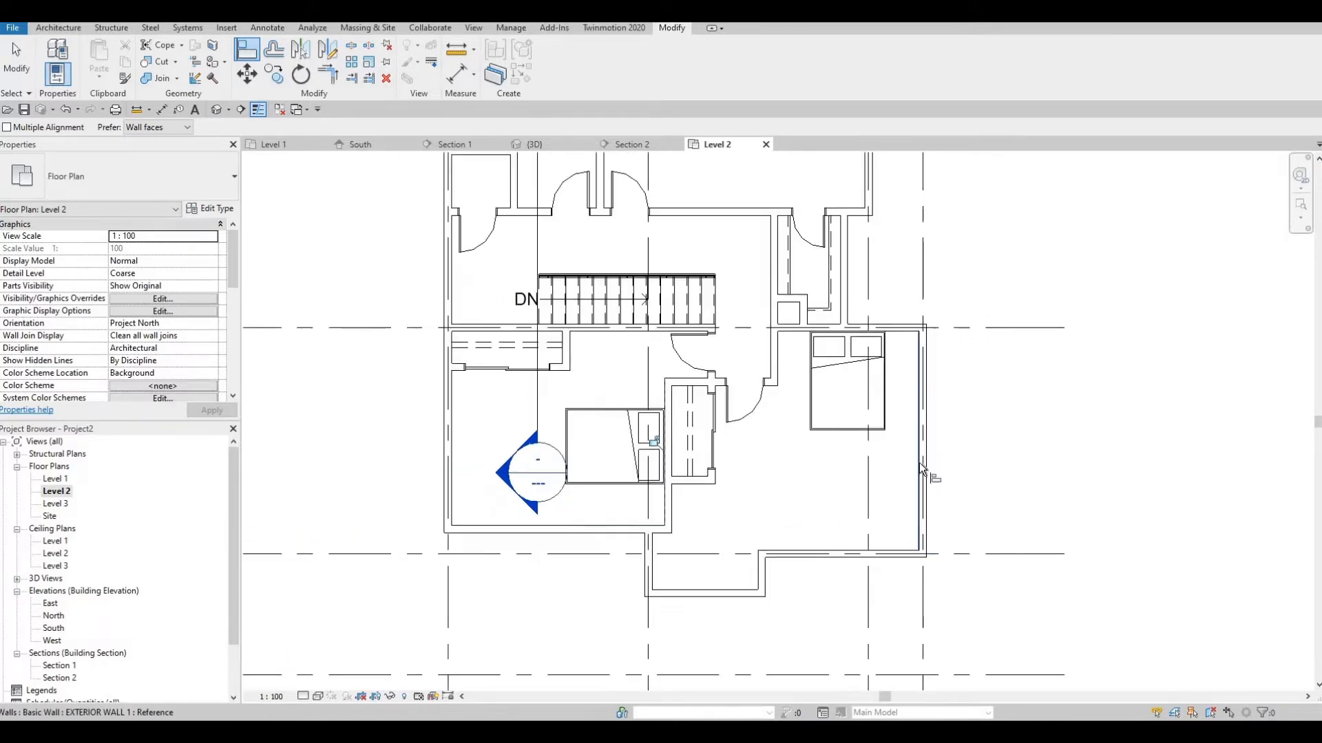
mouse_move(754, 548)
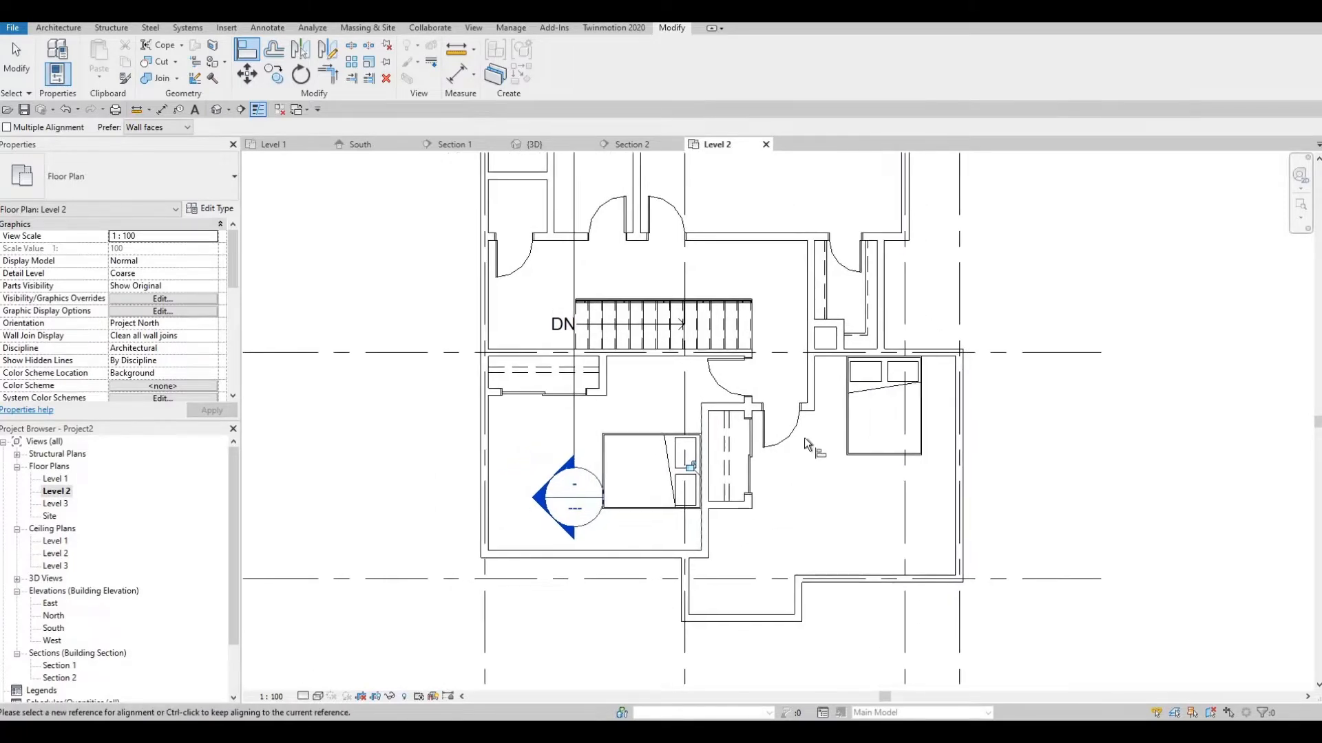
mouse_move(642, 433)
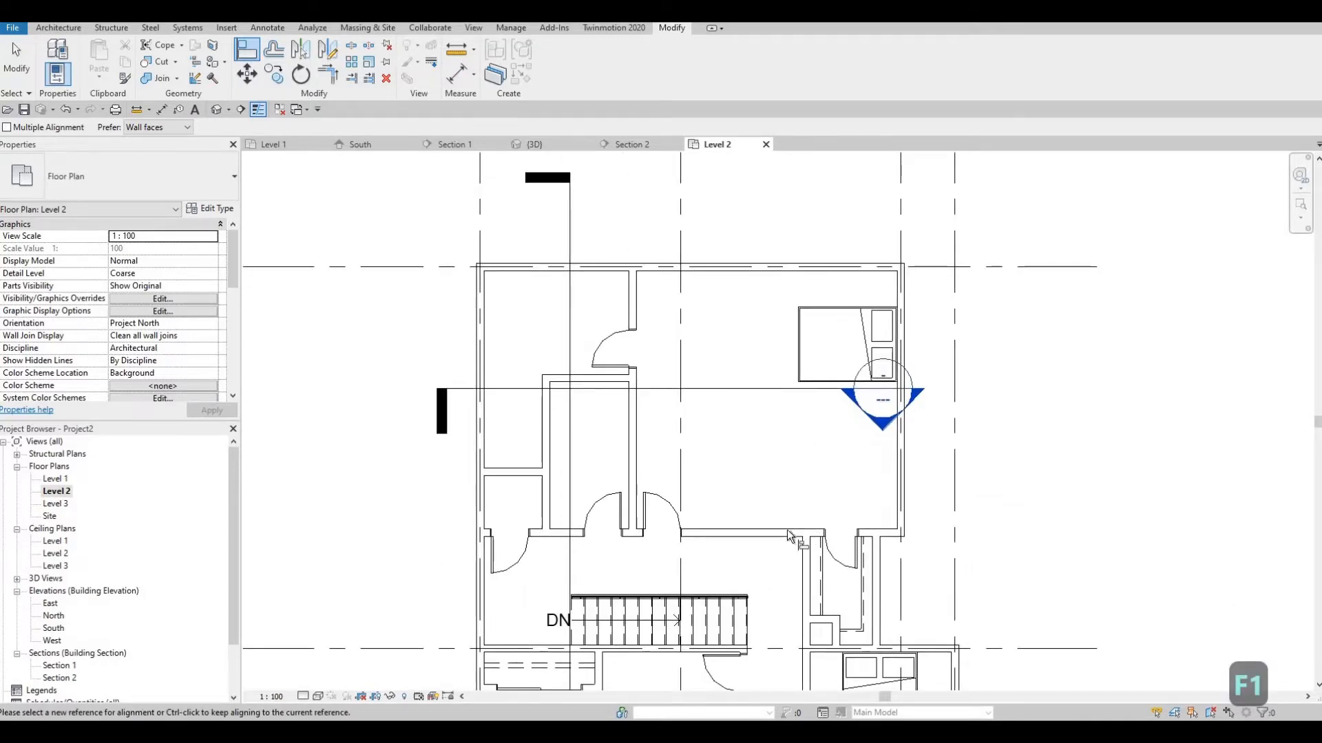
mouse_move(738, 523)
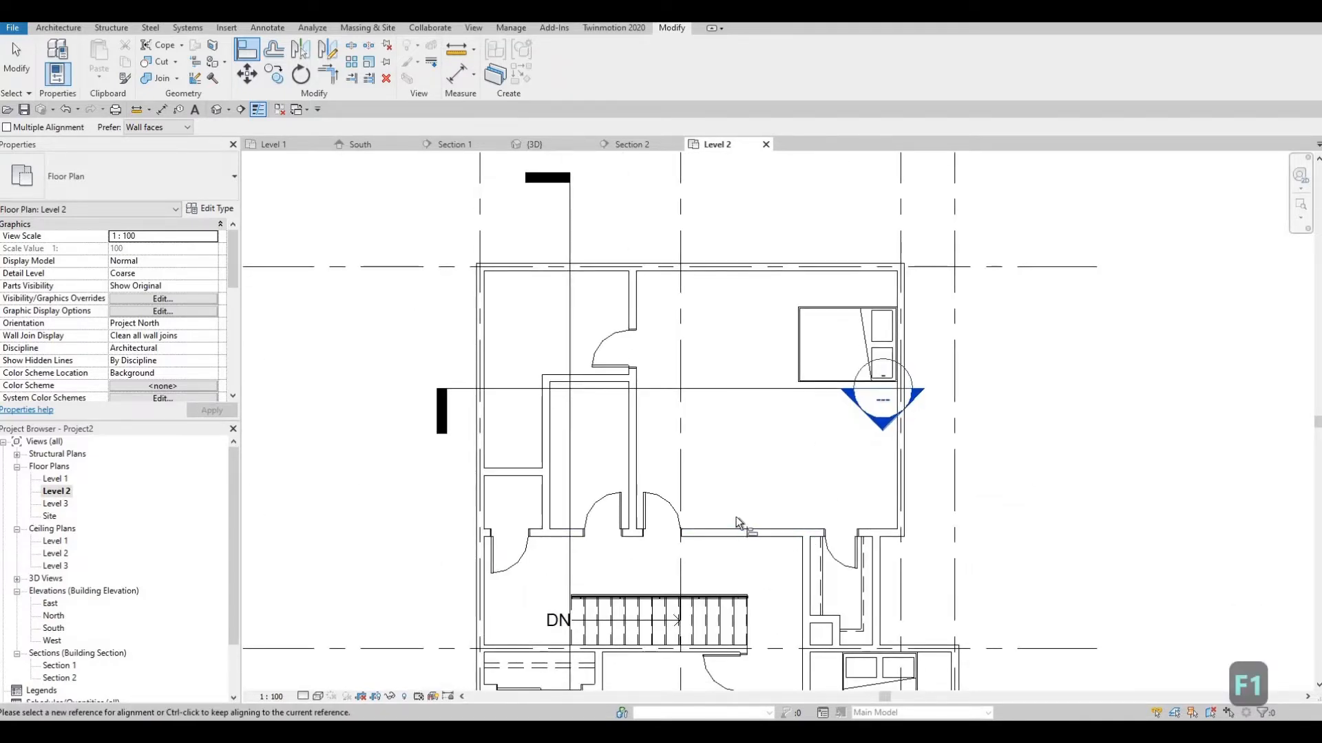
mouse_move(823, 437)
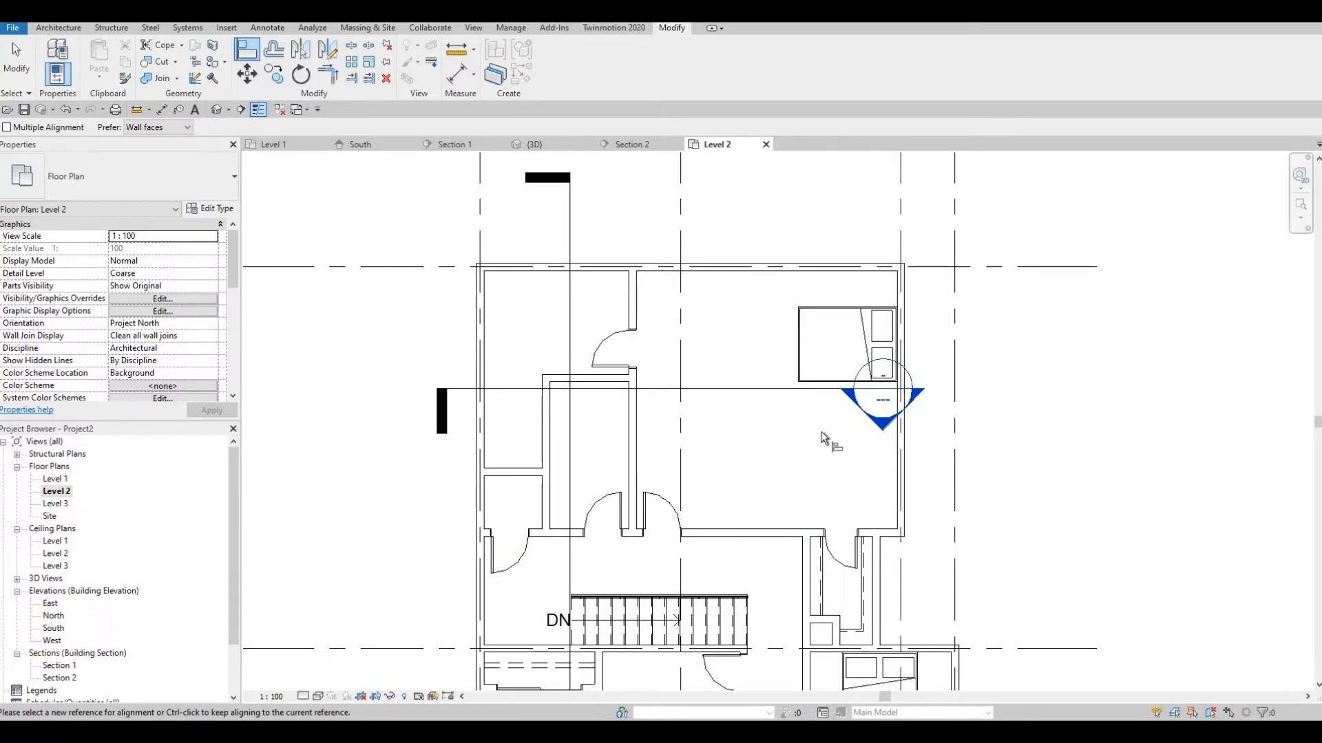
mouse_move(774, 359)
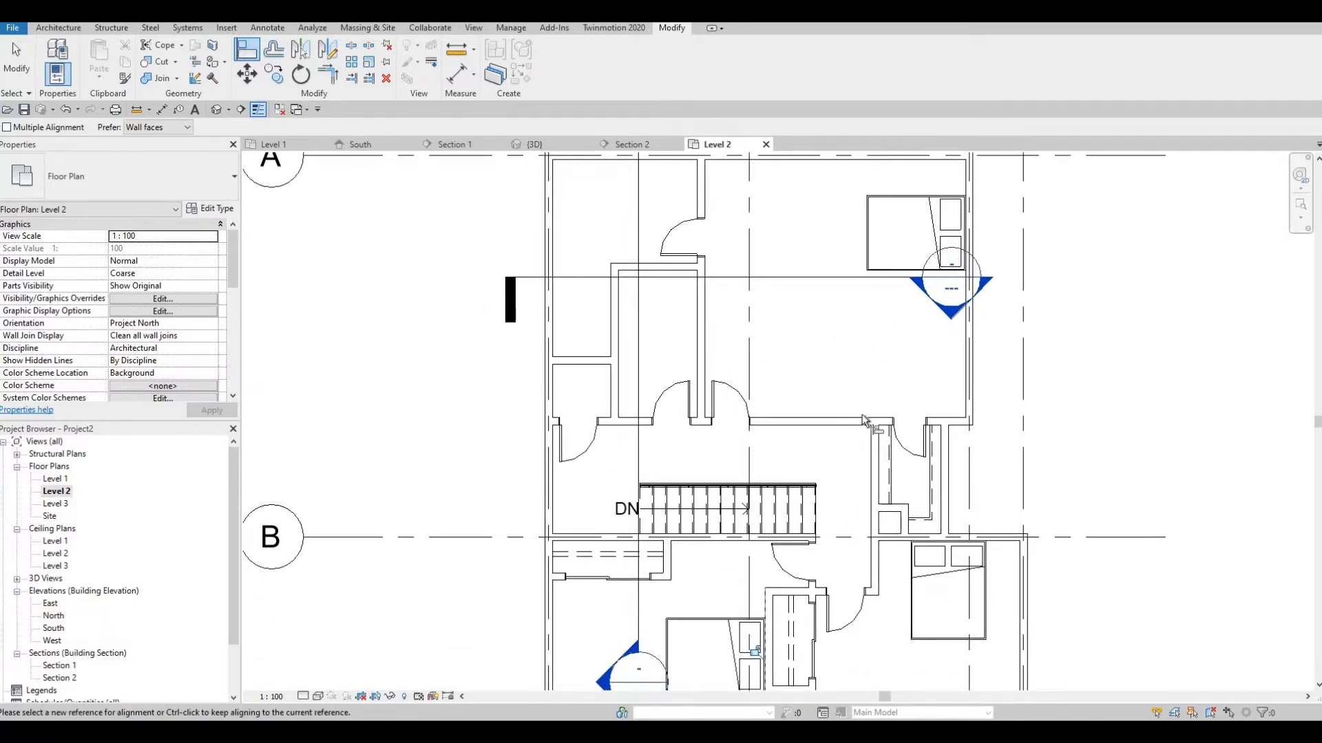
mouse_move(850, 462)
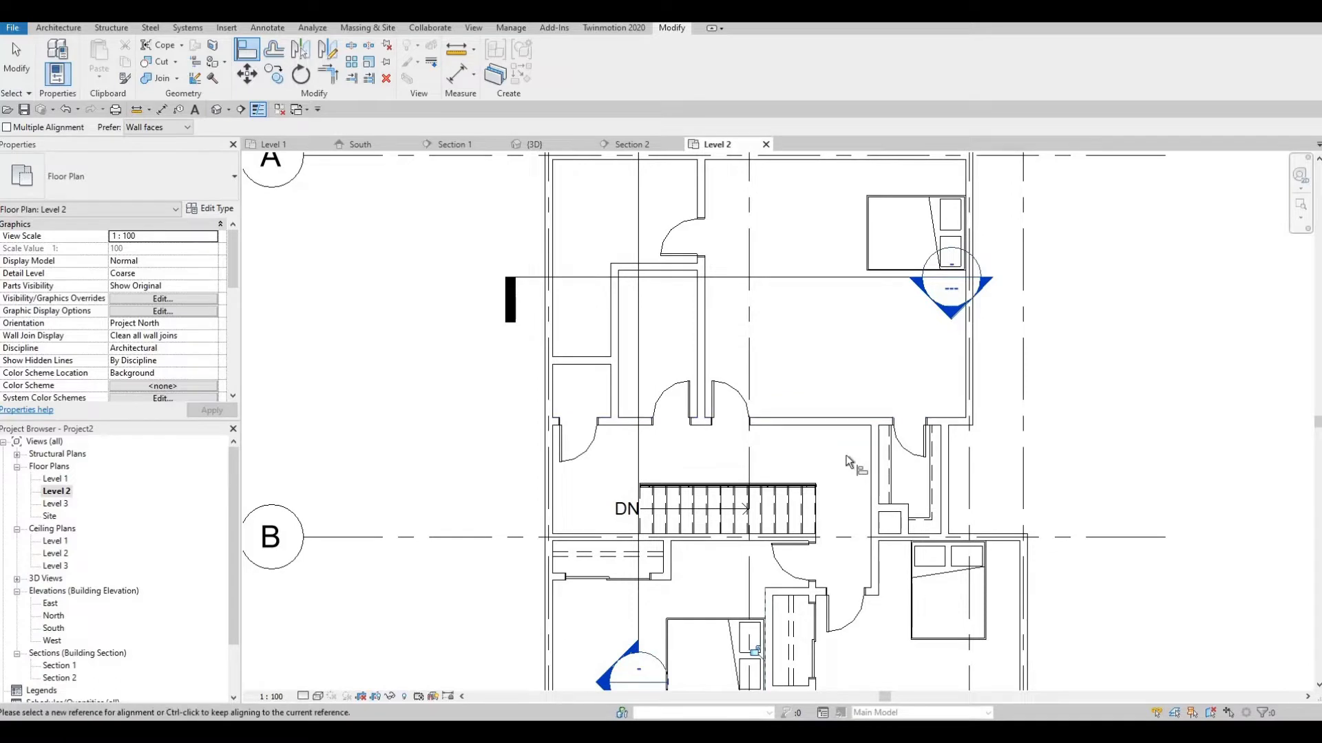
mouse_move(850, 471)
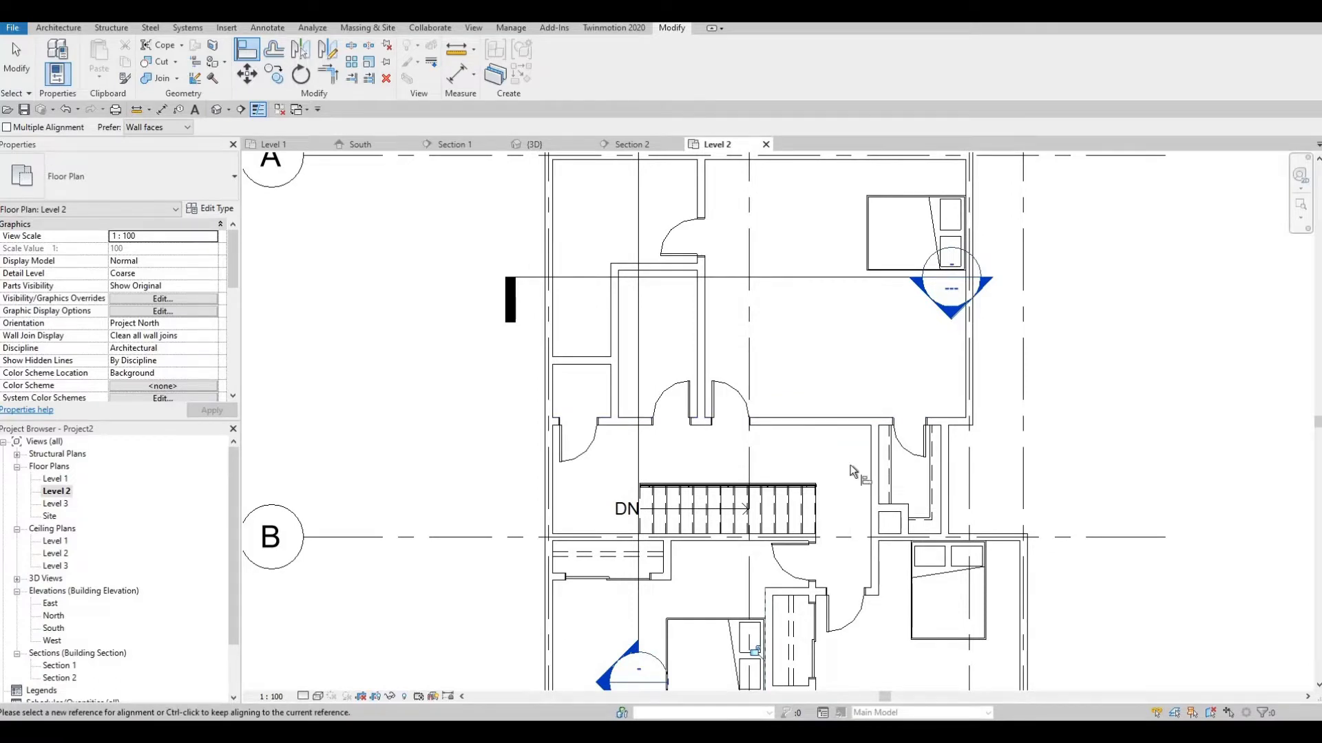
Step: End the active command and clear the selection on the Level 2 plan
key(Escape)
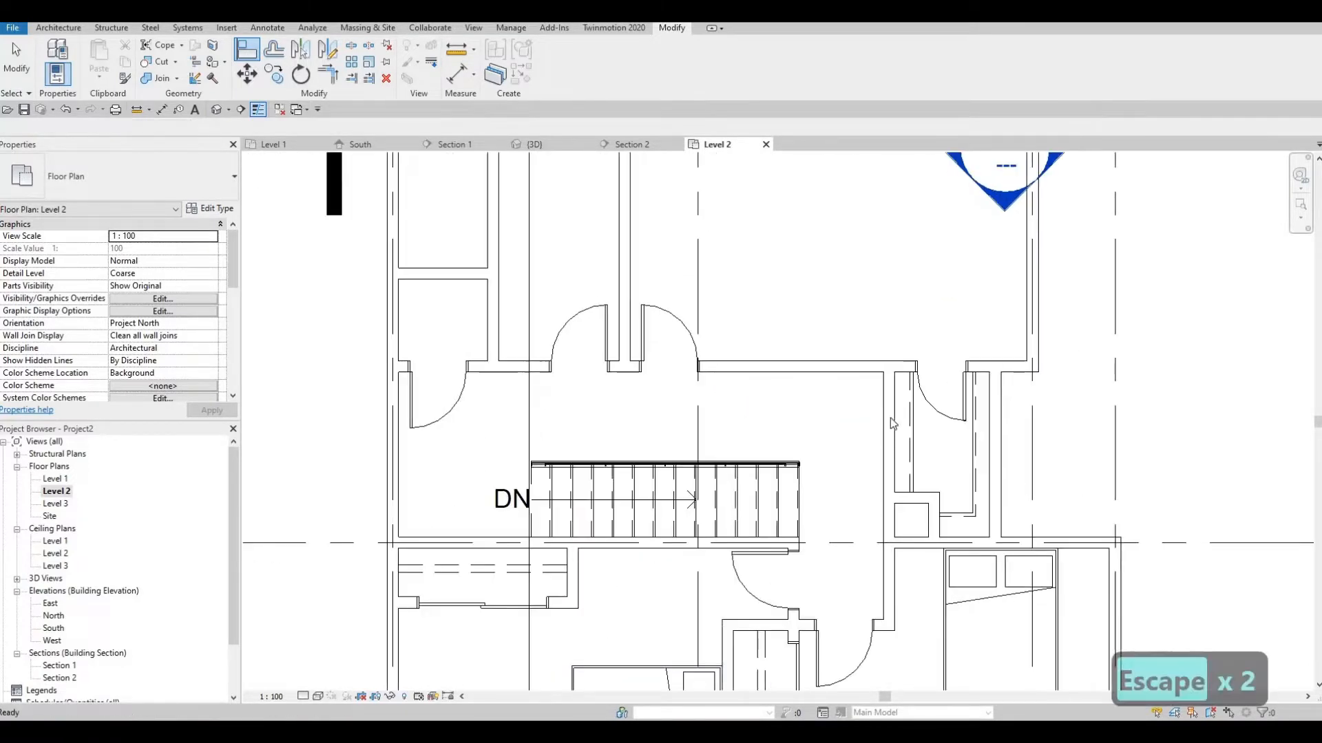
Step: Adjust the interior wall and nudge the adjacent door and two detail lines slightly left
click(910, 397)
text(1000)
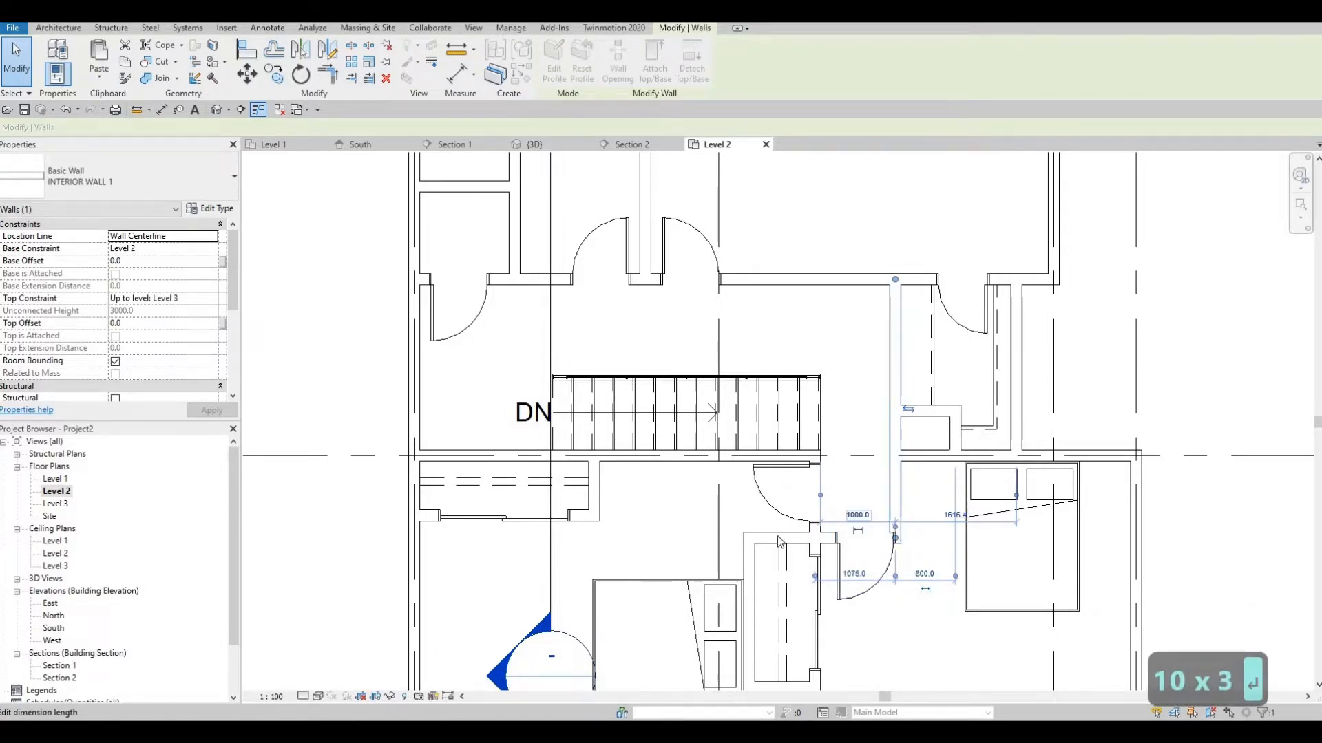
click(851, 564)
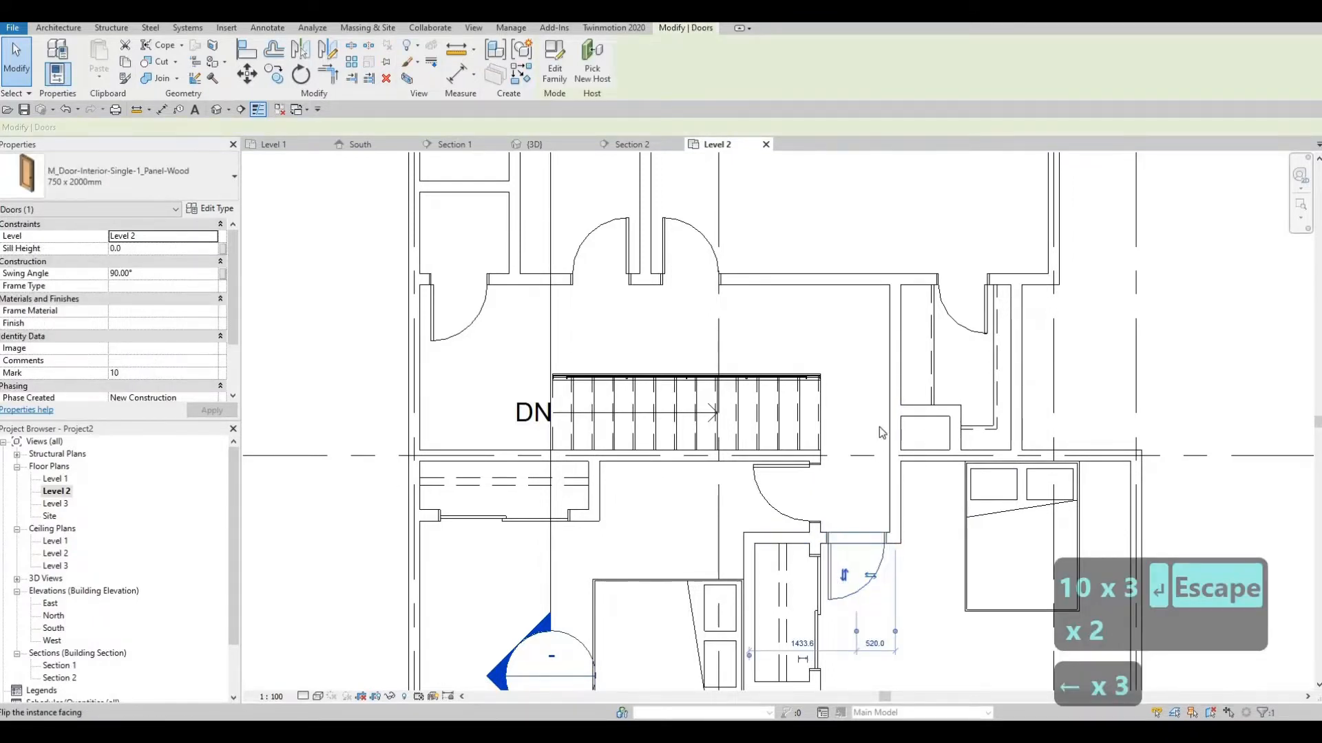
key(Escape)
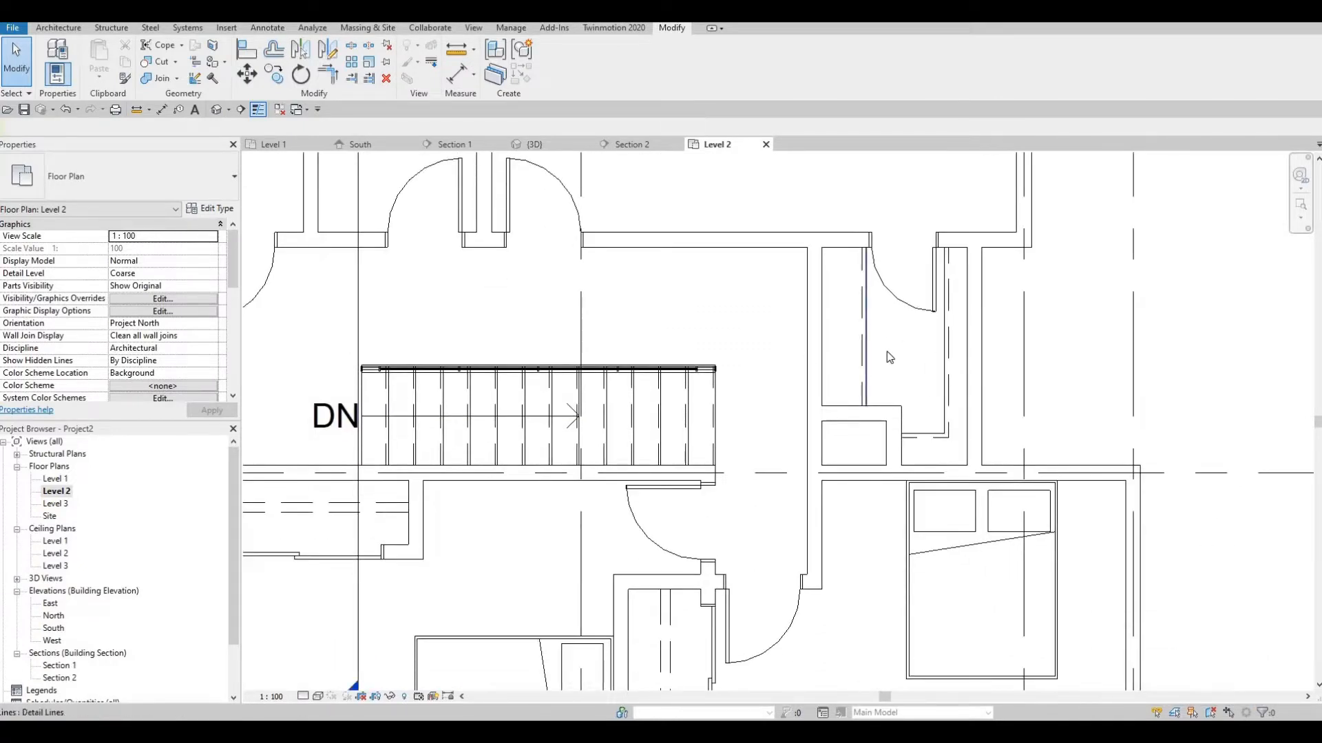
click(855, 329)
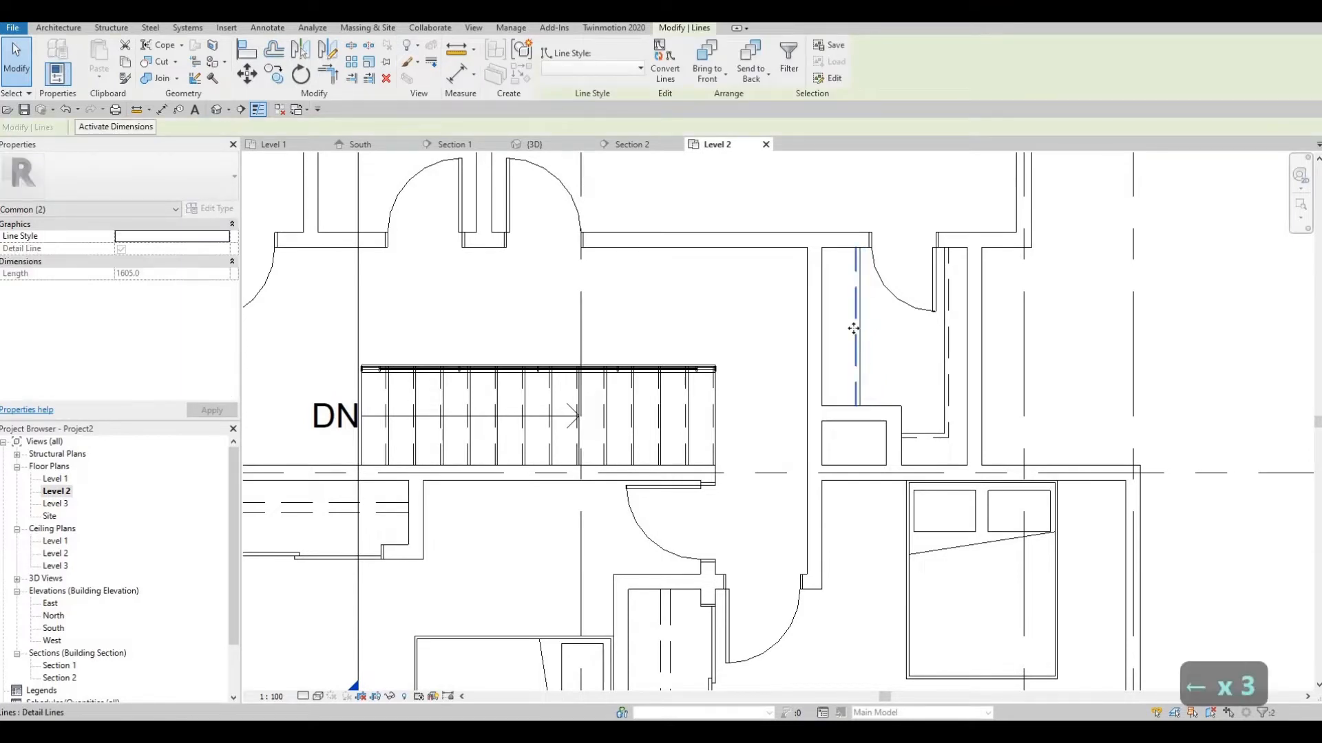
key(Escape)
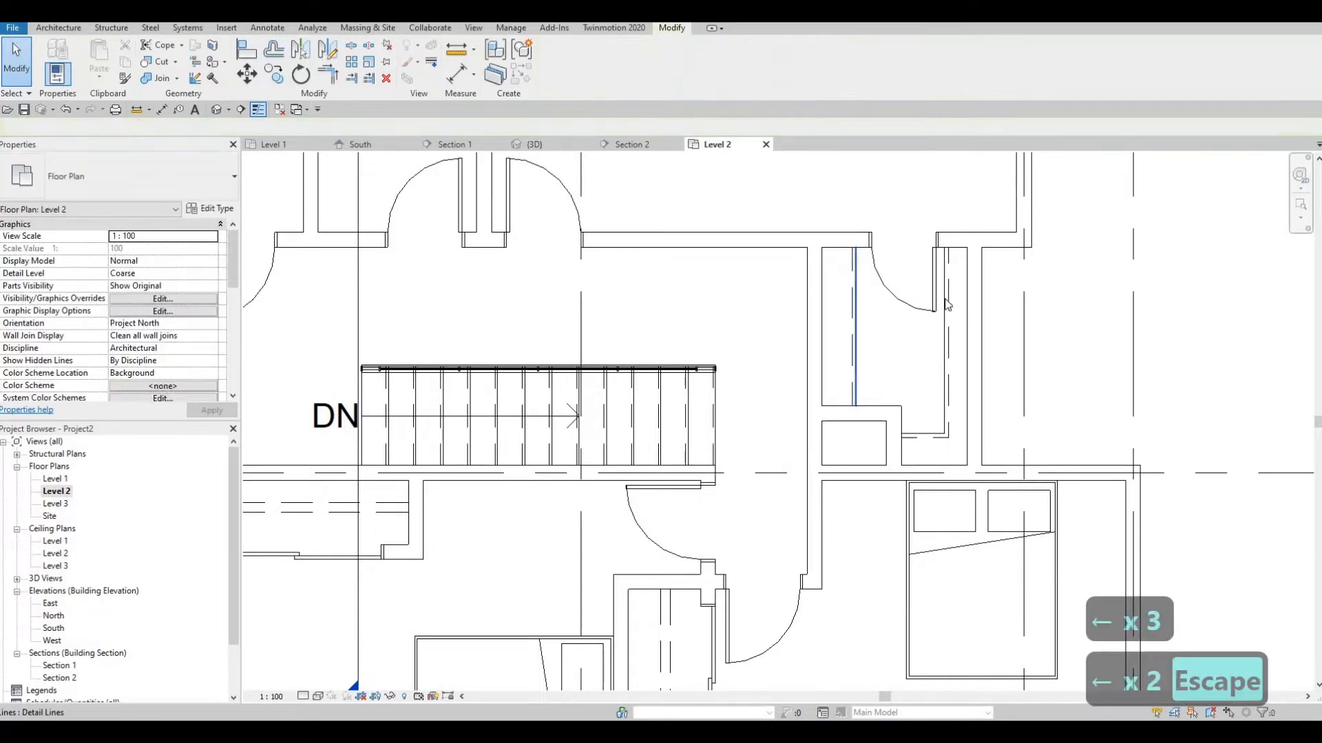
Step: Nudge the narrow door at the room's top slightly left and release the selection
click(906, 270)
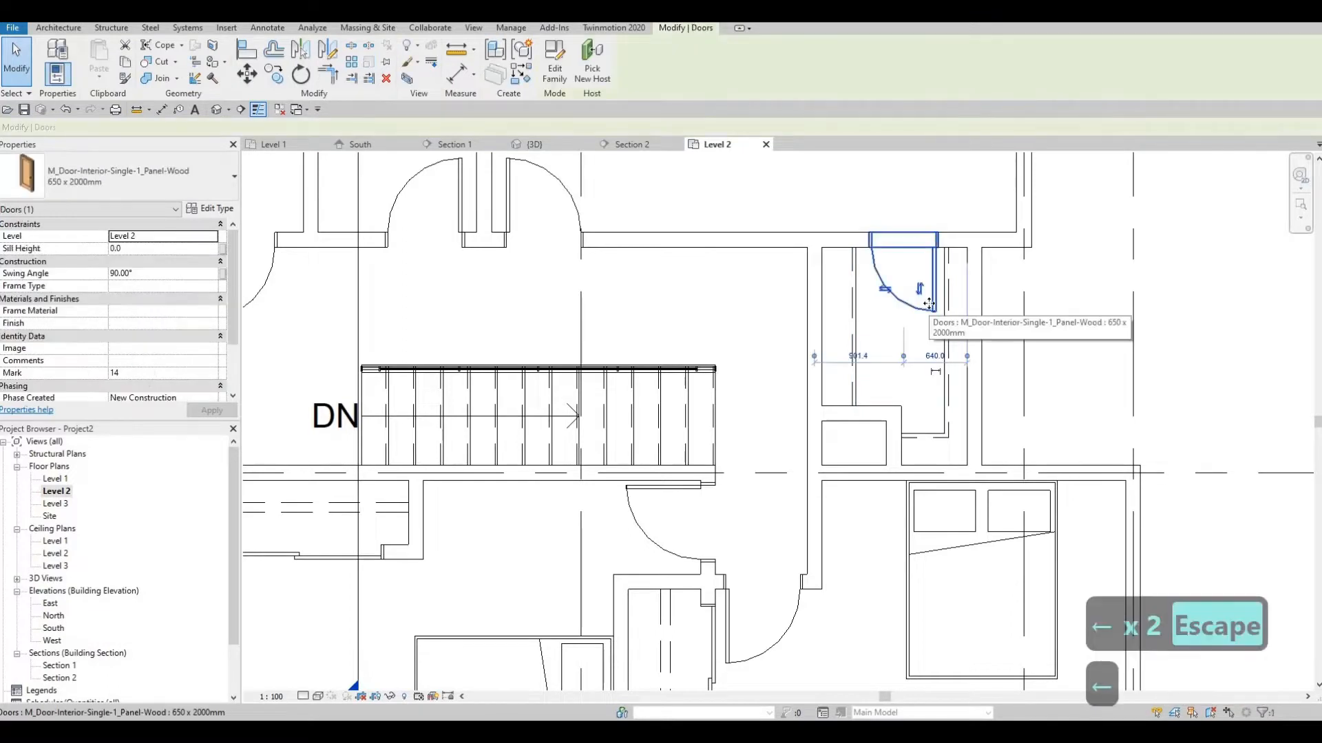
key(Escape)
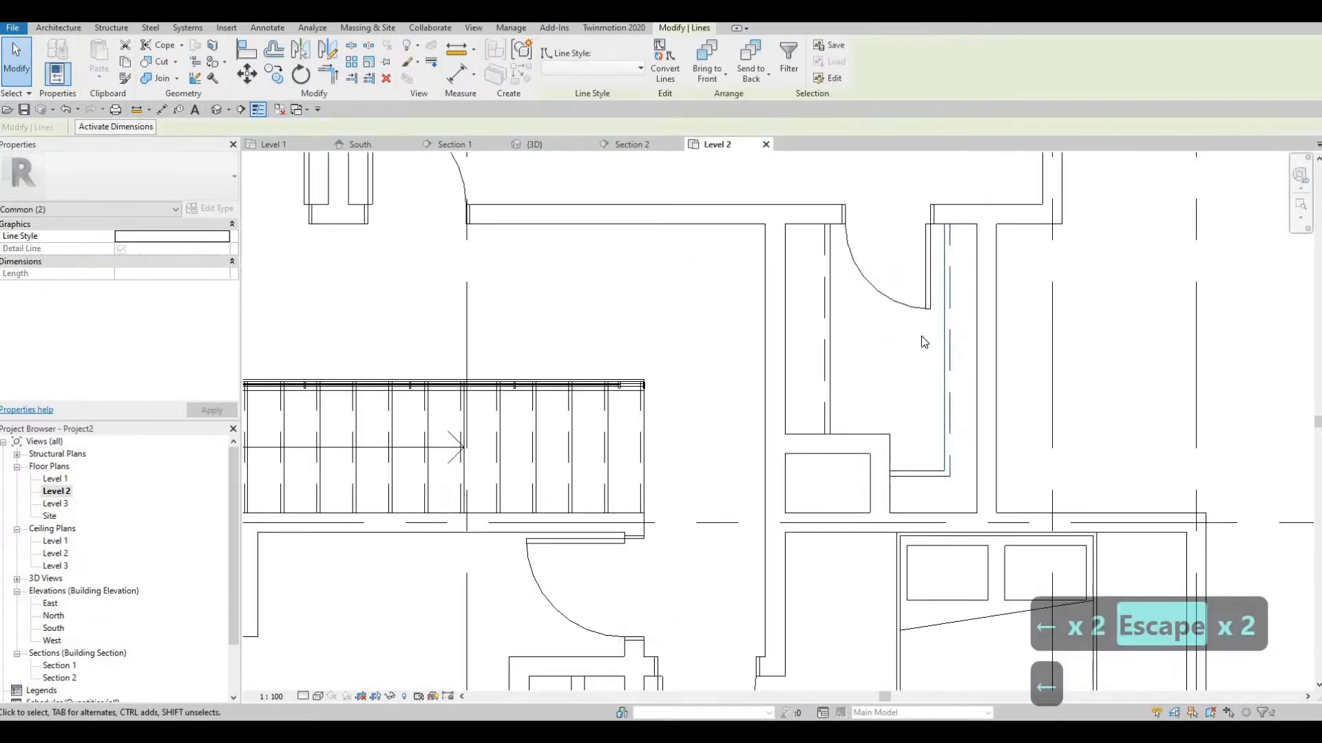
key(Escape)
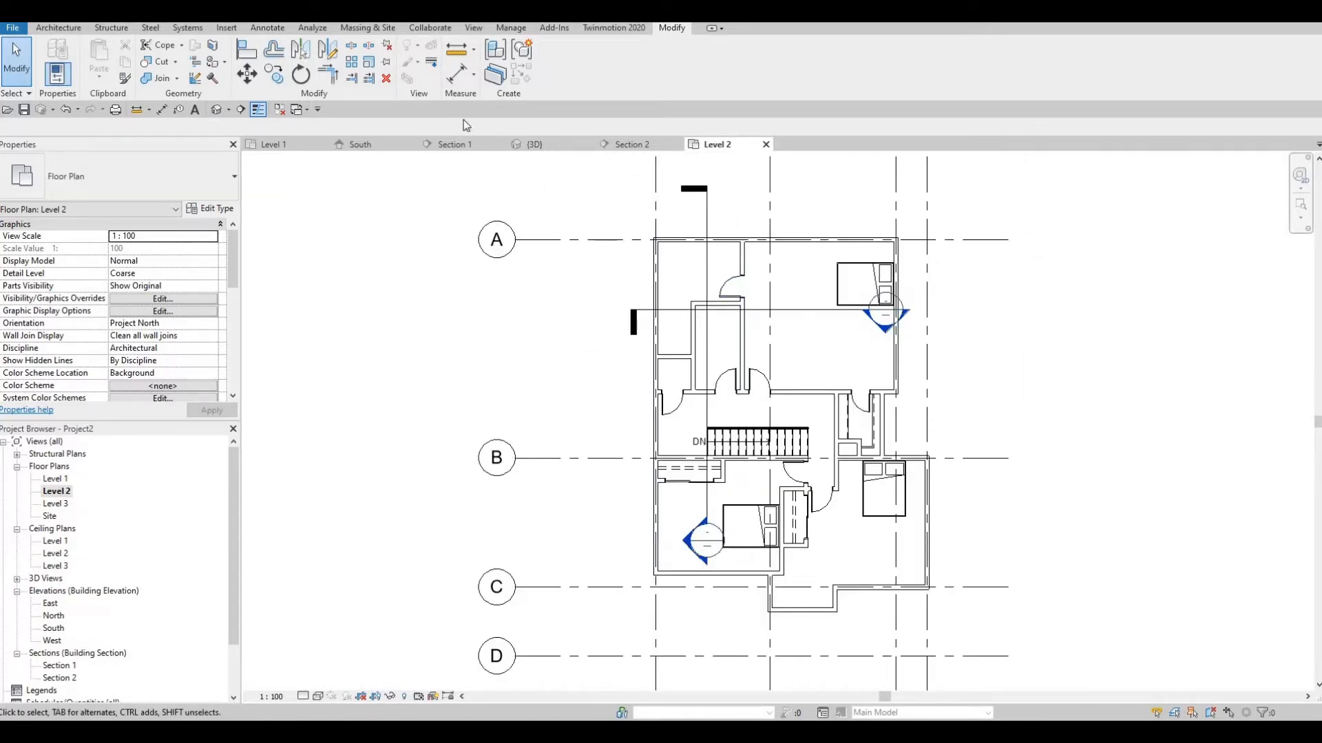
mouse_move(279, 110)
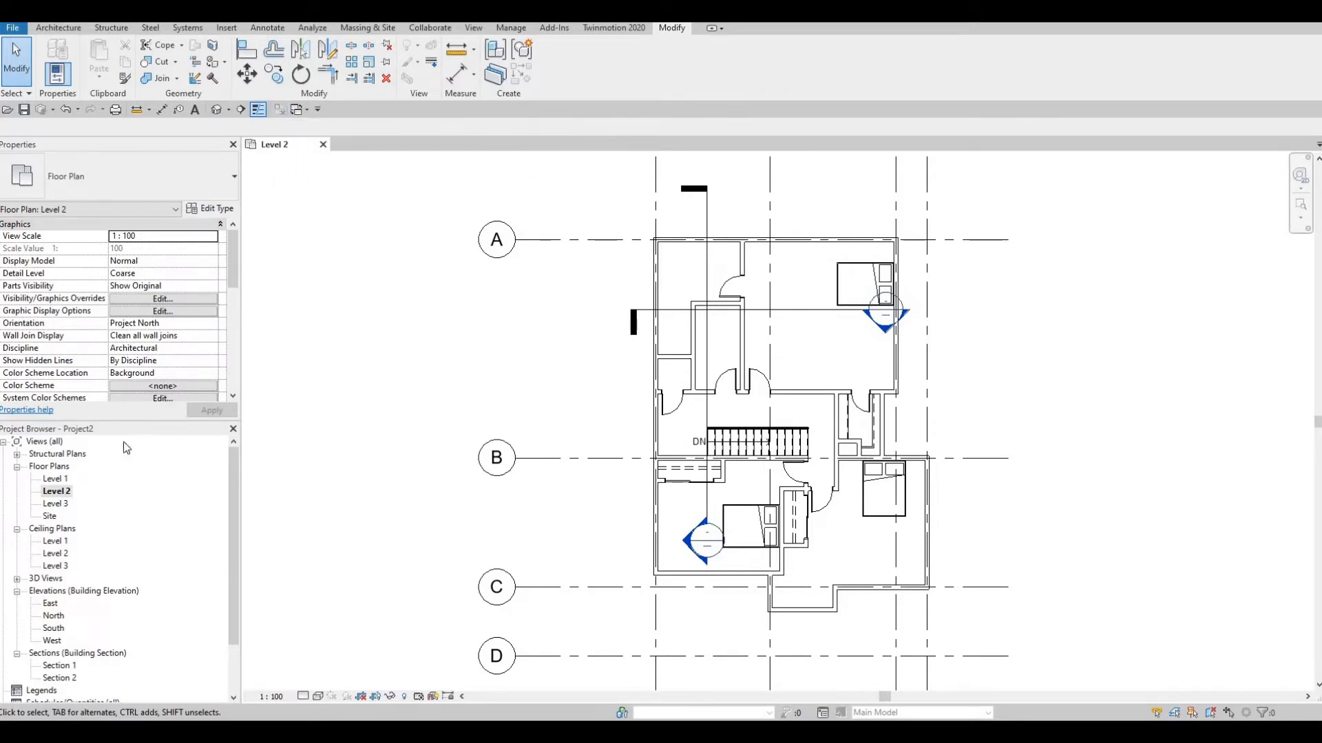
Step: Open the Level 1 floor plan and move through the Insert, Annotate and View ribbons
double_click(55, 479)
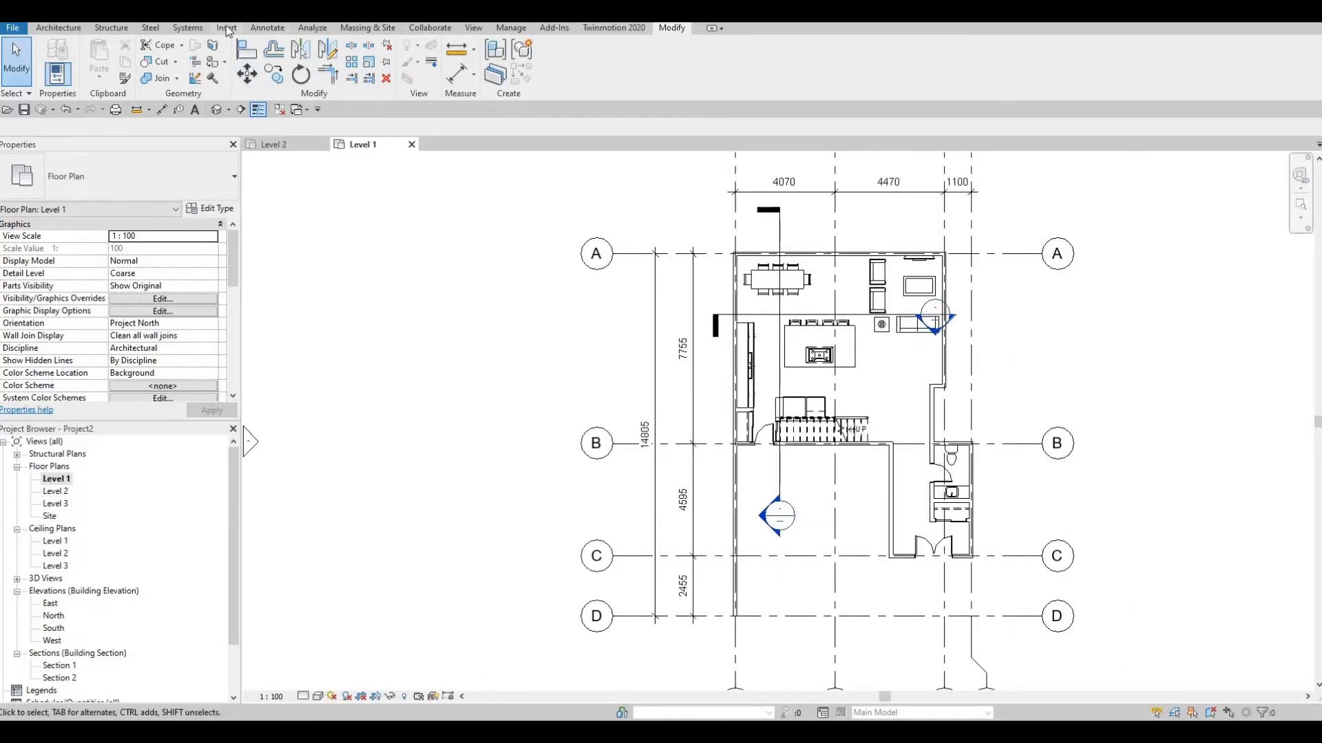
click(226, 27)
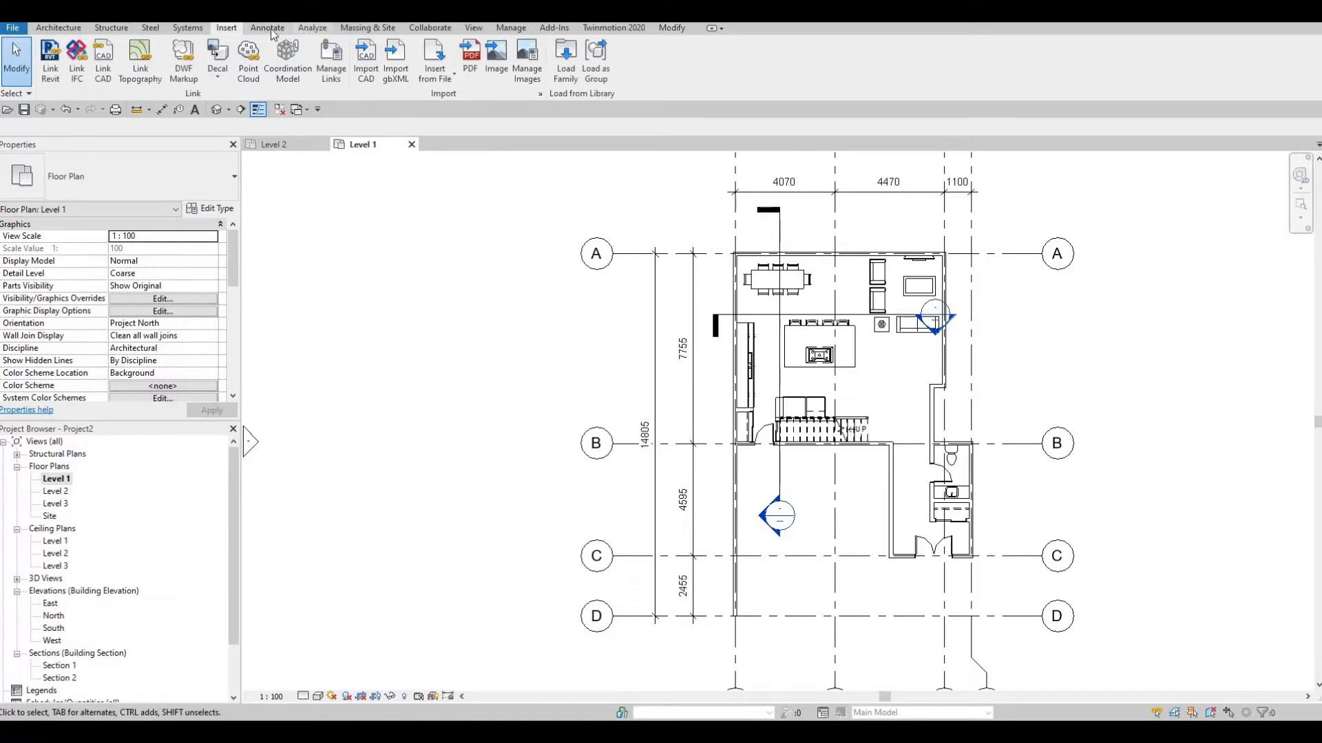
click(267, 28)
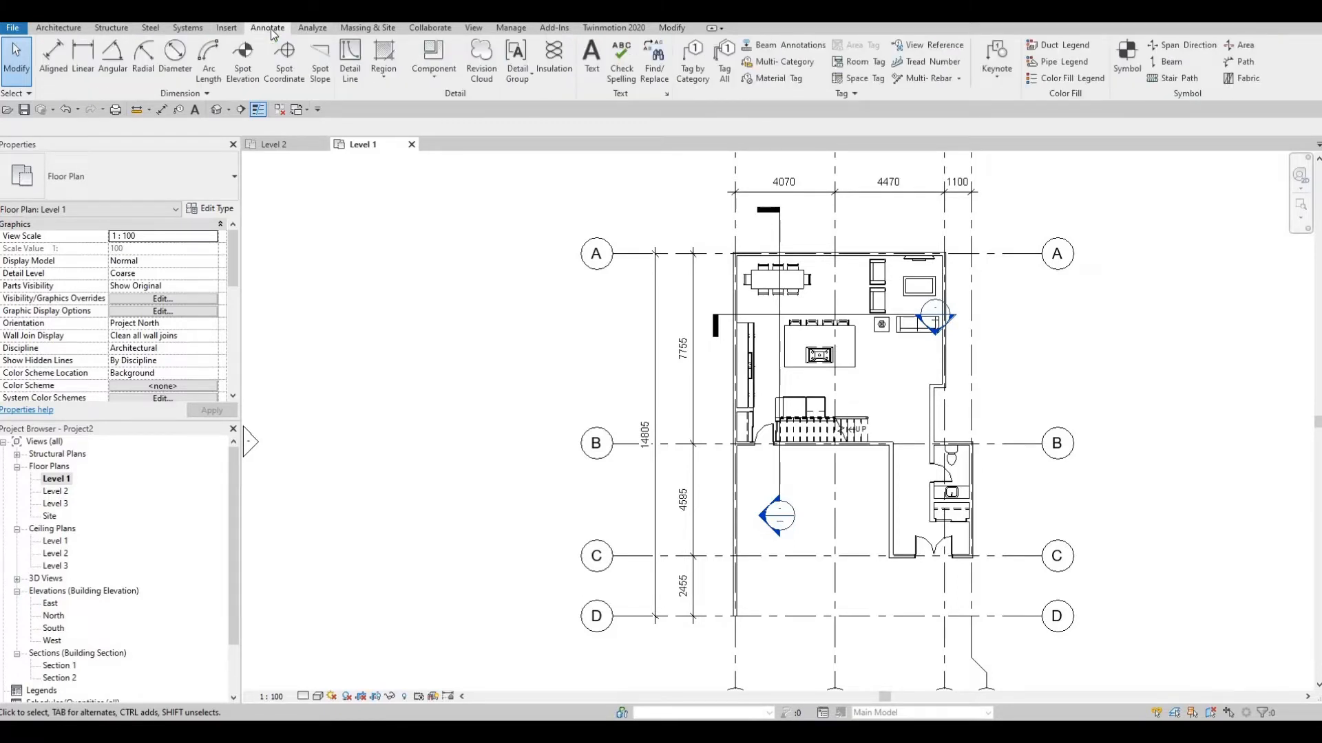
mouse_move(474, 28)
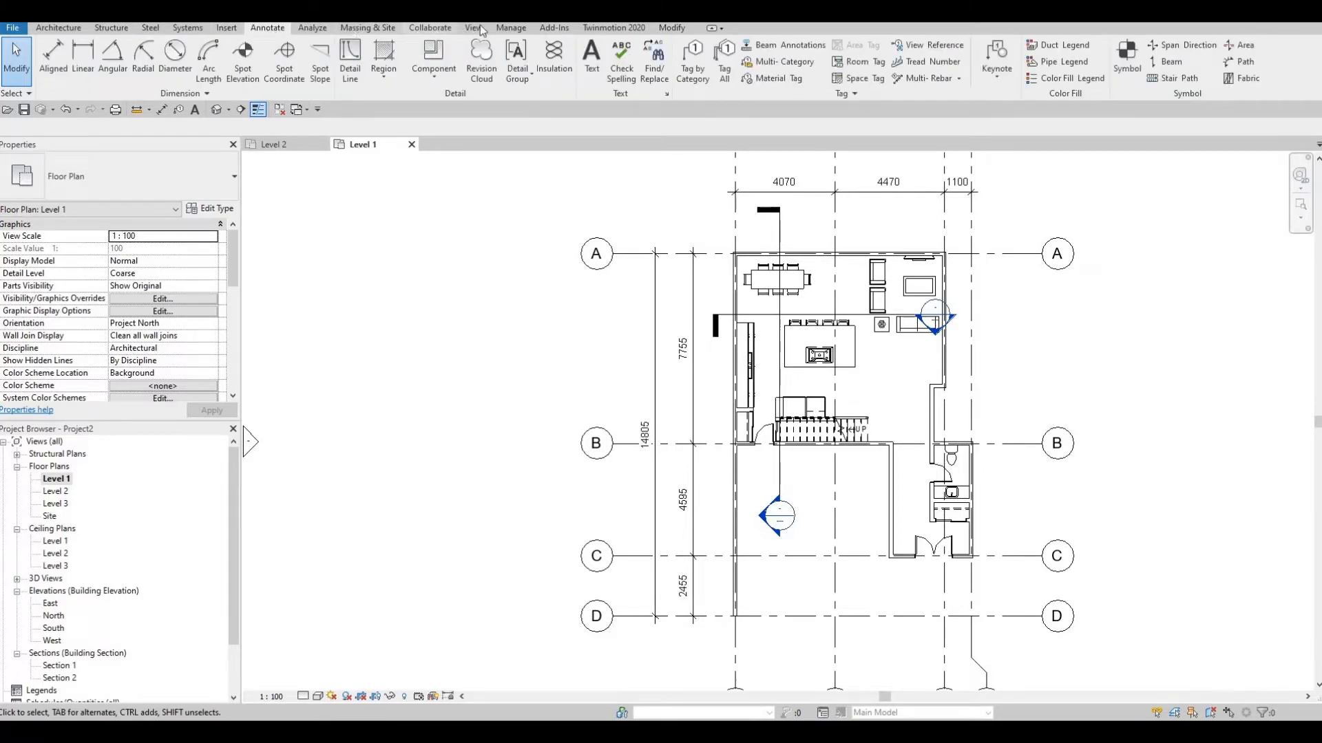
click(472, 27)
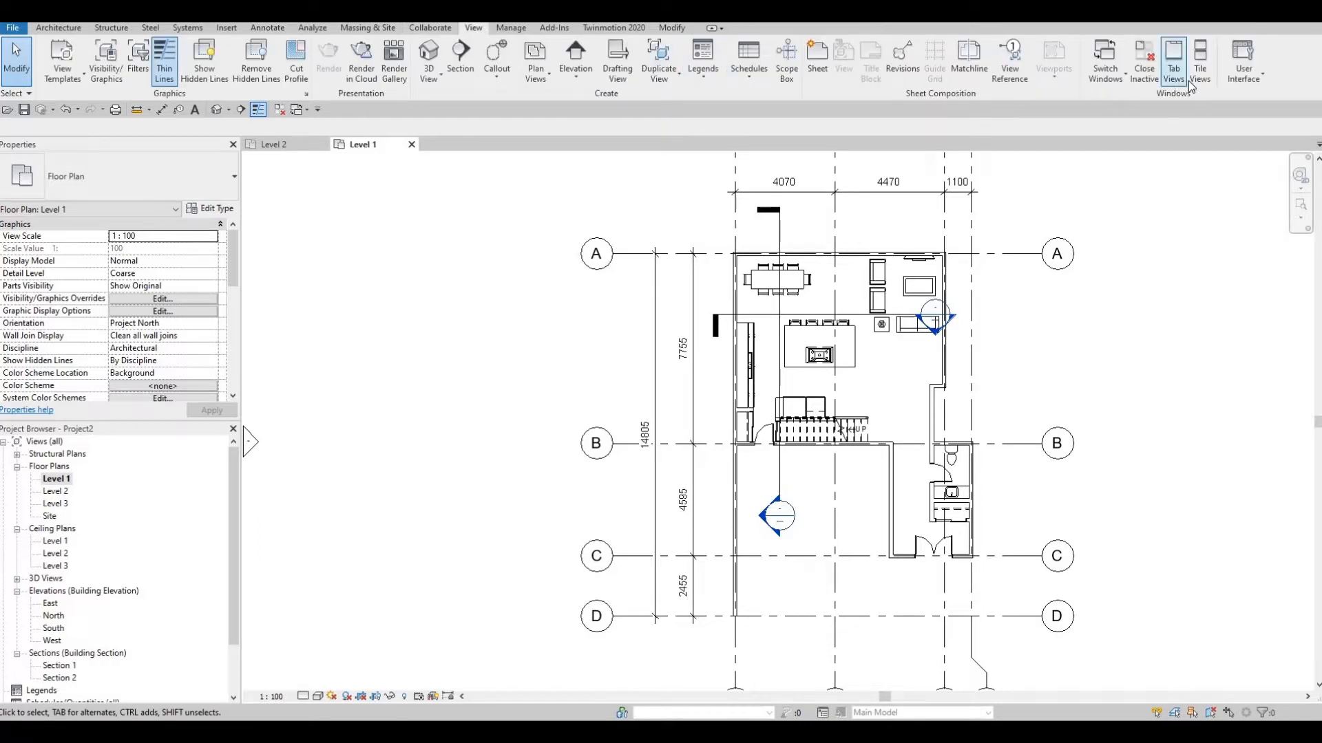
mouse_move(1199, 59)
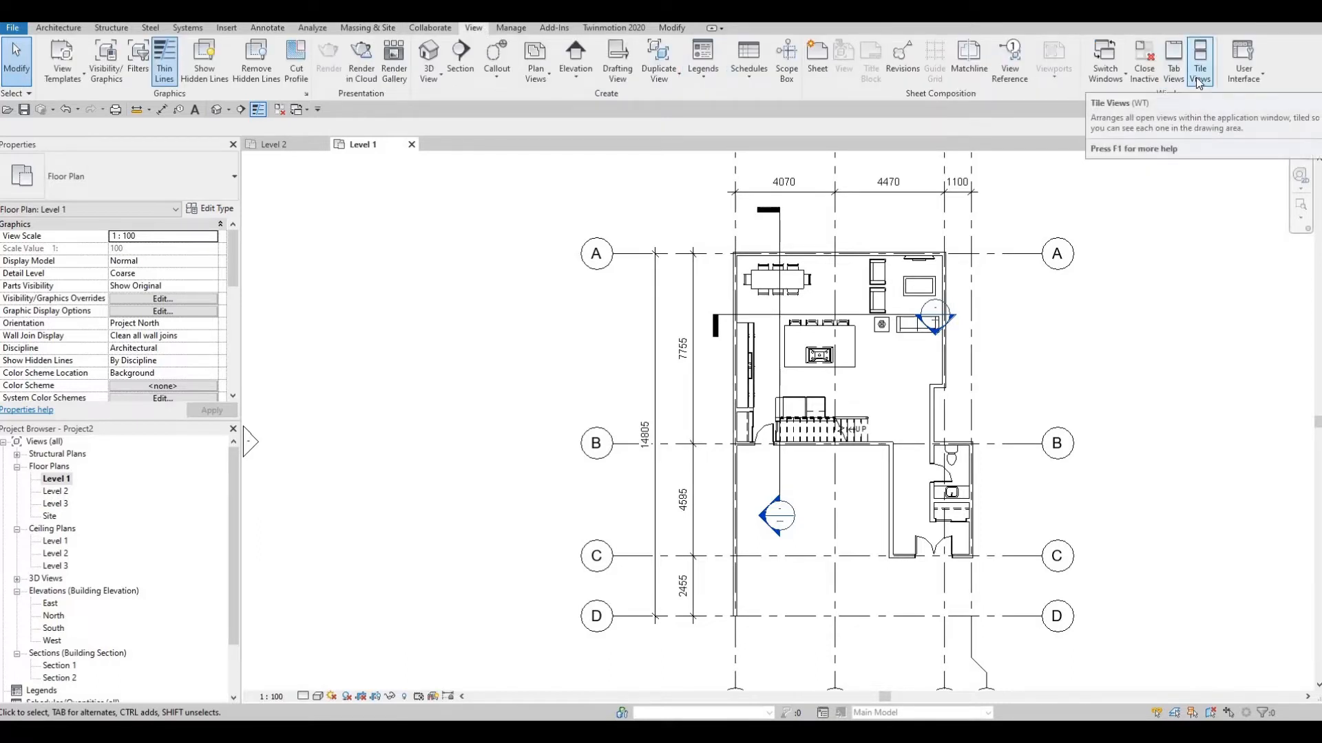
Step: Tile the Level 1 and Level 2 plans side by side and make Level 2 active
click(1197, 61)
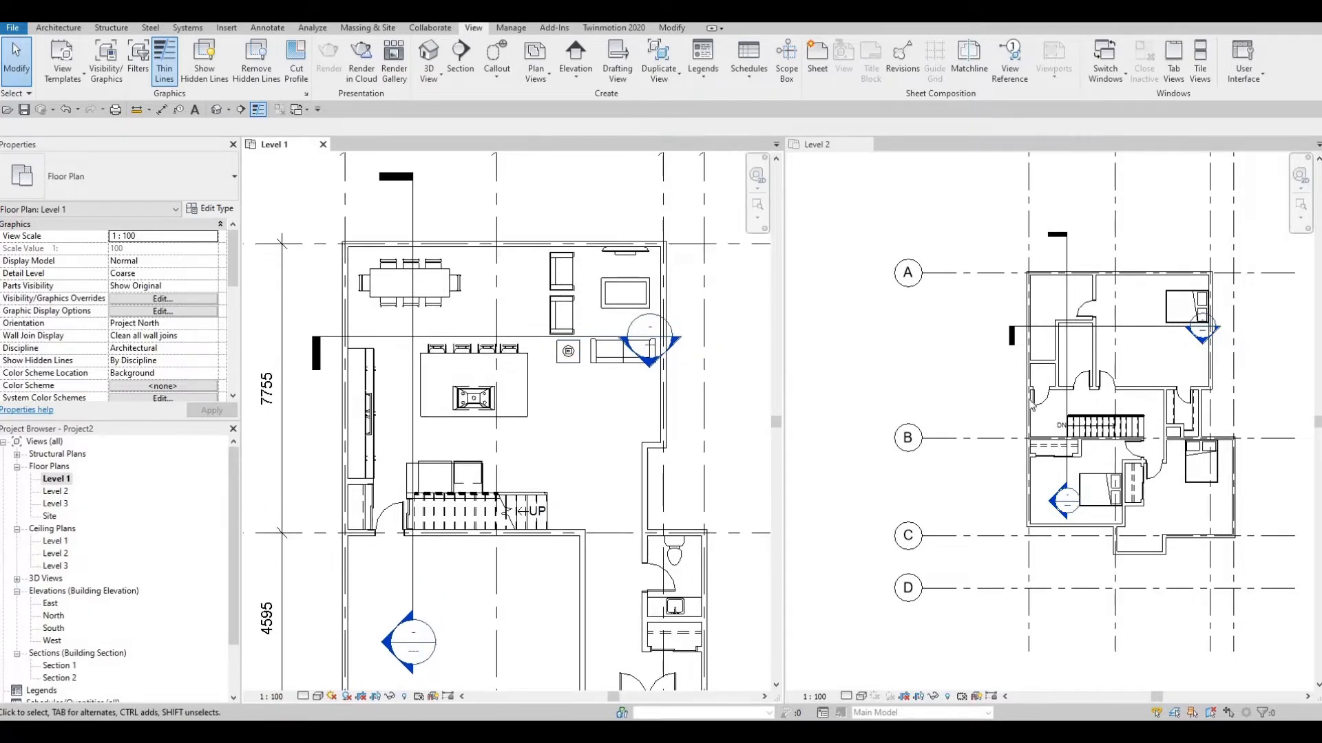
click(814, 145)
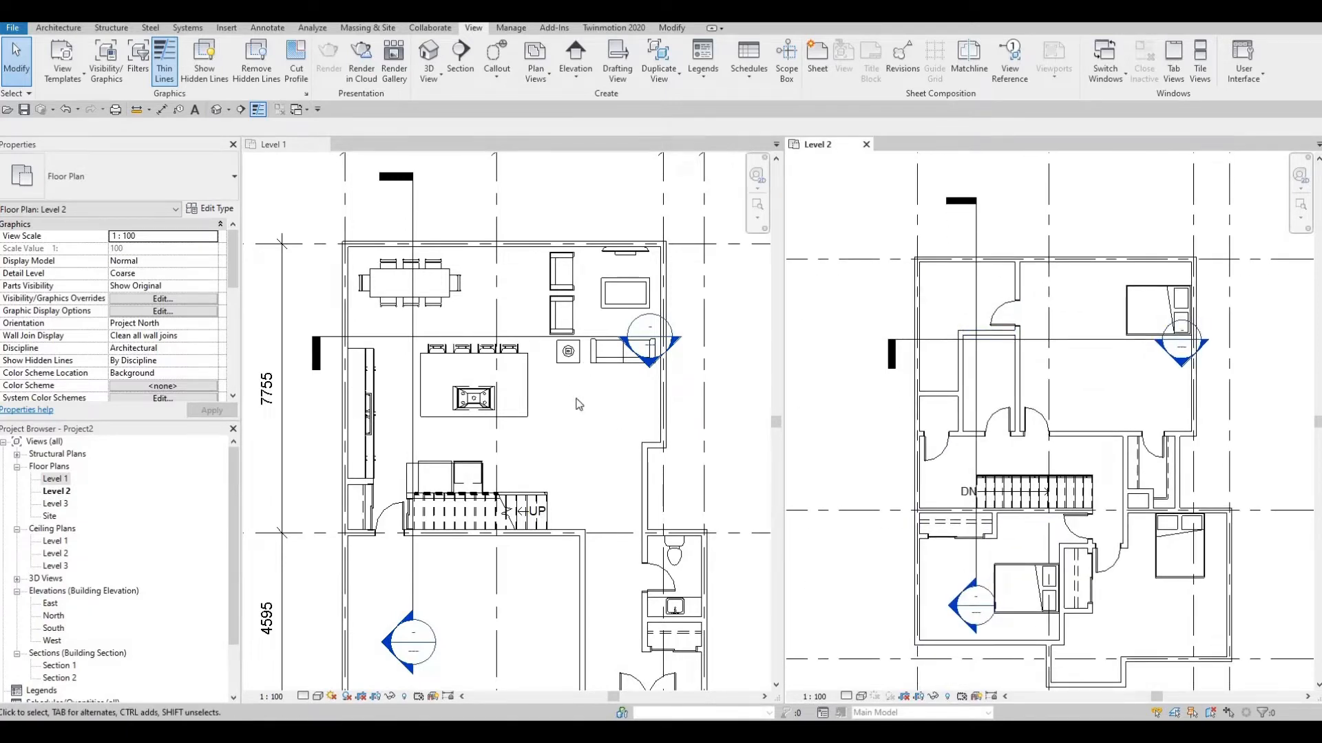
mouse_move(572, 366)
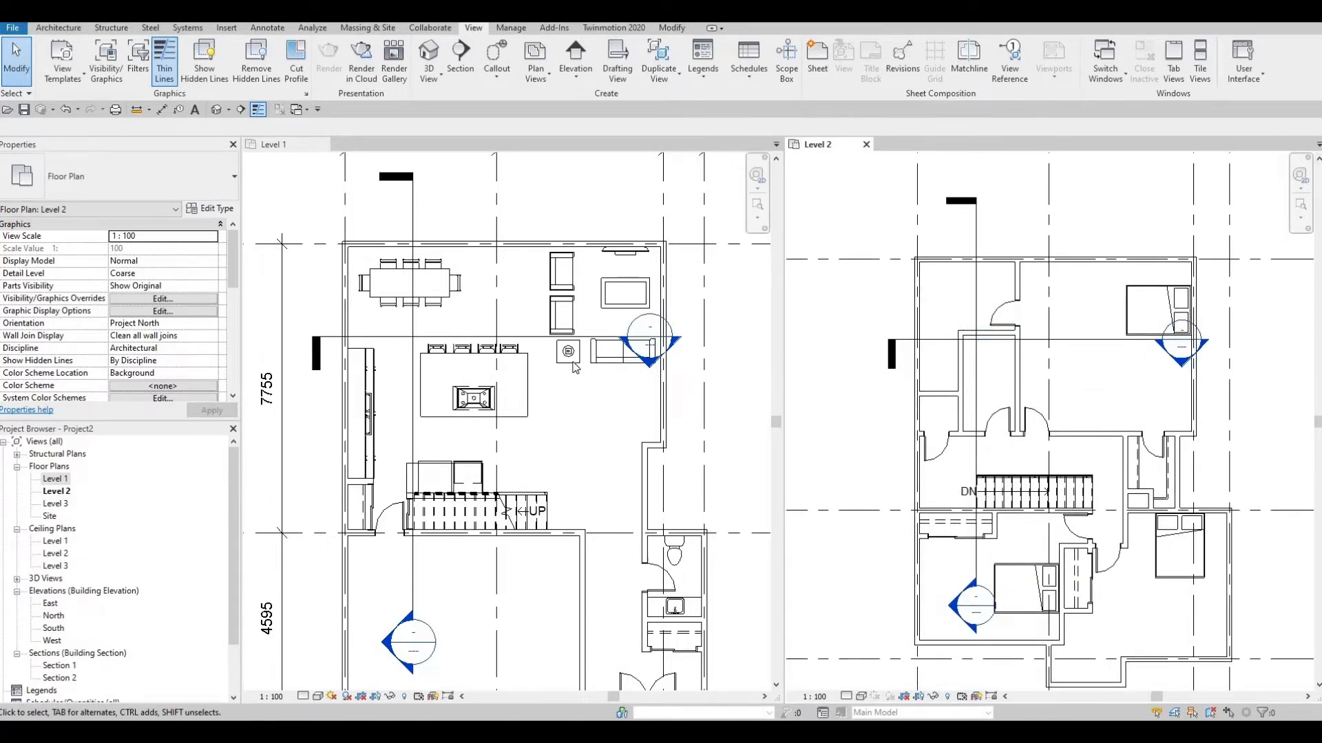
Step: Create Similar from the Level 1 night stand and place copies beside the Level 2 beds
click(568, 351)
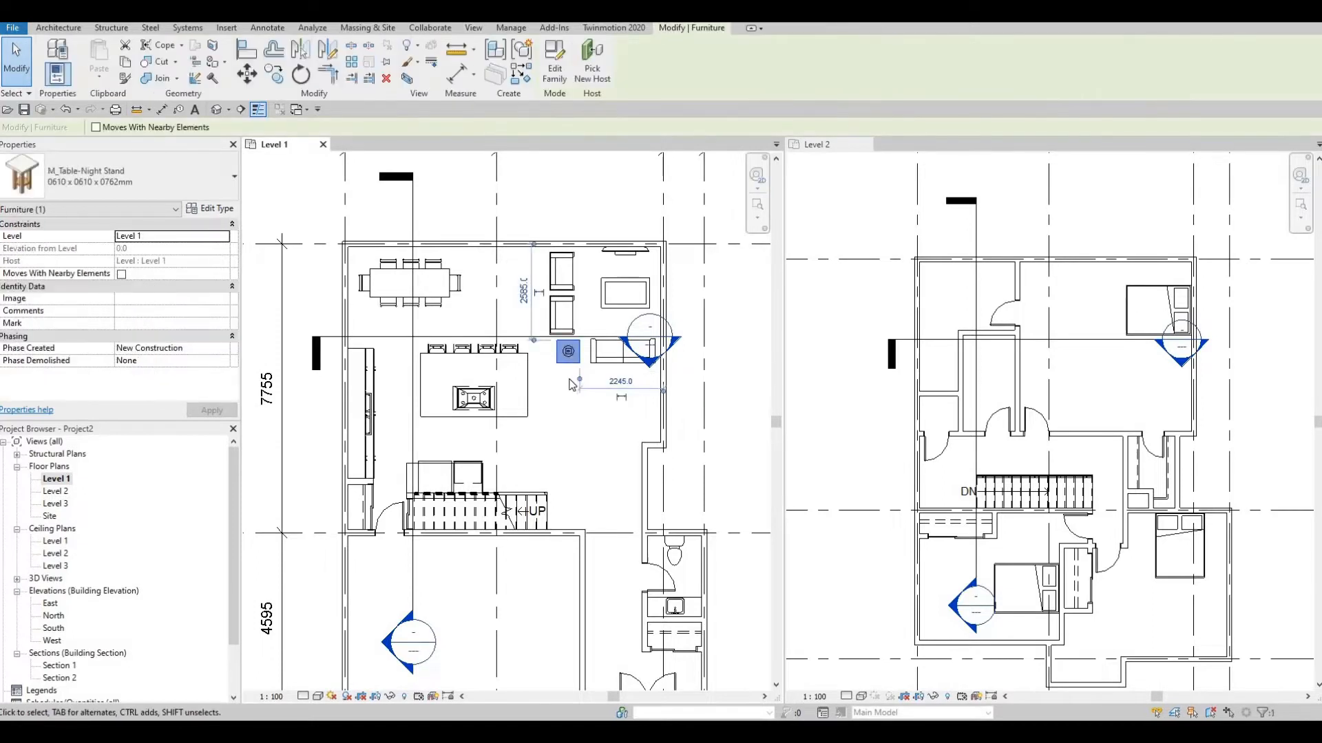
key(c)
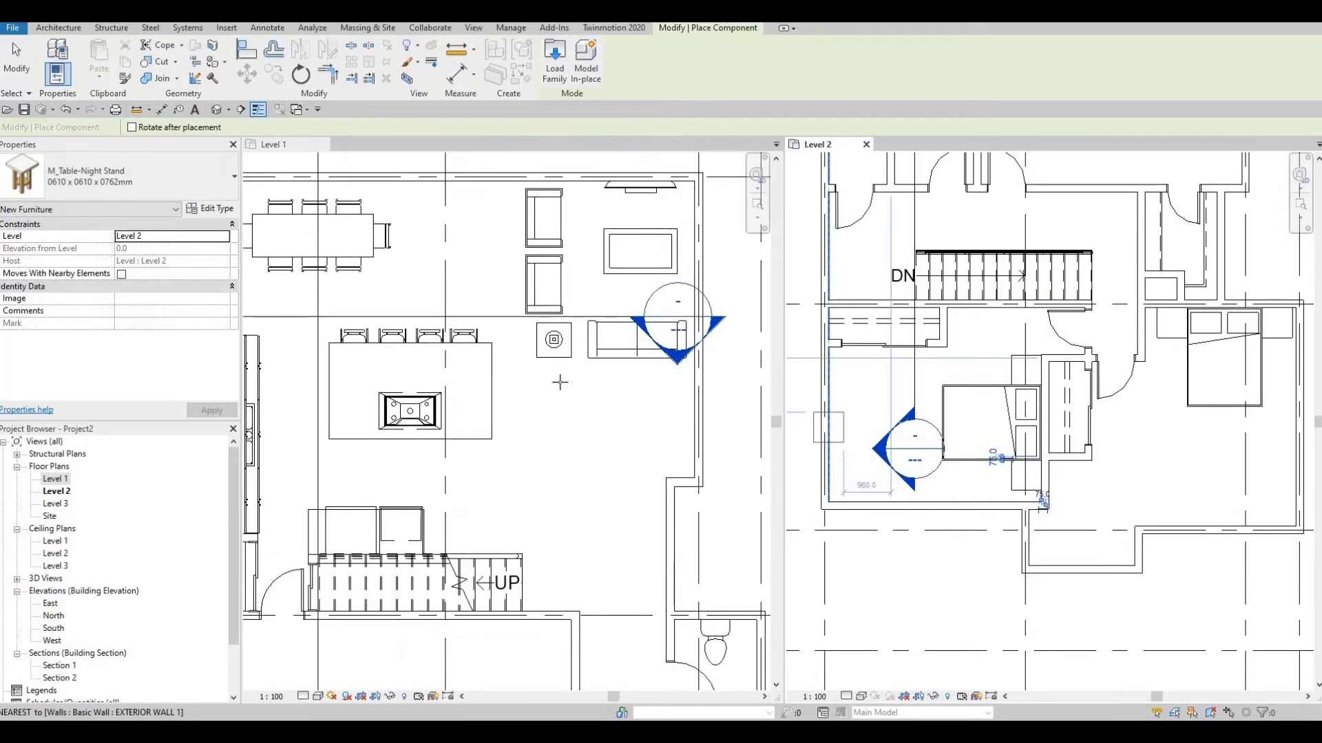
key(escape)
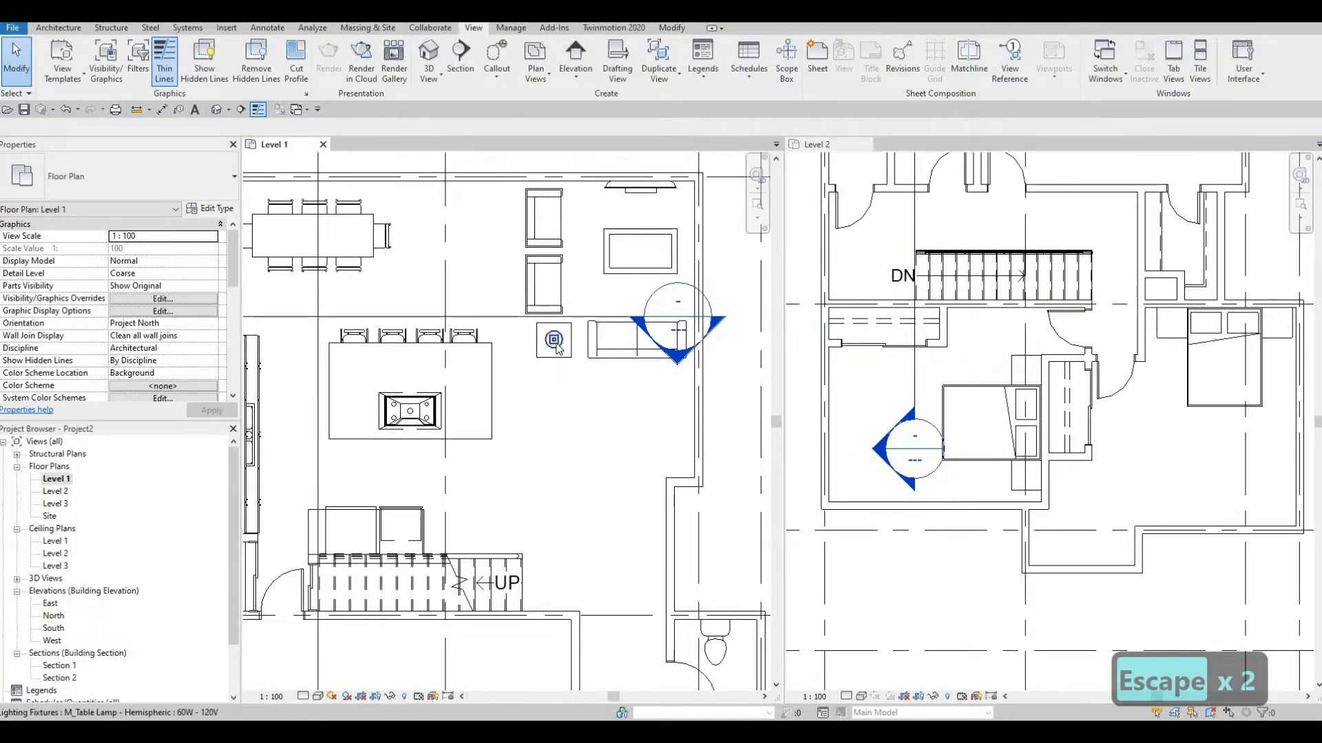
Step: Create Similar from the Level 1 table lamp and place lamps on the Level 2 night stands
click(553, 340)
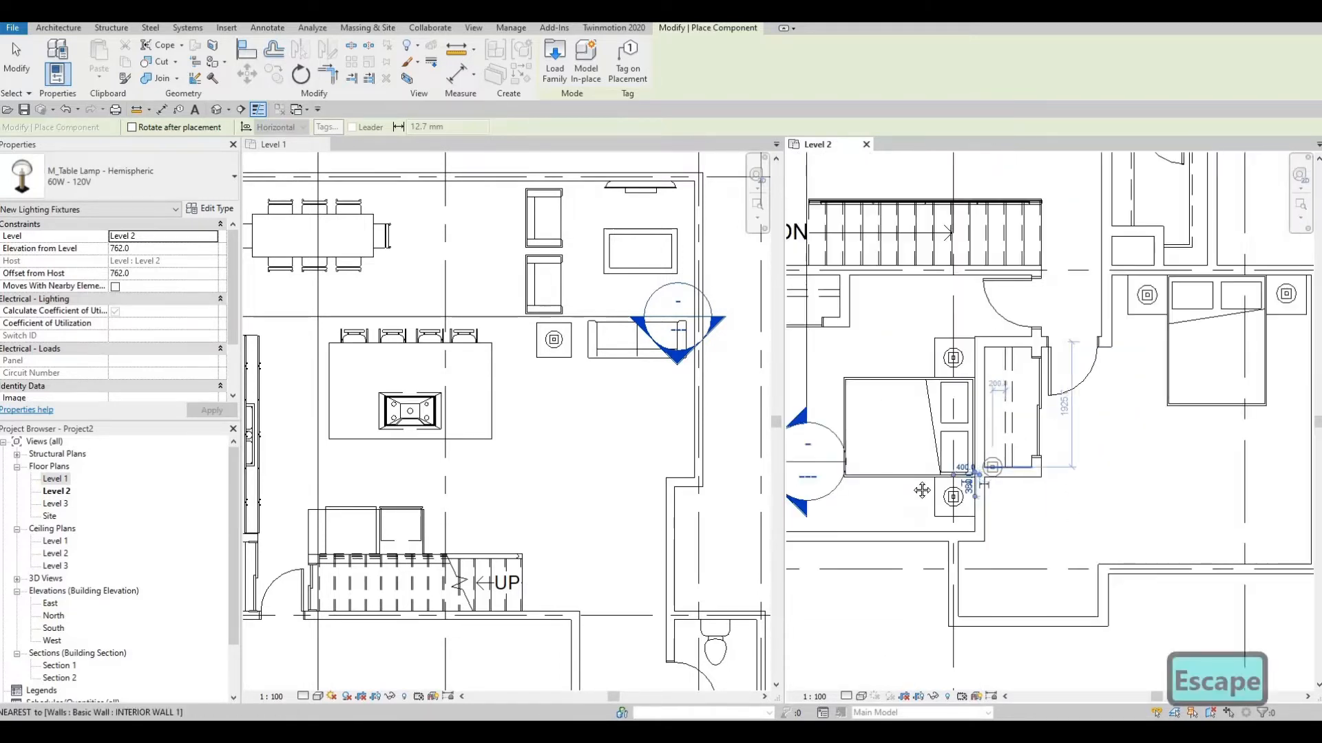
key(Escape)
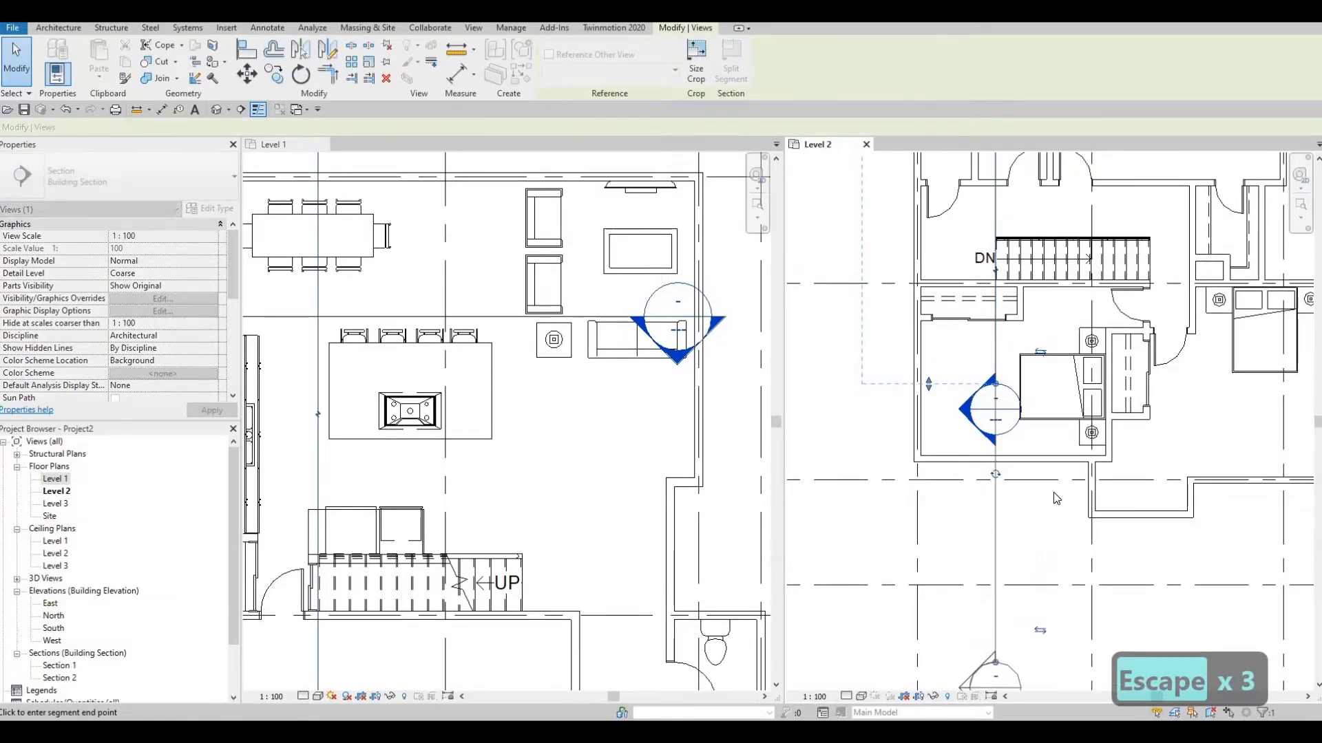
key(Escape)
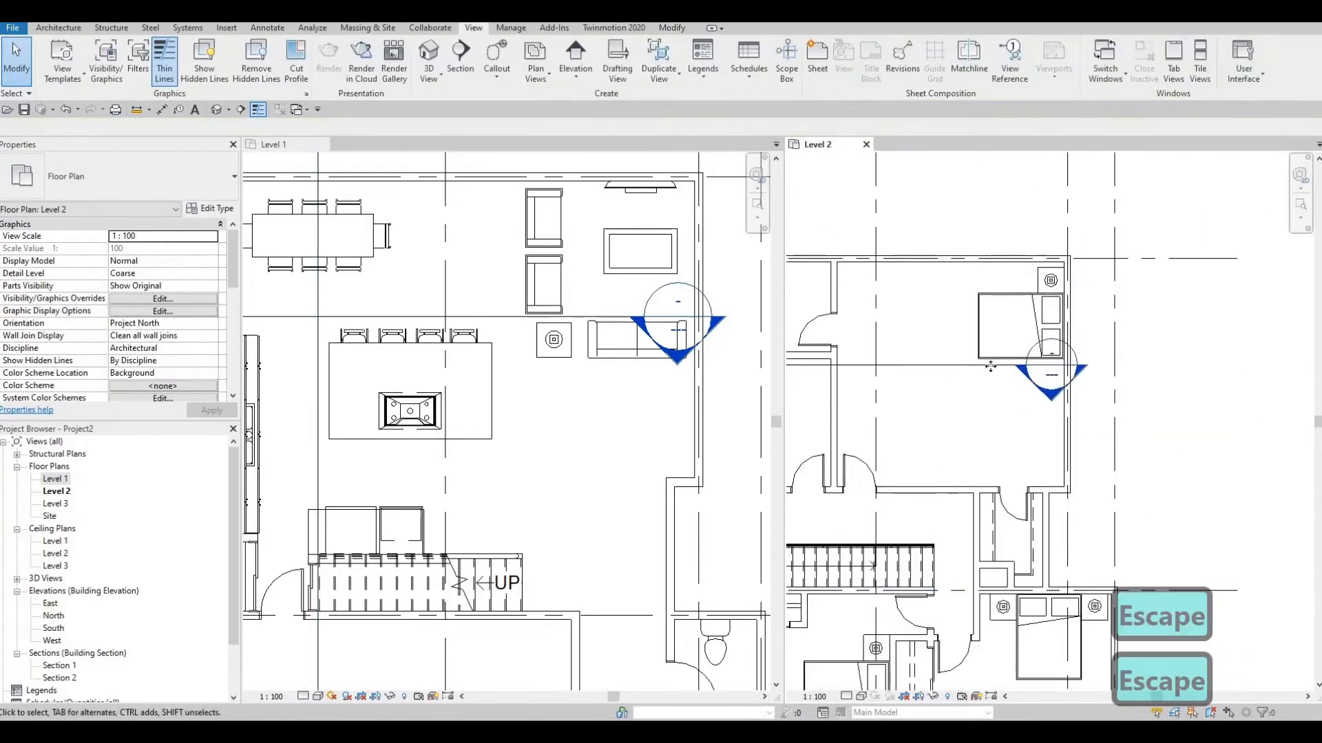
Step: Pick the lamp by the upper bed to place another of the same type
click(1050, 366)
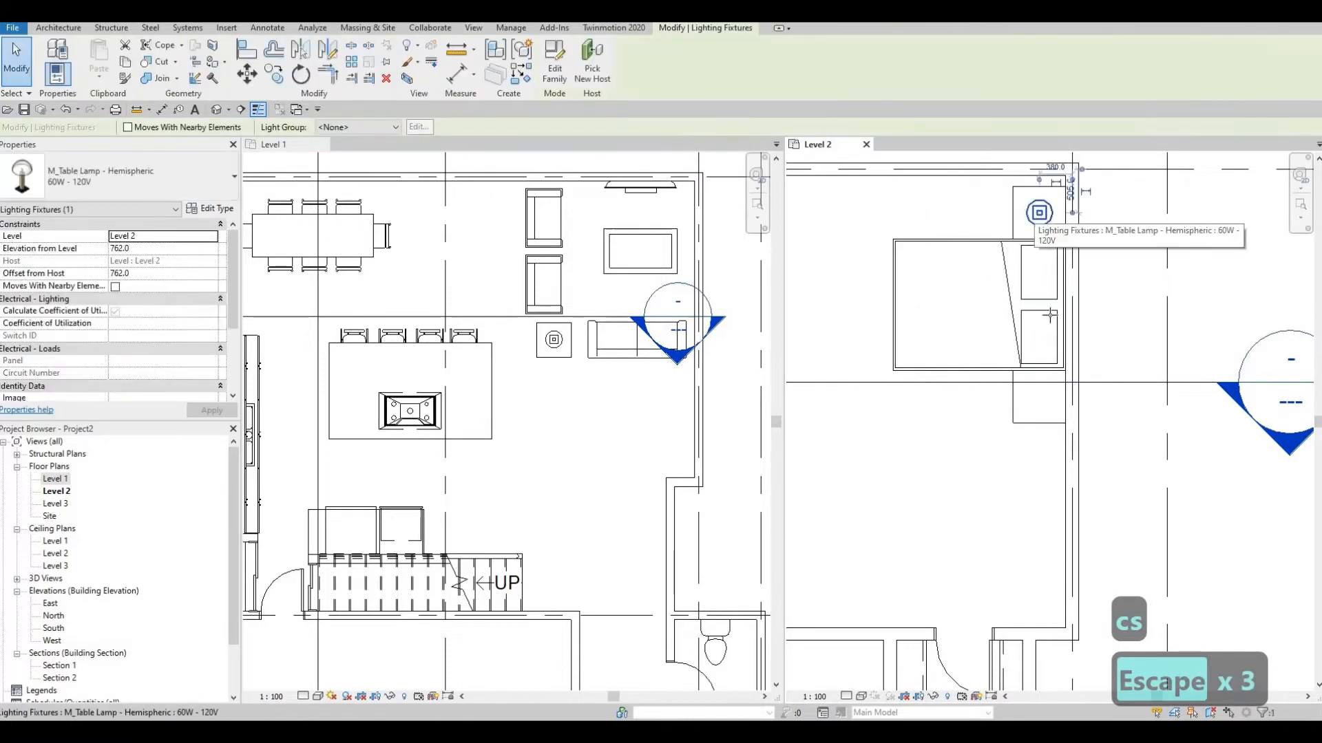
key(Escape)
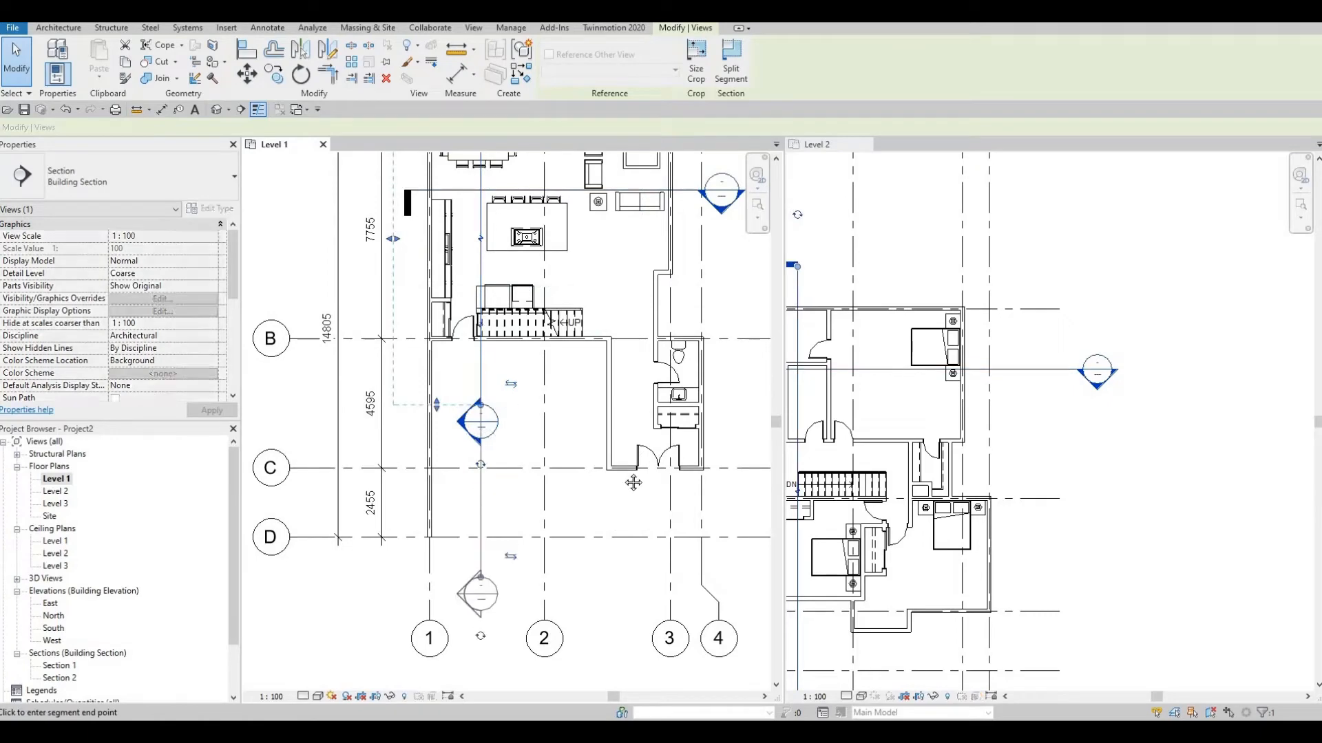
Step: Release the selected section marker, leaving the Level 1 plan active with lamps placed
key(Escape)
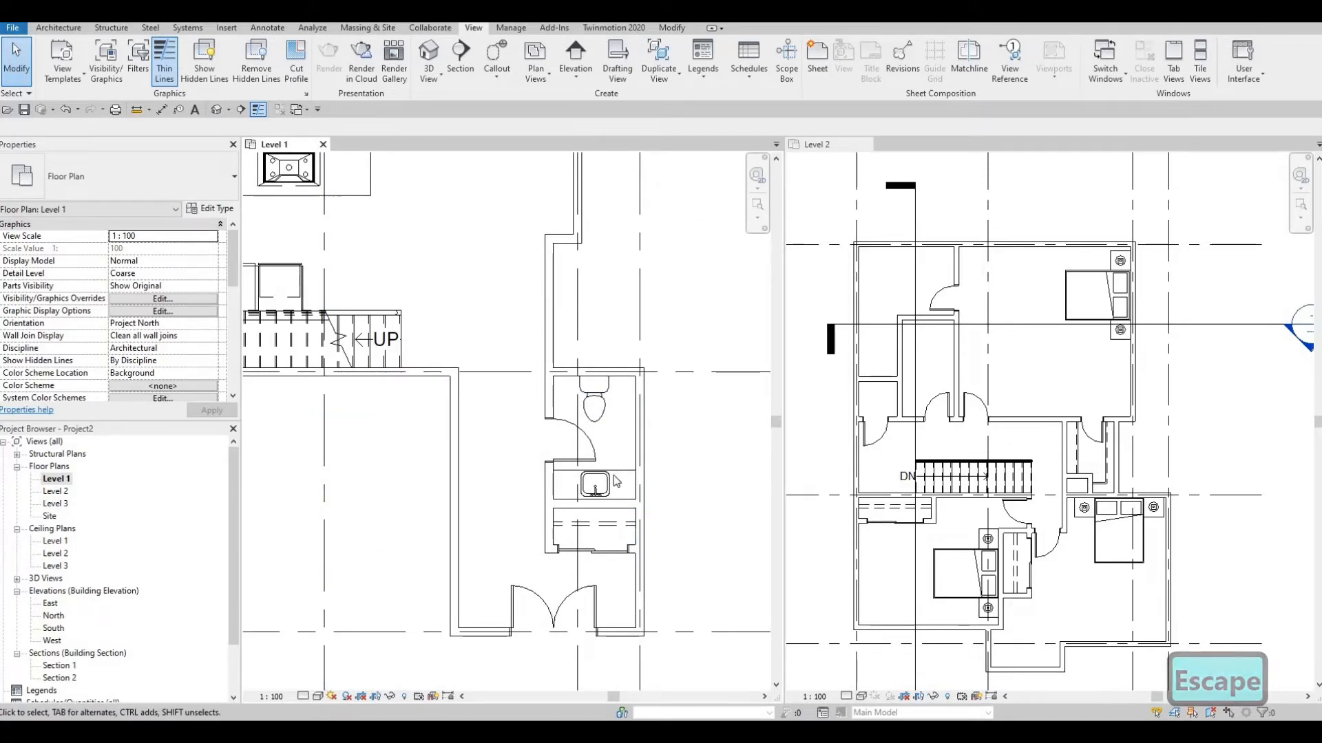
Step: Copy the Level 1 square vanity sinks onto the Level 2 bathroom walls with Create Similar
click(594, 483)
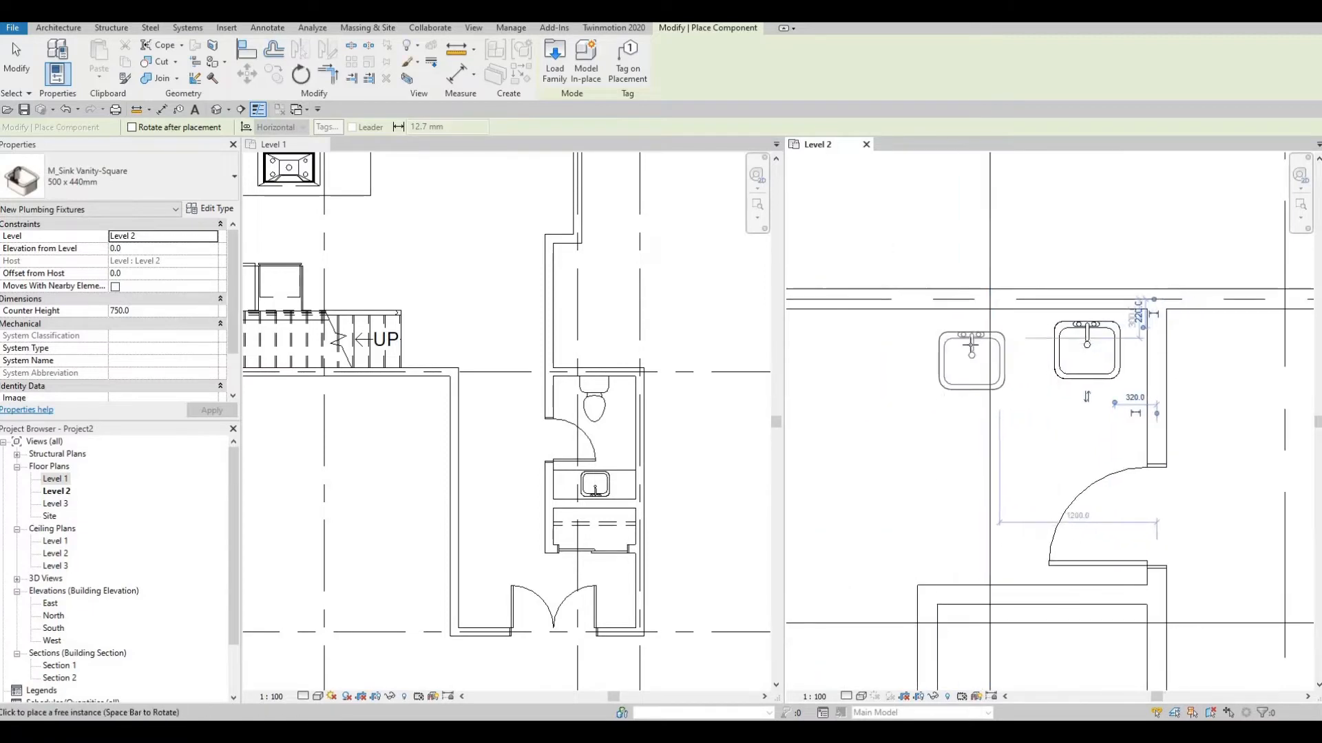
click(936, 369)
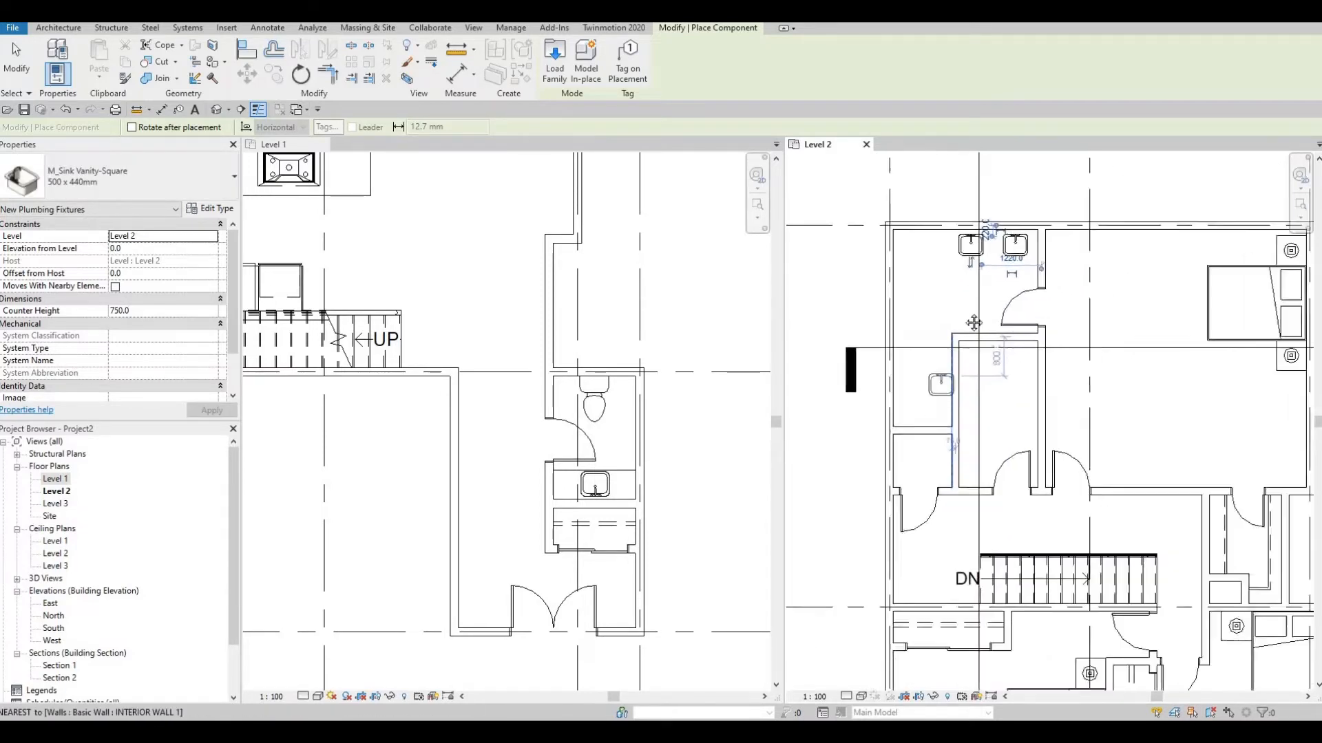
scroll(down, 3)
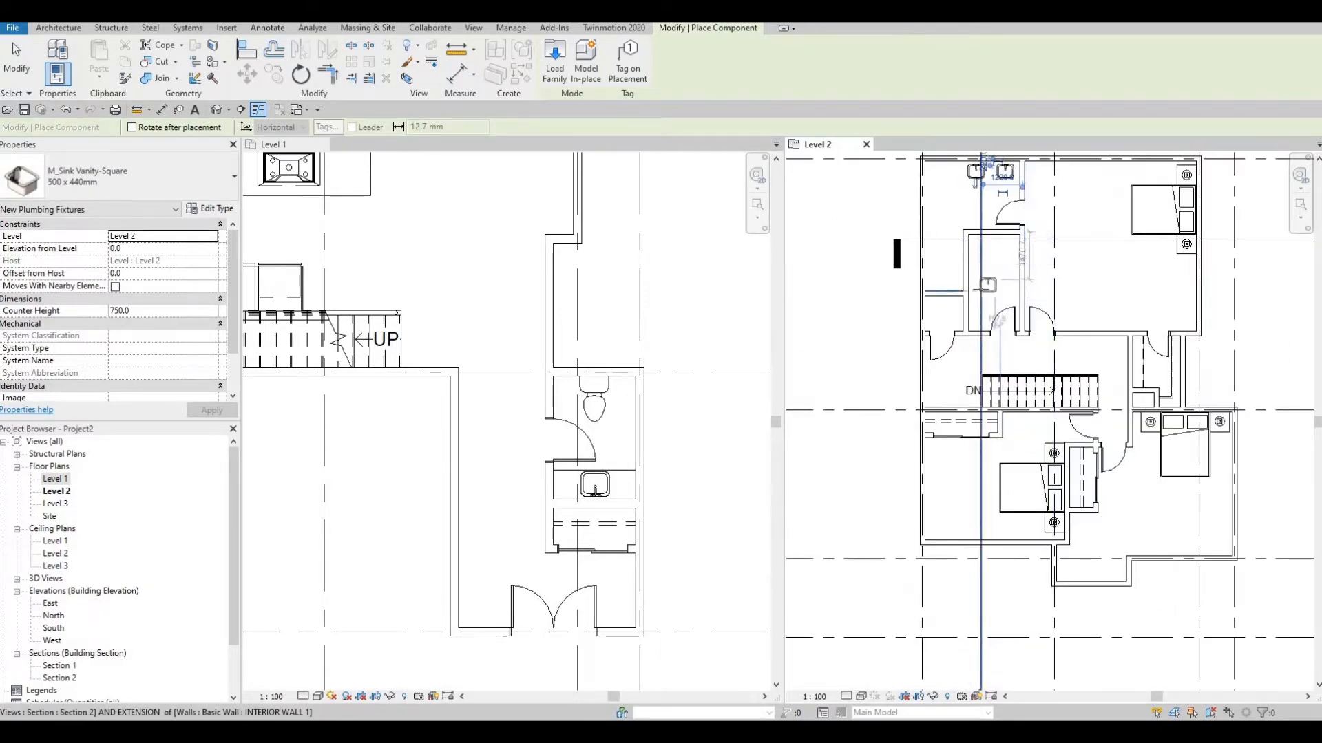
scroll(up, 3)
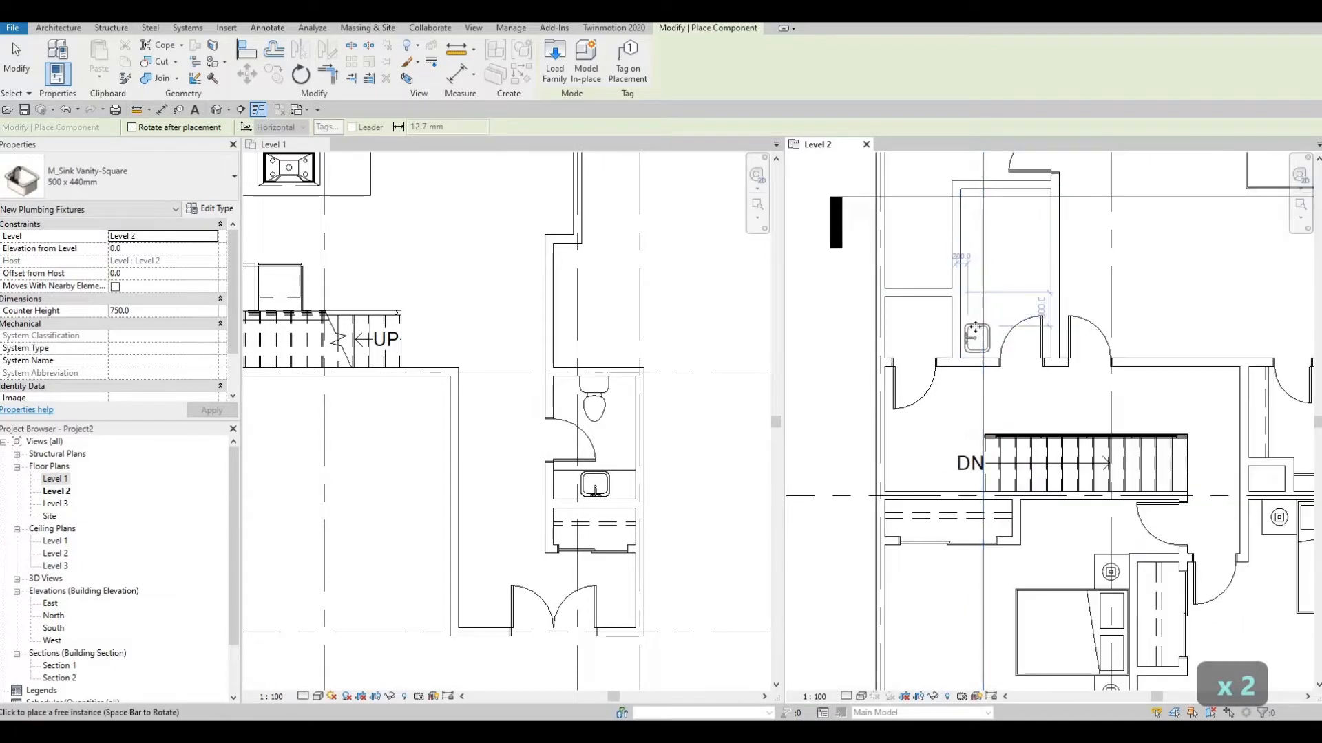
click(973, 299)
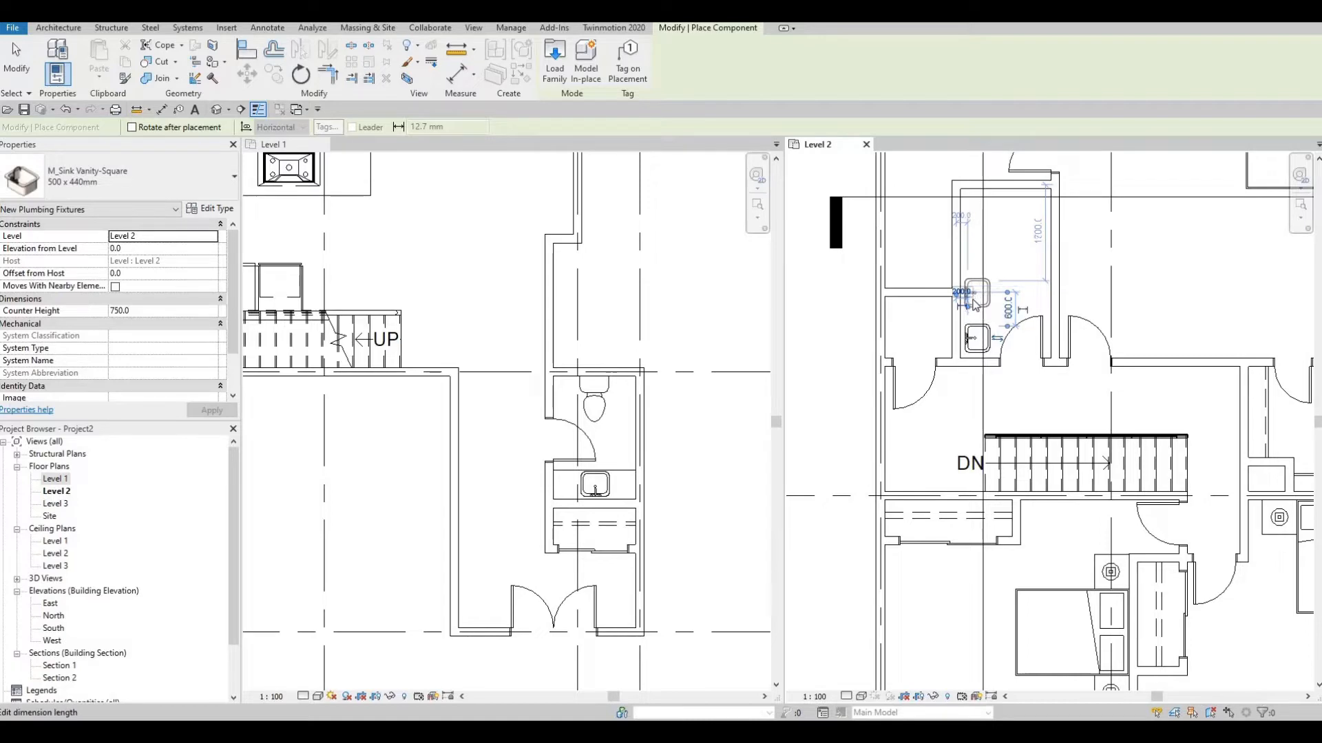
key(Escape)
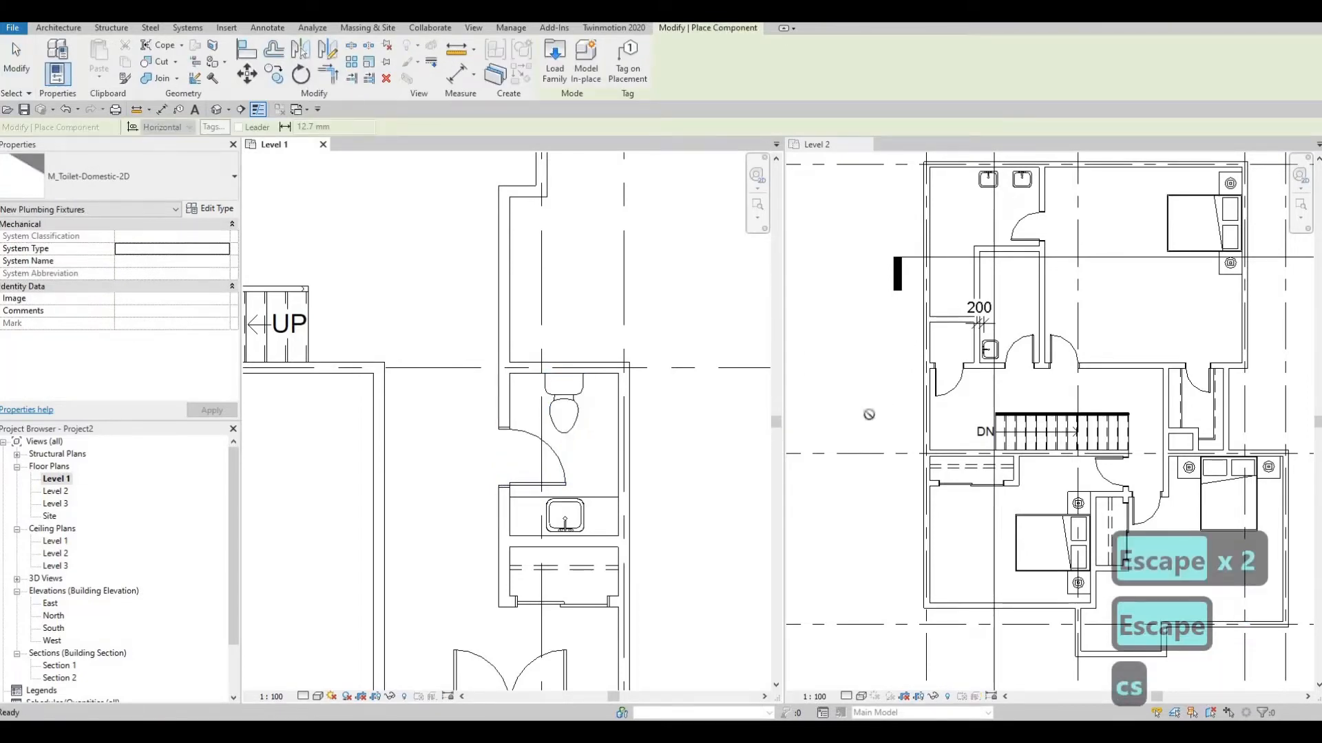
Step: Add the Level 2 toilets and nudge the upper vanity sink down into position
key(Escape)
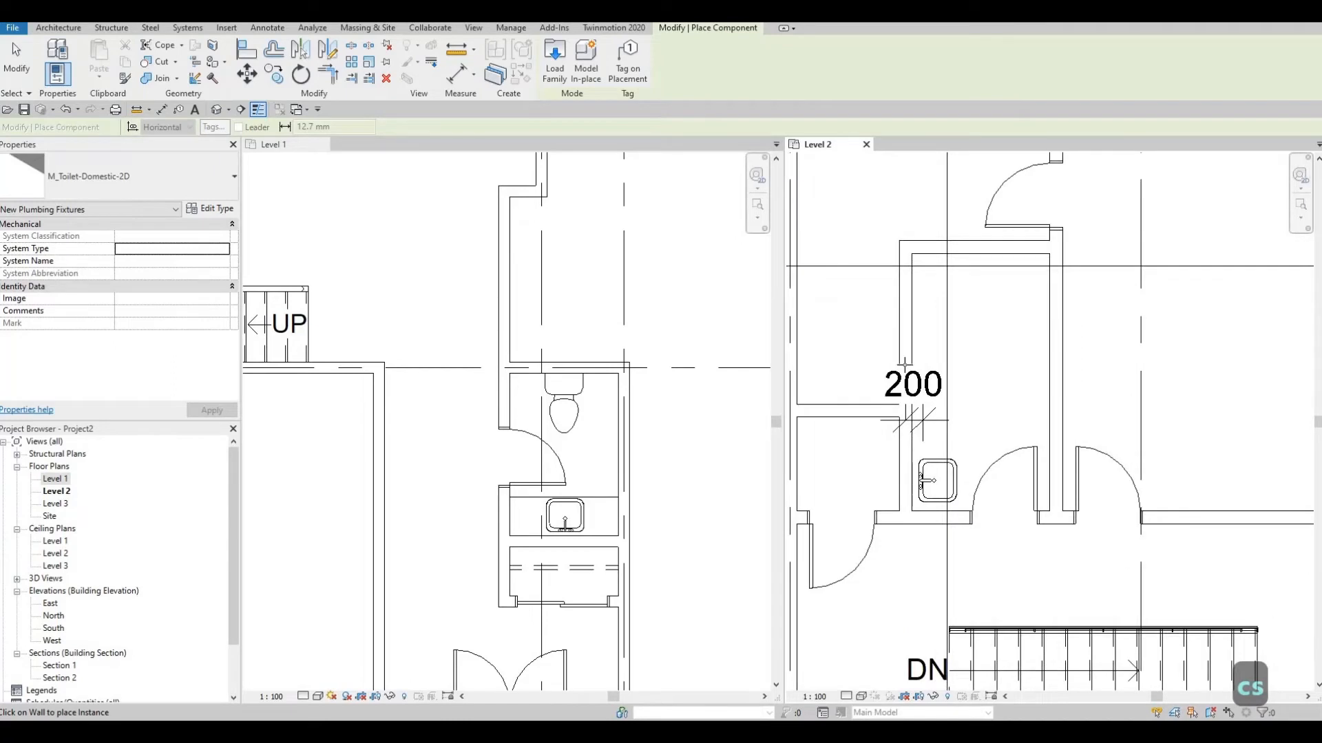
mouse_move(926, 370)
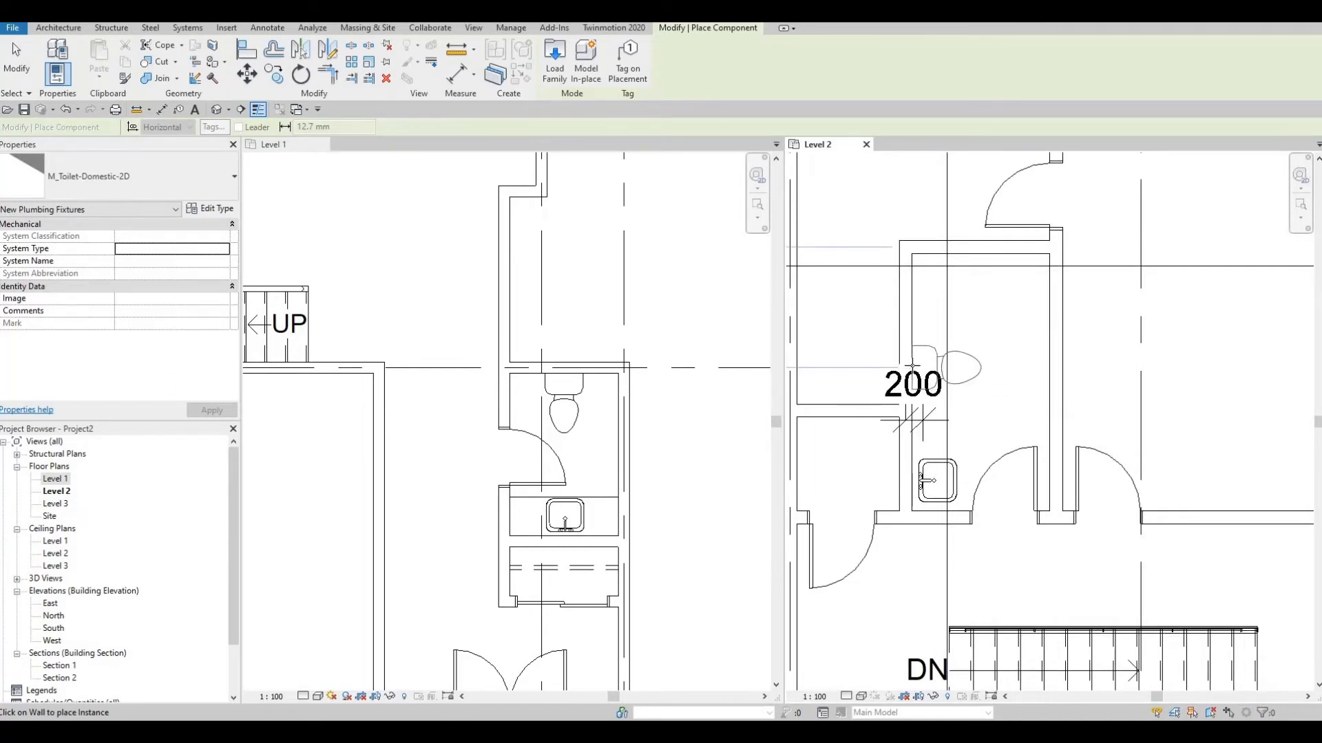
key(Escape)
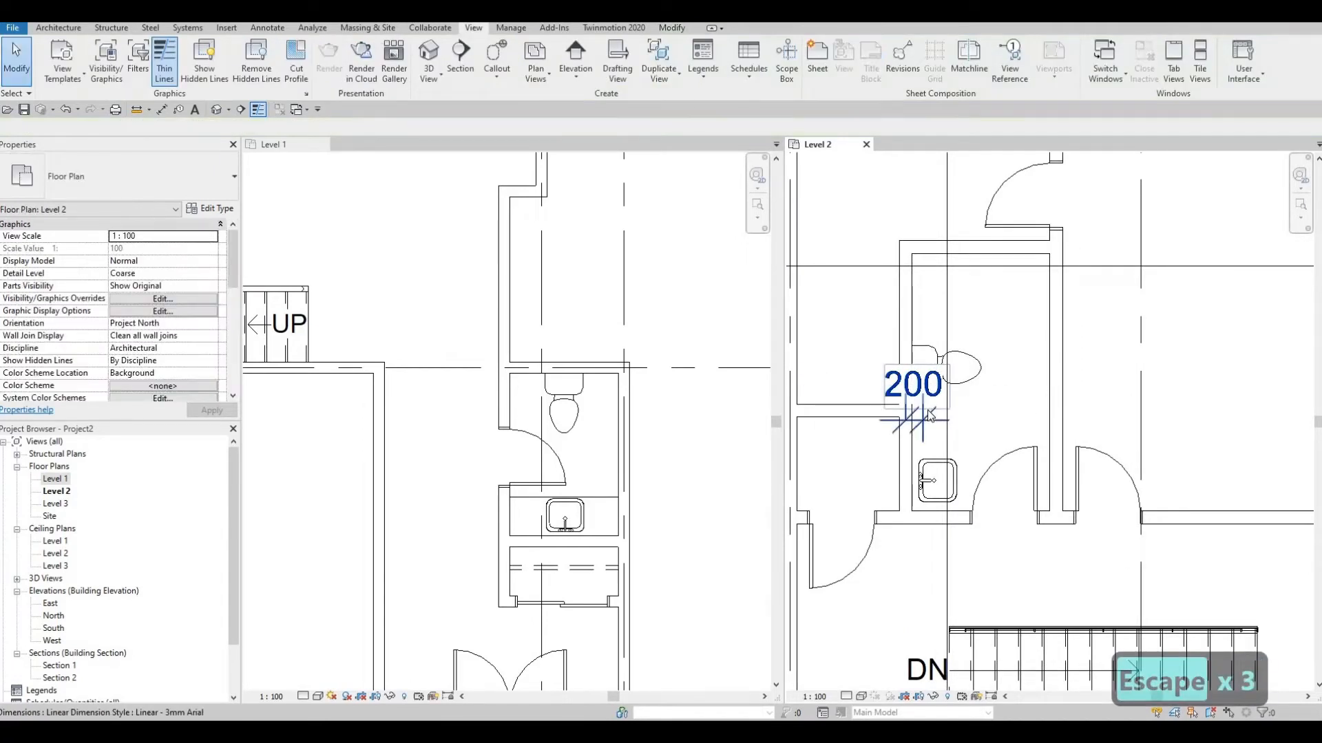
click(936, 481)
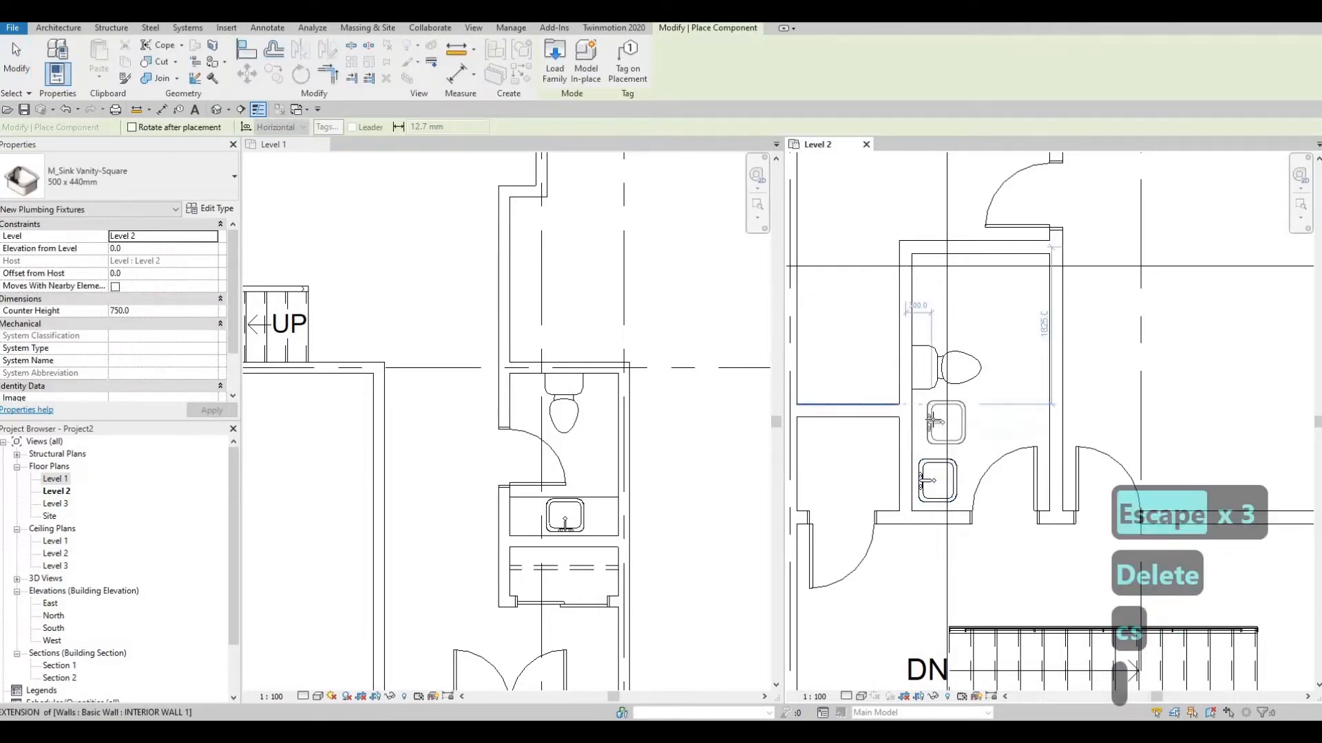
key(Escape)
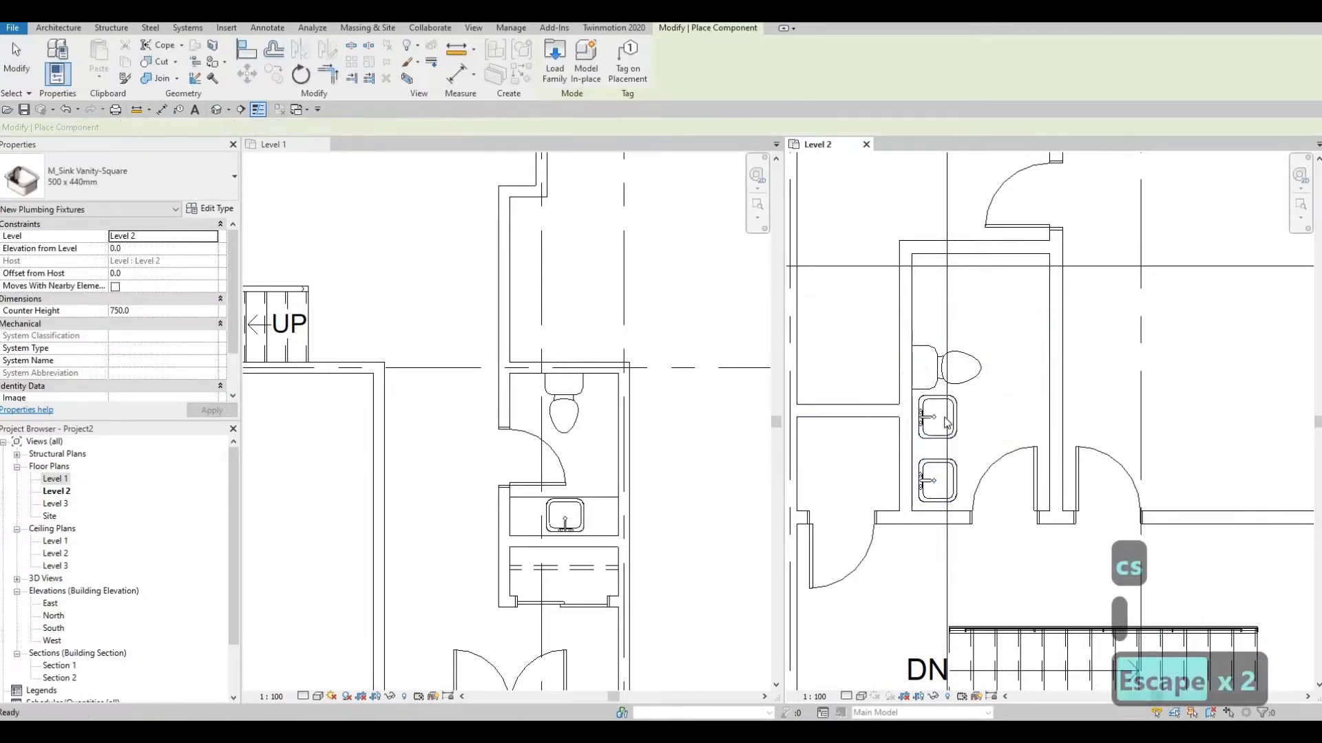
click(938, 418)
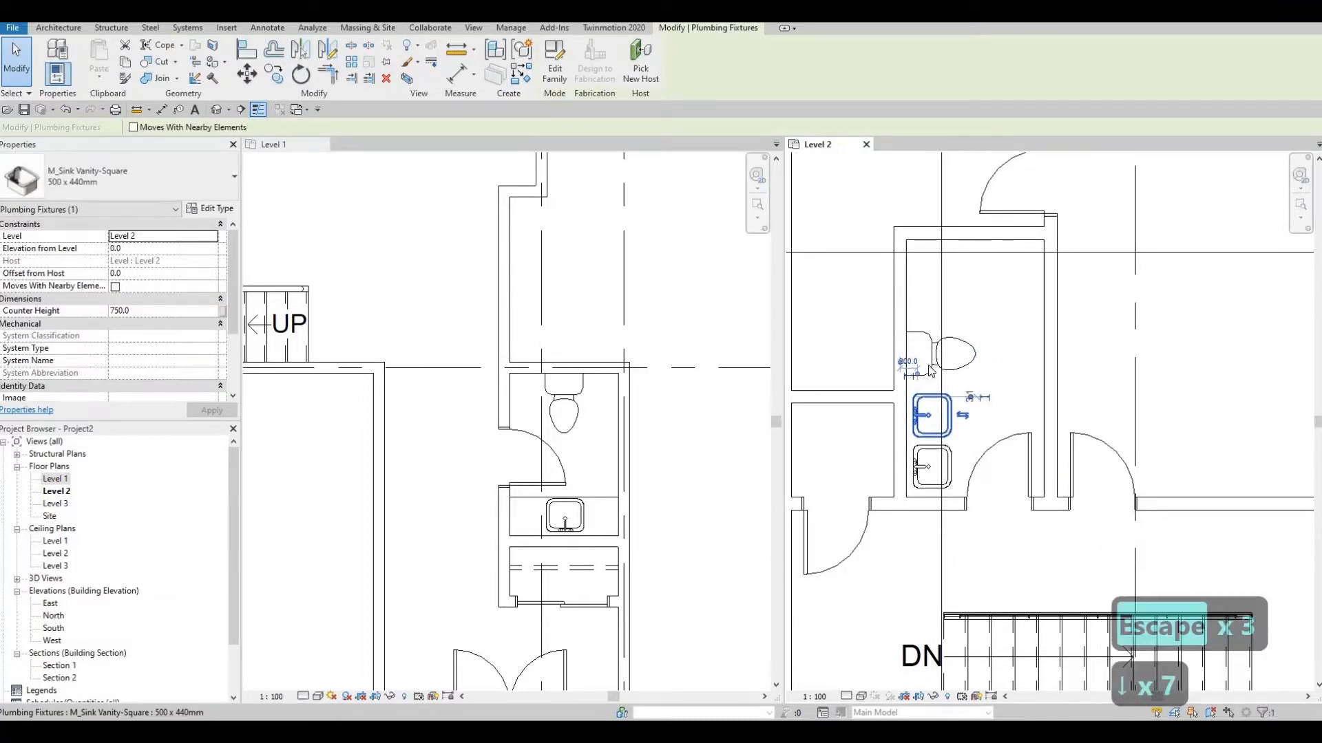
key(Escape)
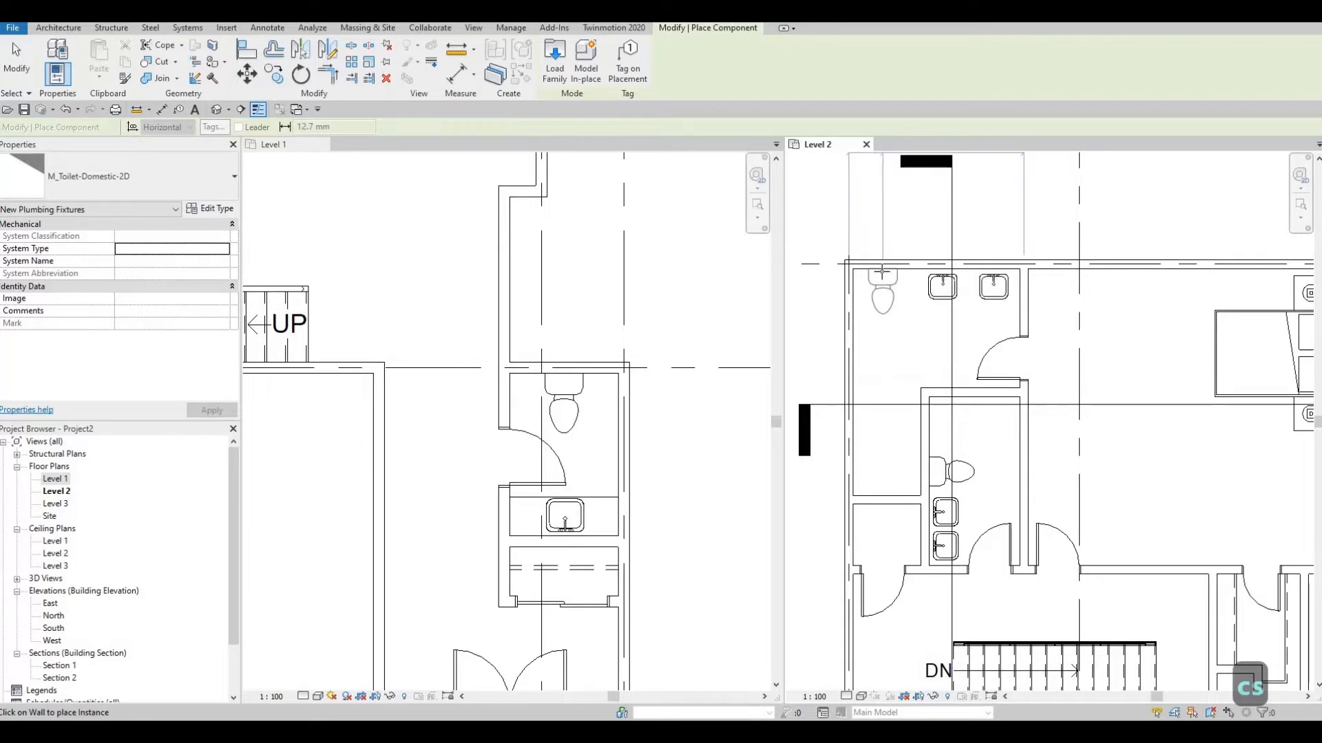
mouse_move(921, 351)
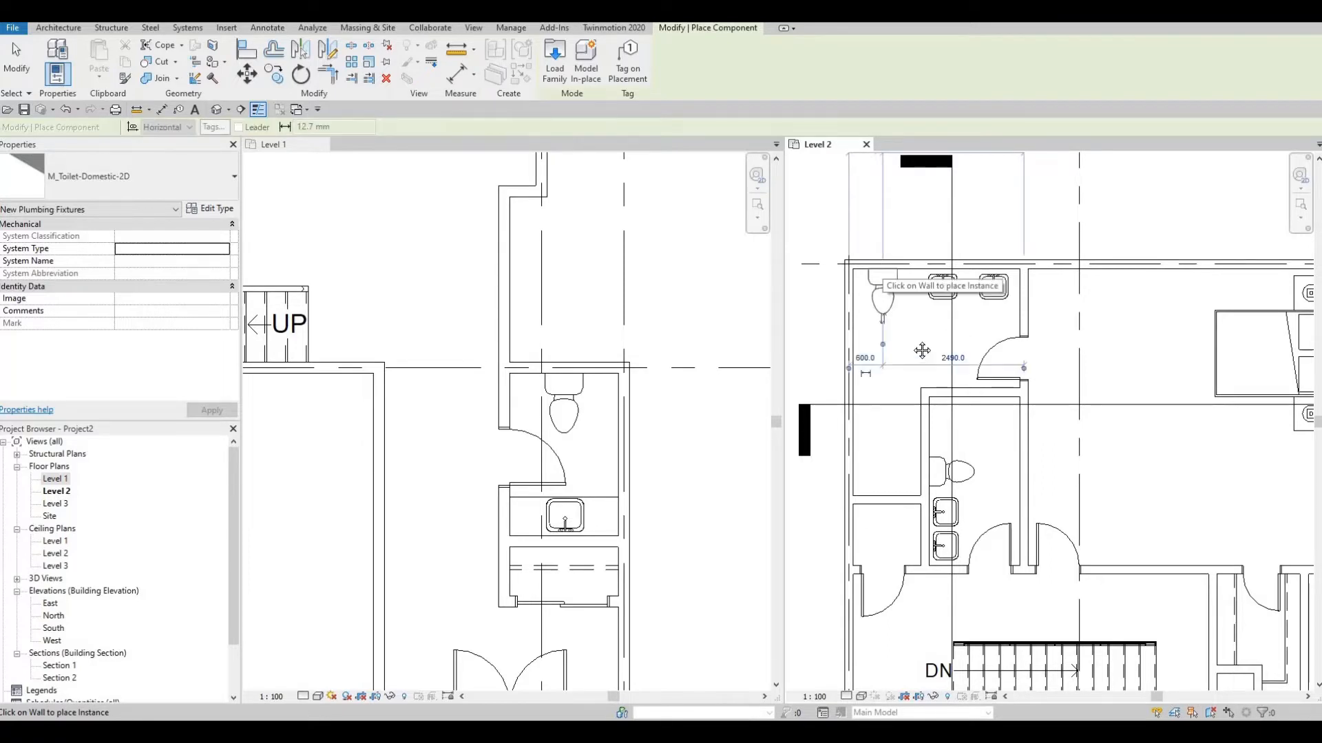
key(Escape)
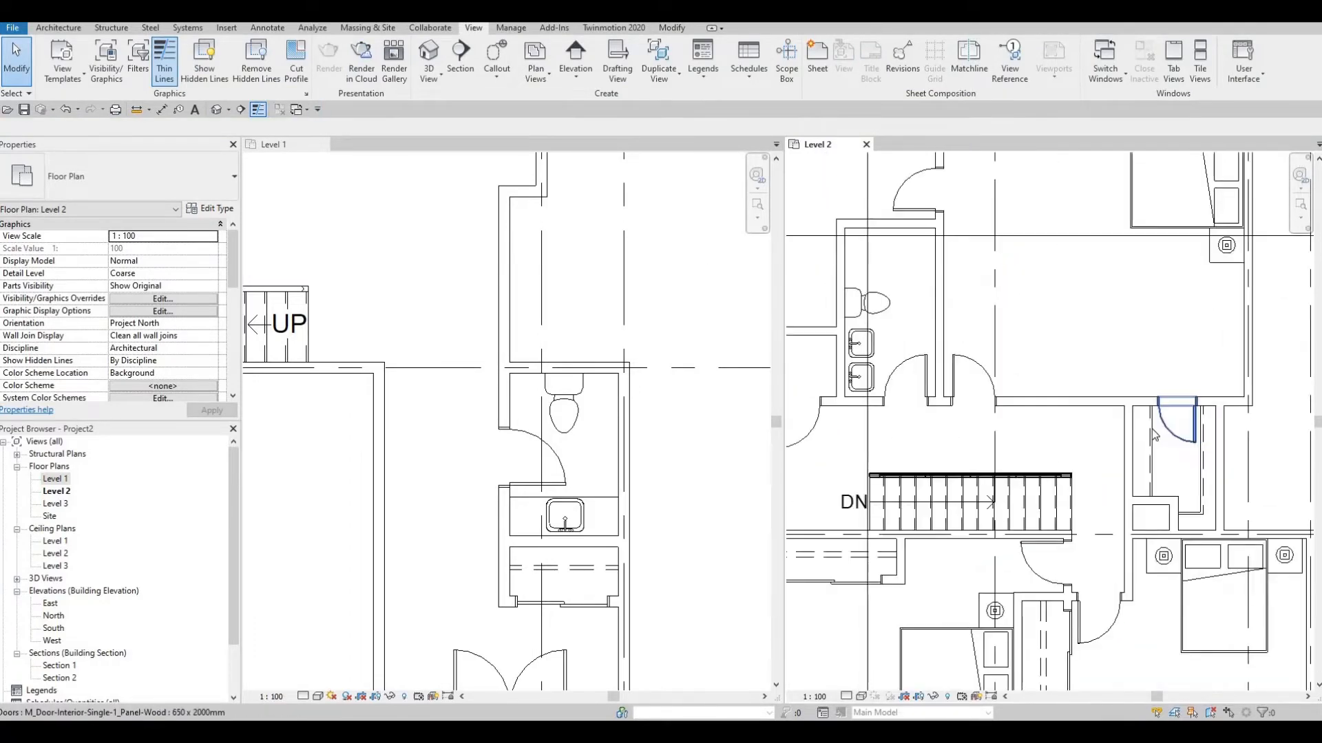
click(1180, 421)
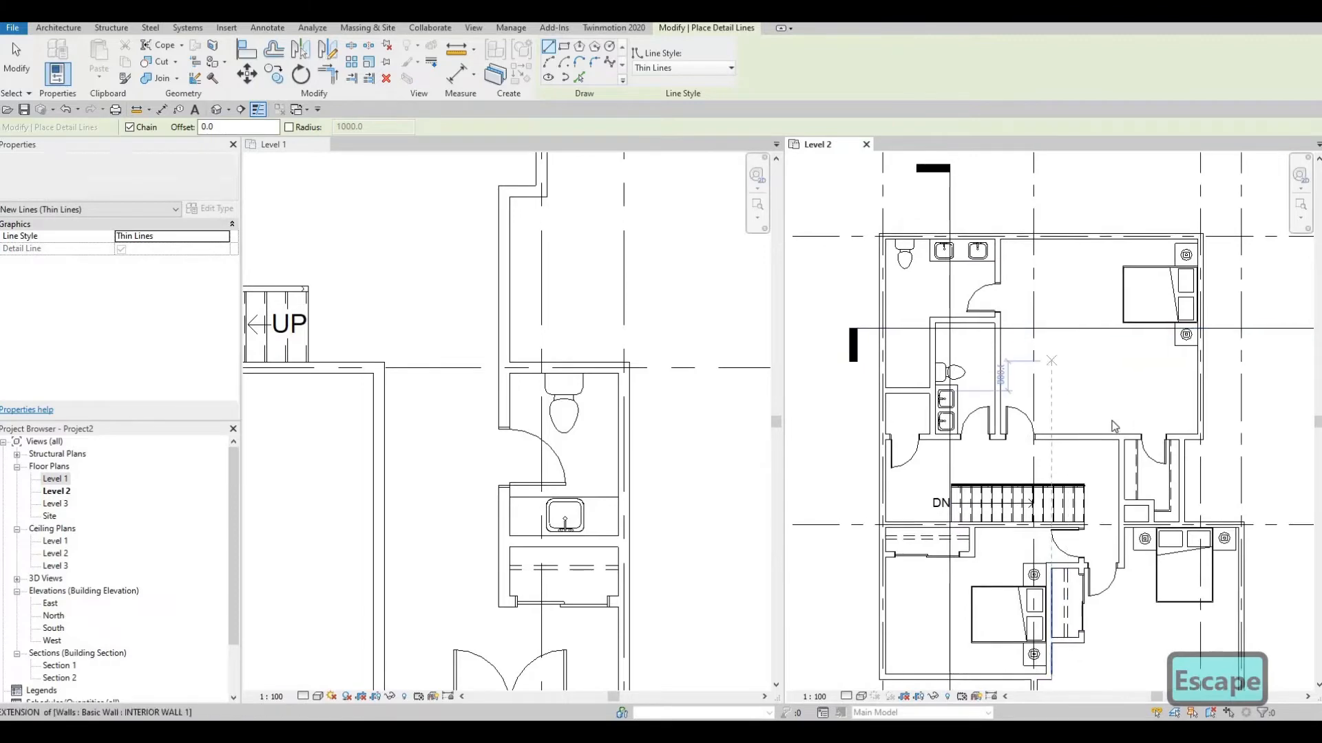
key(Escape)
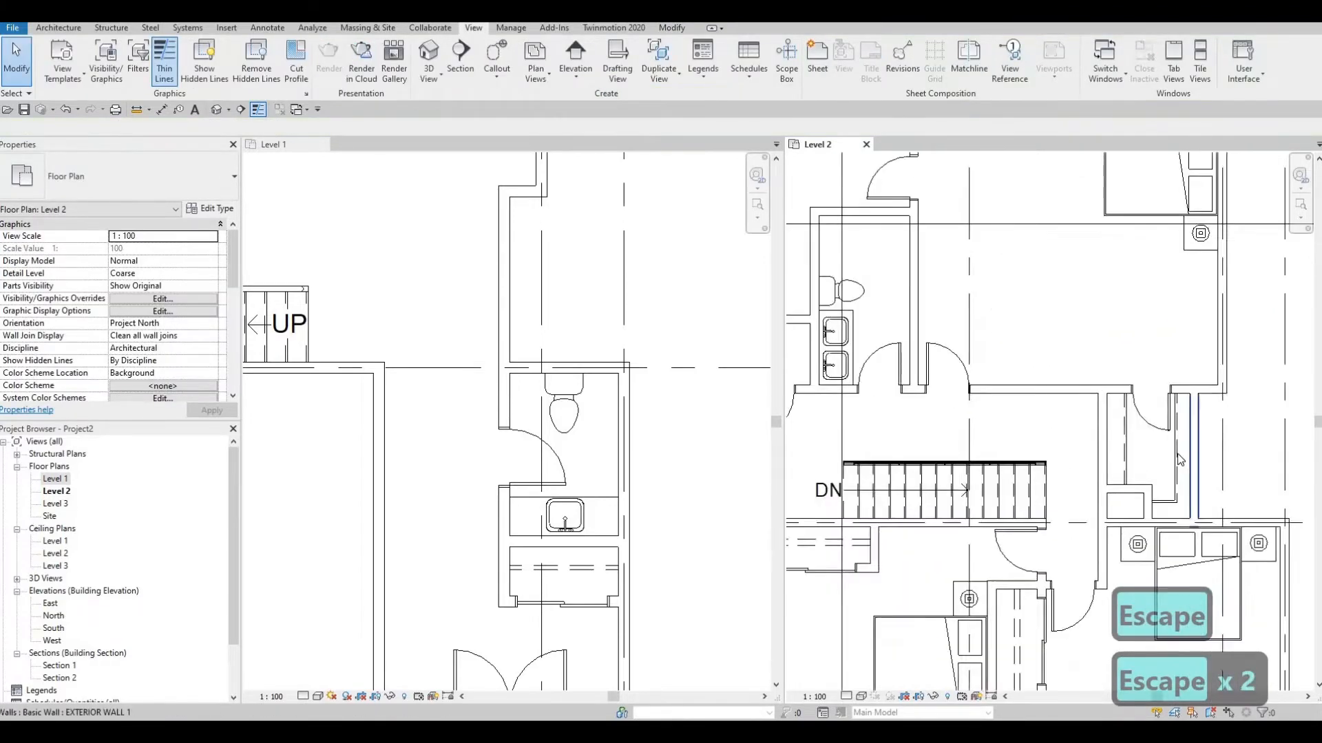
scroll(down, 3)
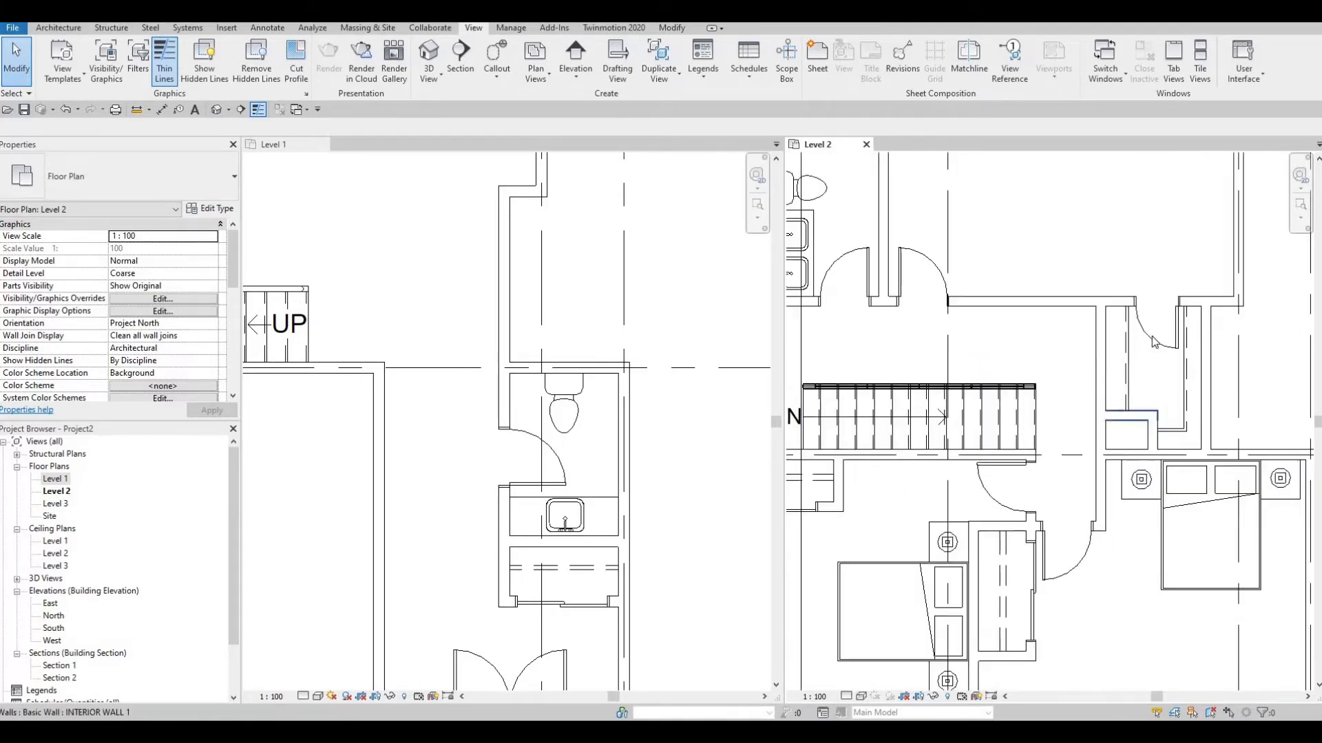
click(1155, 341)
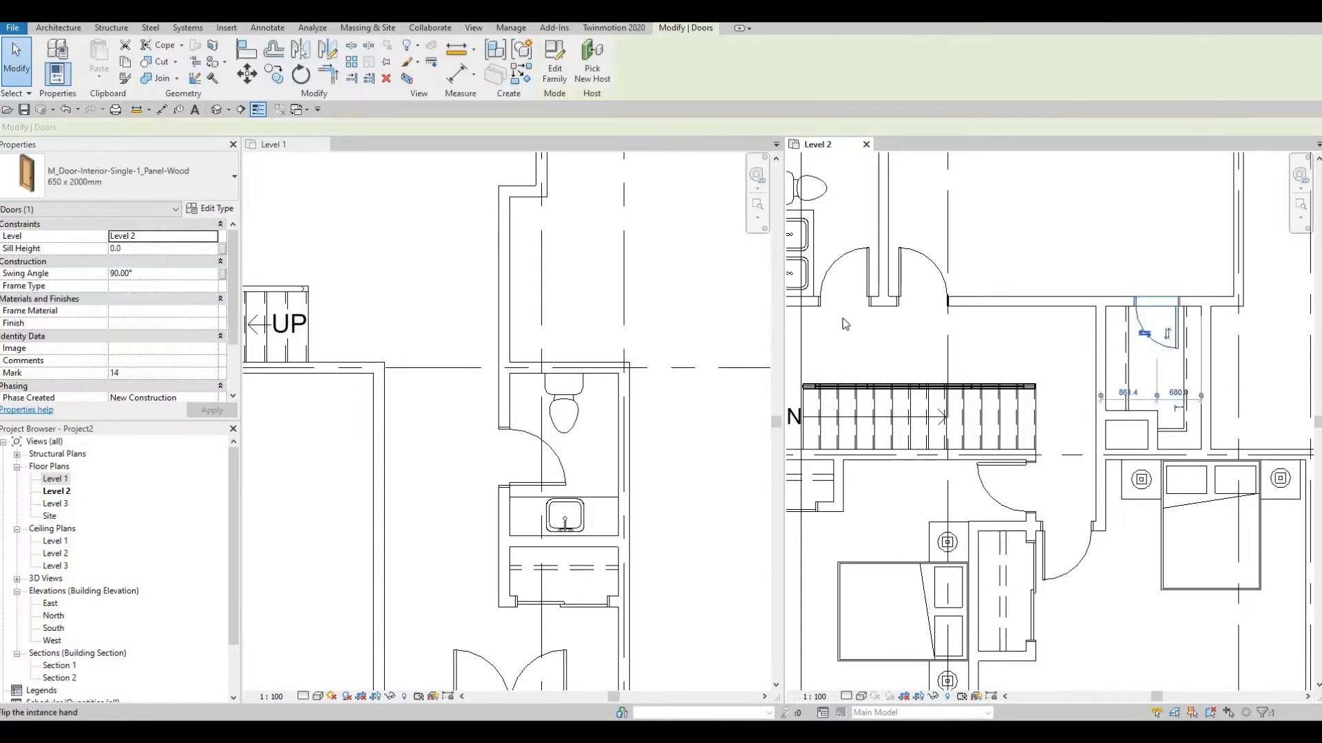
key(escape)
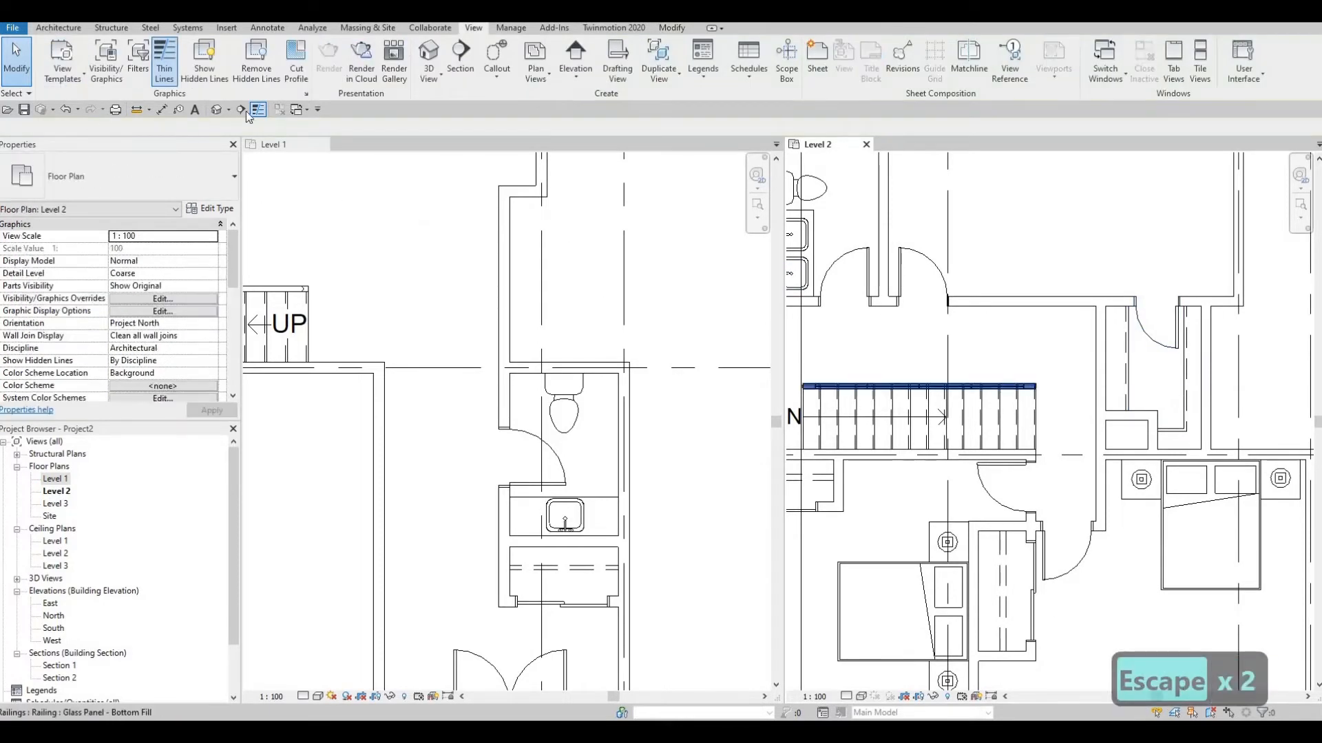
key(escape)
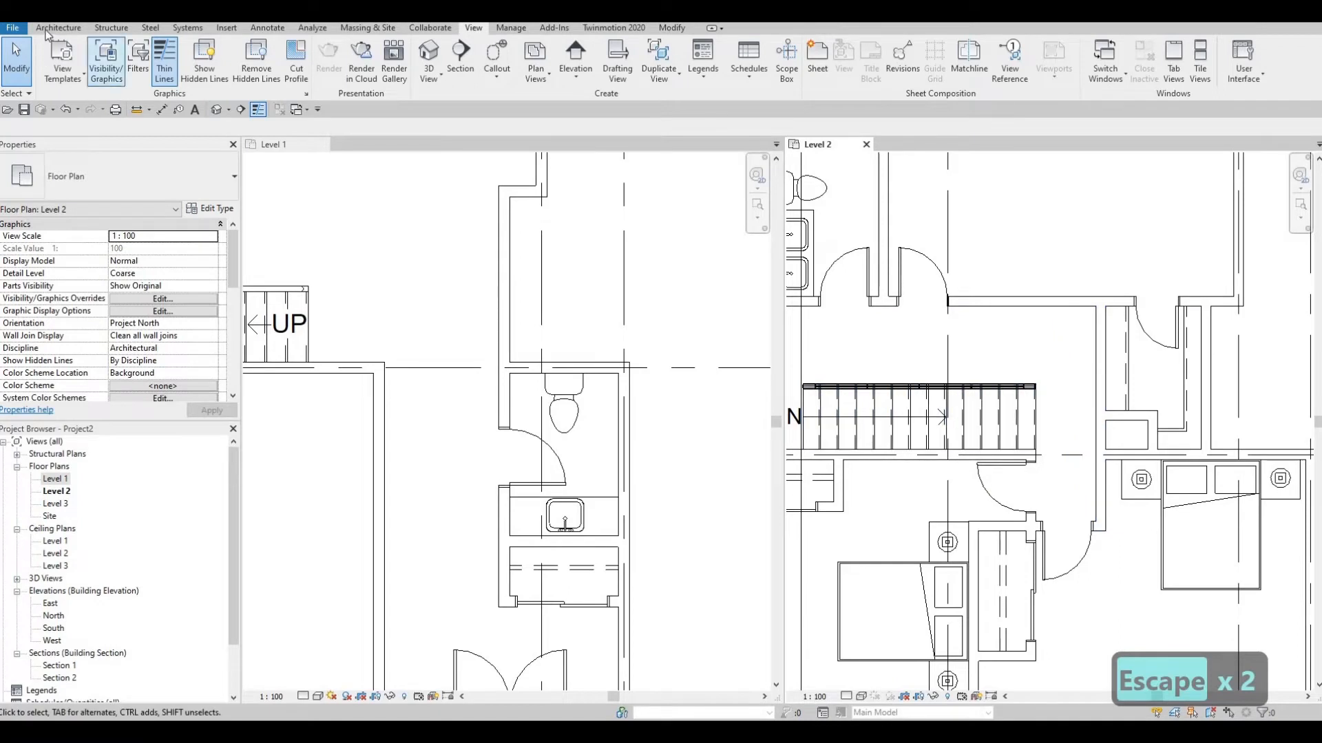
click(58, 27)
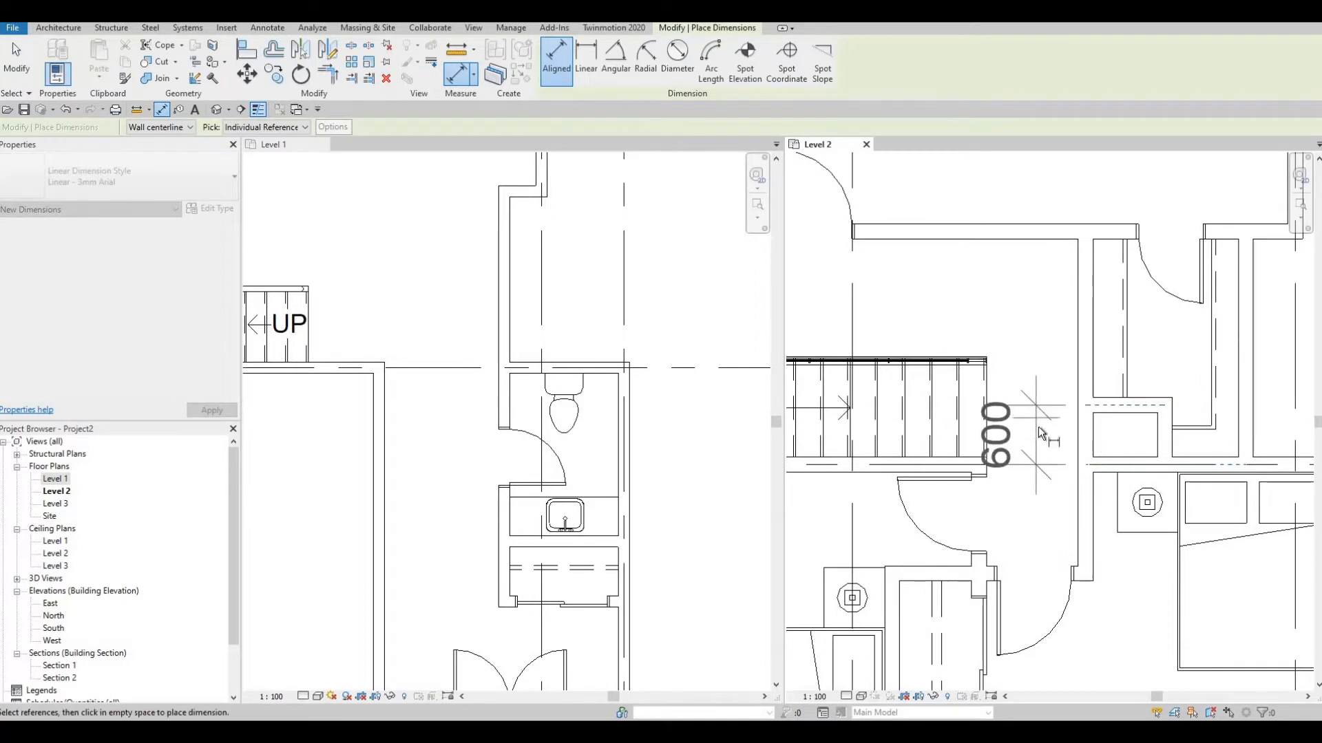
mouse_move(1060, 442)
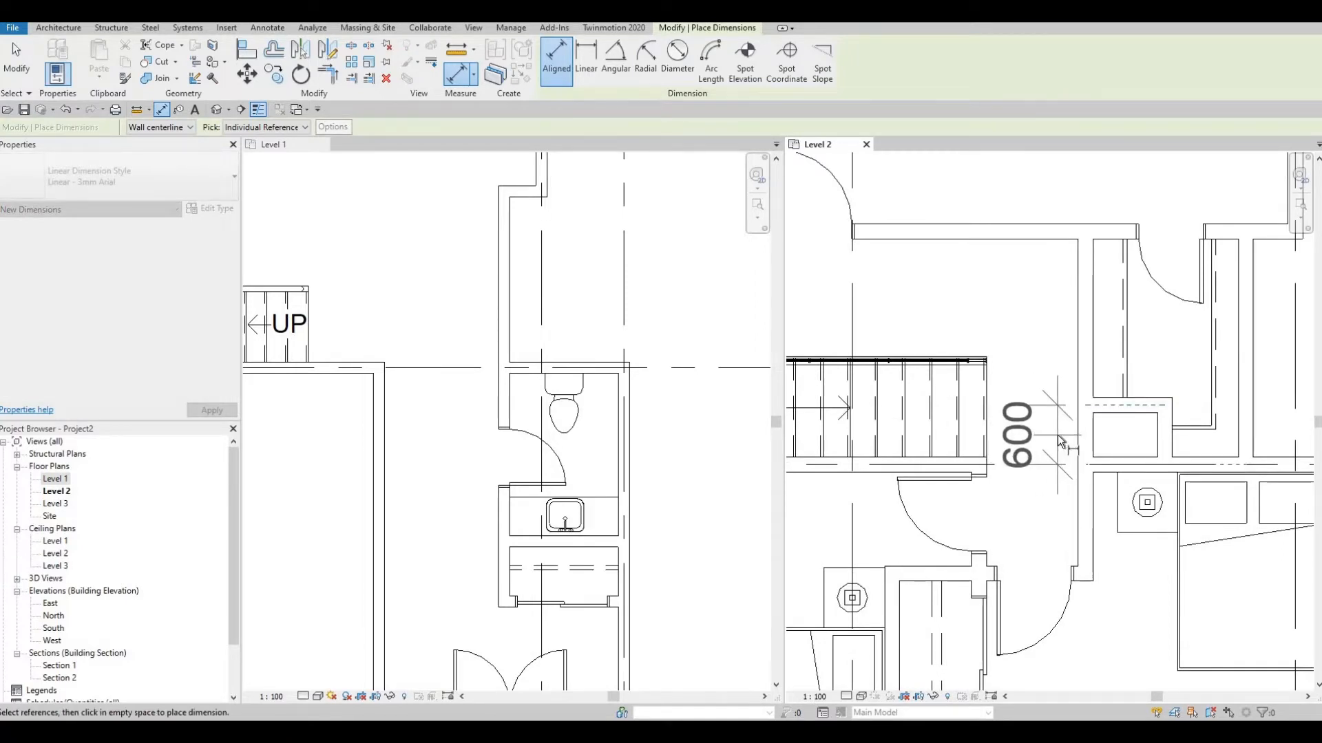
key(Escape)
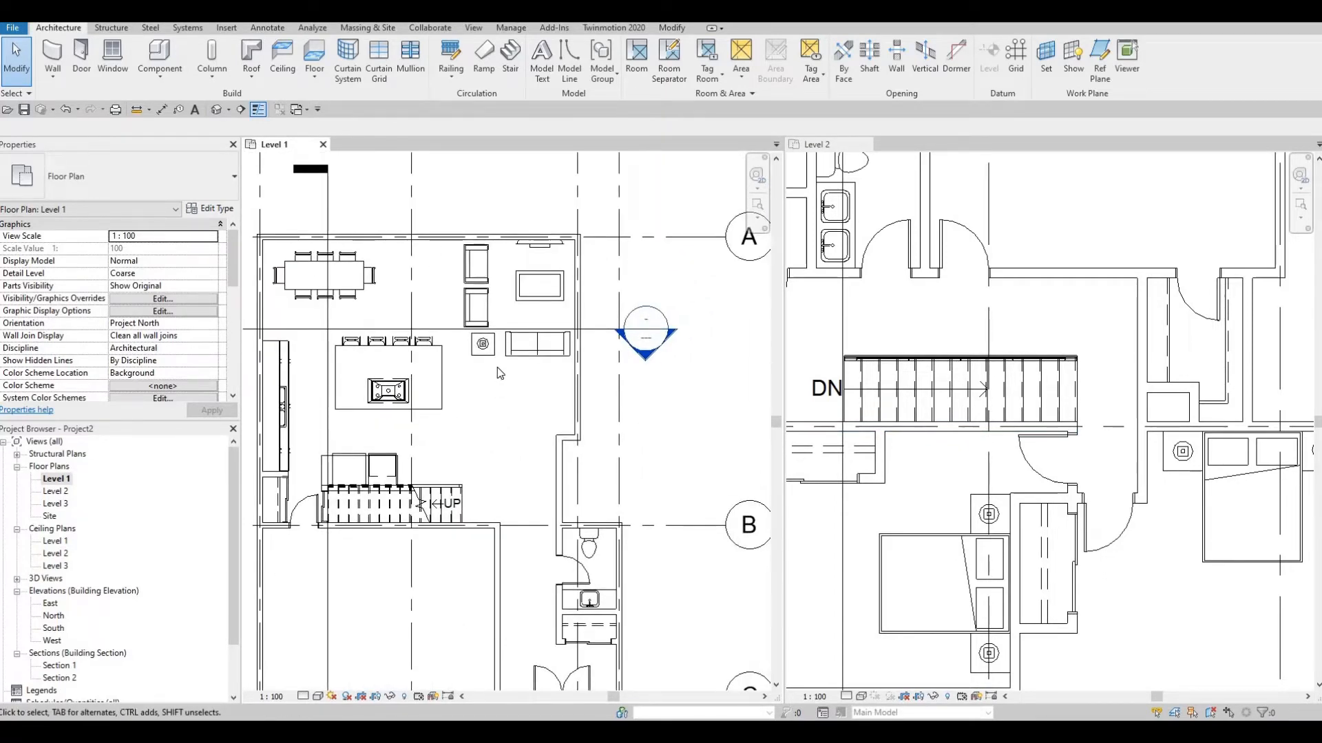
mouse_move(1210, 437)
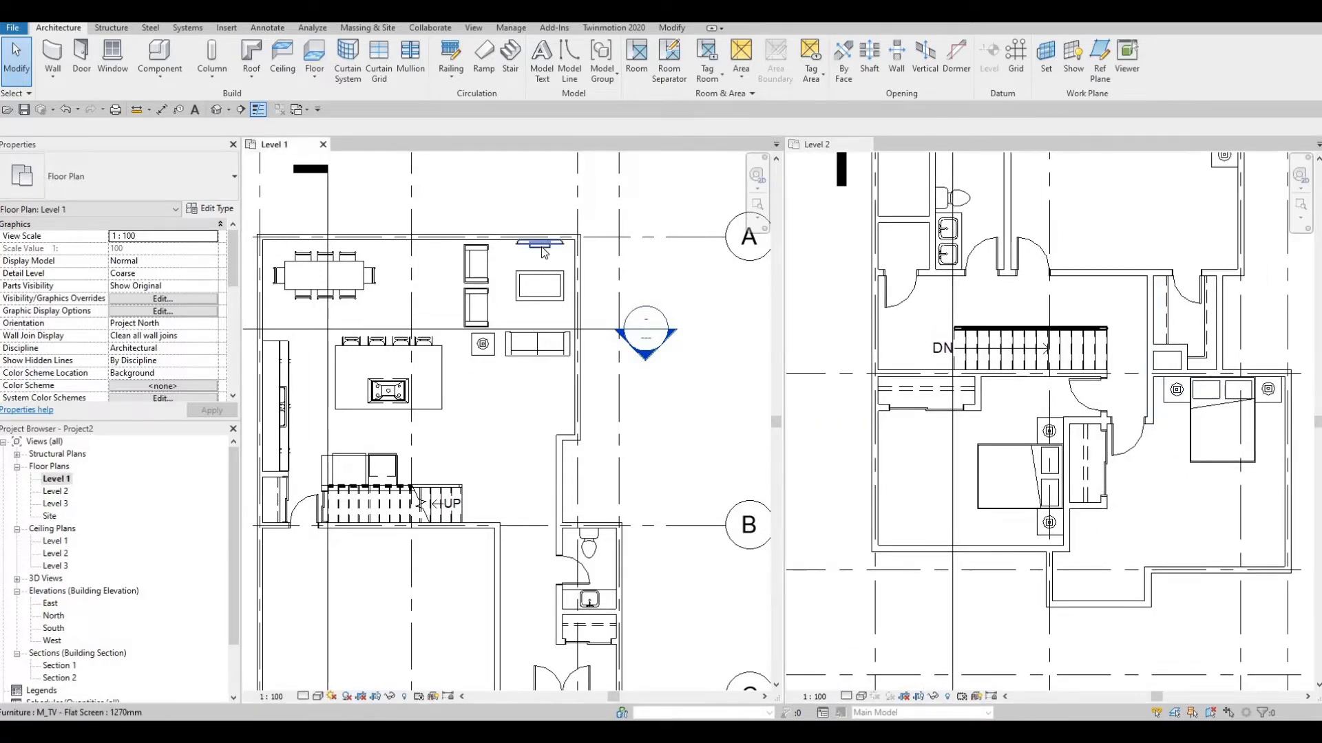
Step: Copy the flat-screen TV and sofa from Level 1 into the Level 2 room
click(540, 245)
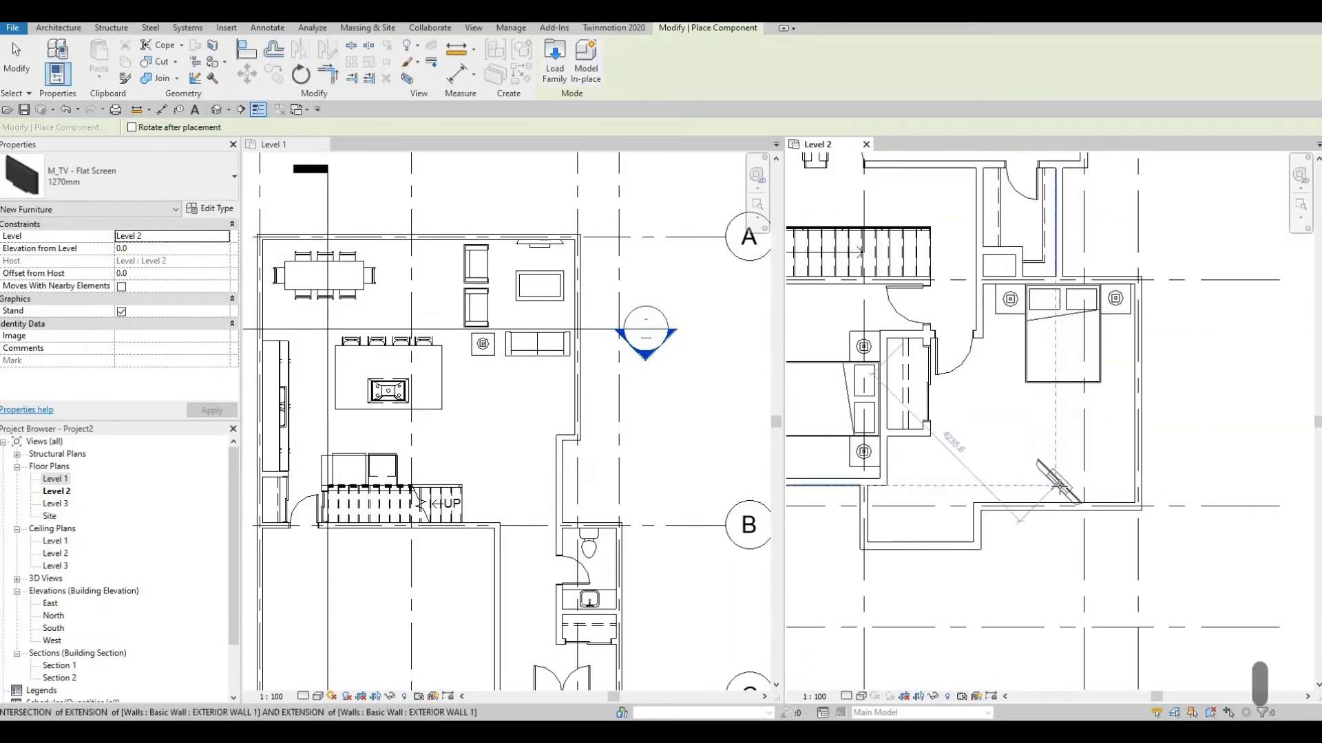
scroll(up, 3)
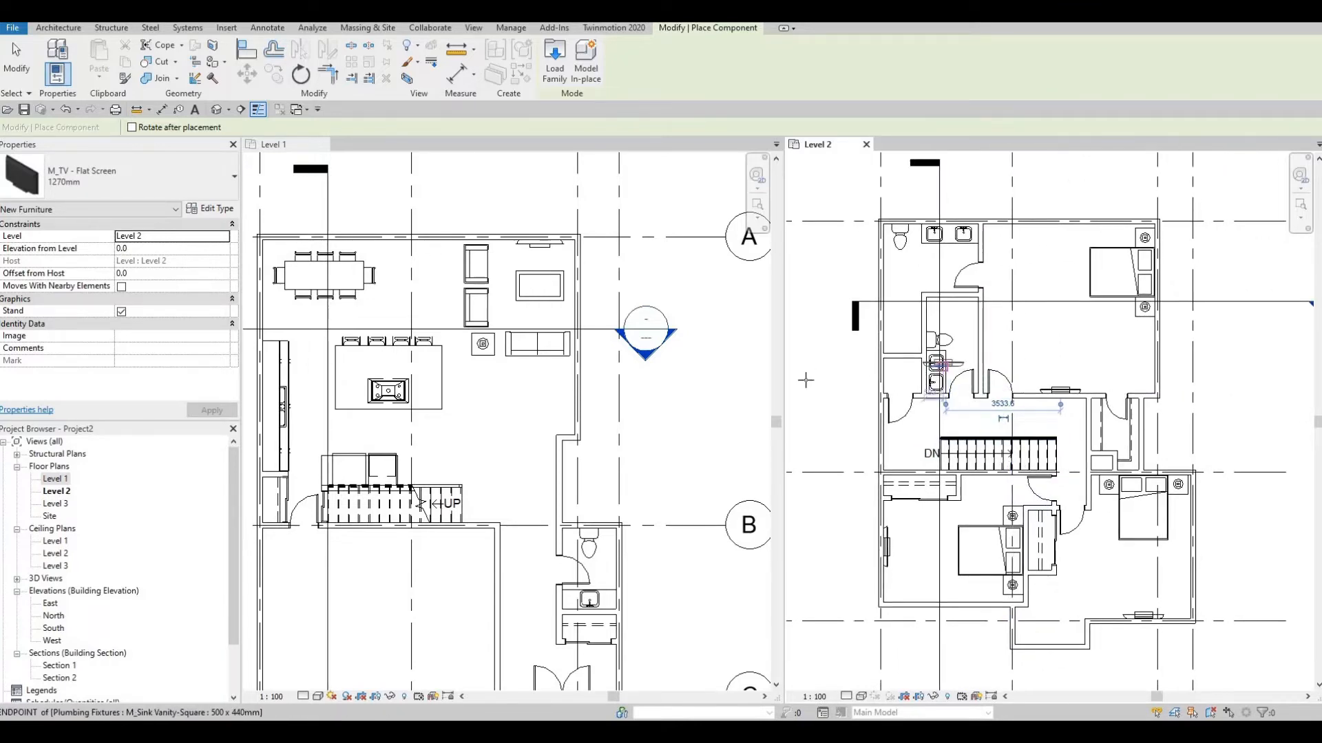
key(escape)
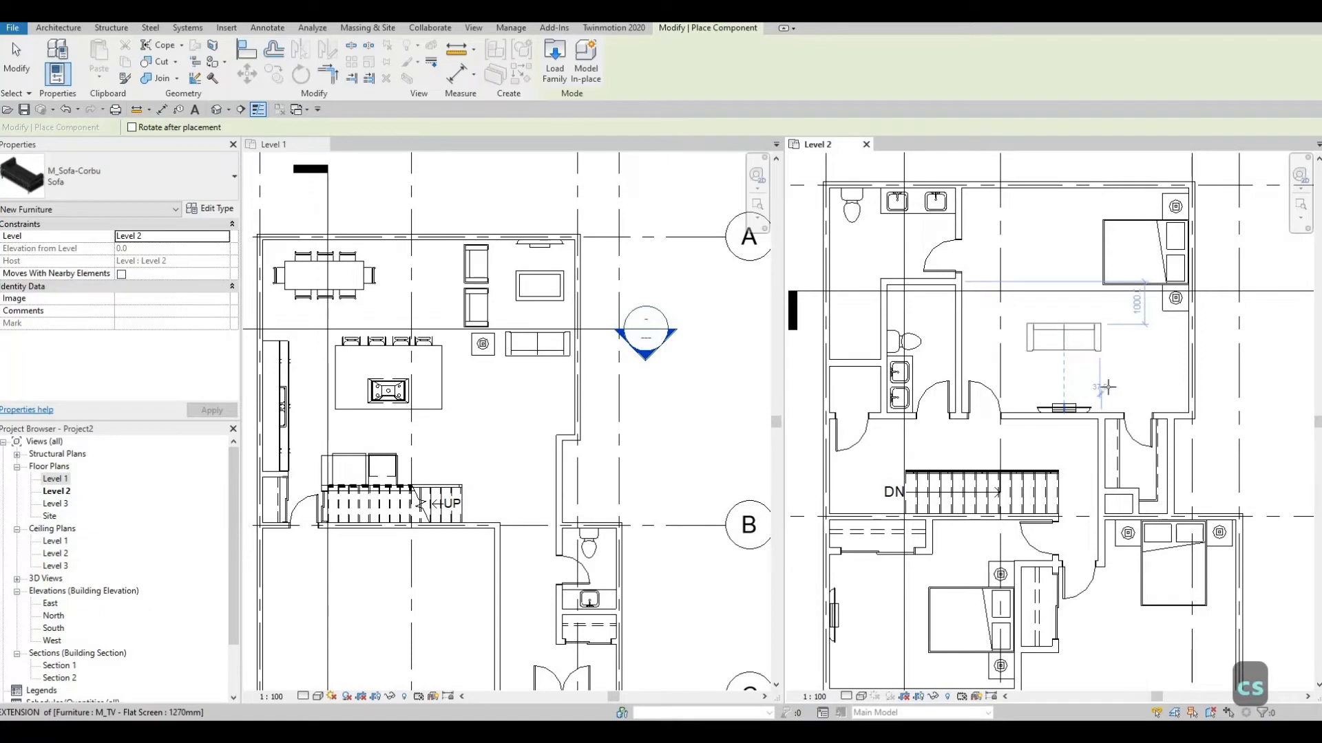
key(escape)
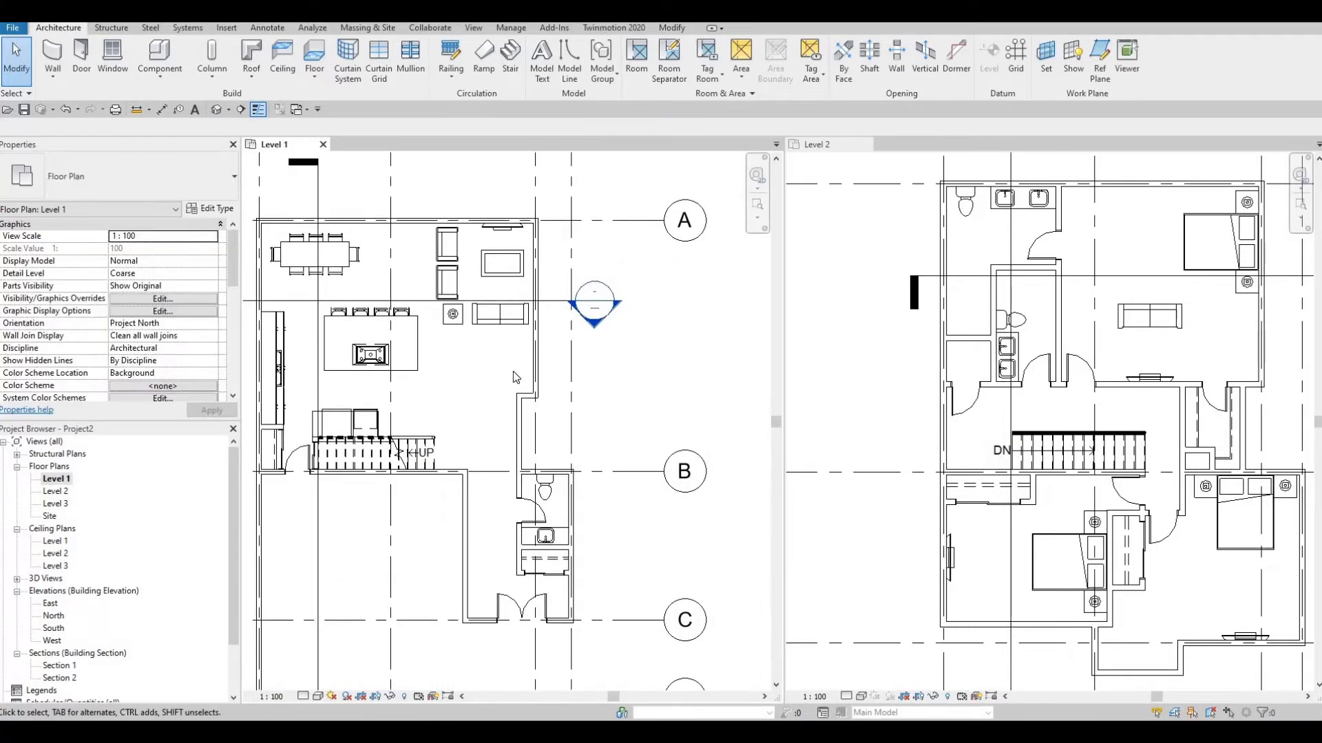
Step: Copy the Level 1 coffee table into the Level 2 room with Create Similar
click(501, 264)
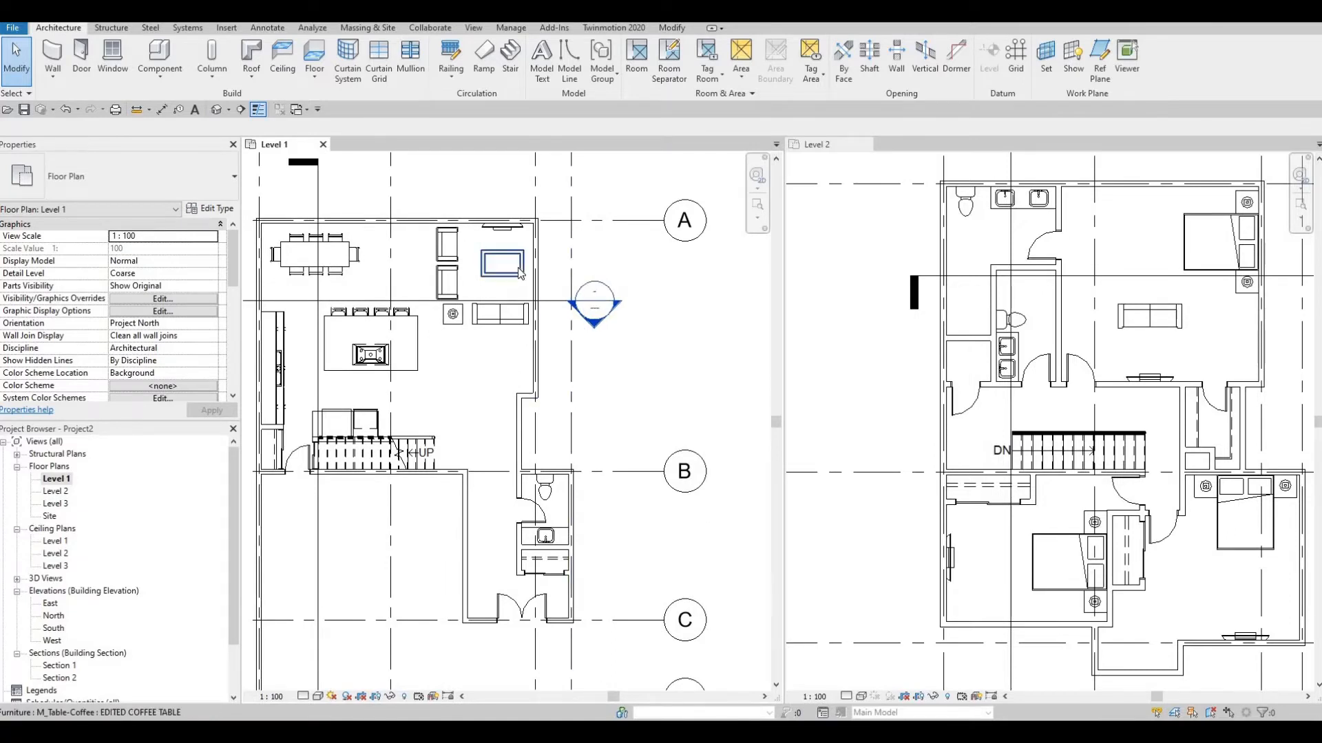
click(160, 59)
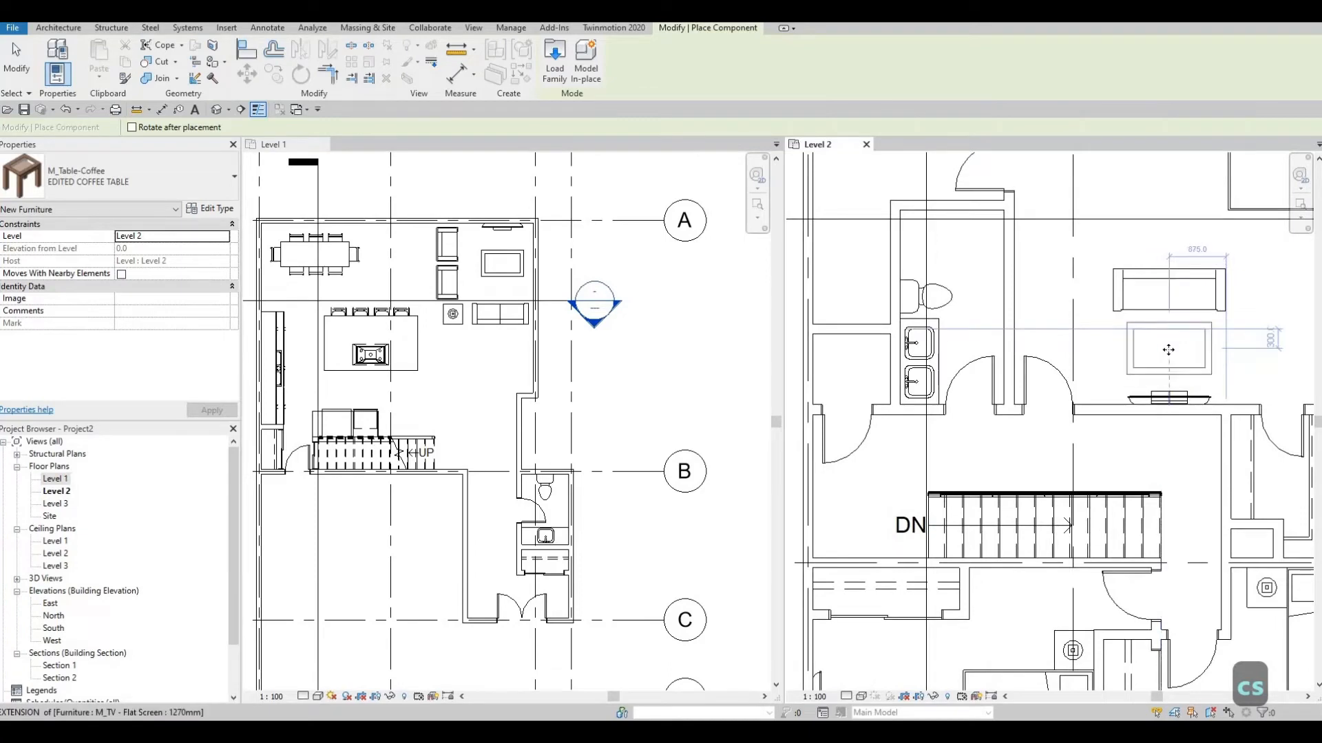
key(escape)
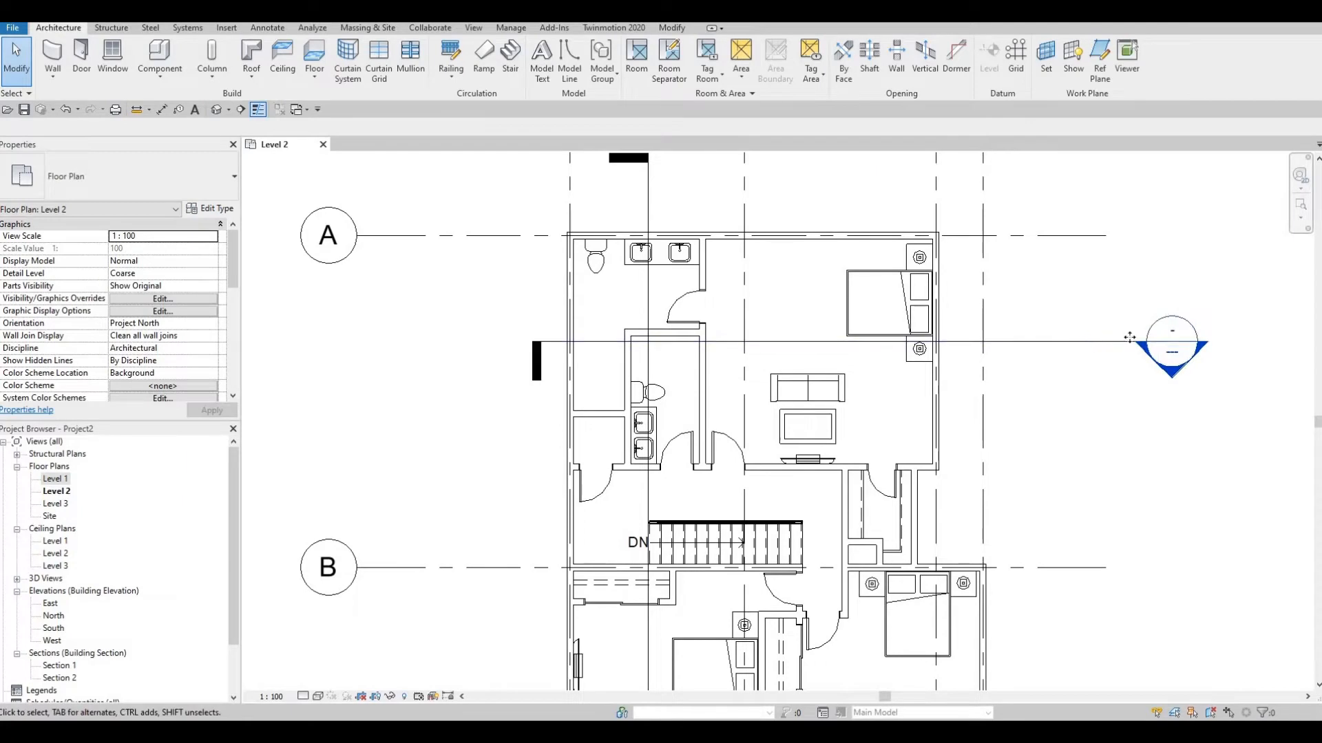
click(1170, 344)
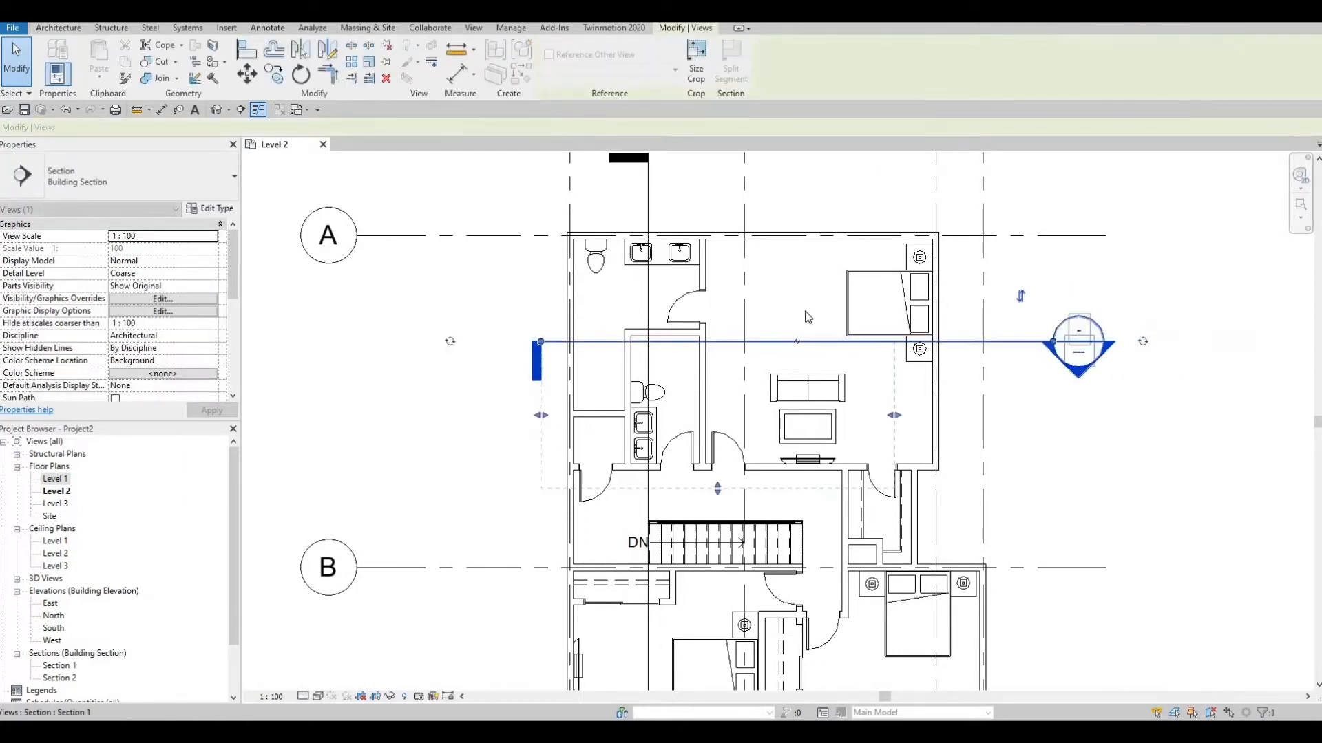
key(Escape)
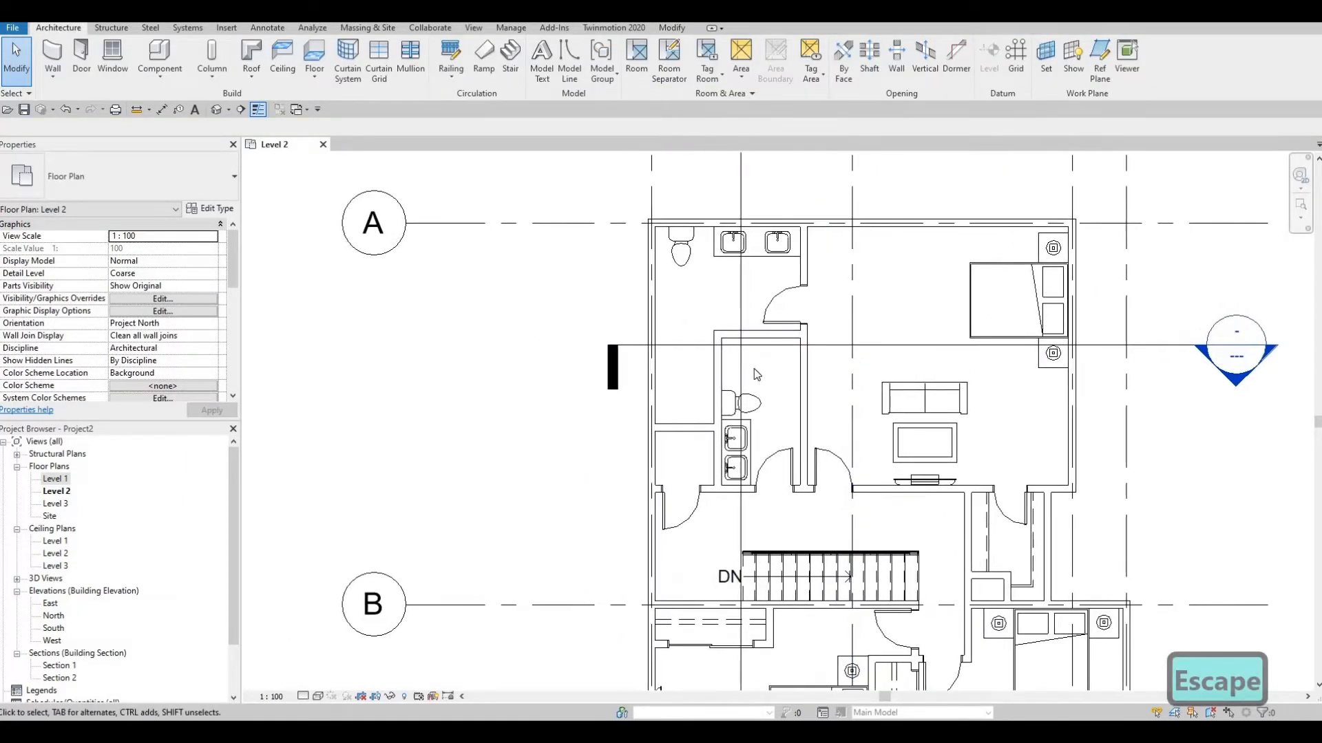
scroll(down, 3)
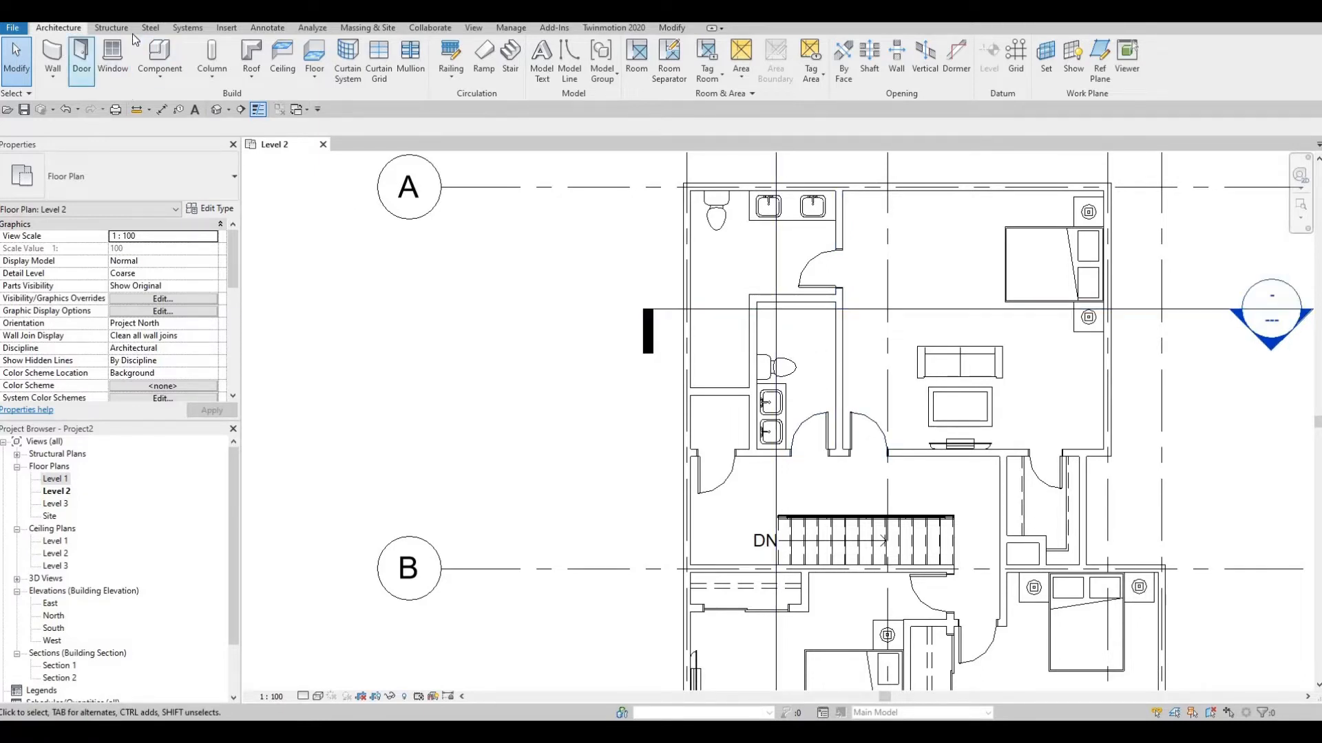
mouse_move(212, 61)
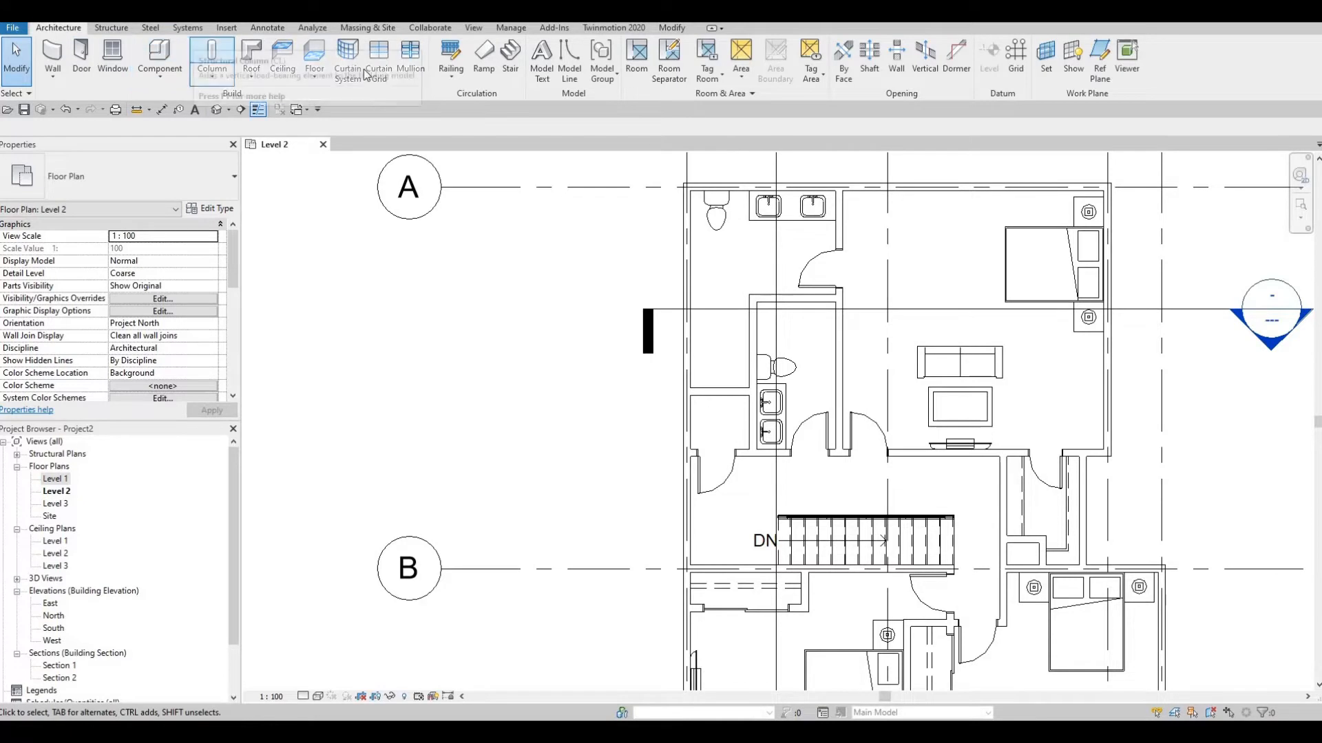
mouse_move(251, 59)
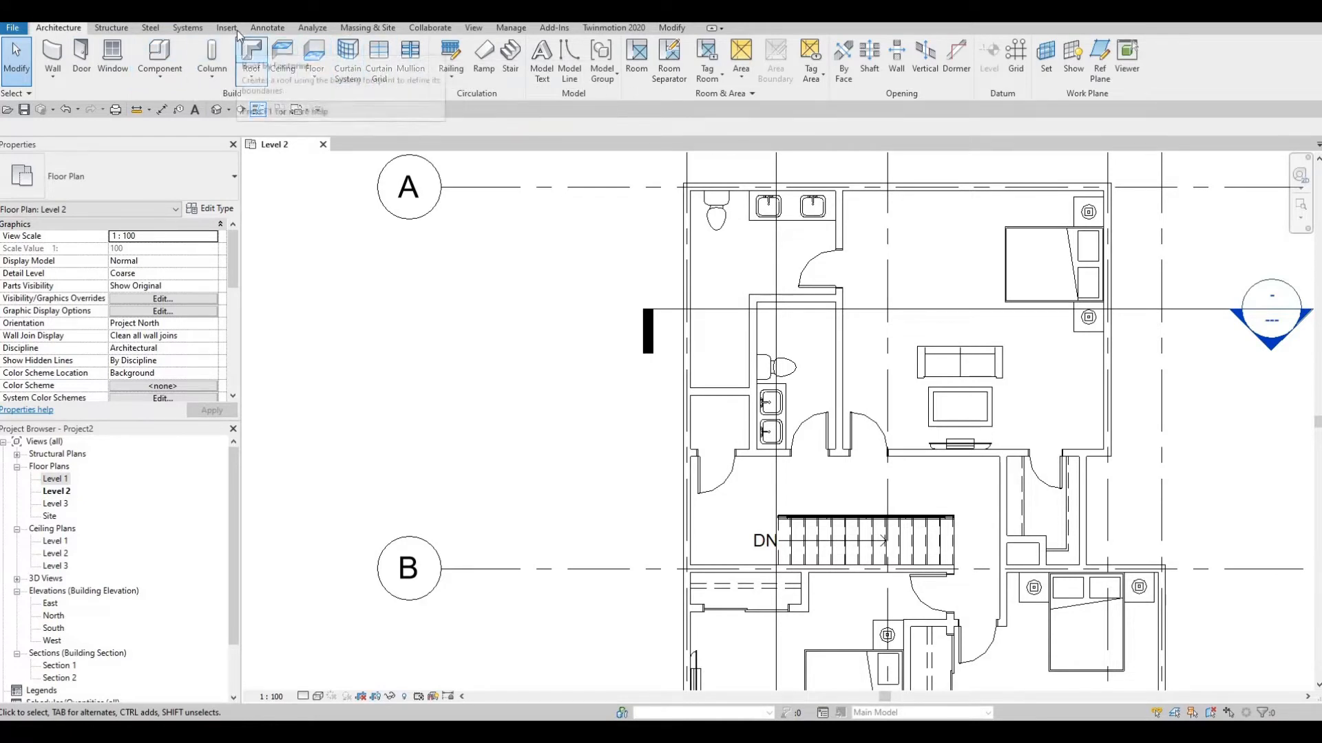
Step: Start Load Family and browse from the library into the Fixtures folder
click(224, 27)
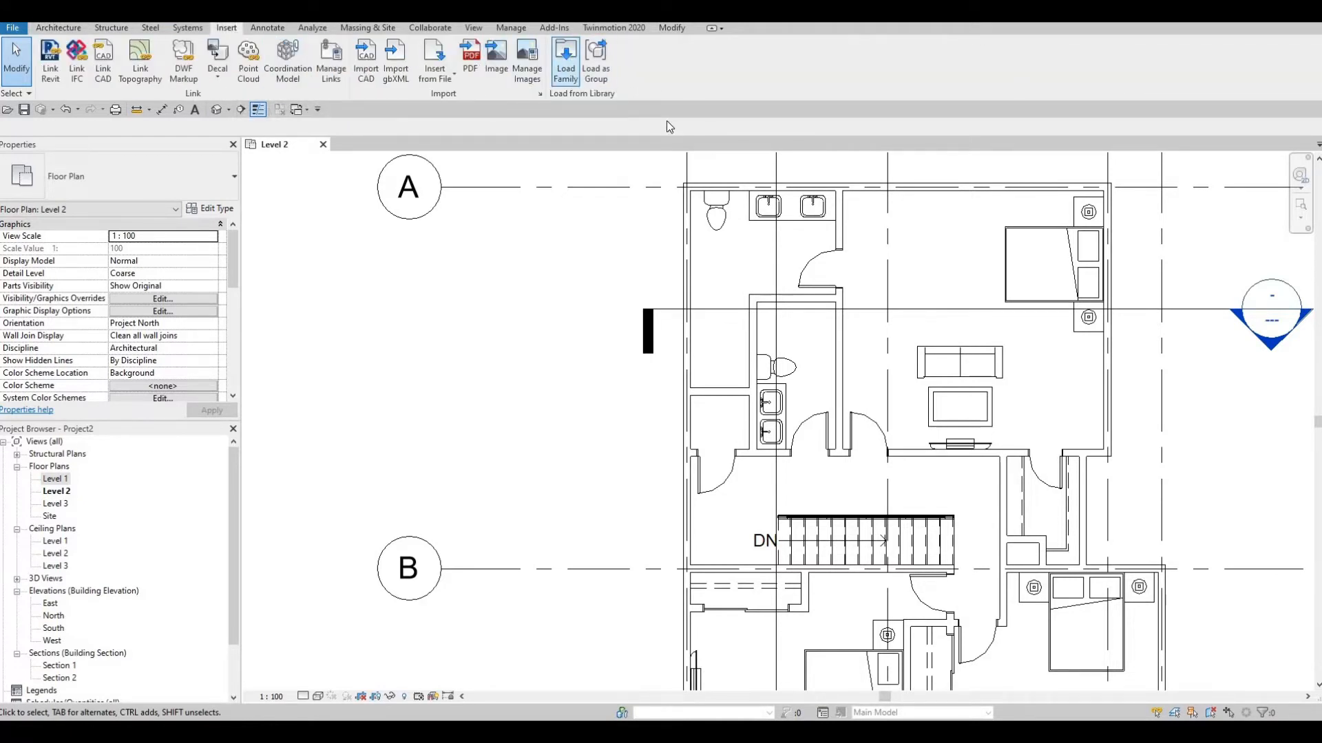
click(565, 59)
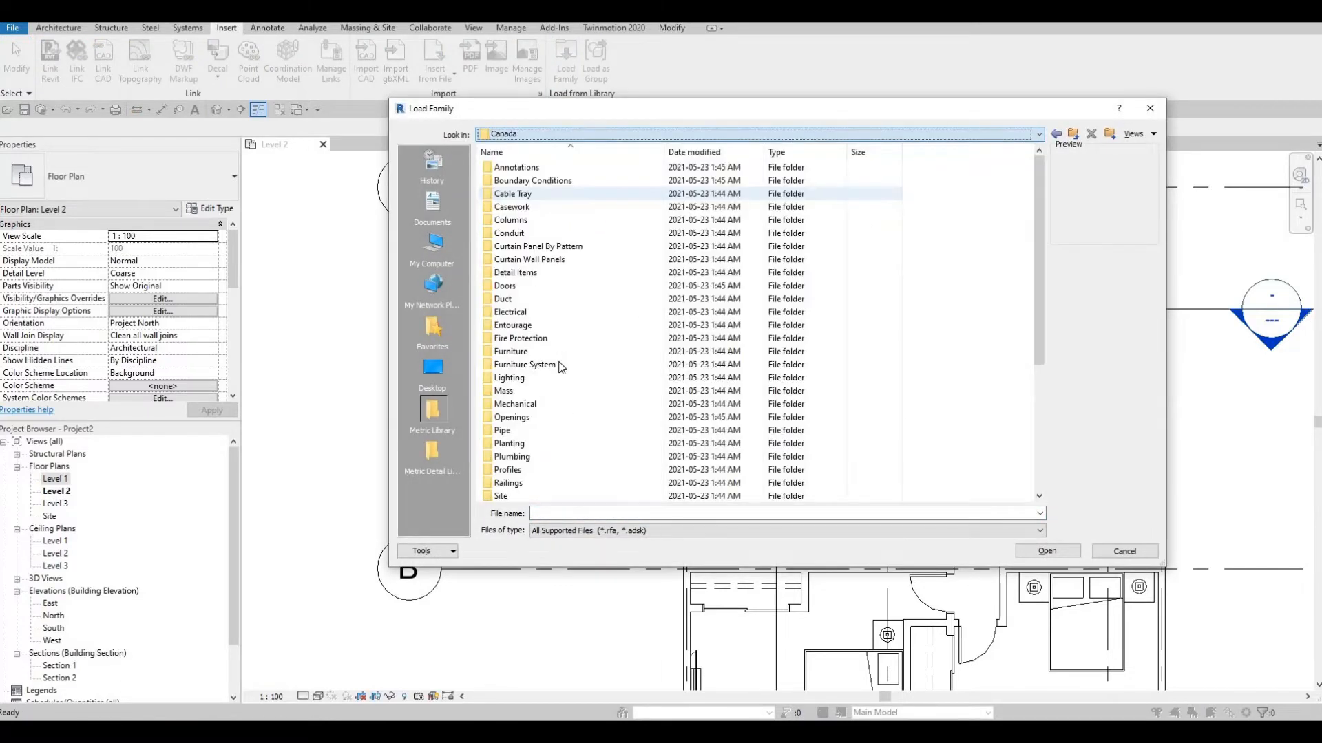
scroll(down, 3)
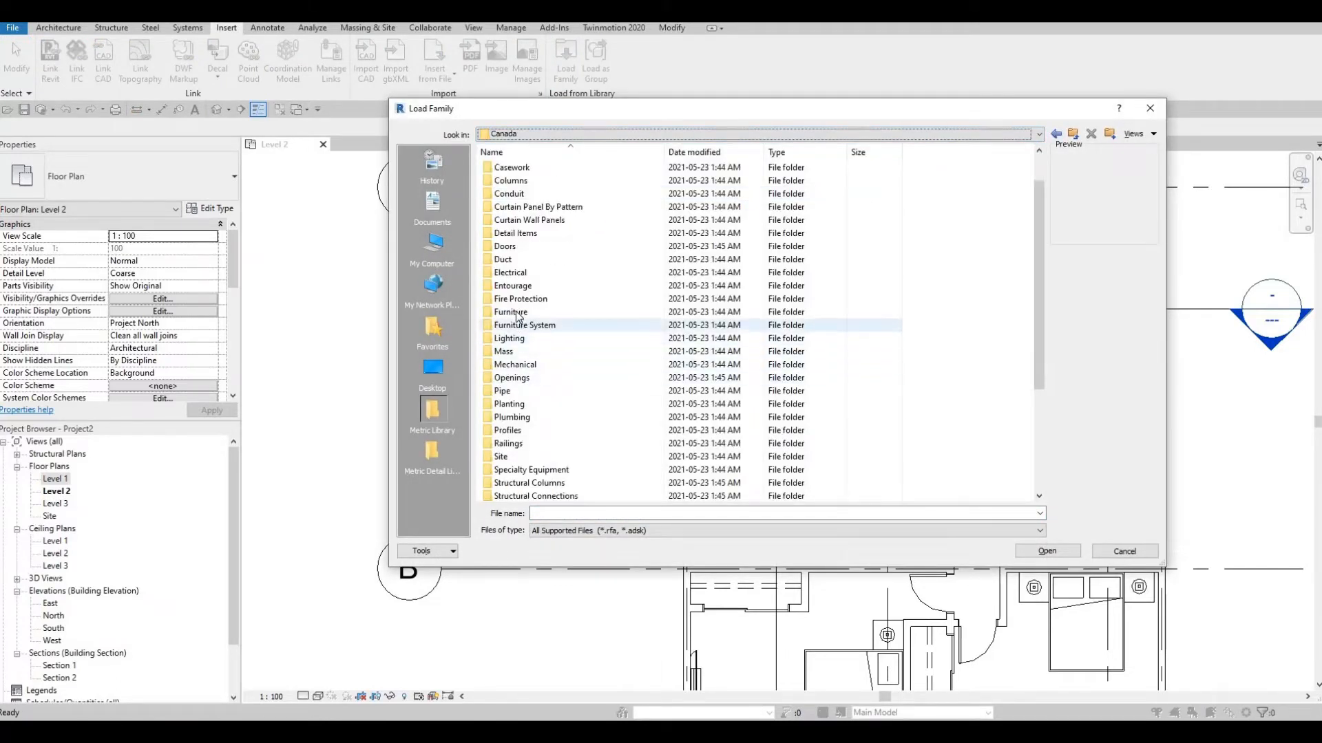
double_click(509, 312)
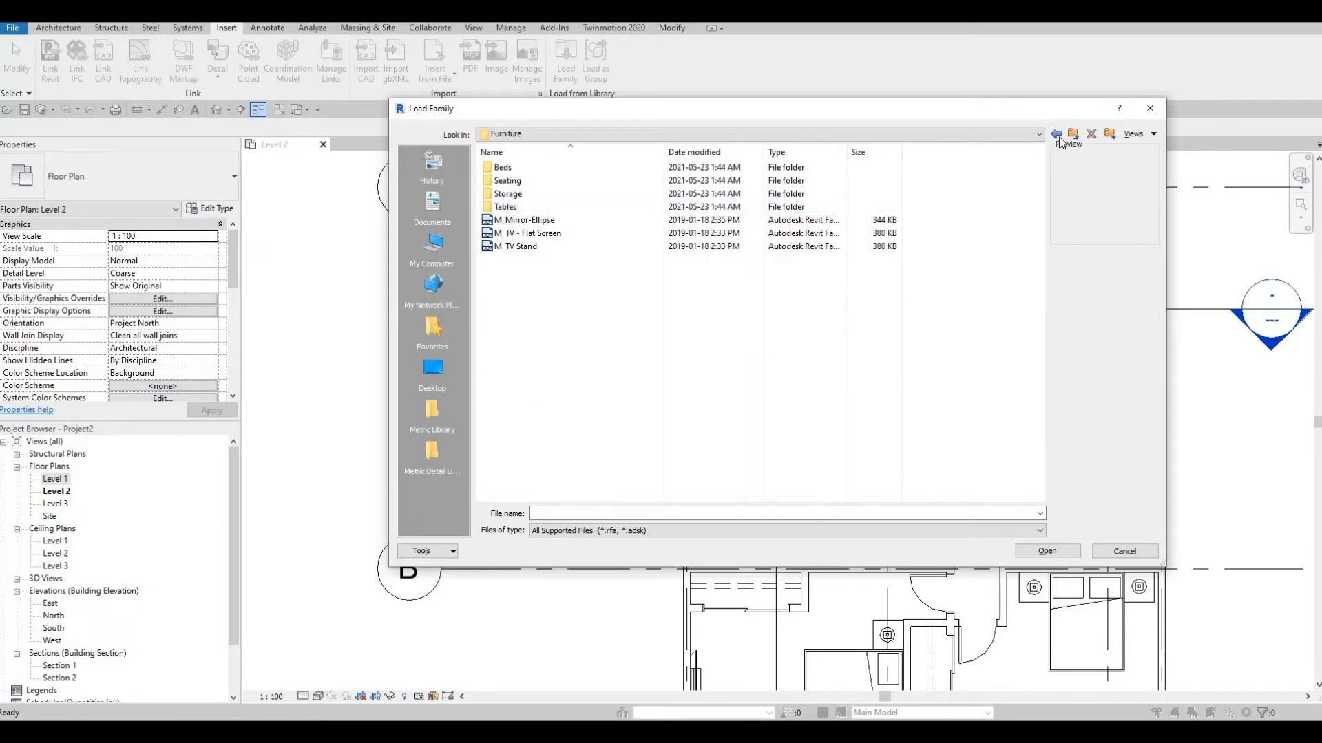
click(1056, 133)
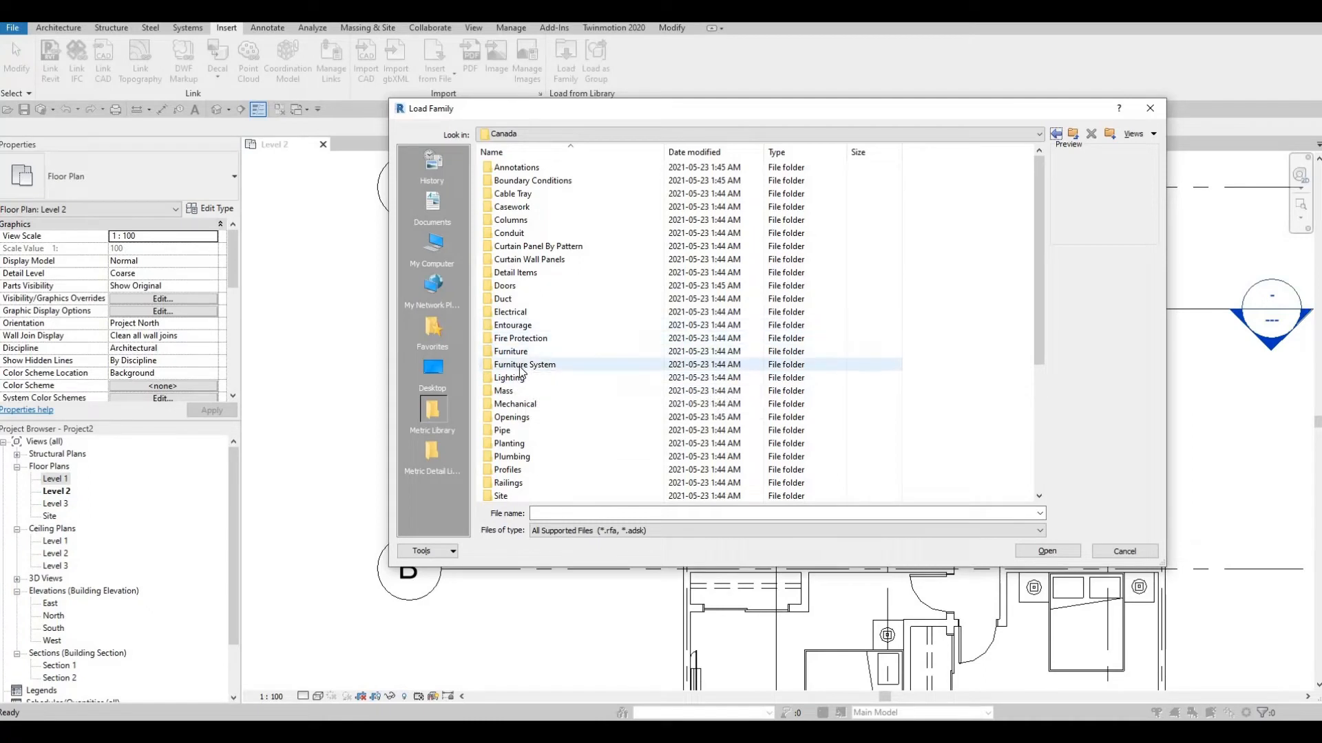
double_click(512, 456)
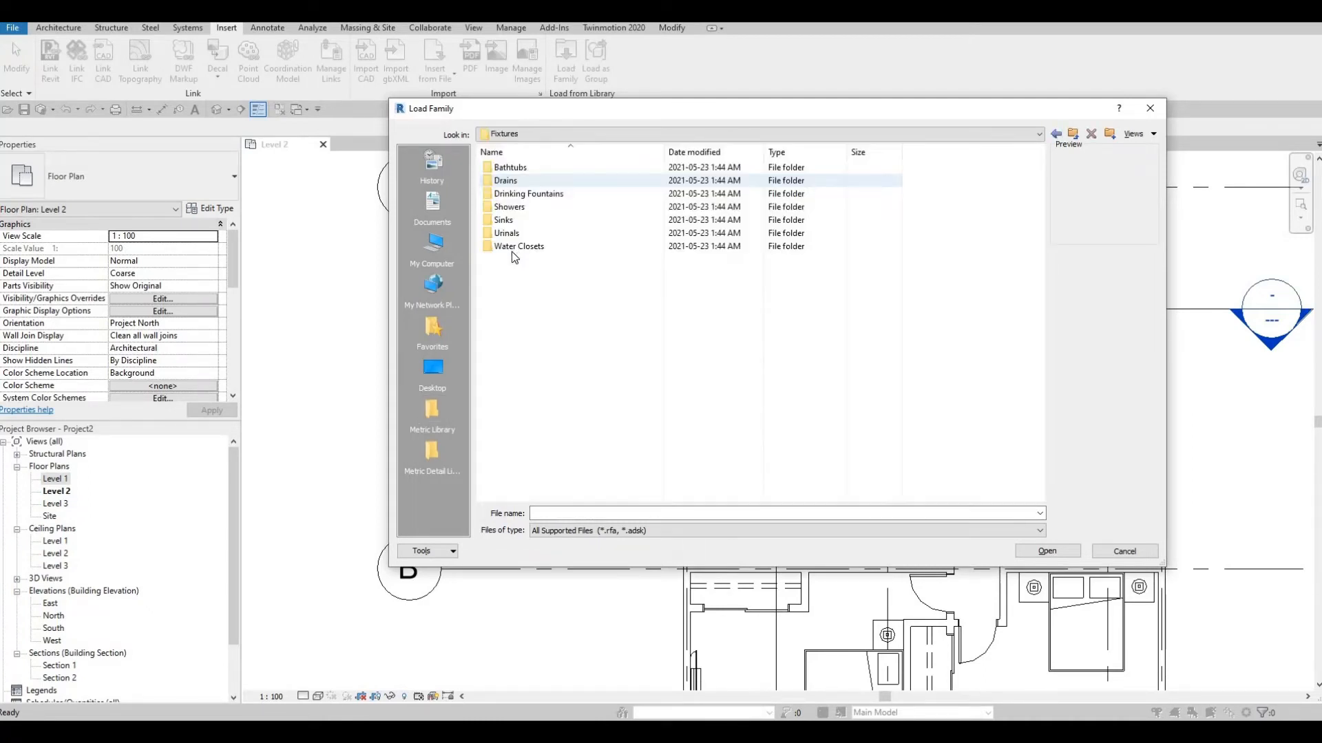
Step: Load M_Tub-Rectangular-2D.rfa from the Bathtubs folder into the project
click(509, 166)
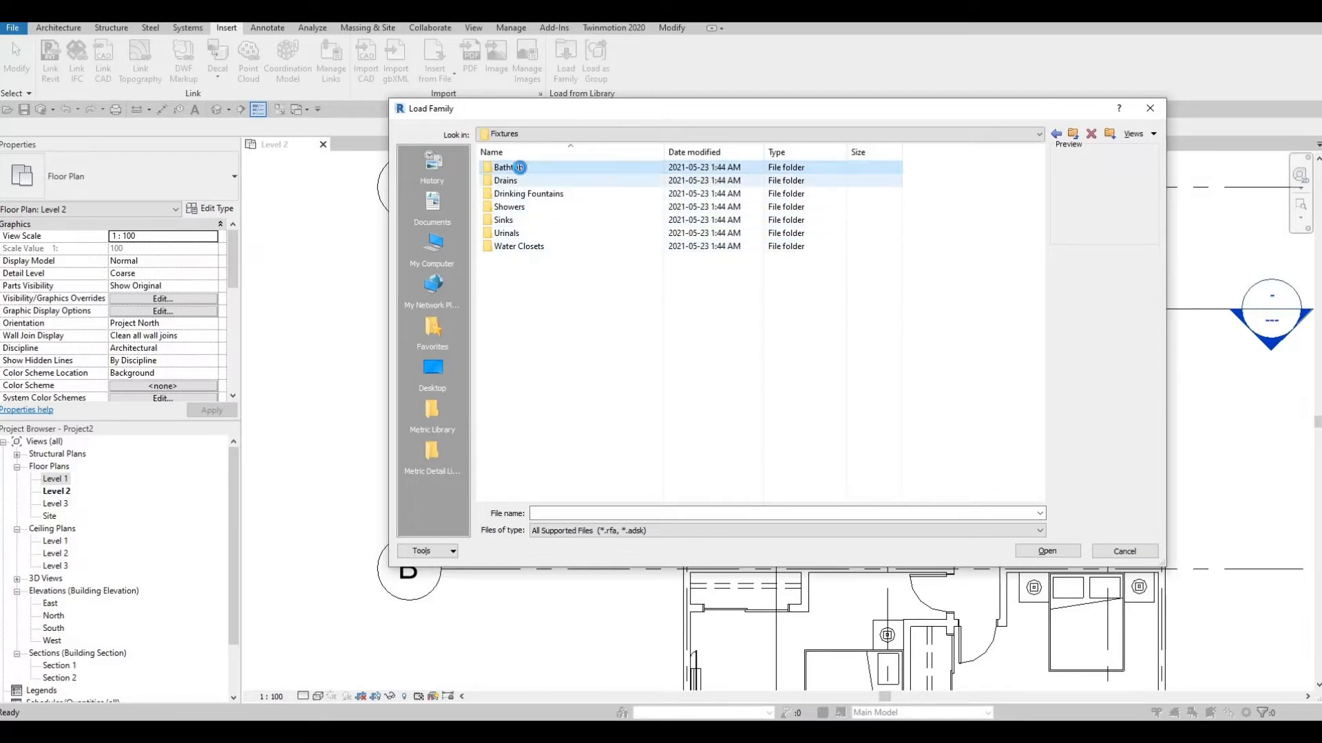
double_click(505, 167)
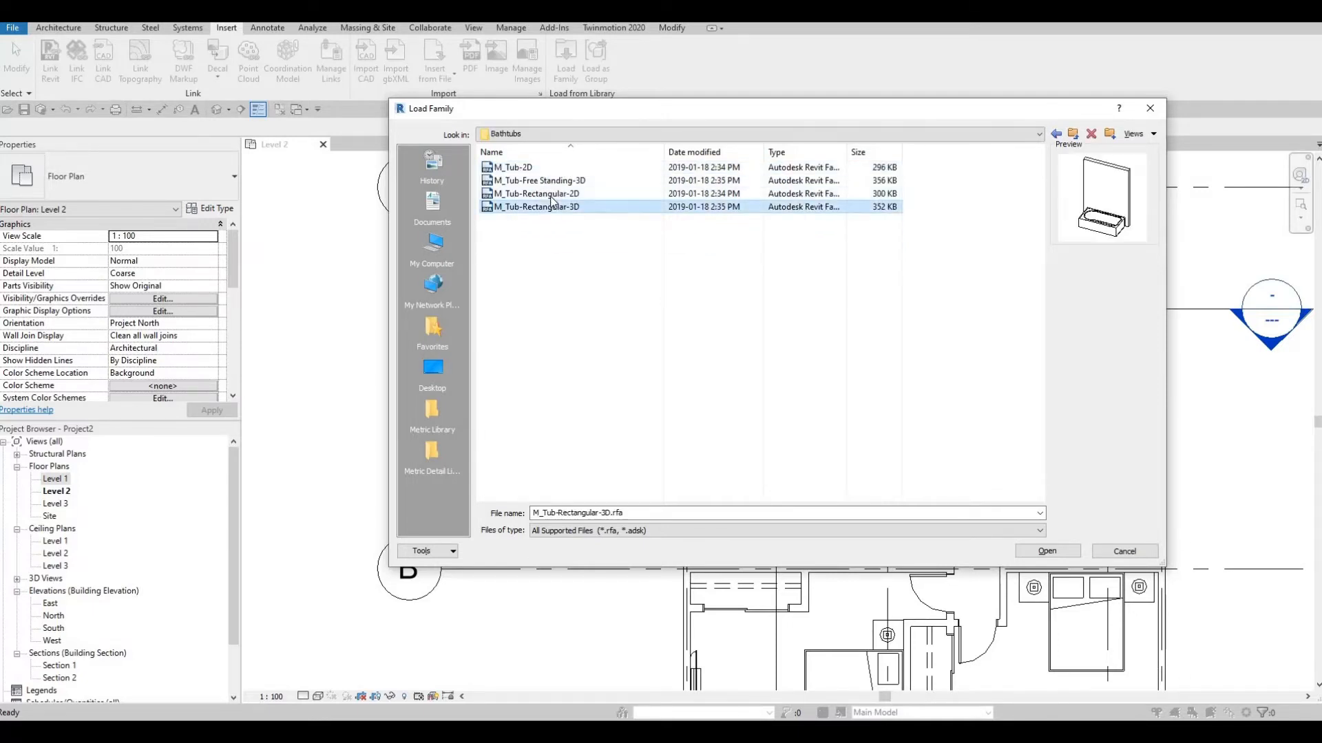
click(536, 194)
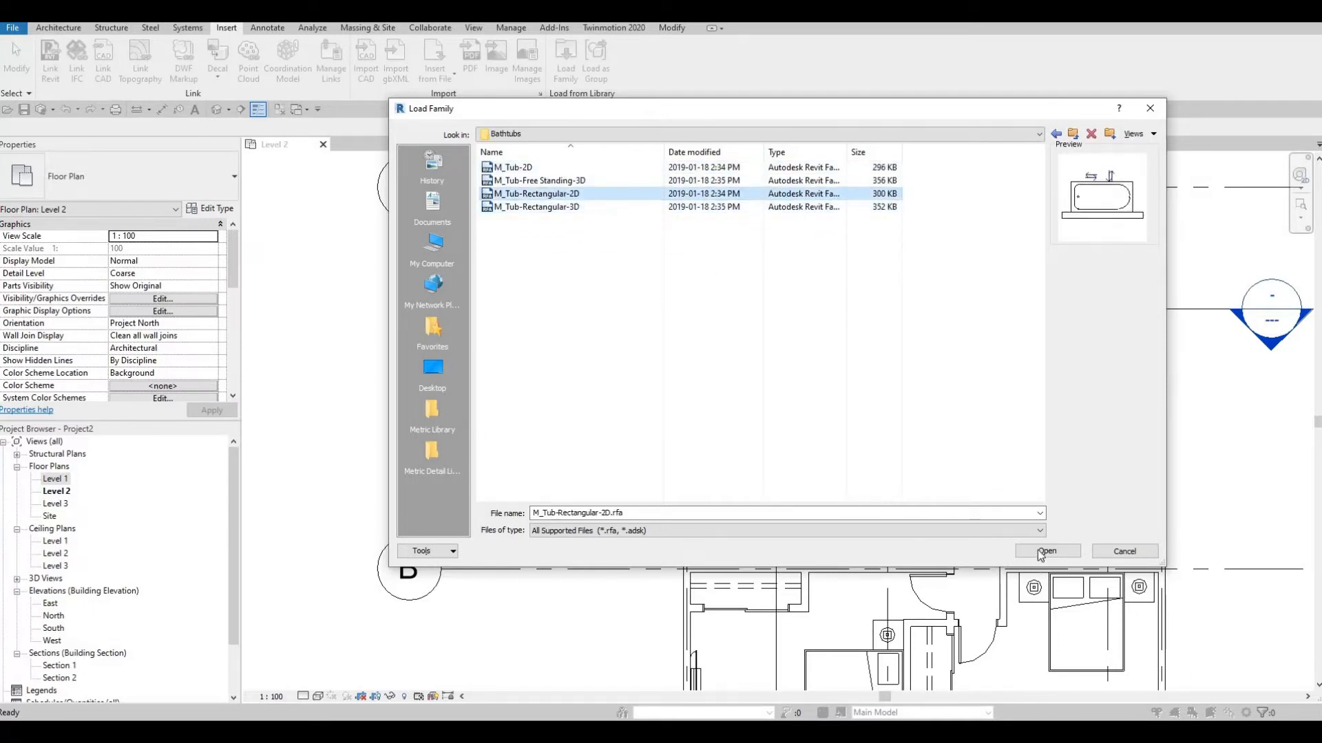
click(1045, 550)
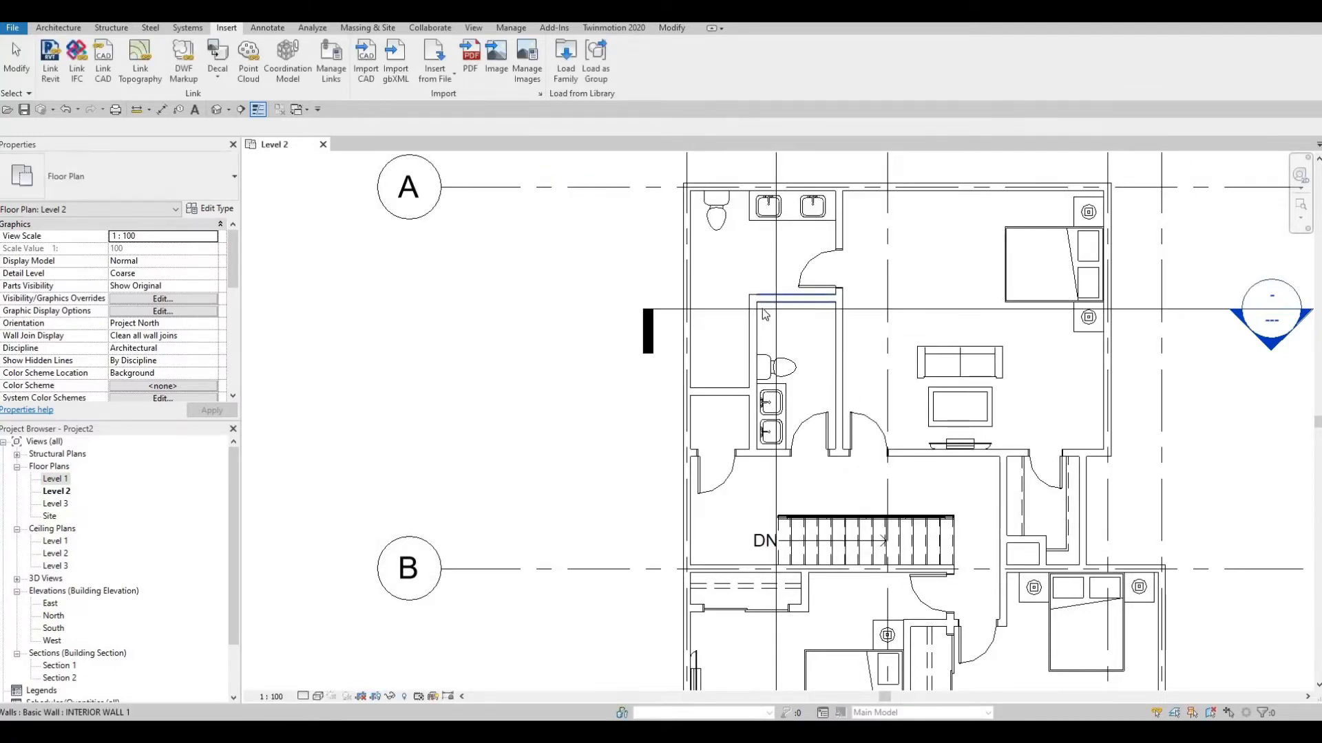
Step: Place the rectangular bathtub on the Level 2 bathroom wall above the toilet via CM
key(c)
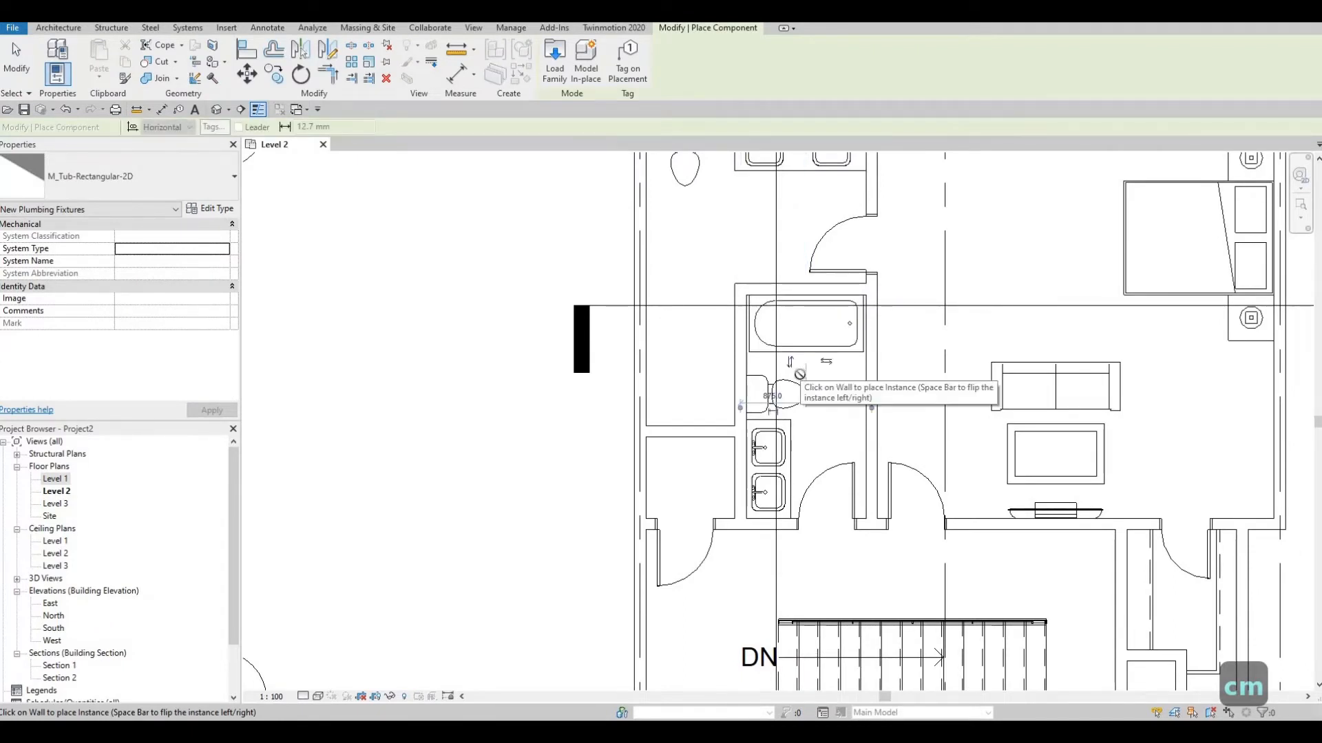
mouse_move(808, 326)
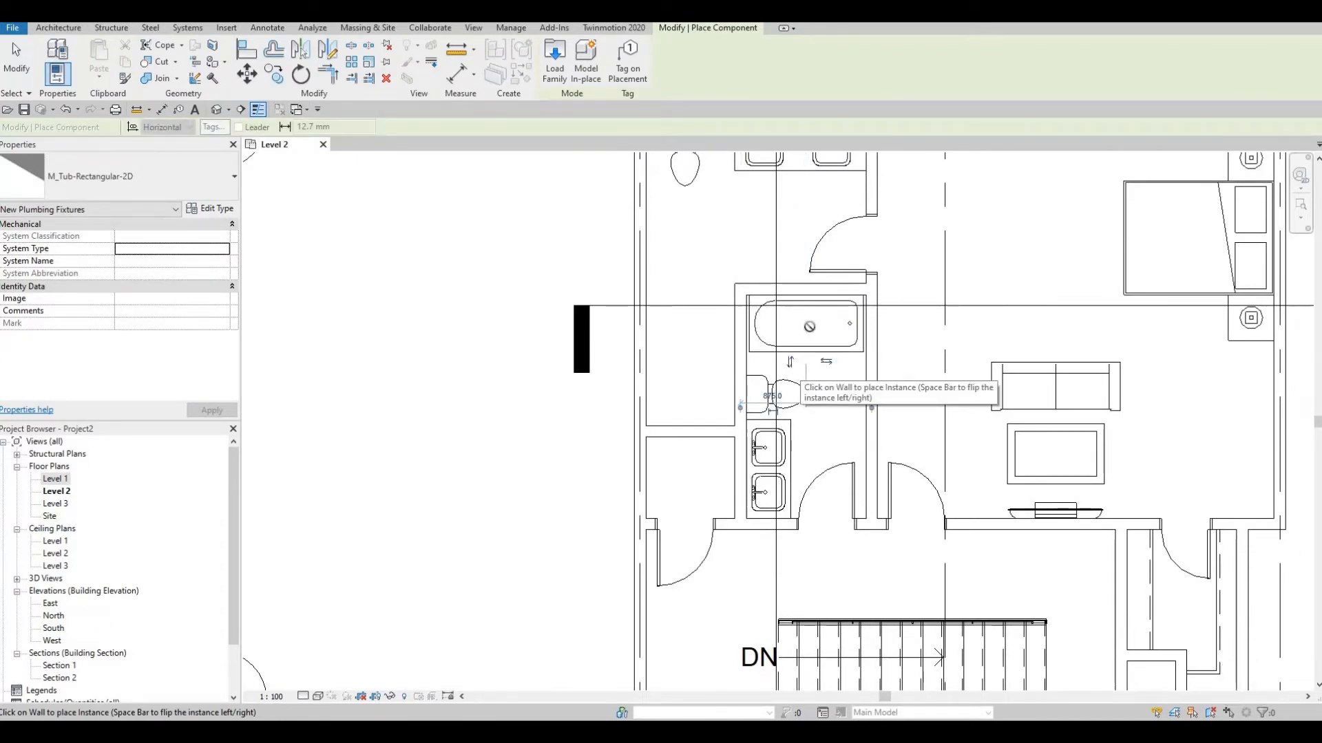
key(Escape)
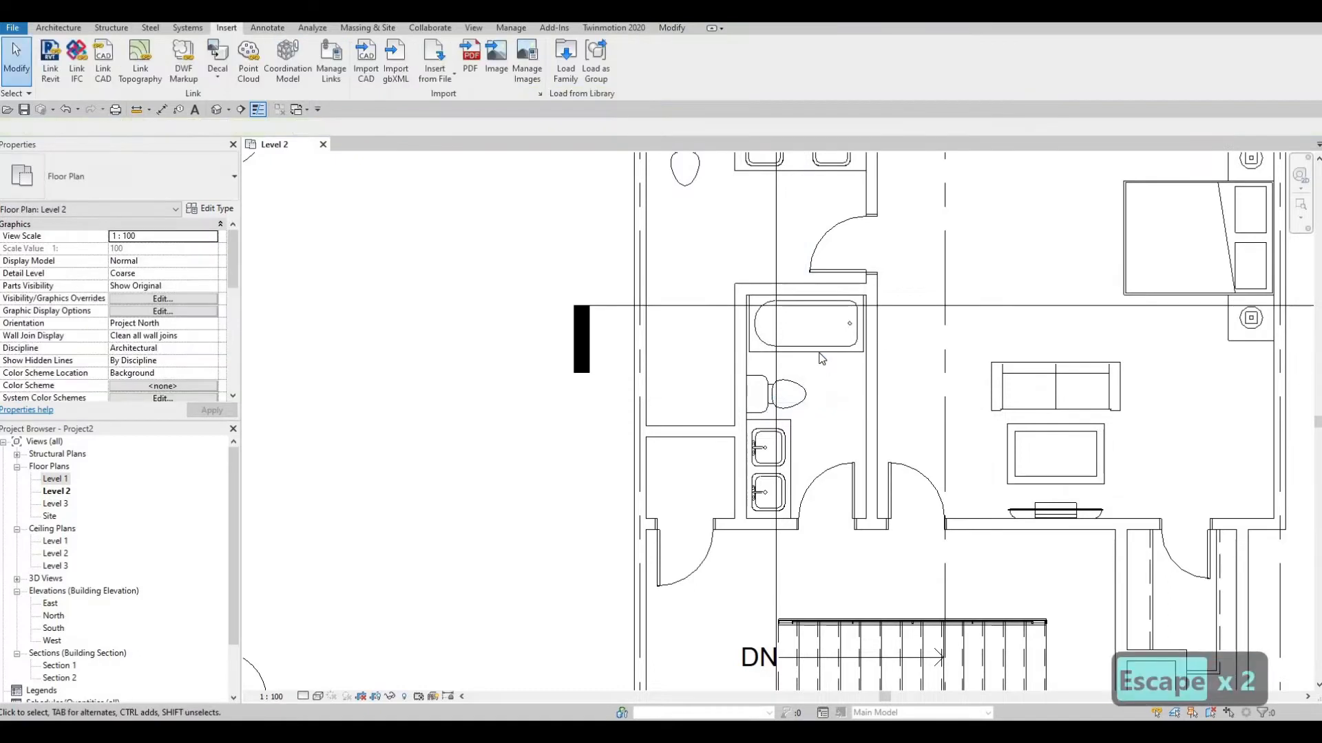
click(806, 325)
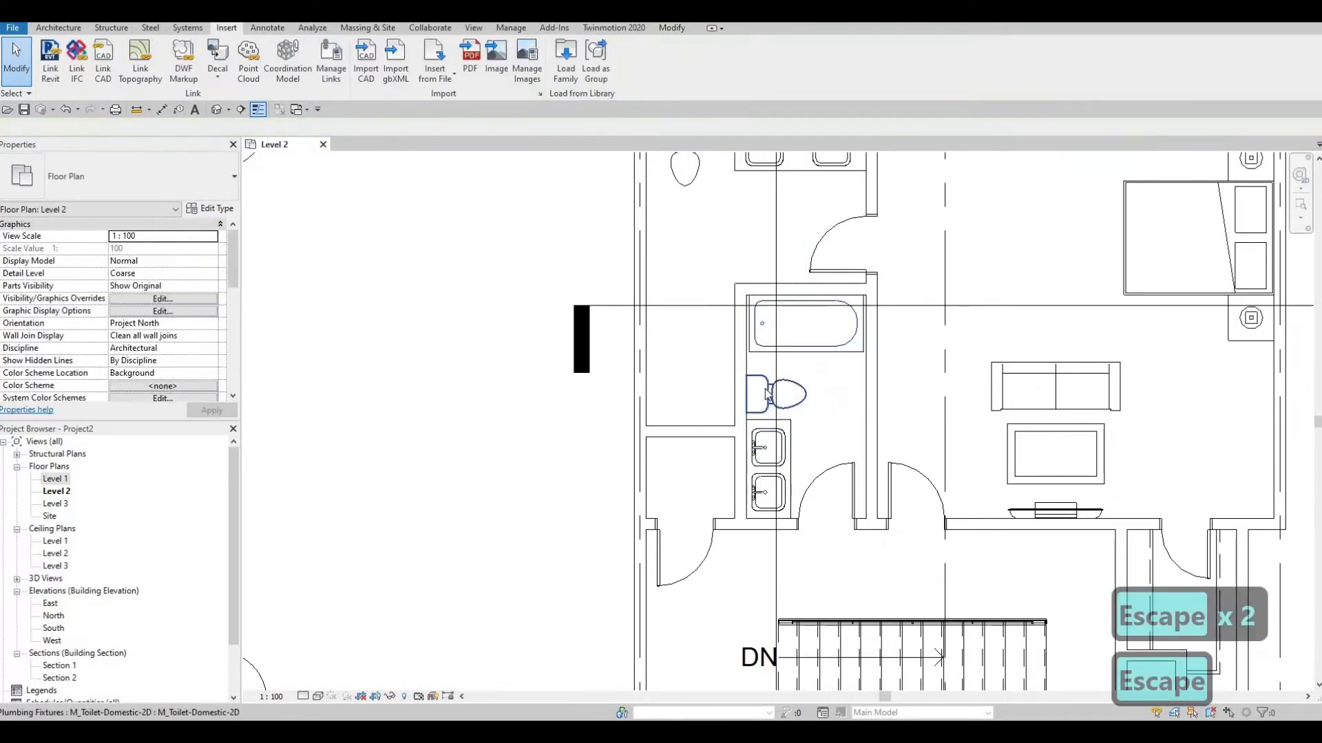
click(767, 393)
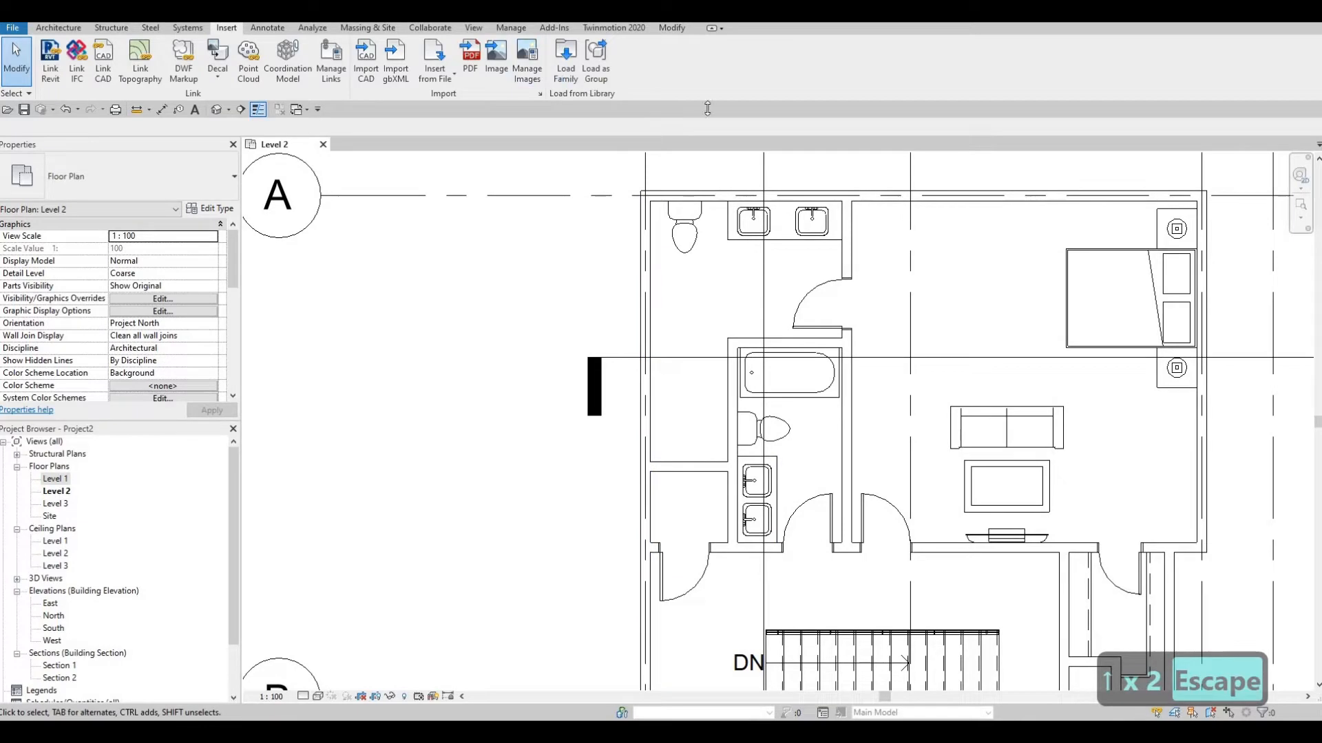
Step: Load M_Shower Stall-2D.rfa from the Showers folder and place it left of the bathtub
click(564, 59)
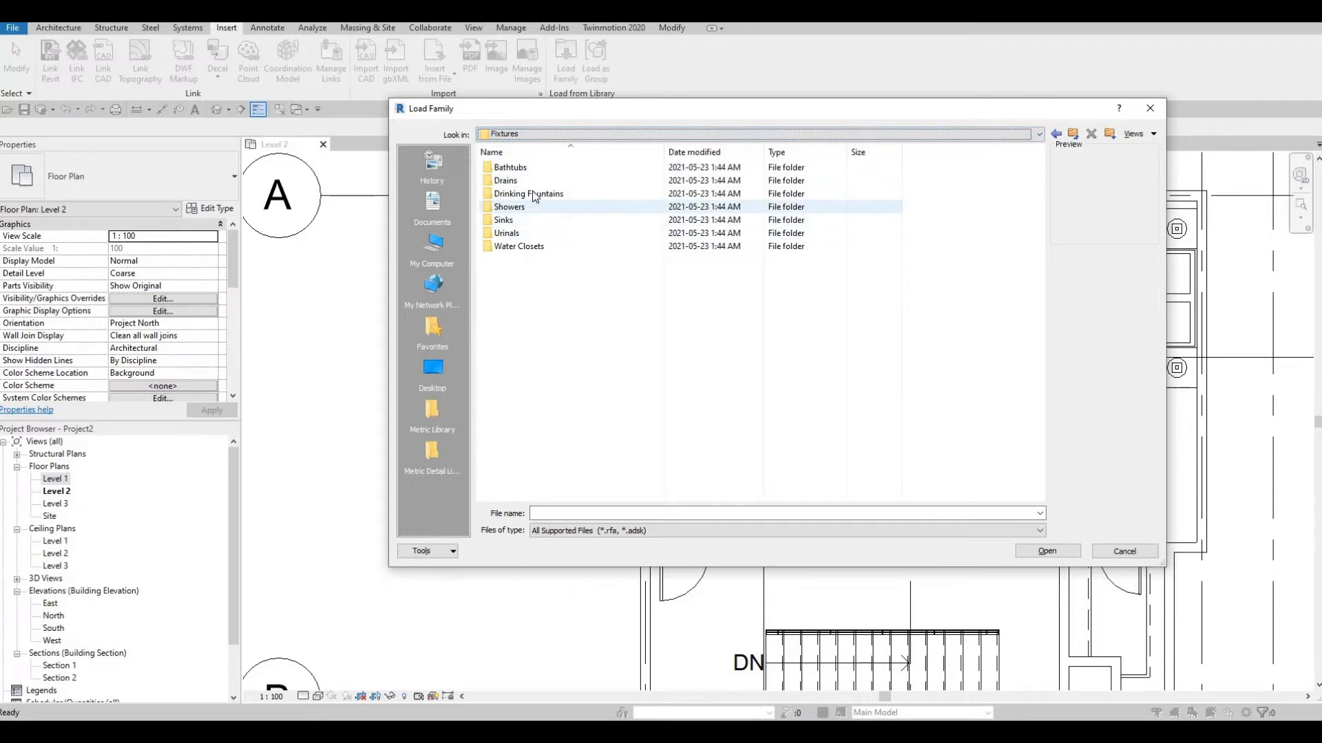
double_click(509, 206)
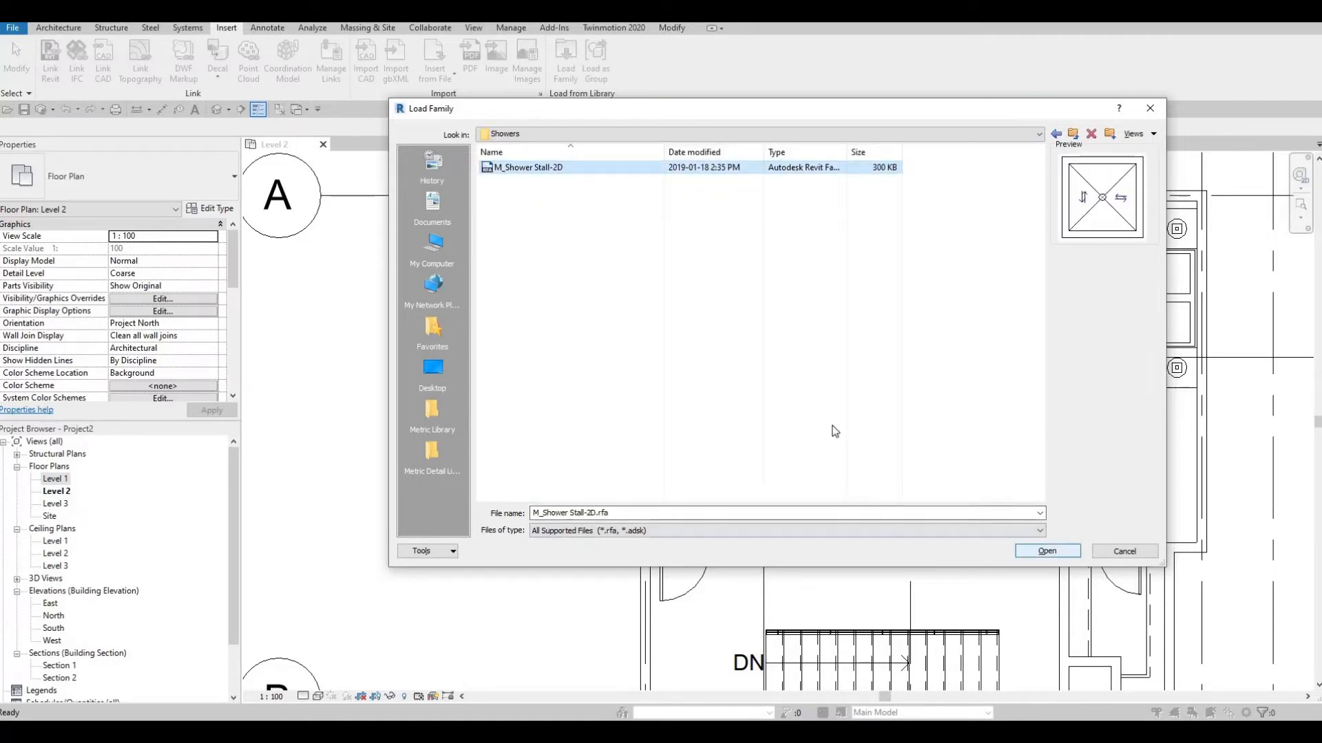
click(1045, 551)
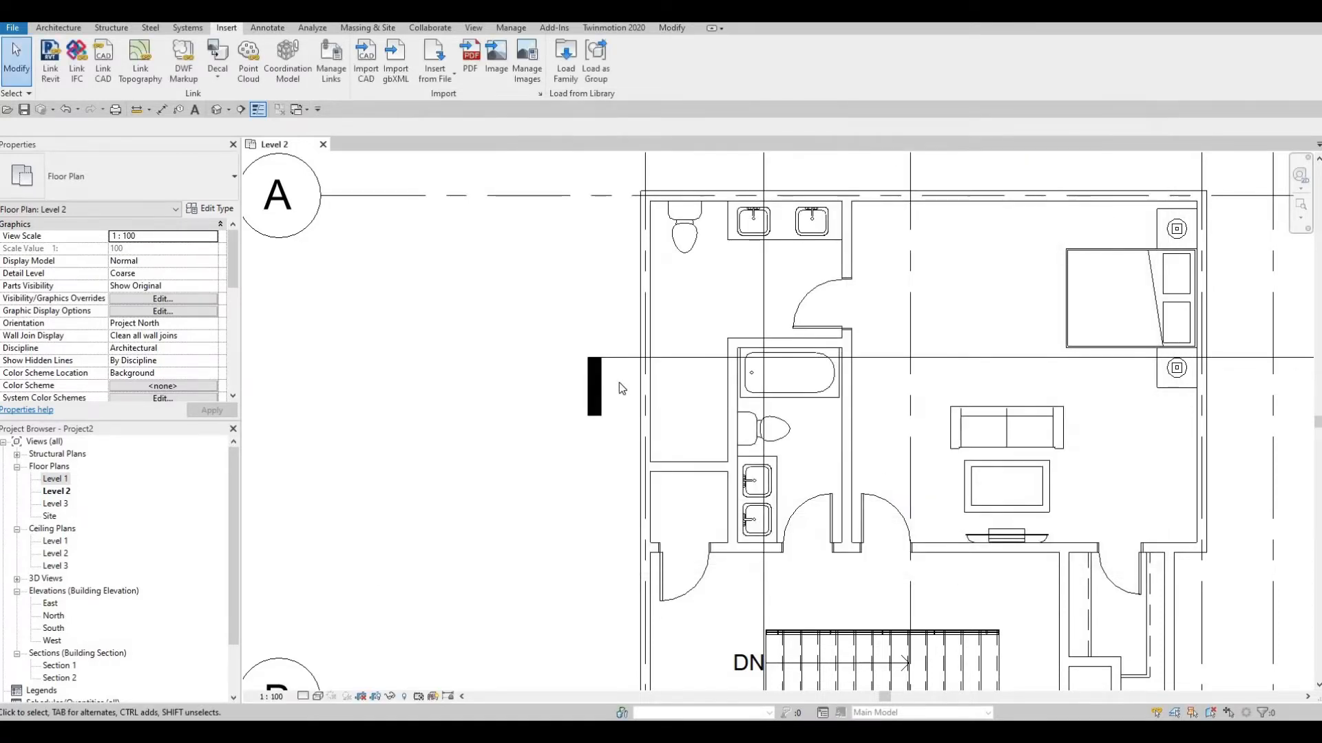
click(712, 375)
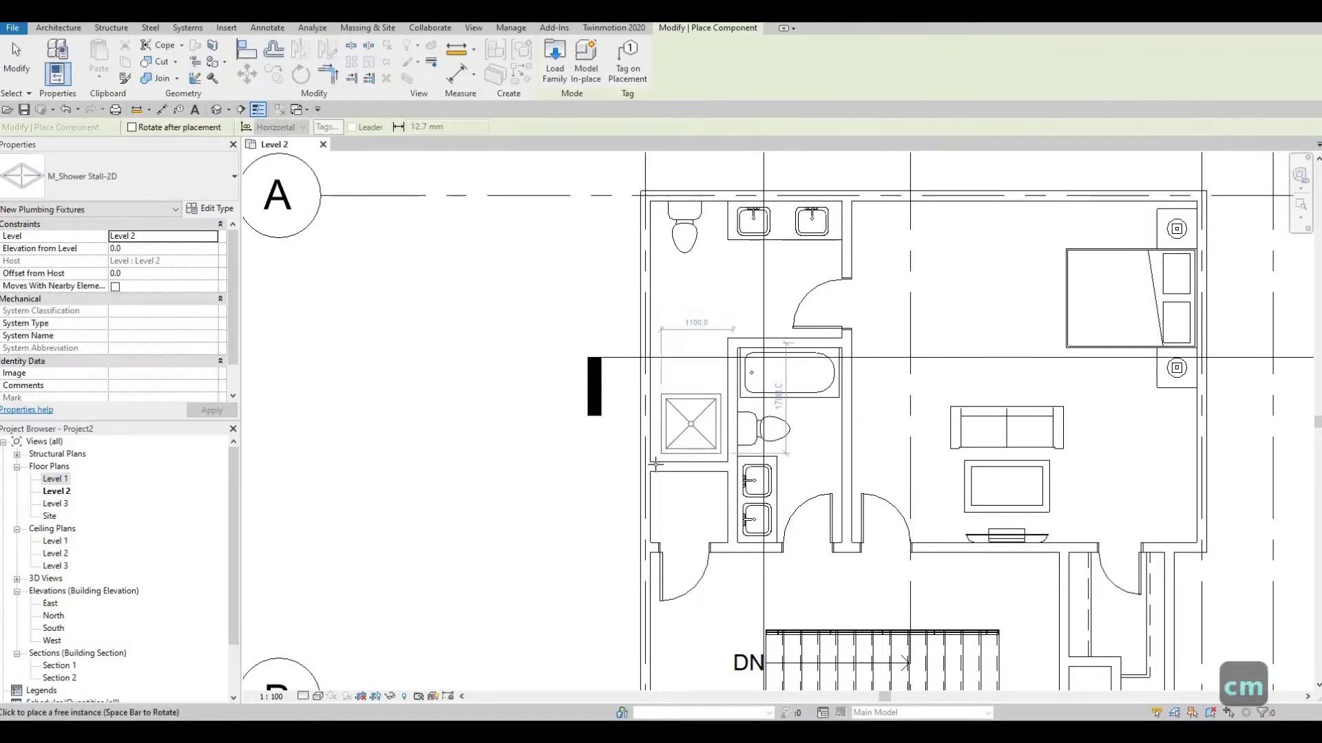
key(Escape)
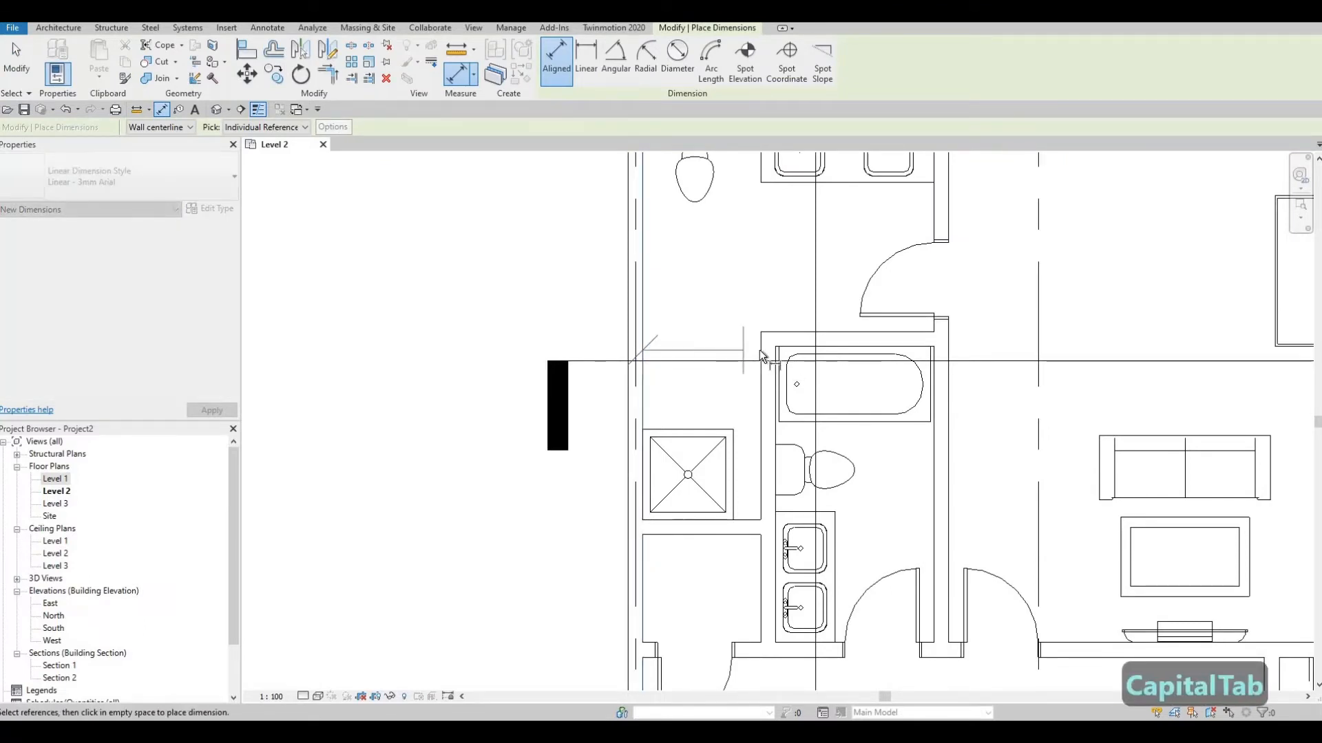
Step: Measure the shower room's 1190 width with an aligned dimension, then discard it
click(763, 352)
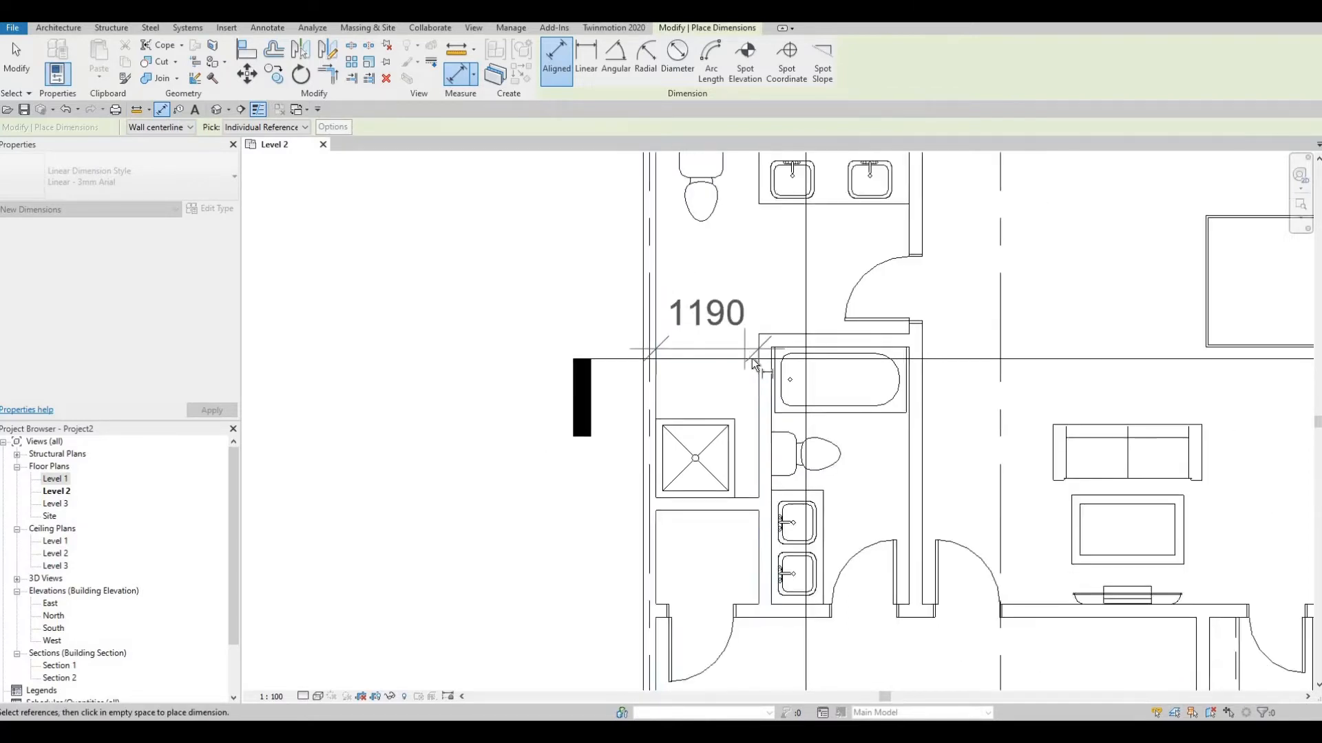
scroll(down, 3)
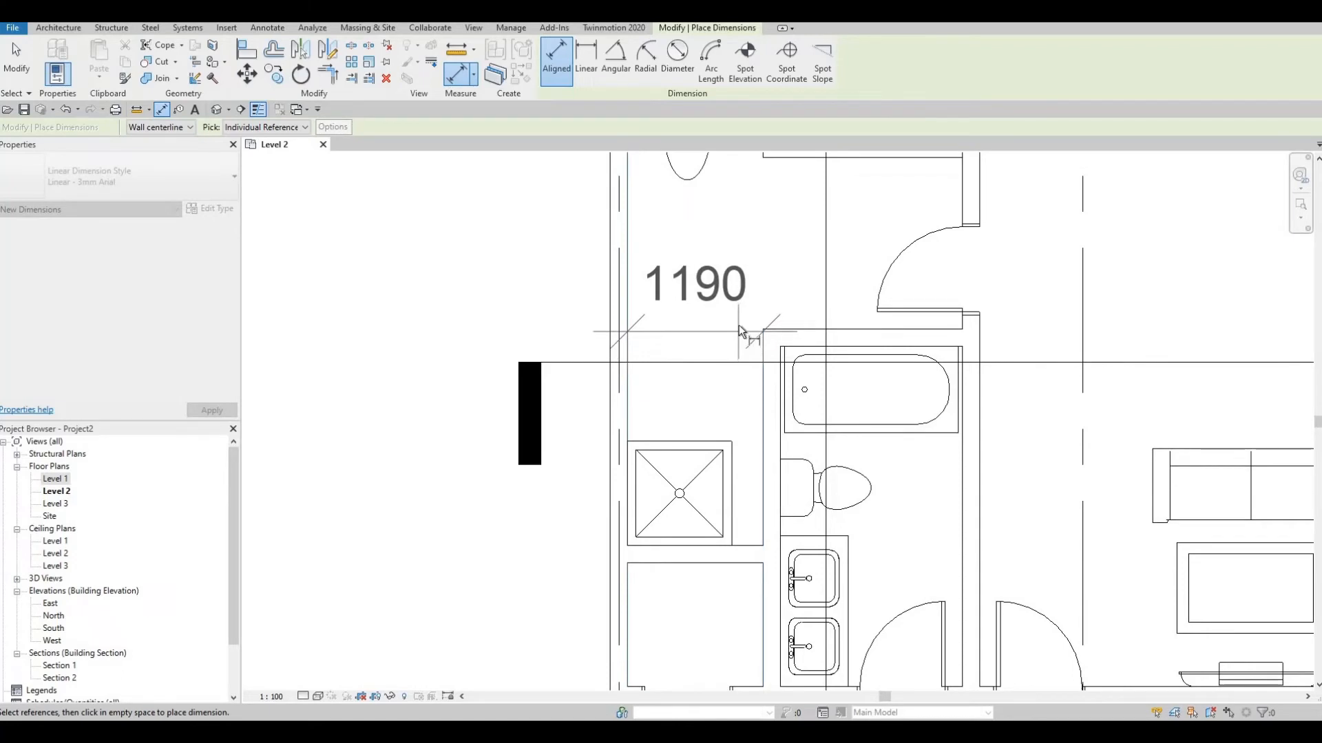
key(Escape)
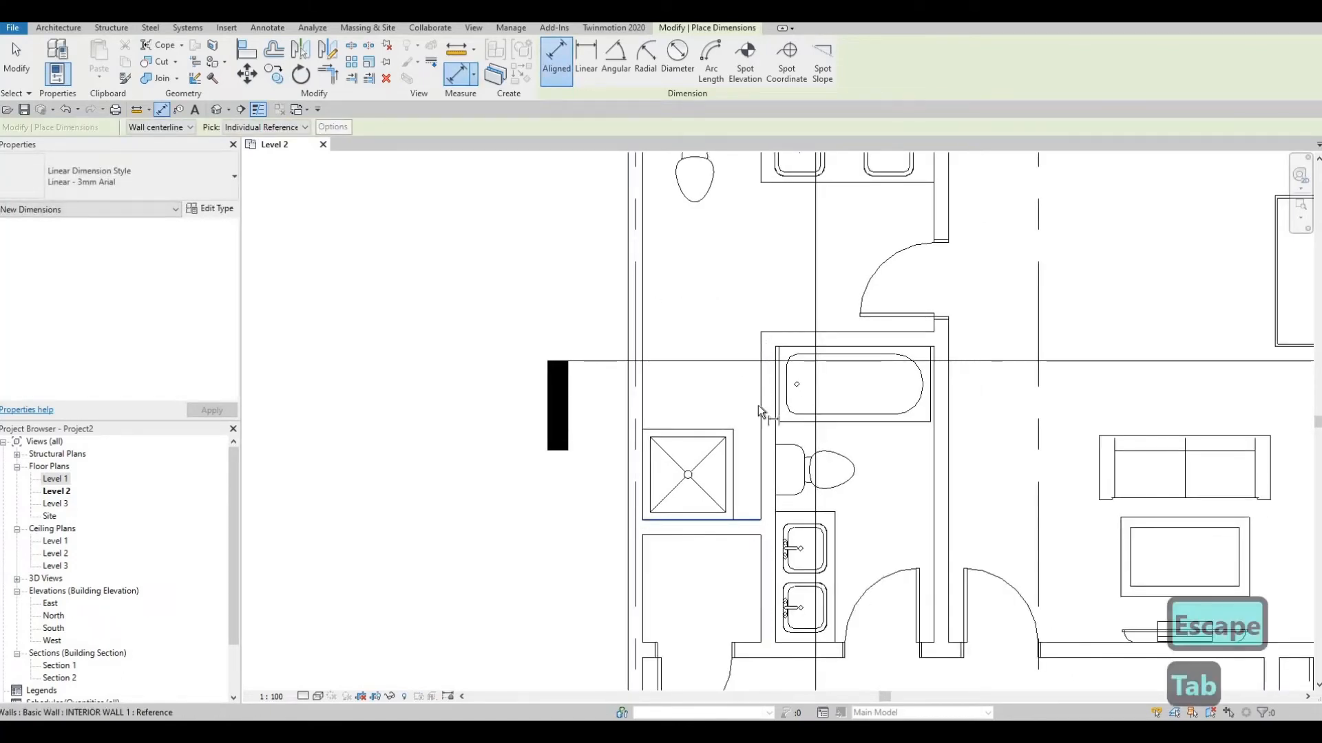
mouse_move(720, 340)
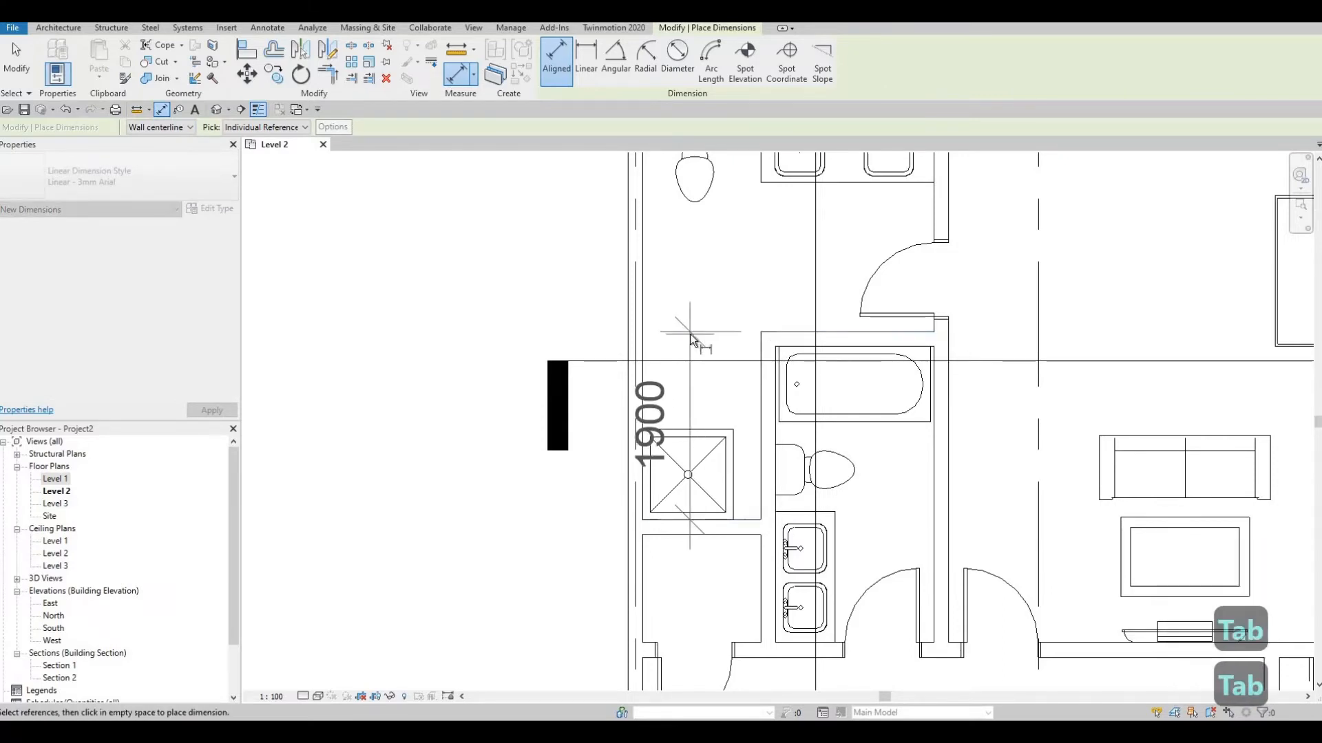
mouse_move(734, 446)
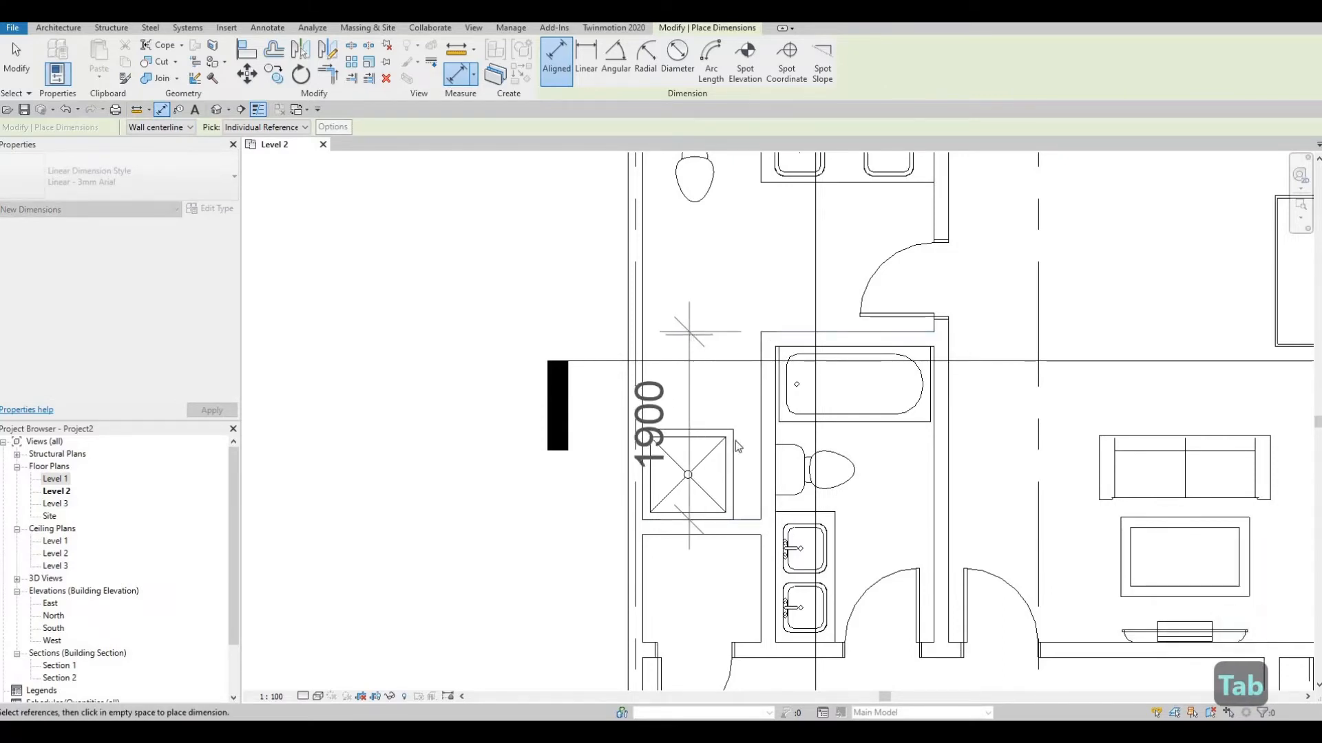
Step: Duplicate the shower stall type and set its depth and width to 1190
click(686, 475)
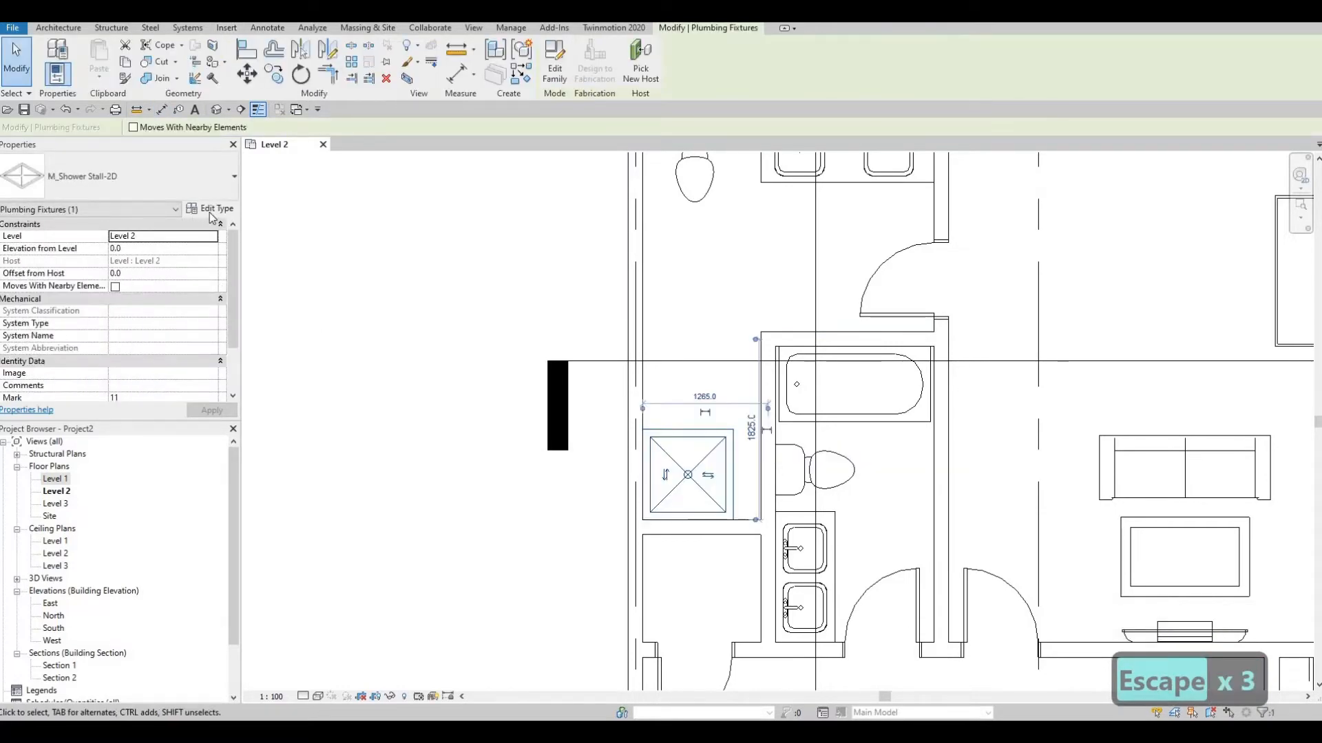
click(215, 207)
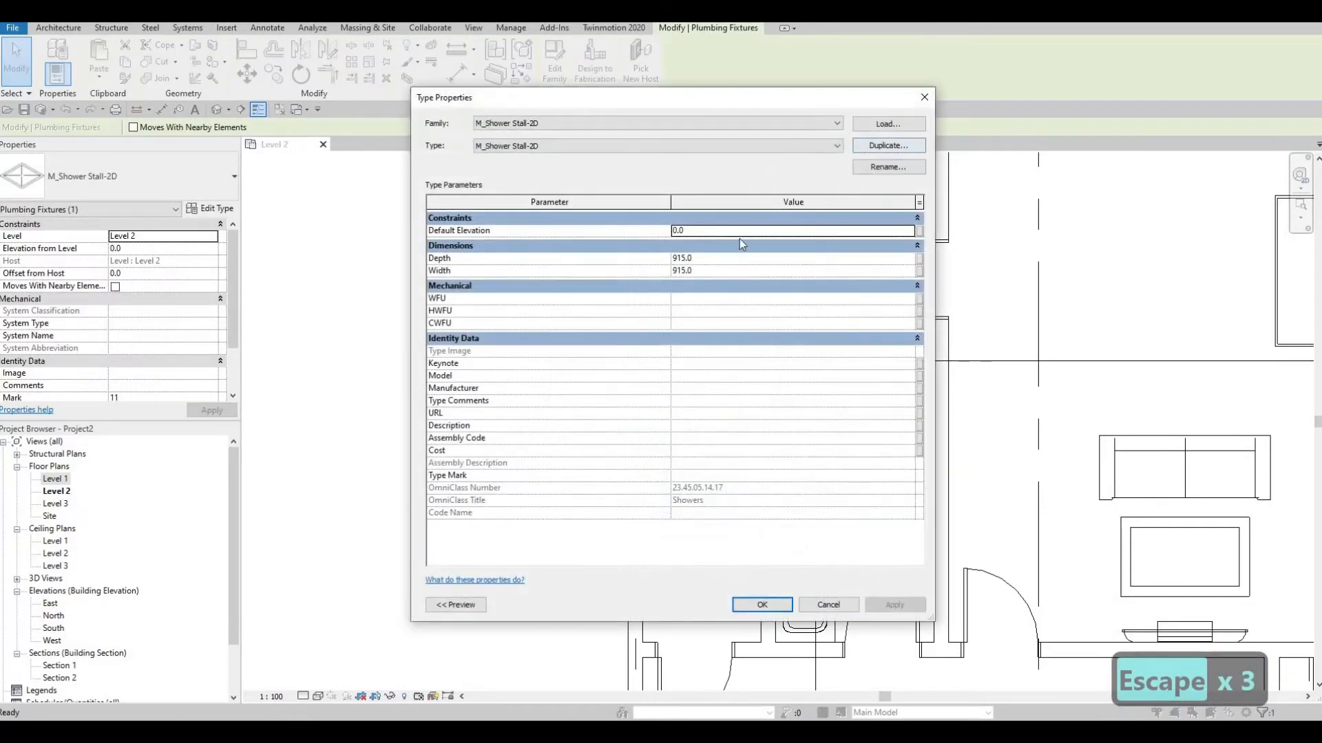
click(887, 145)
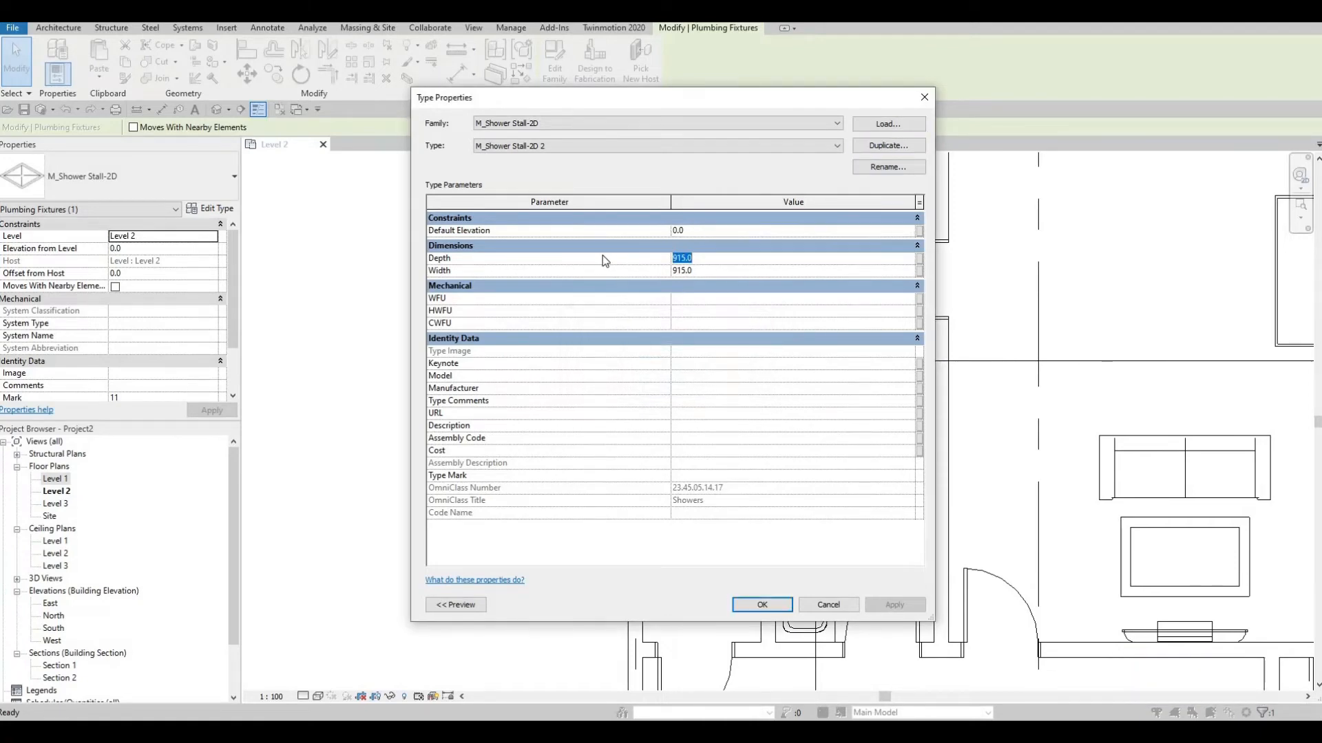
text(1190)
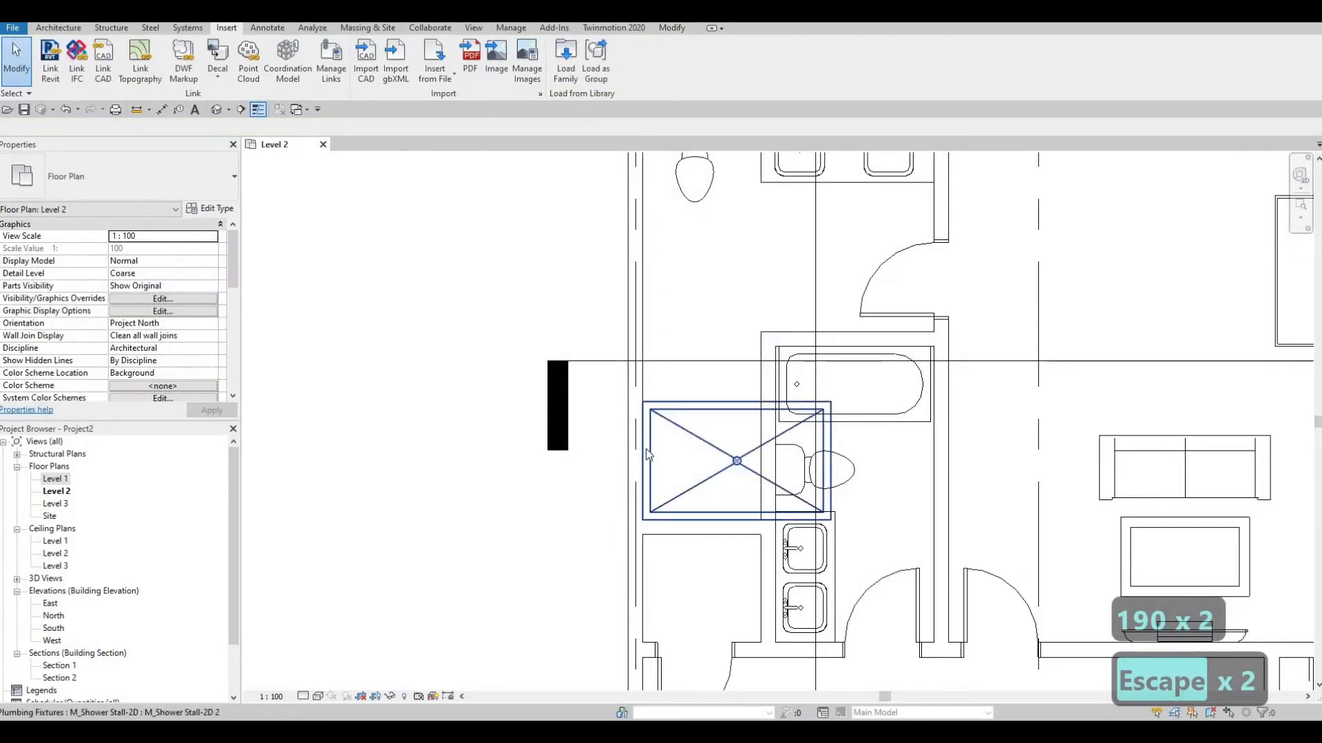
Step: Rotate the enlarged shower stall 90 degrees and move it beside the bathtub
click(733, 461)
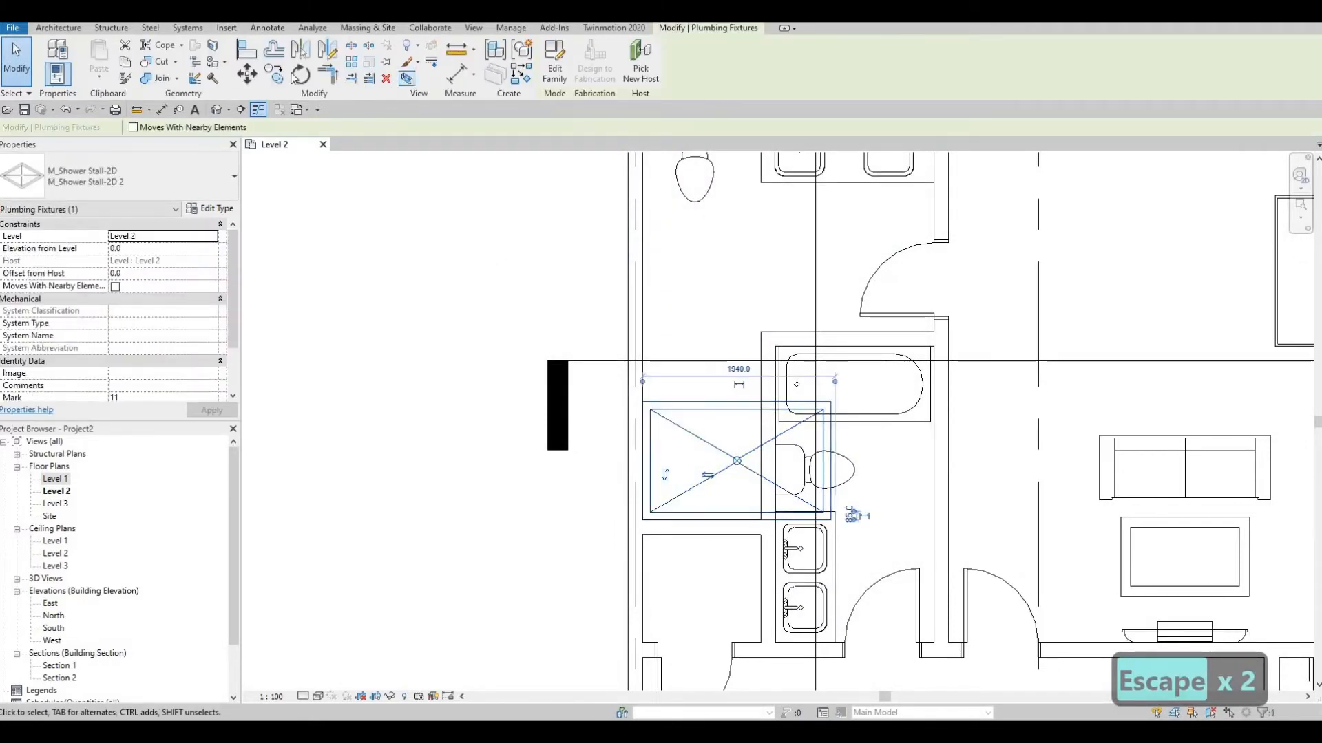
click(298, 74)
text(9)
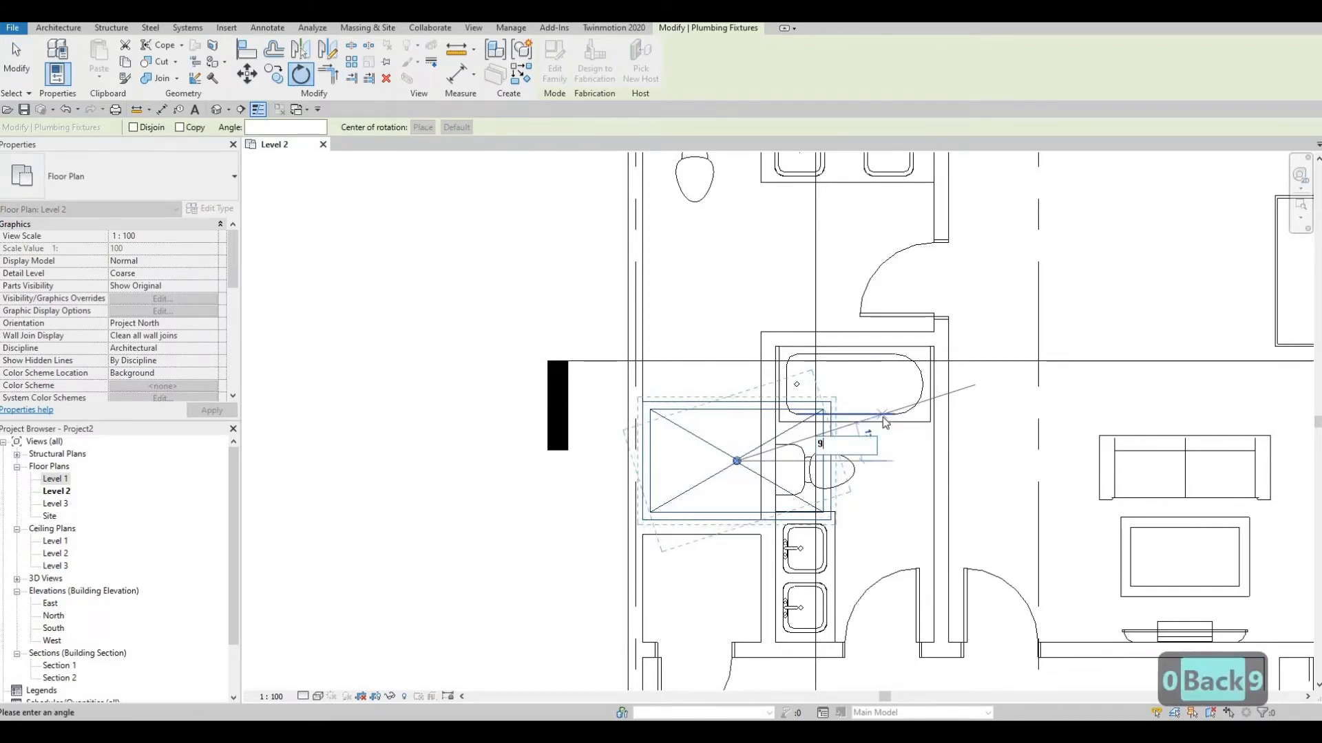
key(Escape)
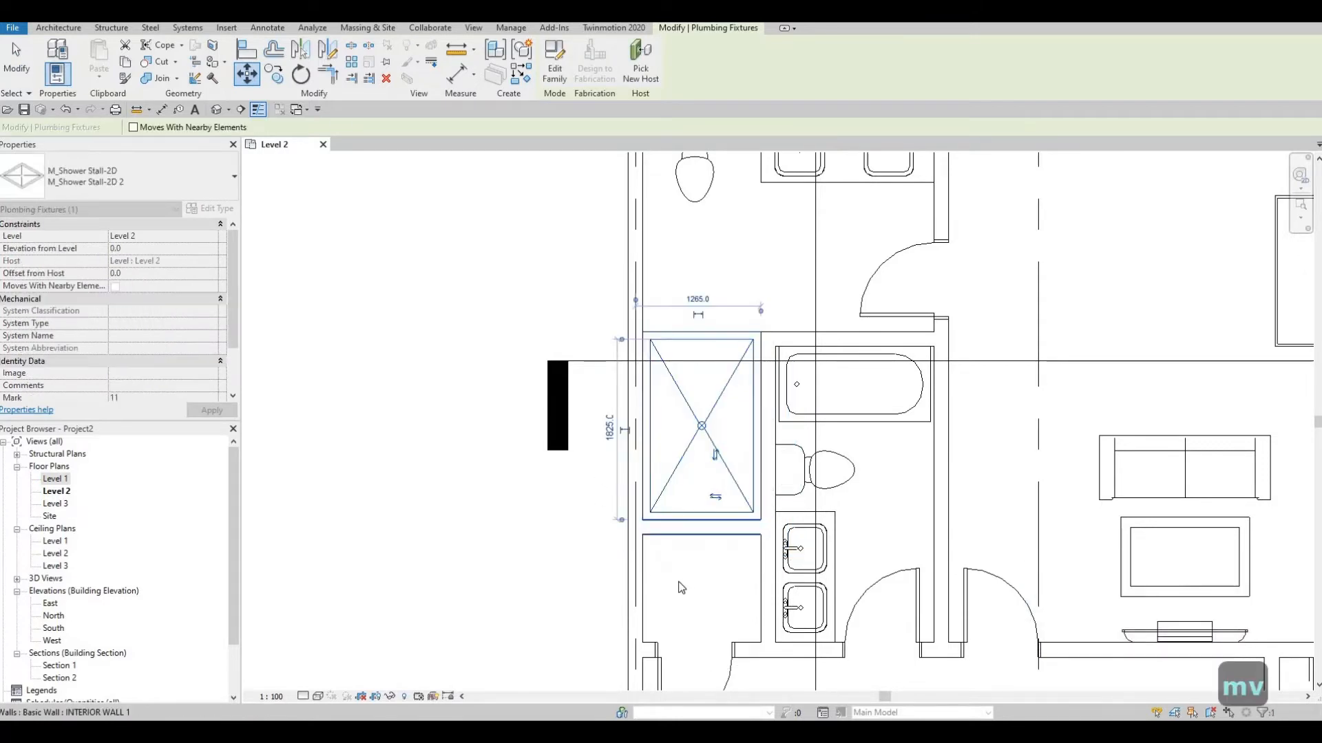
key(escape)
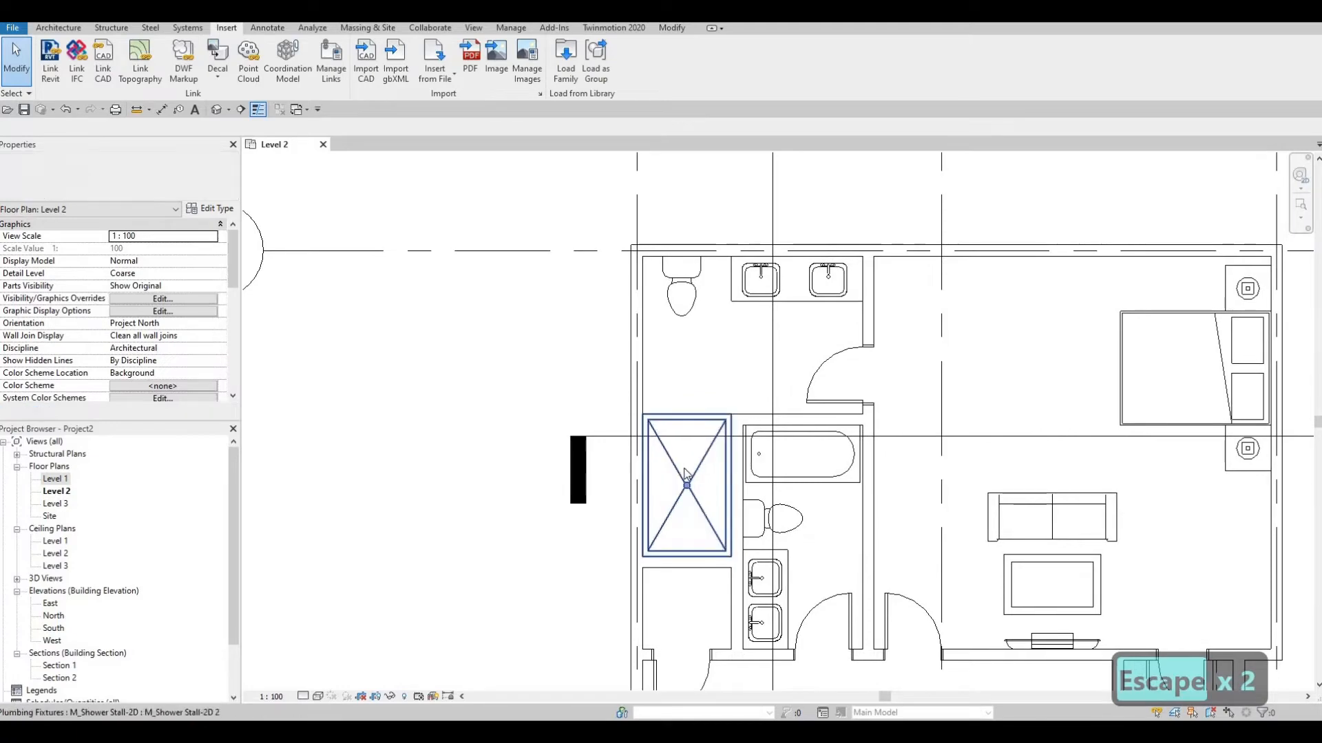
key(Escape)
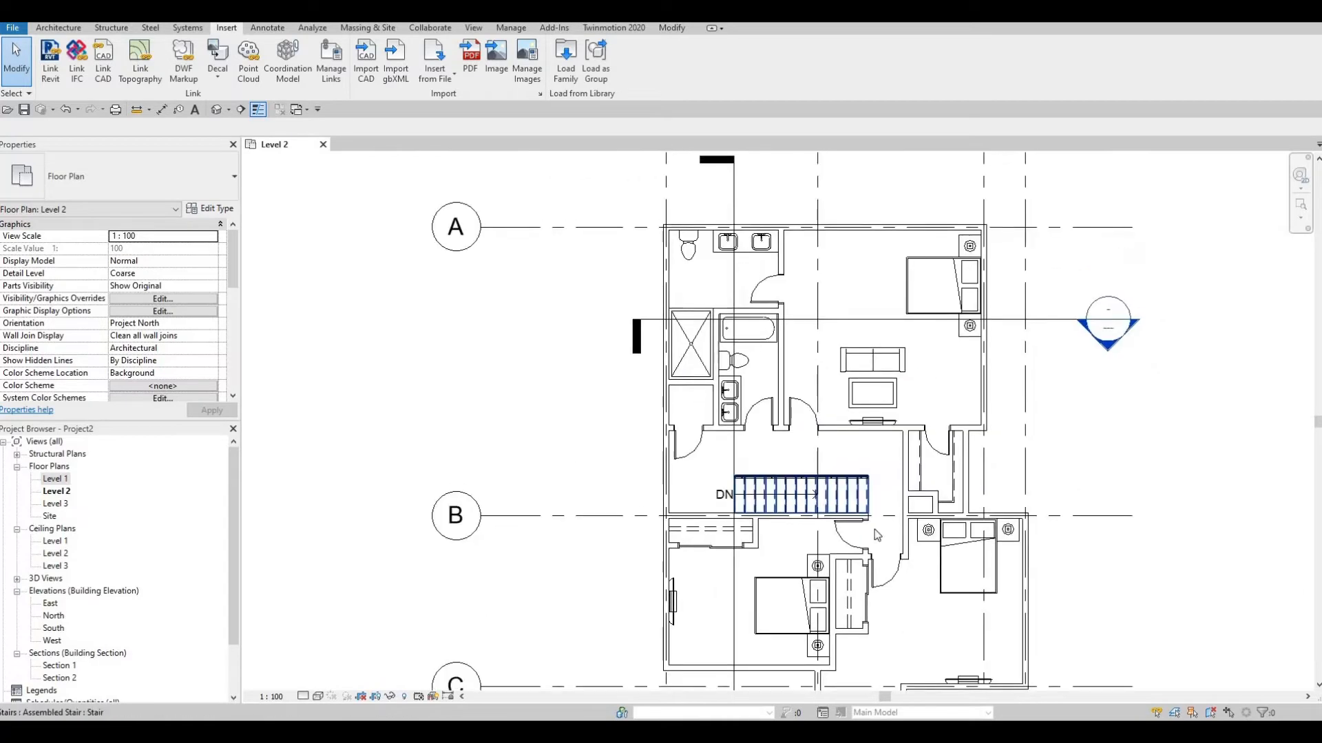
scroll(down, 3)
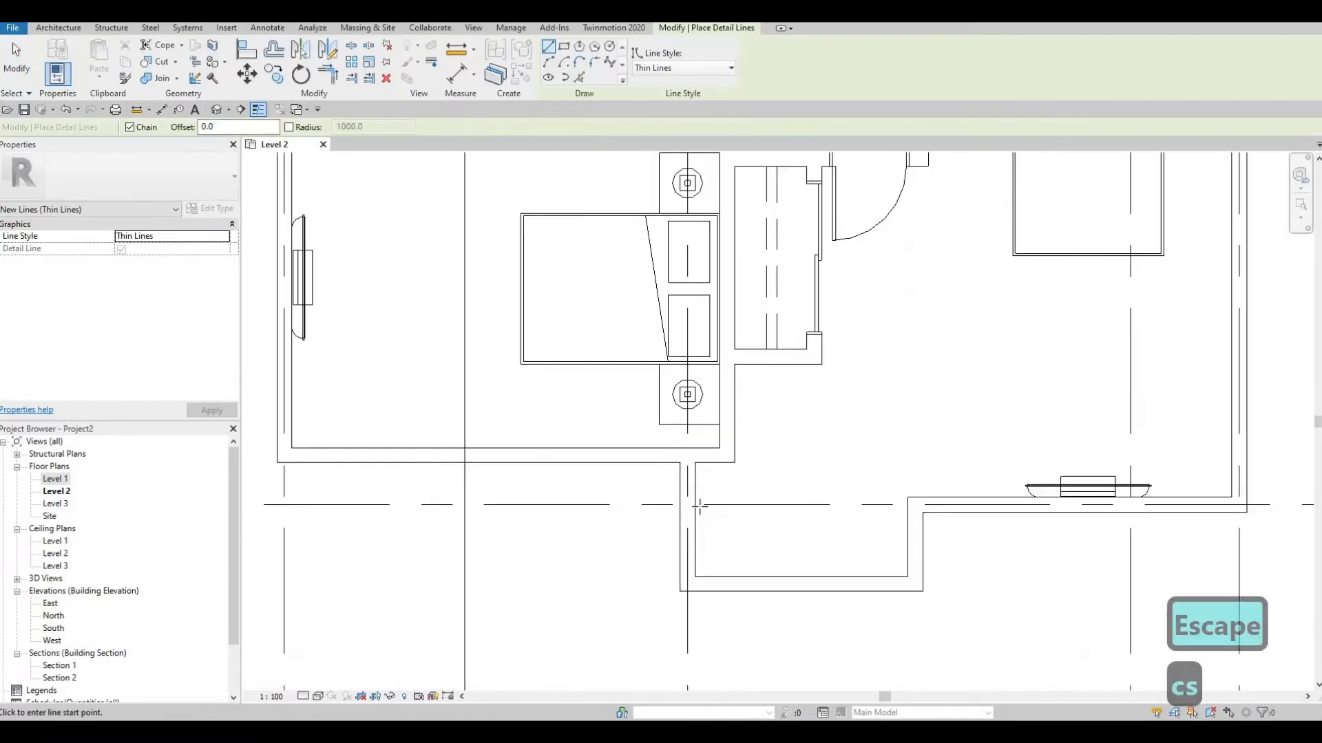
mouse_move(694, 505)
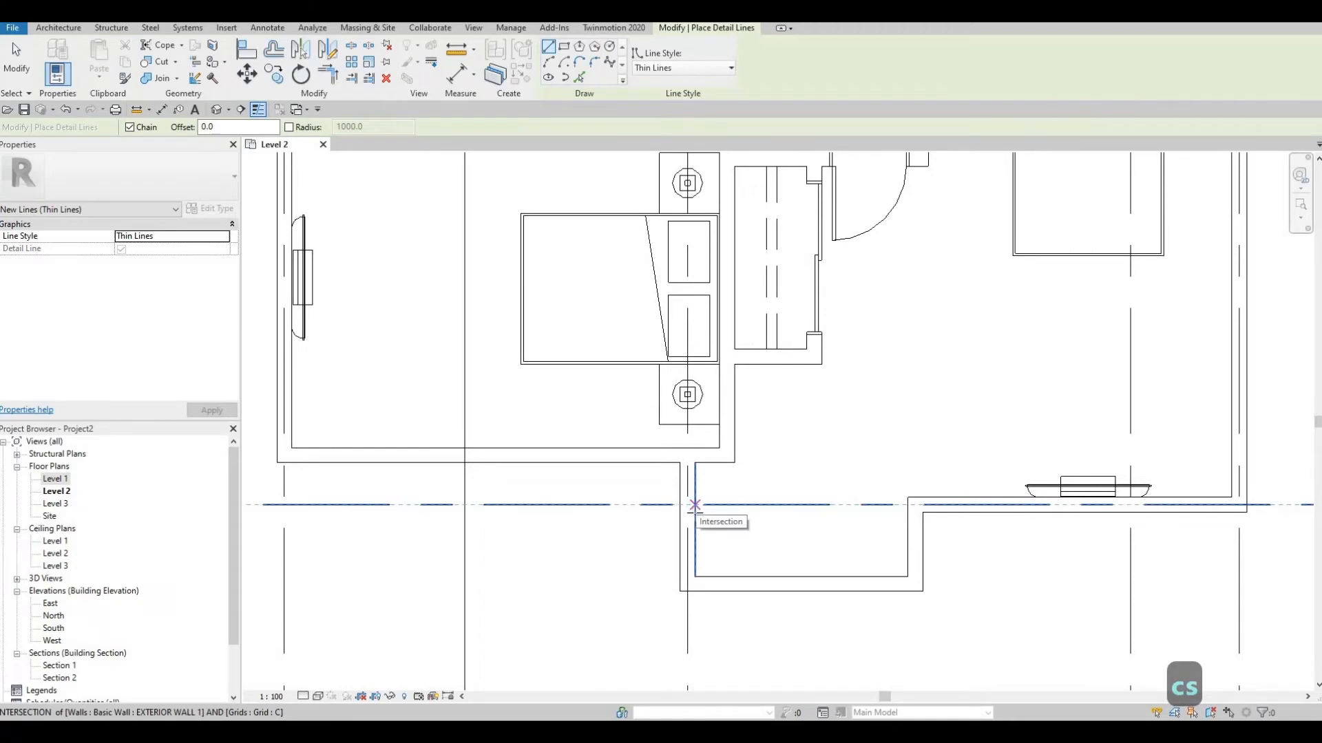
click(694, 505)
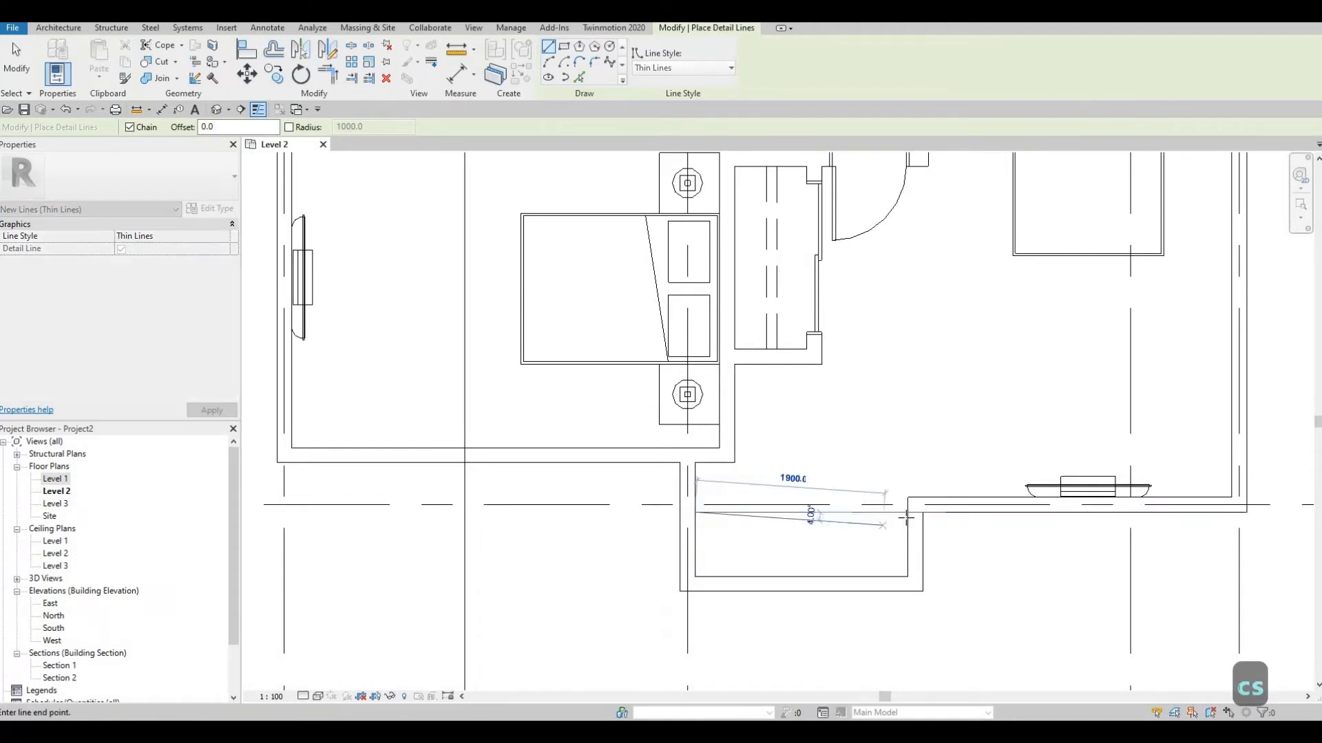
key(Escape)
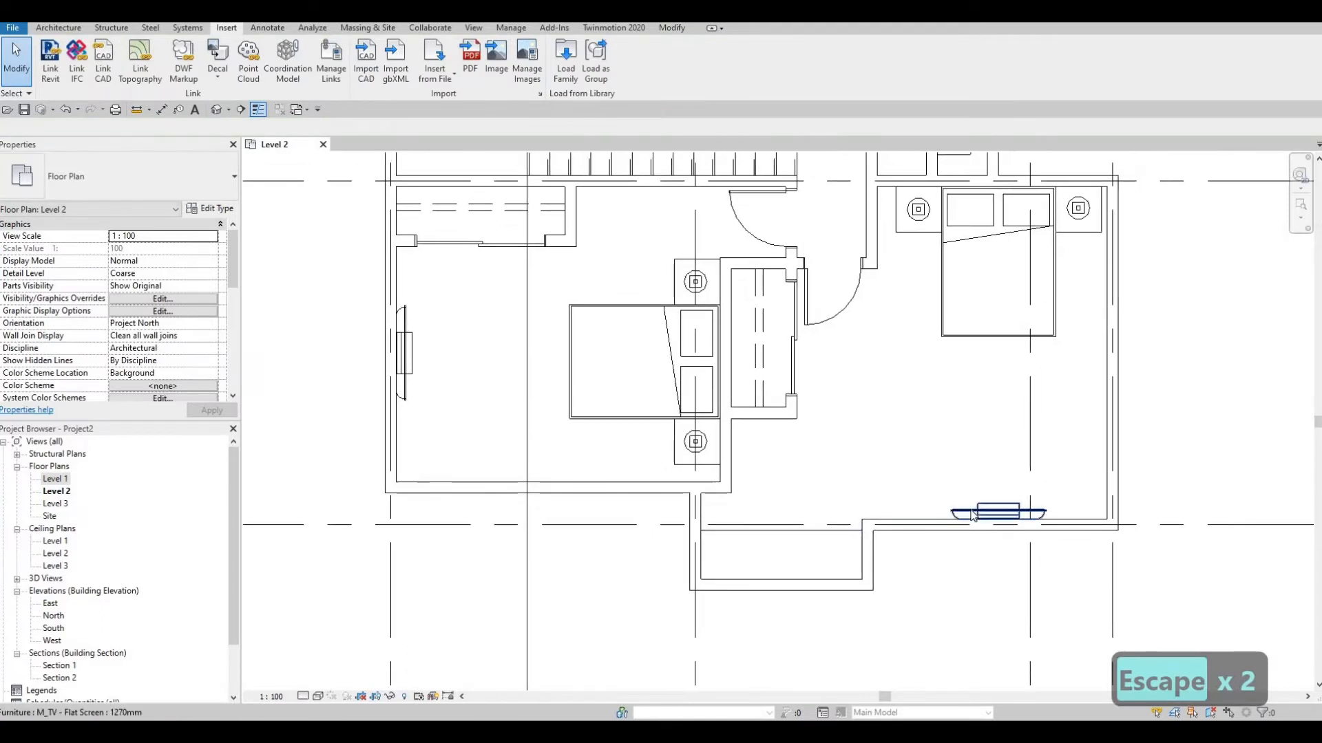
Step: Copy the flat-screen TV into the small room beneath the lower bedroom
click(996, 512)
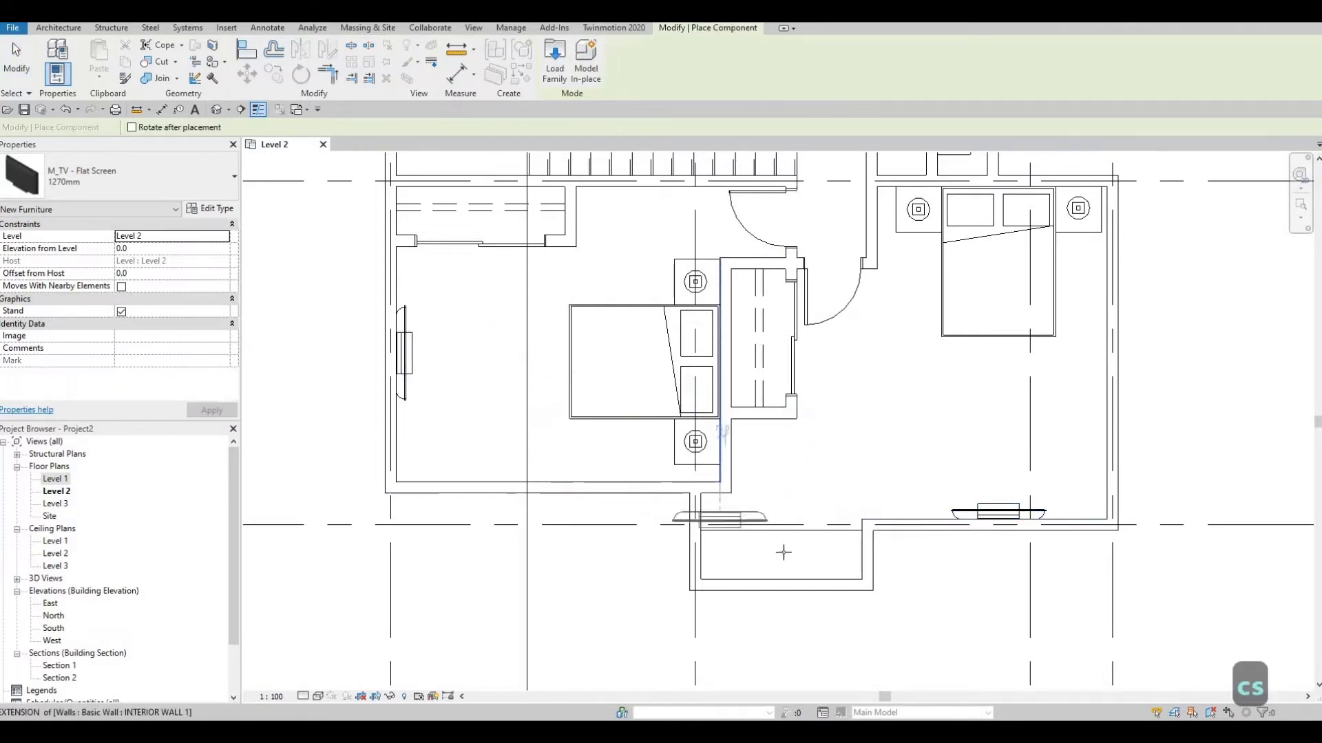
click(775, 564)
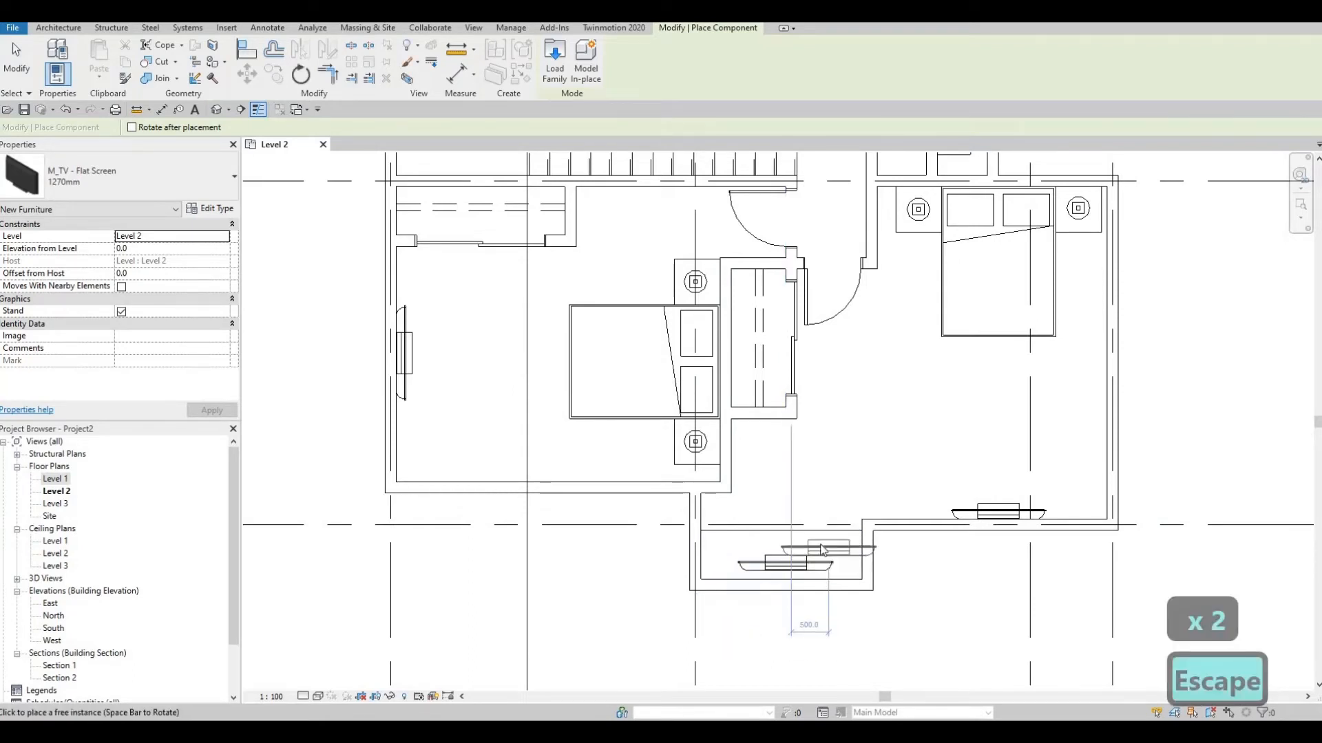
key(Escape)
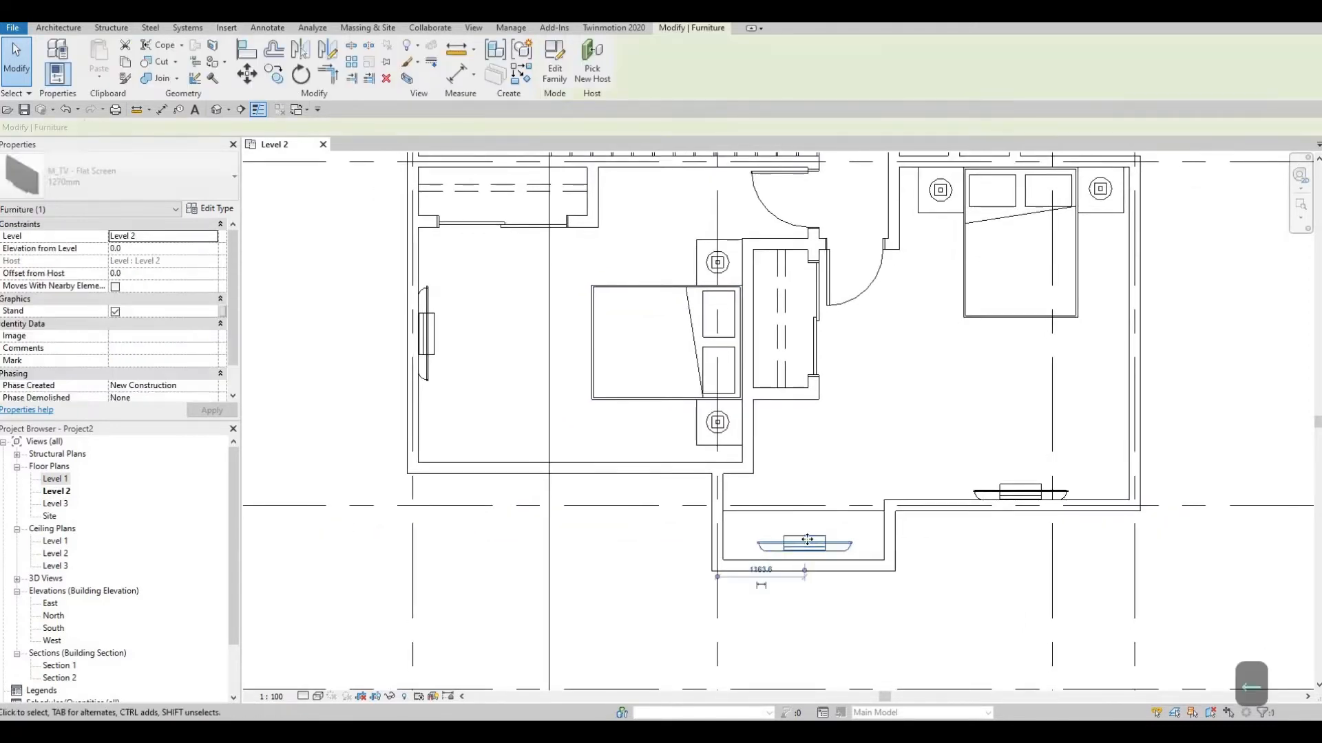
key(Escape)
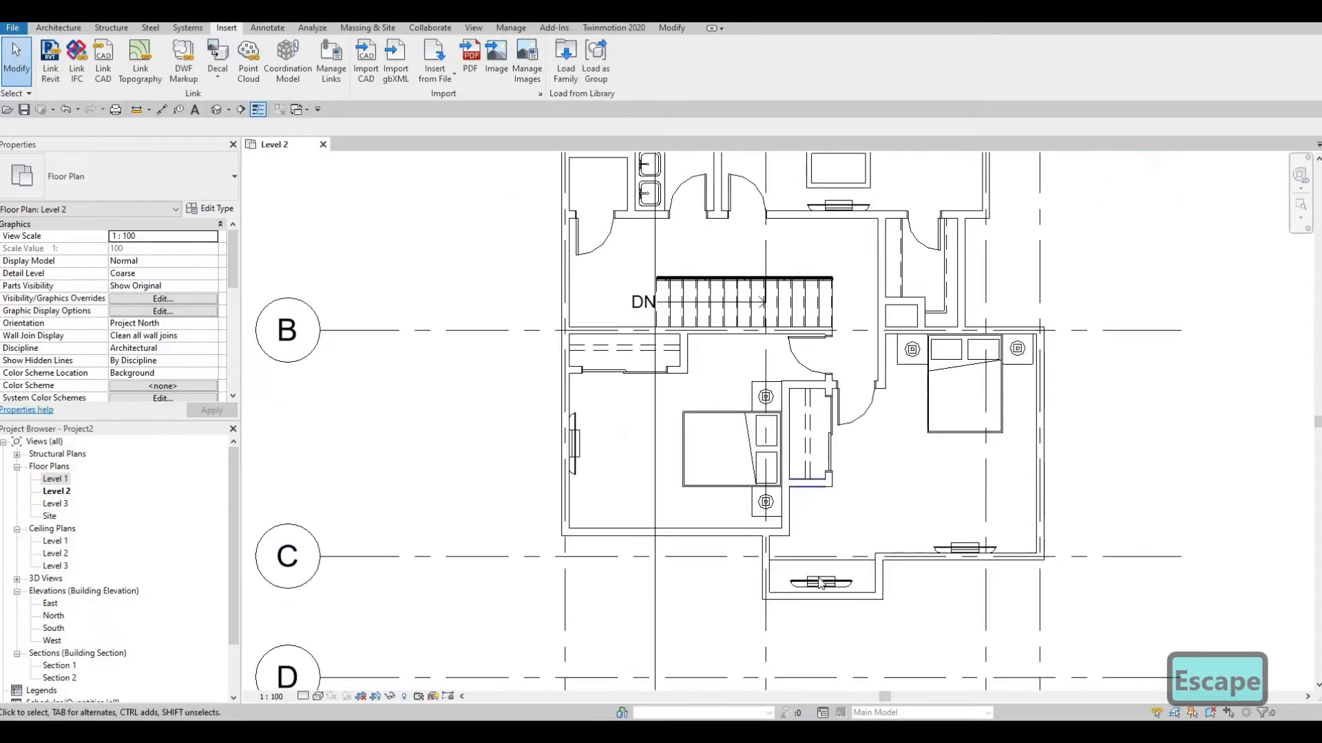
Step: Switch the new TV to the 0940mm type
click(820, 583)
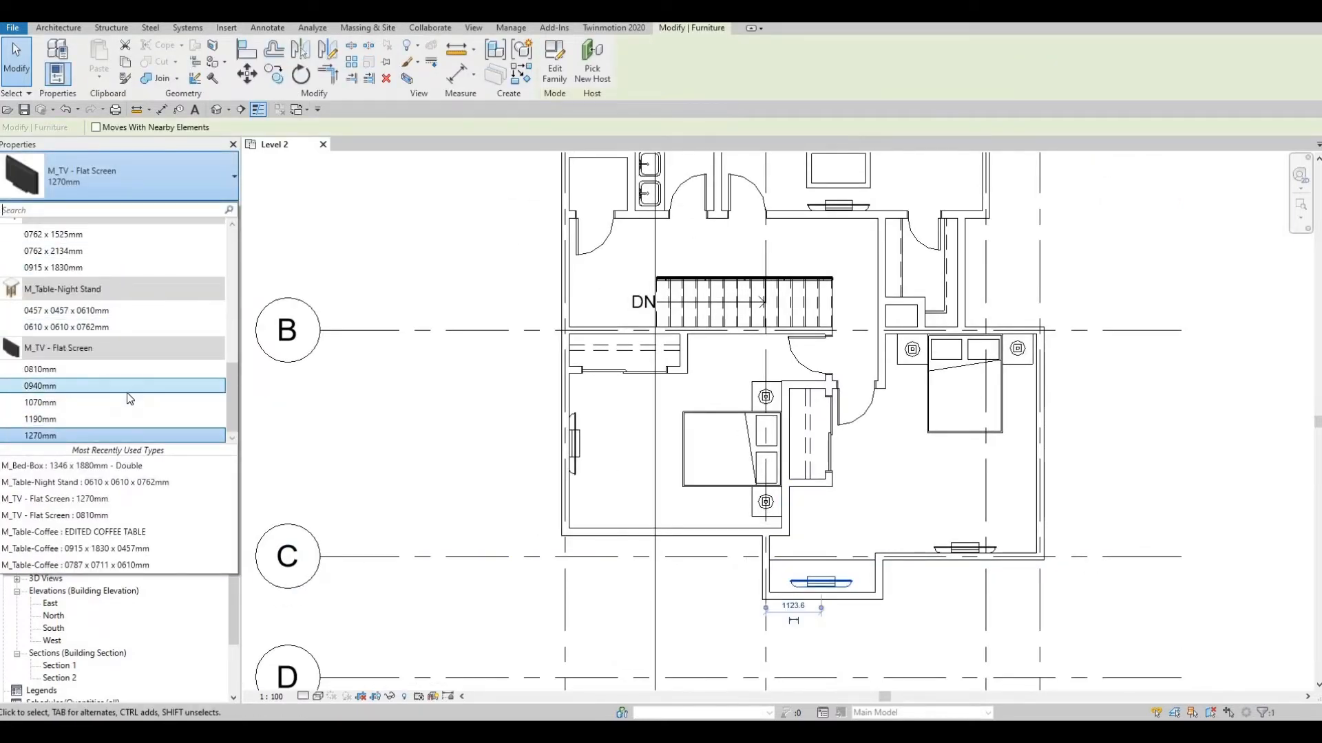
click(40, 385)
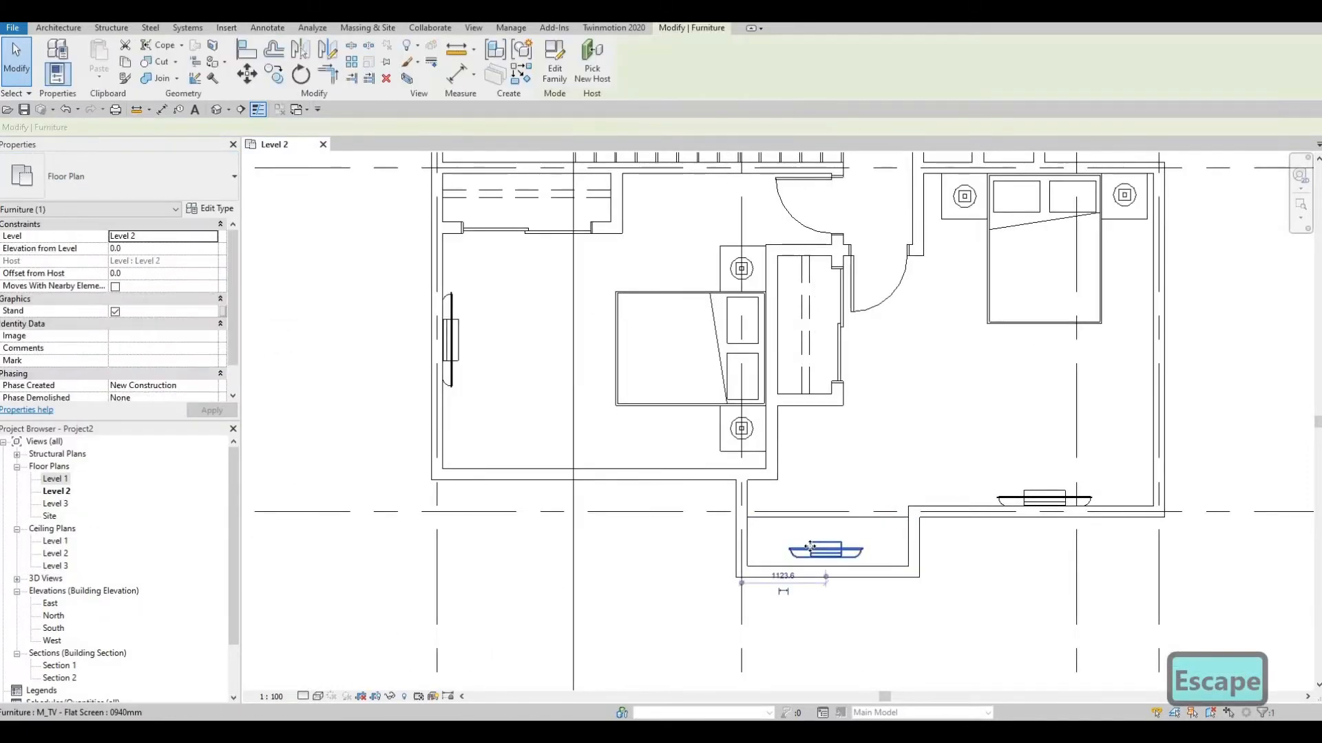
click(845, 496)
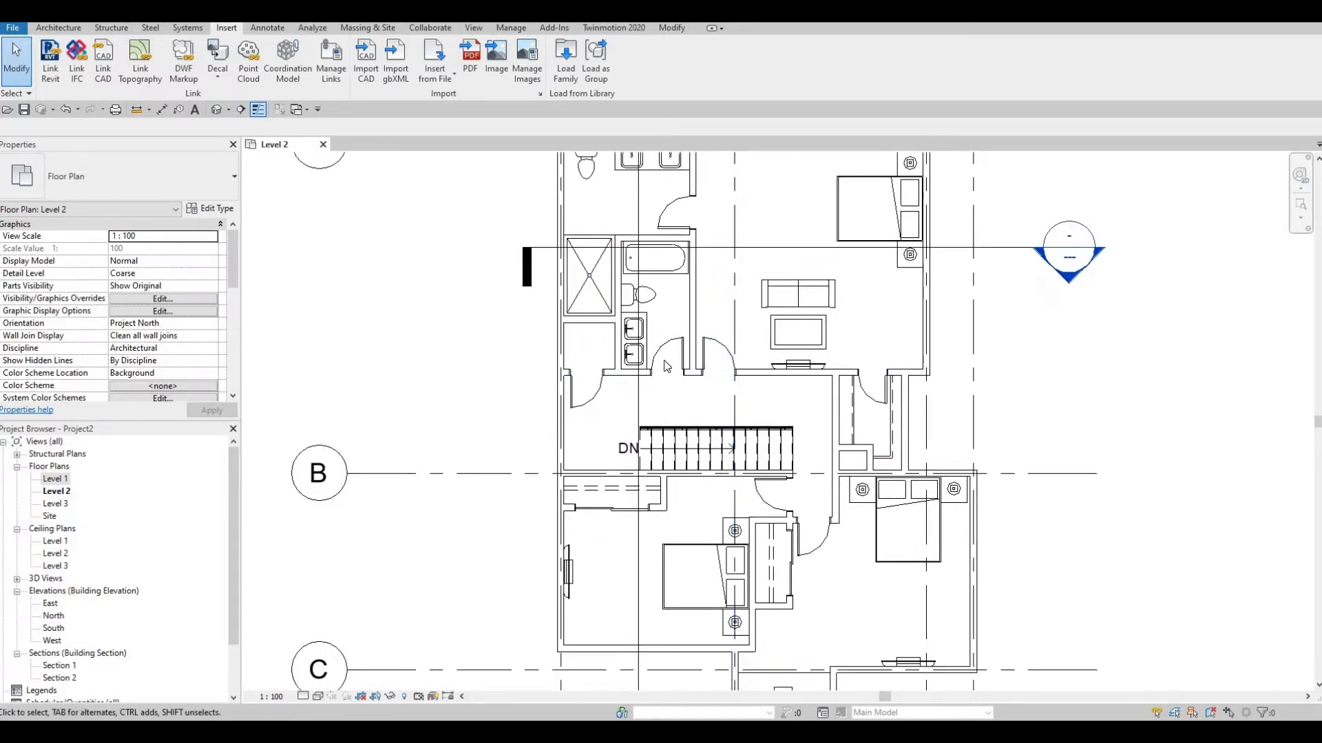
Step: Load M_Washer_Dryer_Combo.rfa from the Domestic > Mid-Range appliance library into the project
scroll(down, 3)
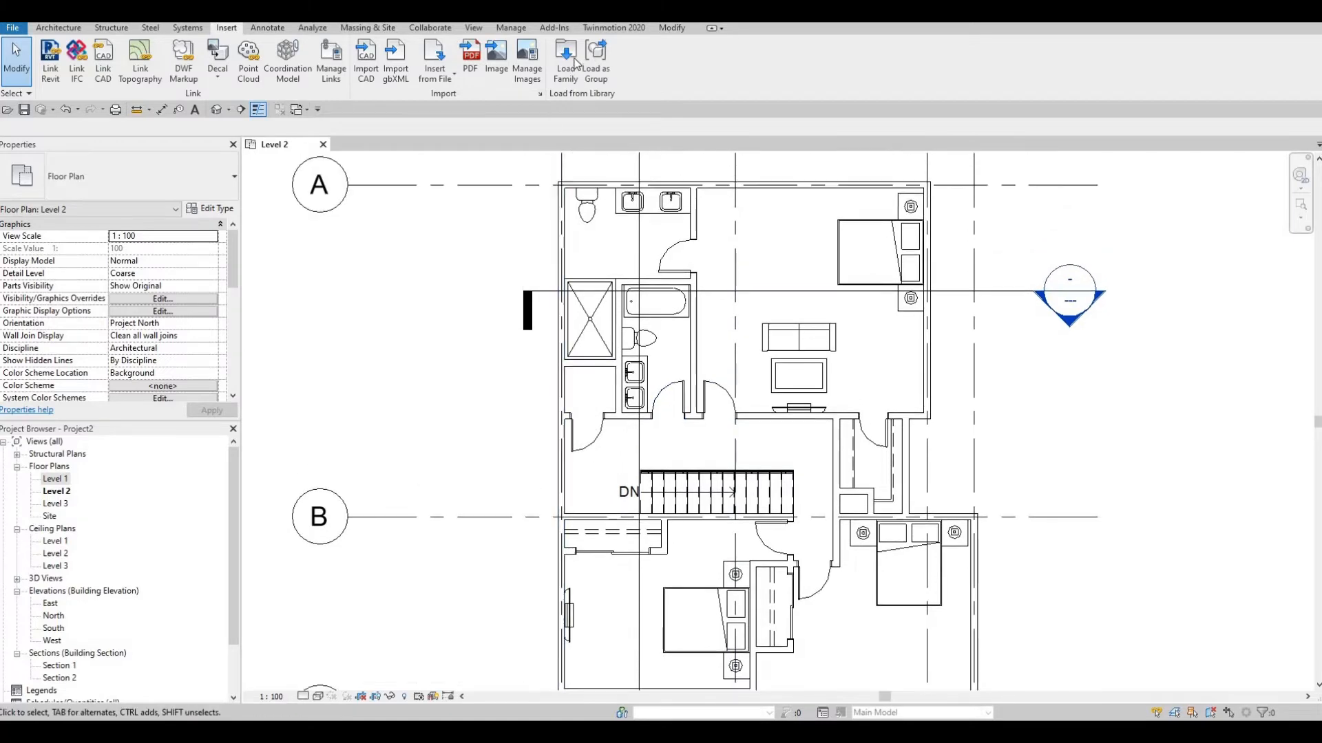
click(564, 59)
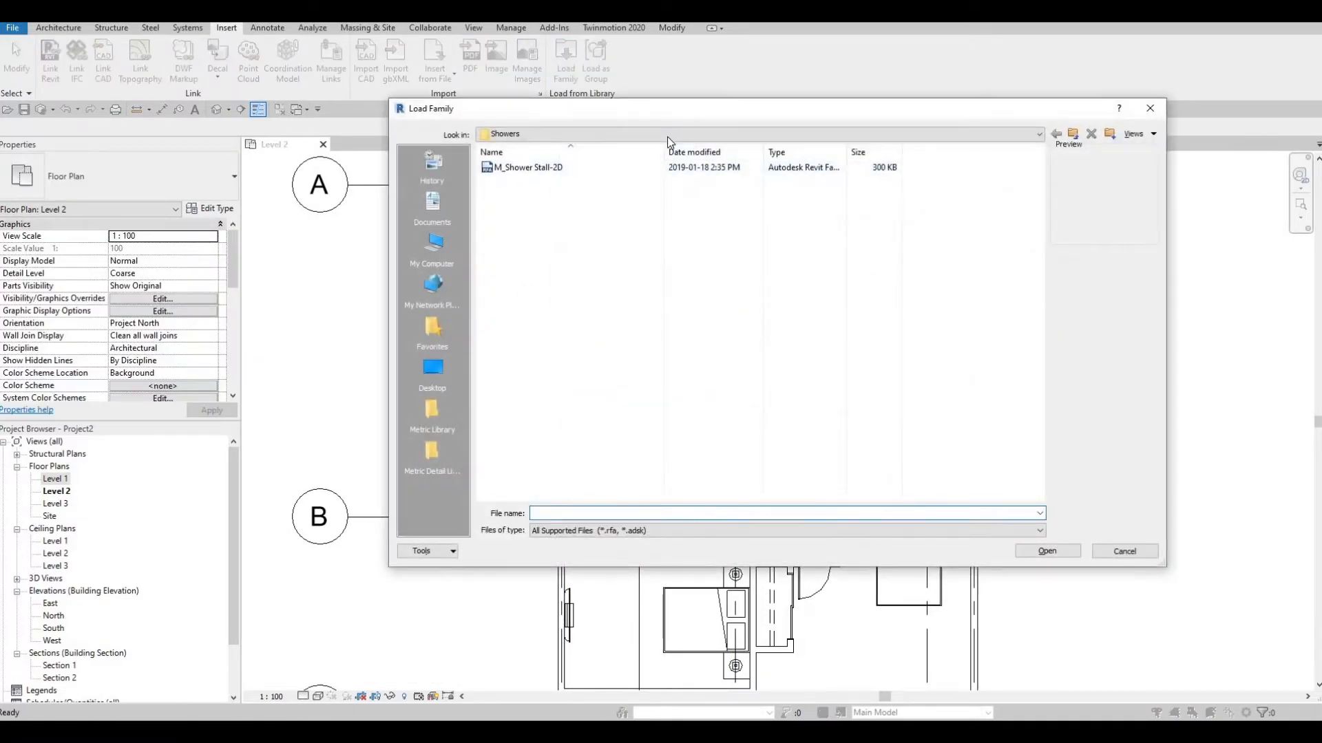
click(1040, 133)
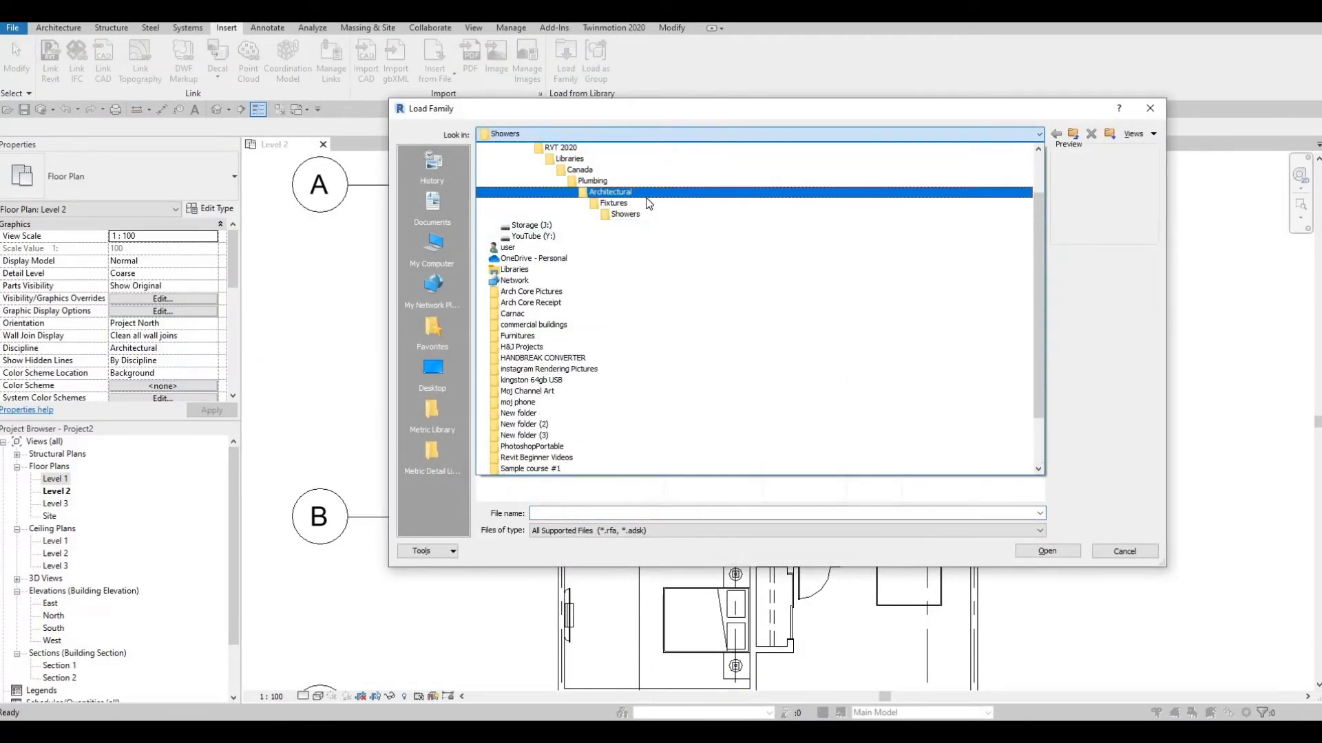
click(591, 181)
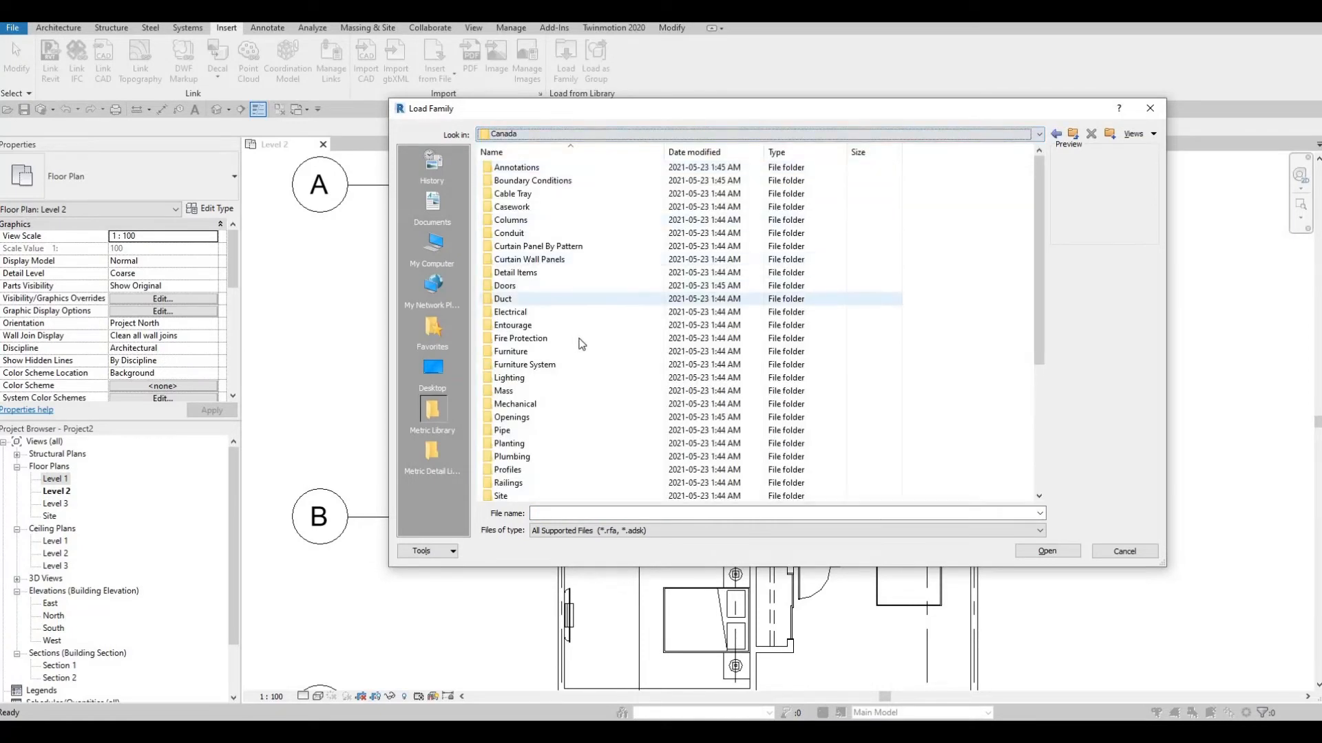
scroll(down, 3)
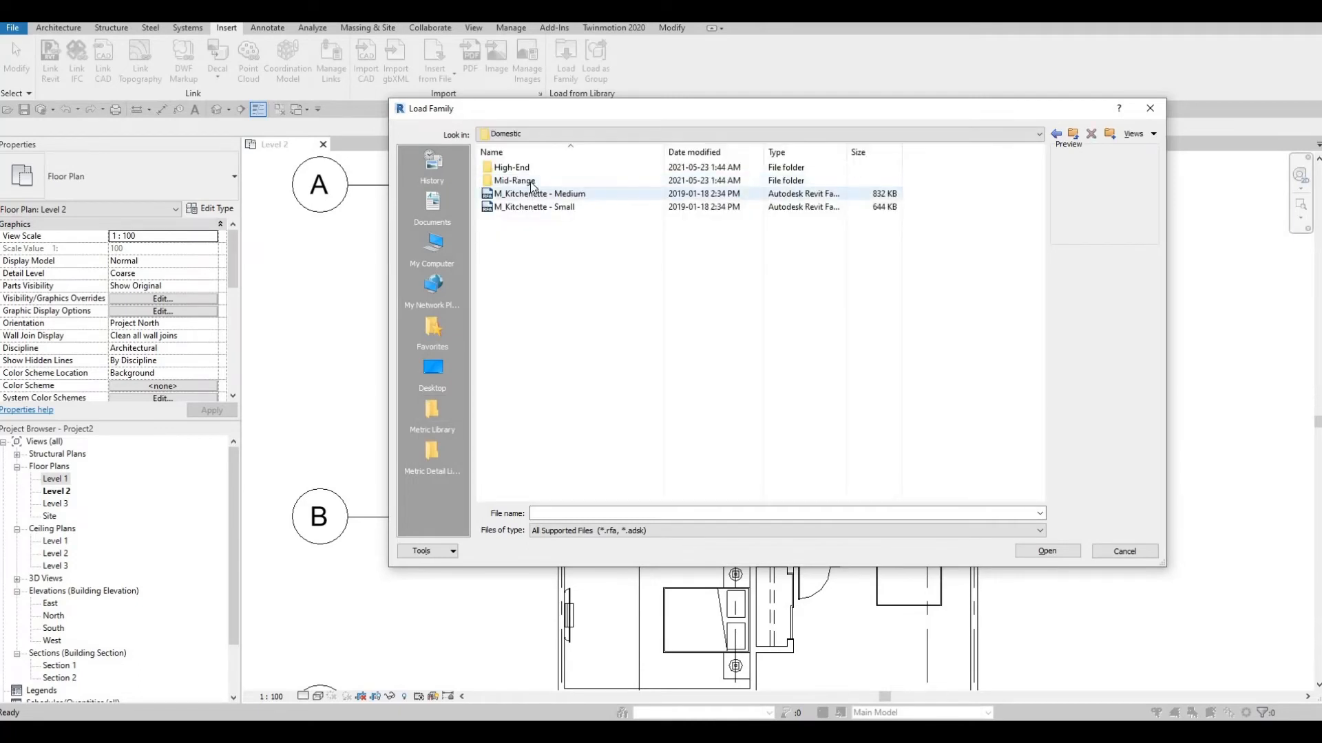
double_click(512, 181)
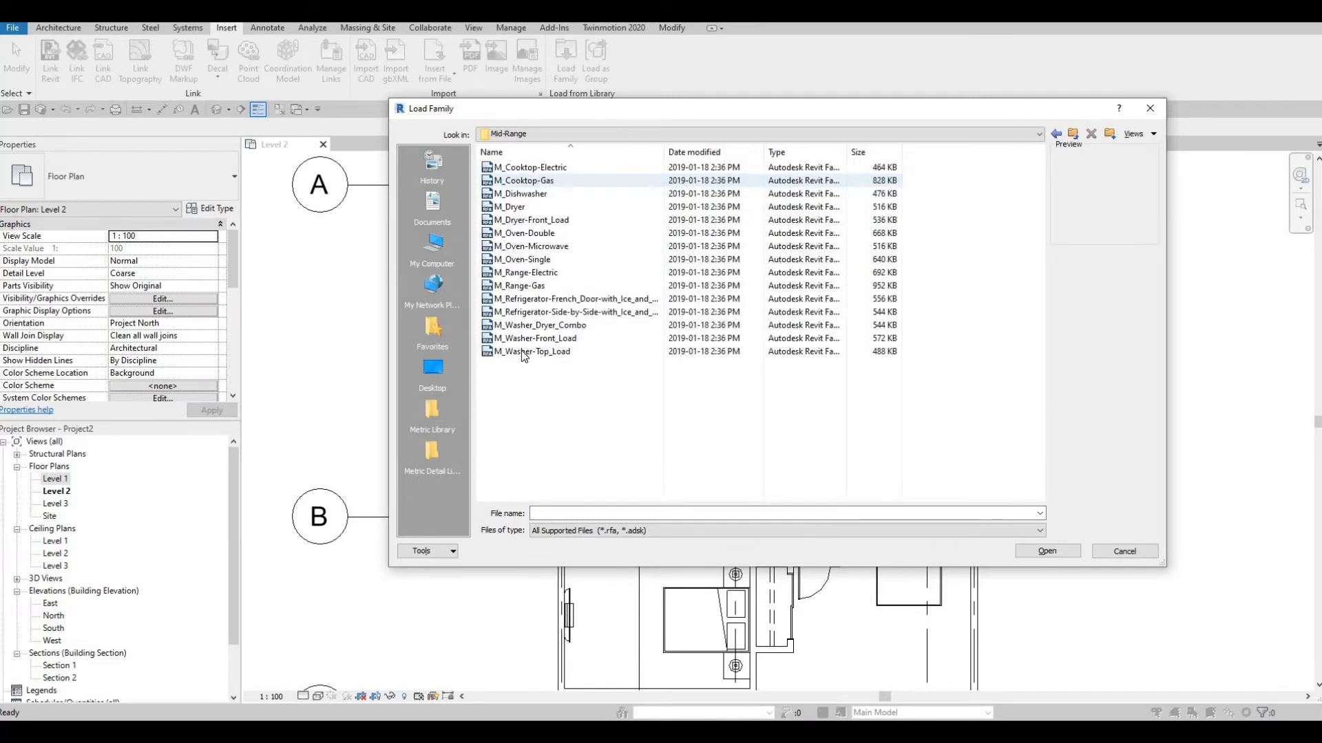
click(538, 324)
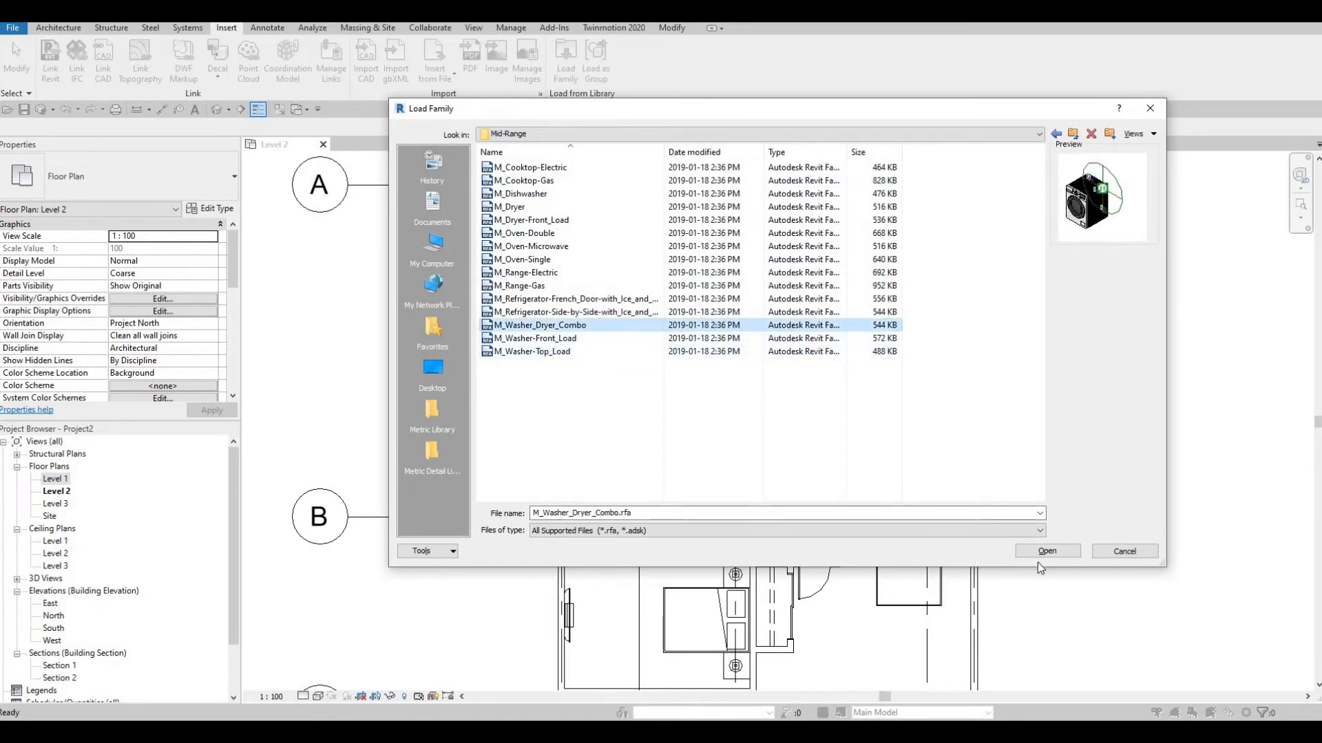
click(1046, 553)
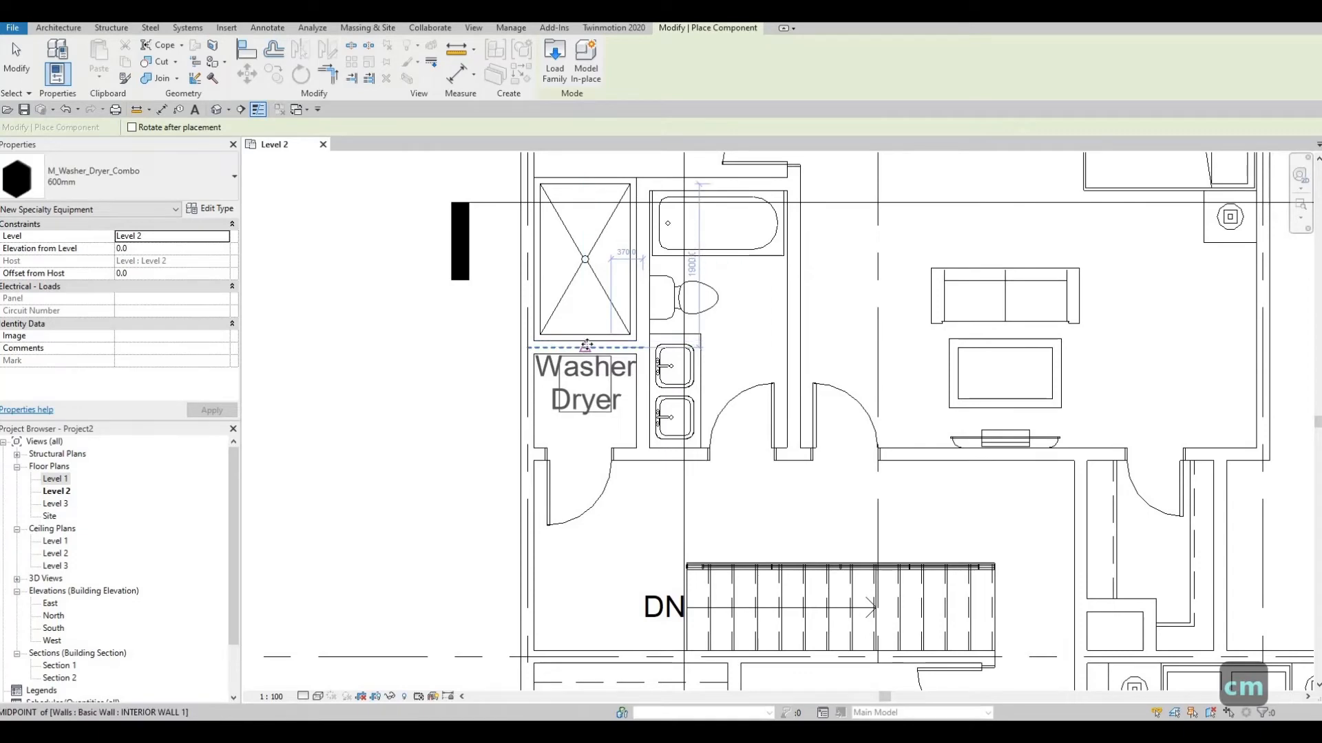
Step: Apply and accept the 600mm washer-dryer's type properties, leaving it deselected in the closet
key(escape)
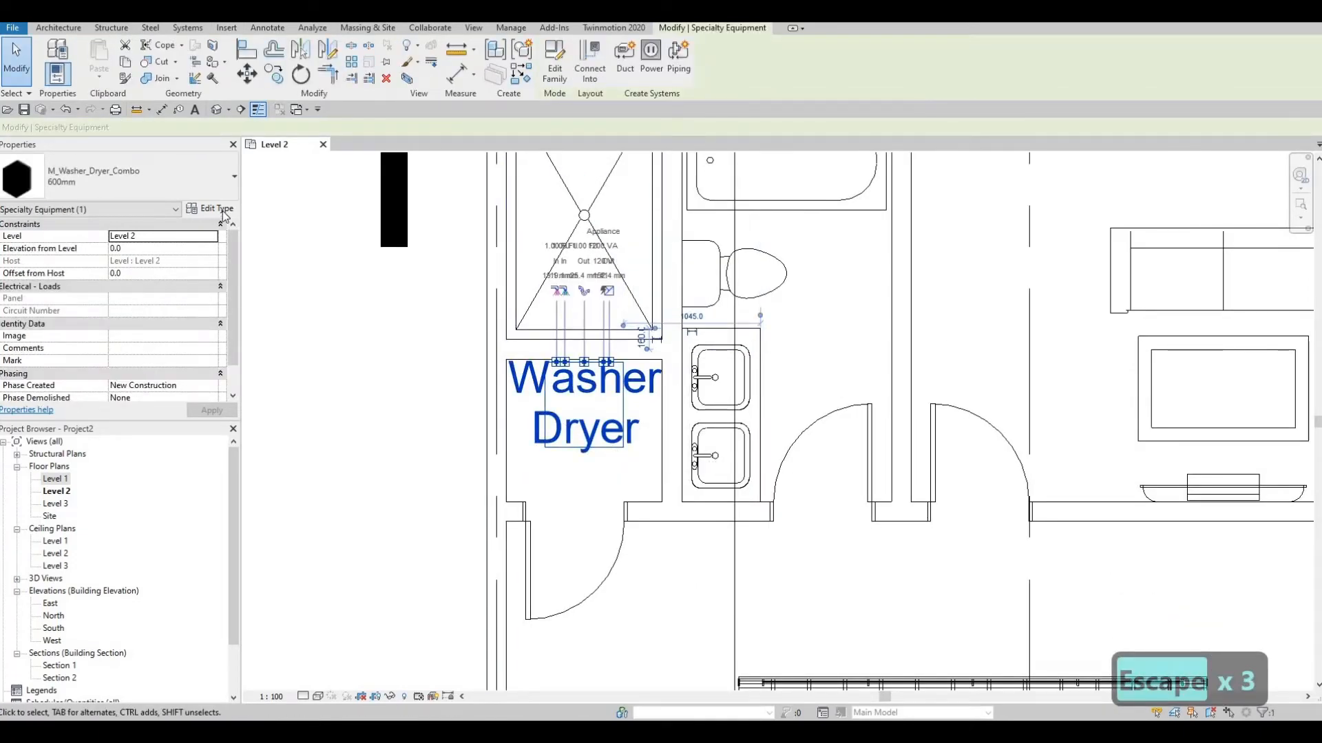
click(215, 208)
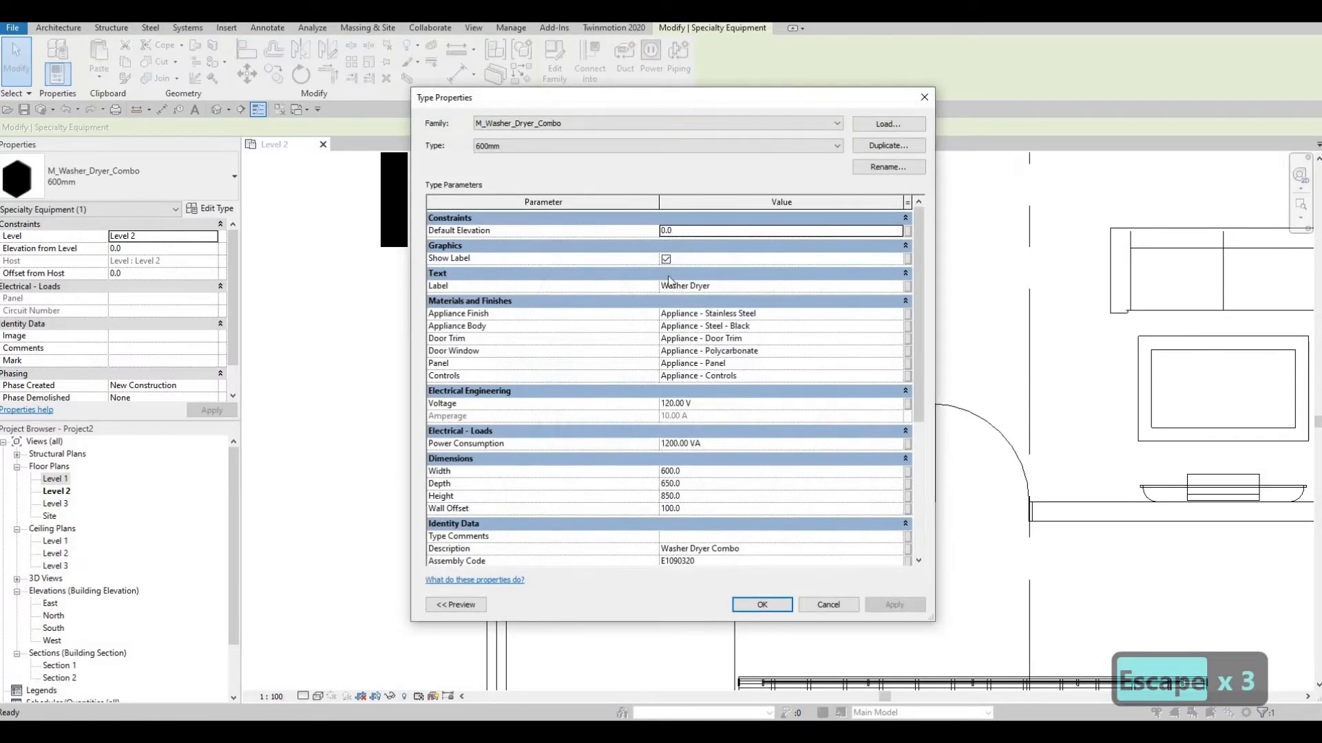
click(666, 259)
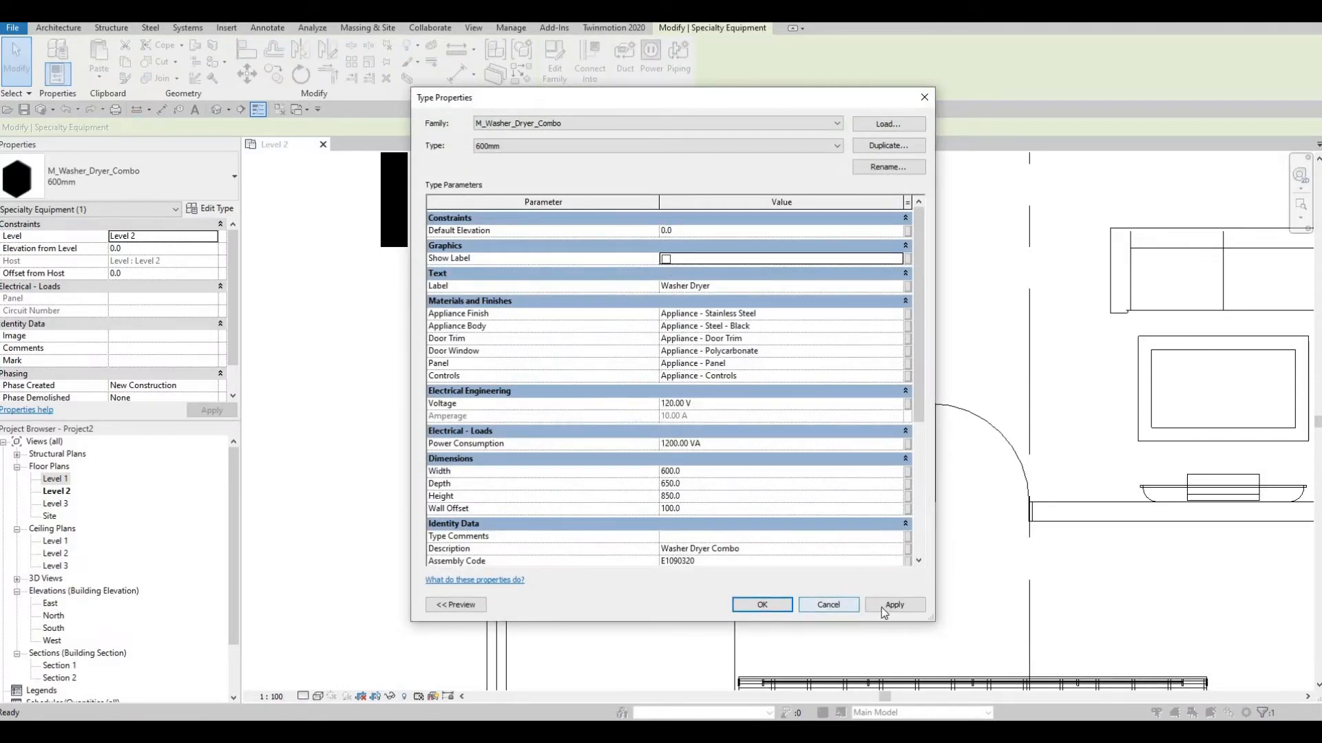
click(760, 604)
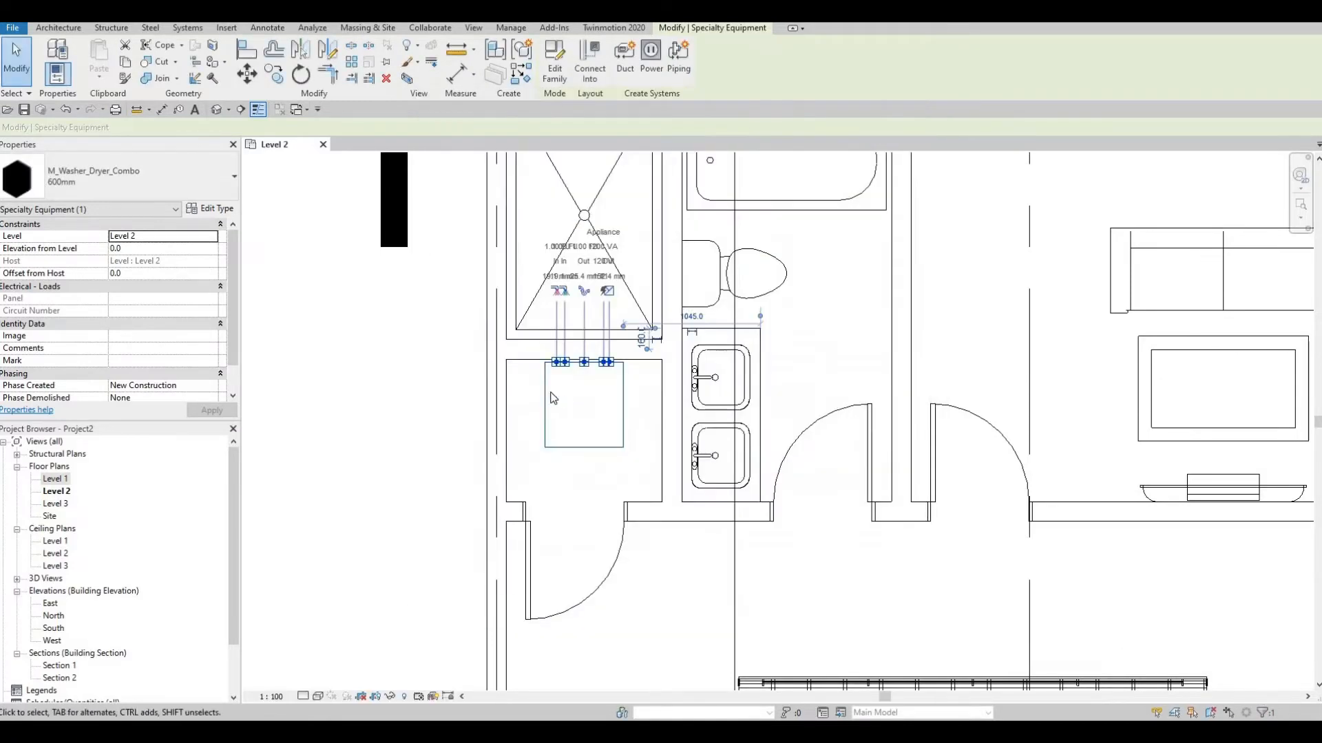
key(Escape)
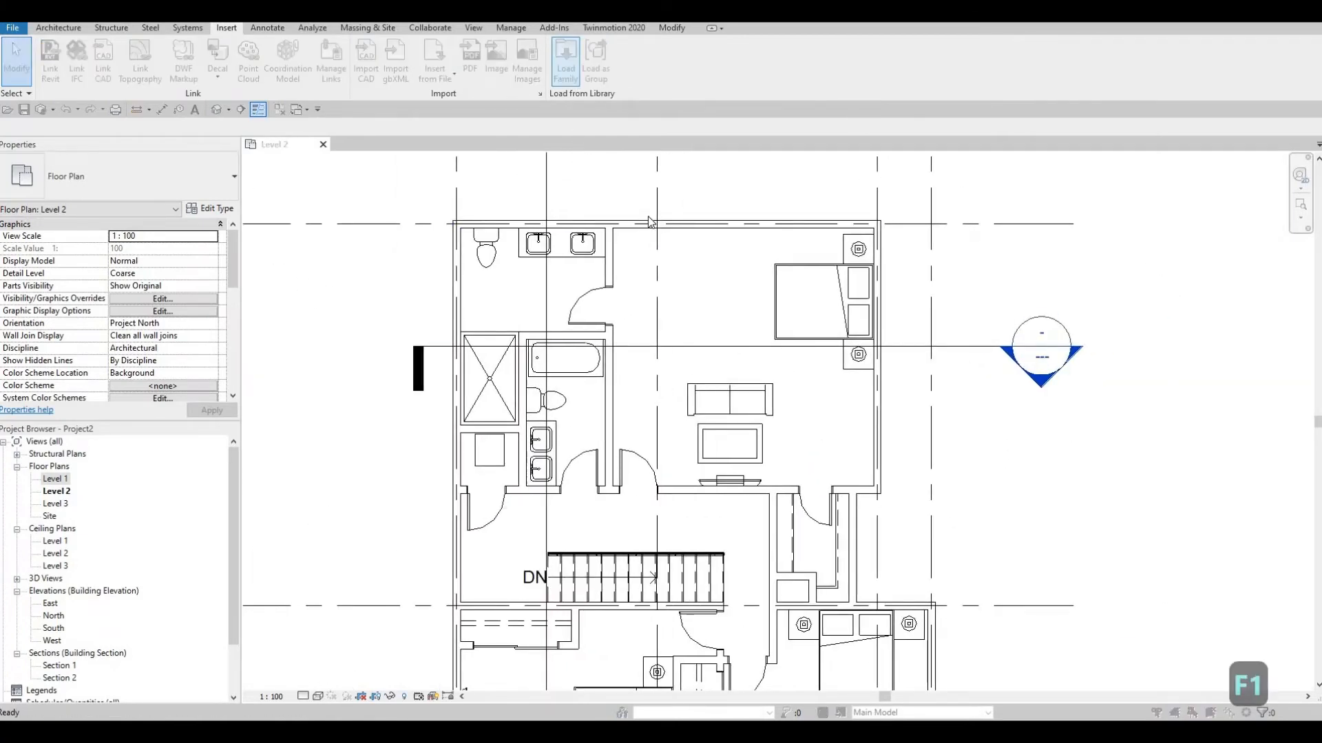
Step: Load M_Shelving.rfa from Furniture > Storage after previewing the credenza and filing cabinet
click(564, 59)
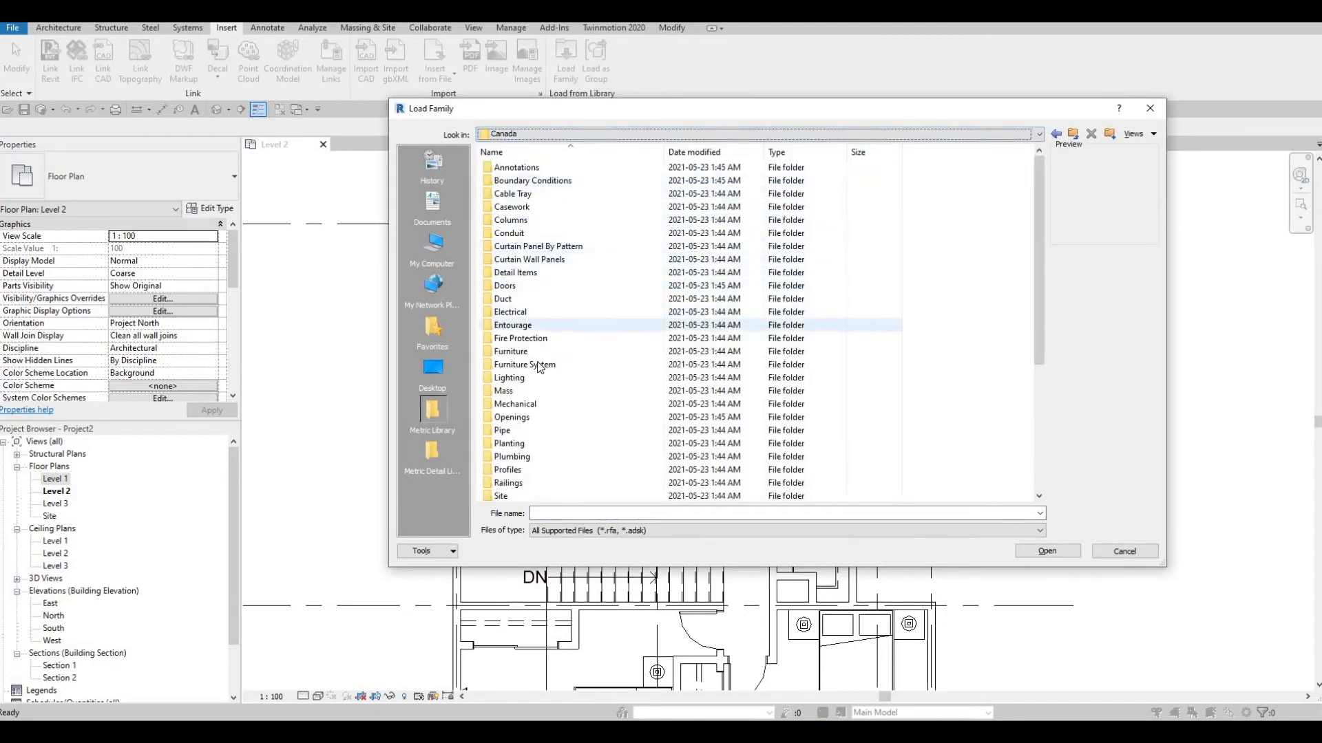
double_click(510, 351)
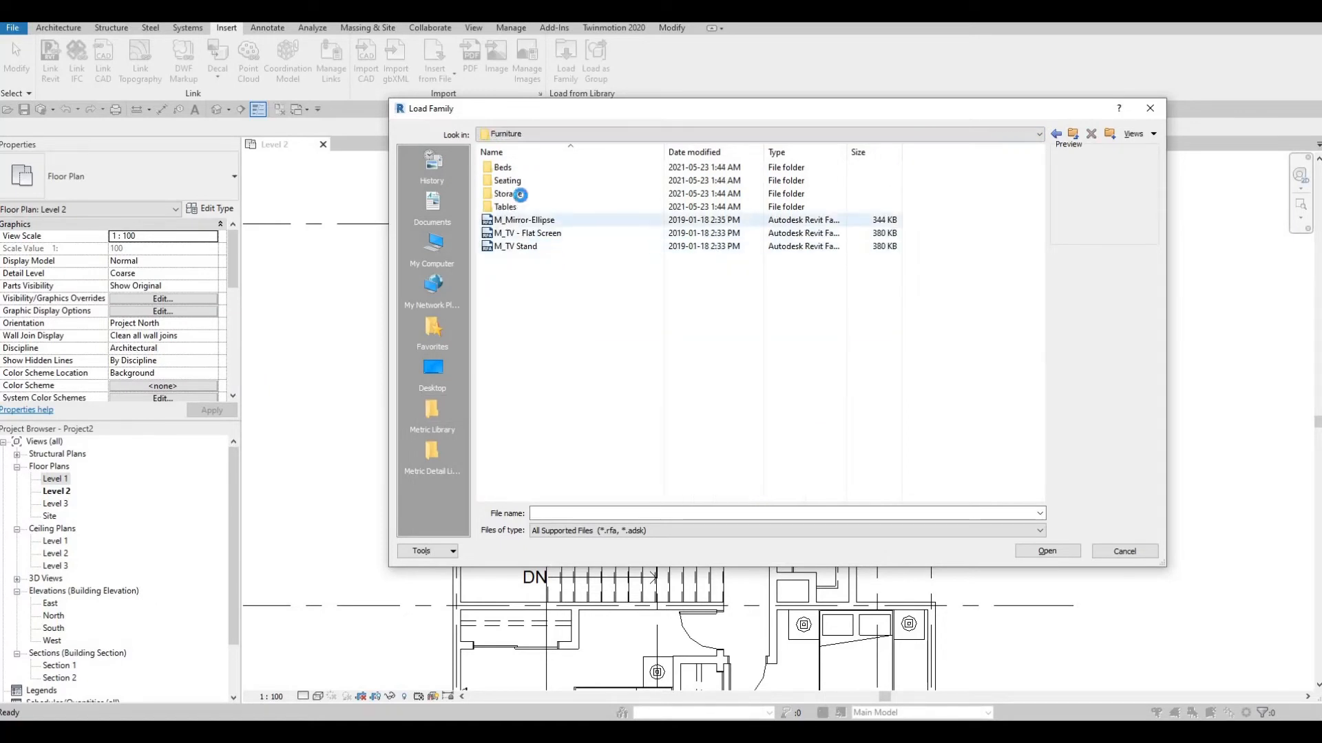
double_click(508, 193)
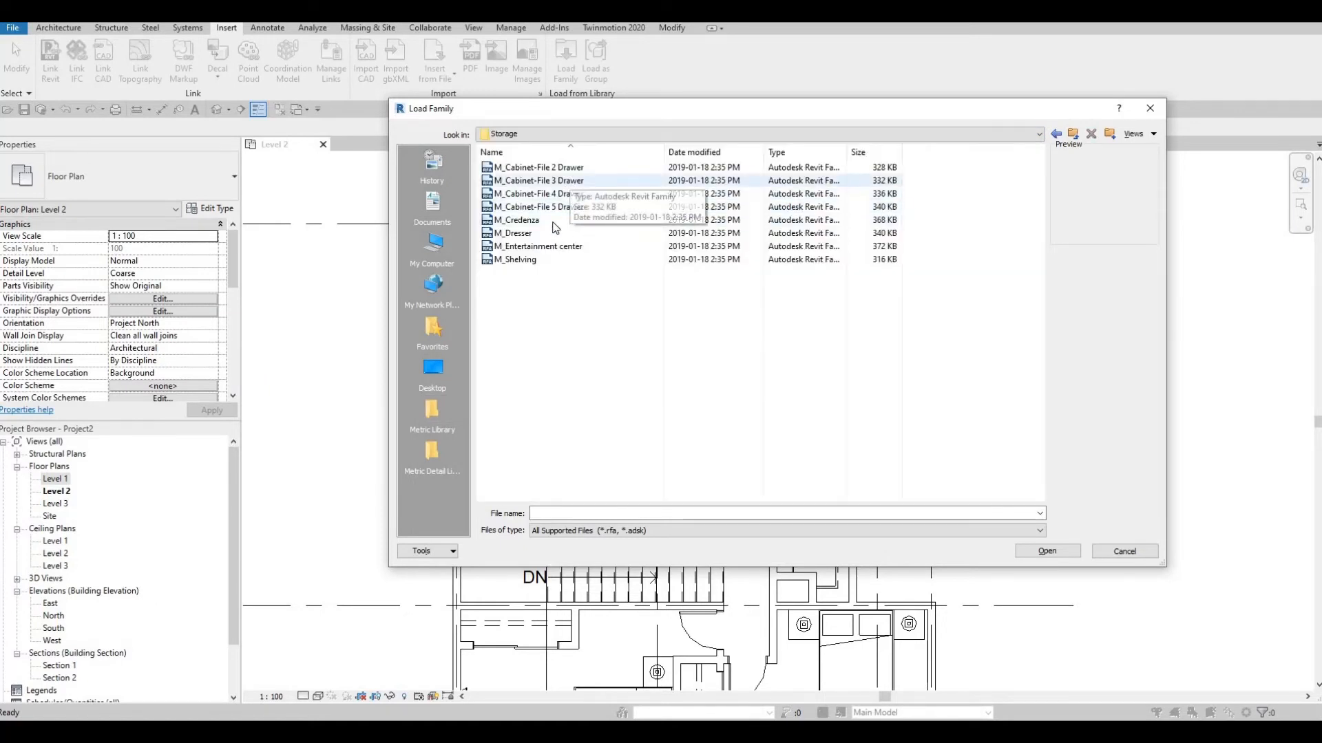
click(516, 220)
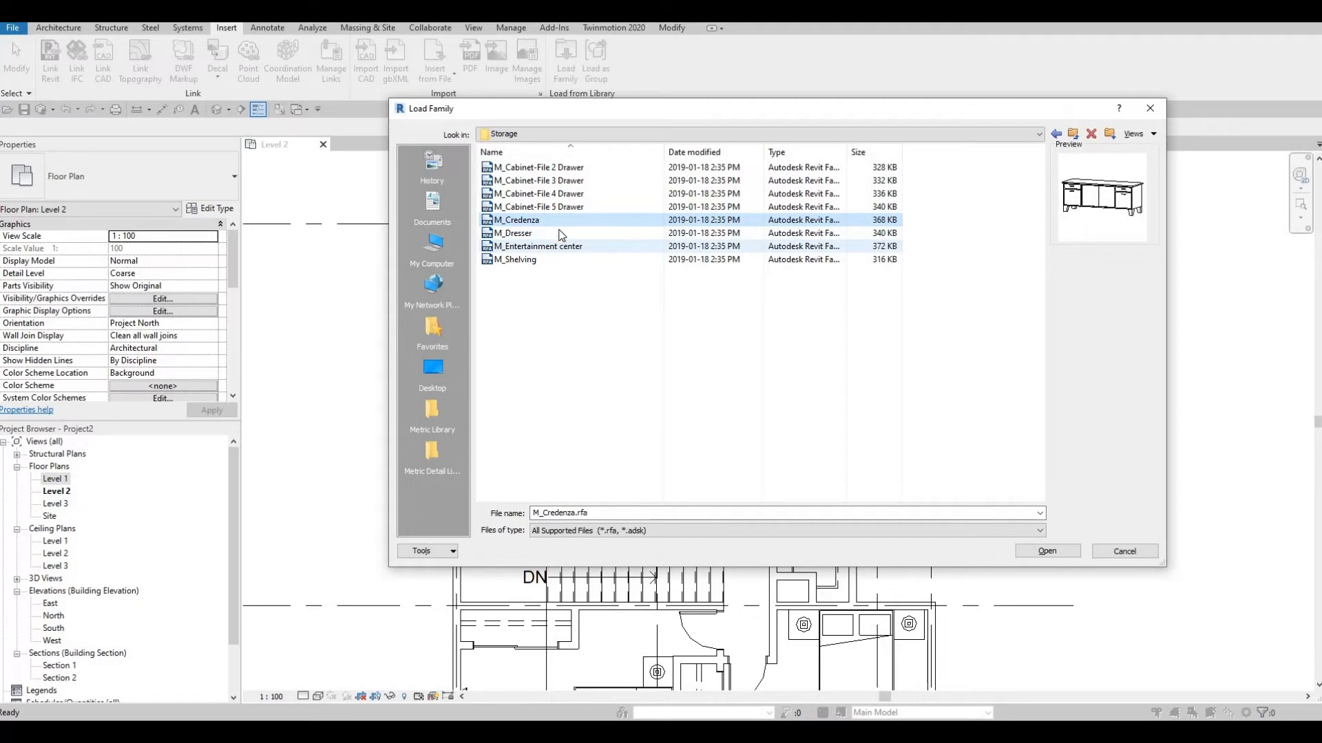
click(538, 207)
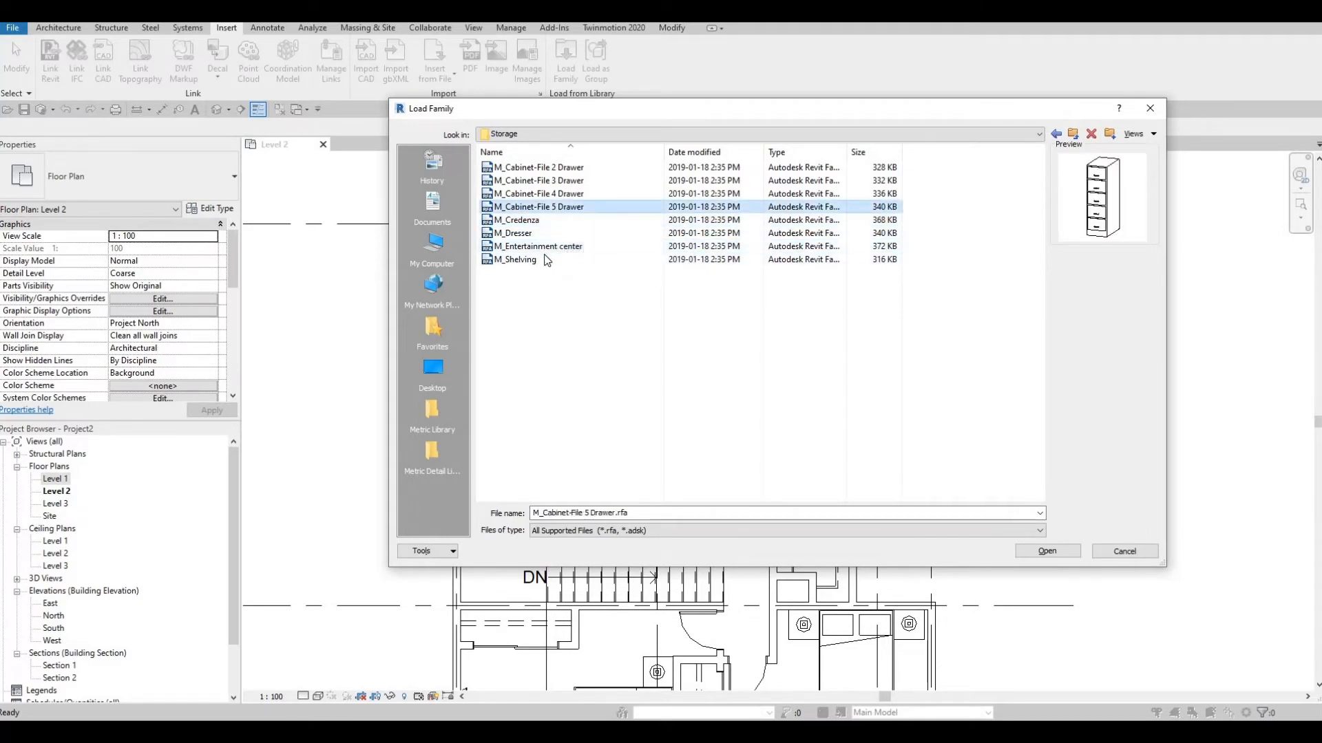
click(513, 261)
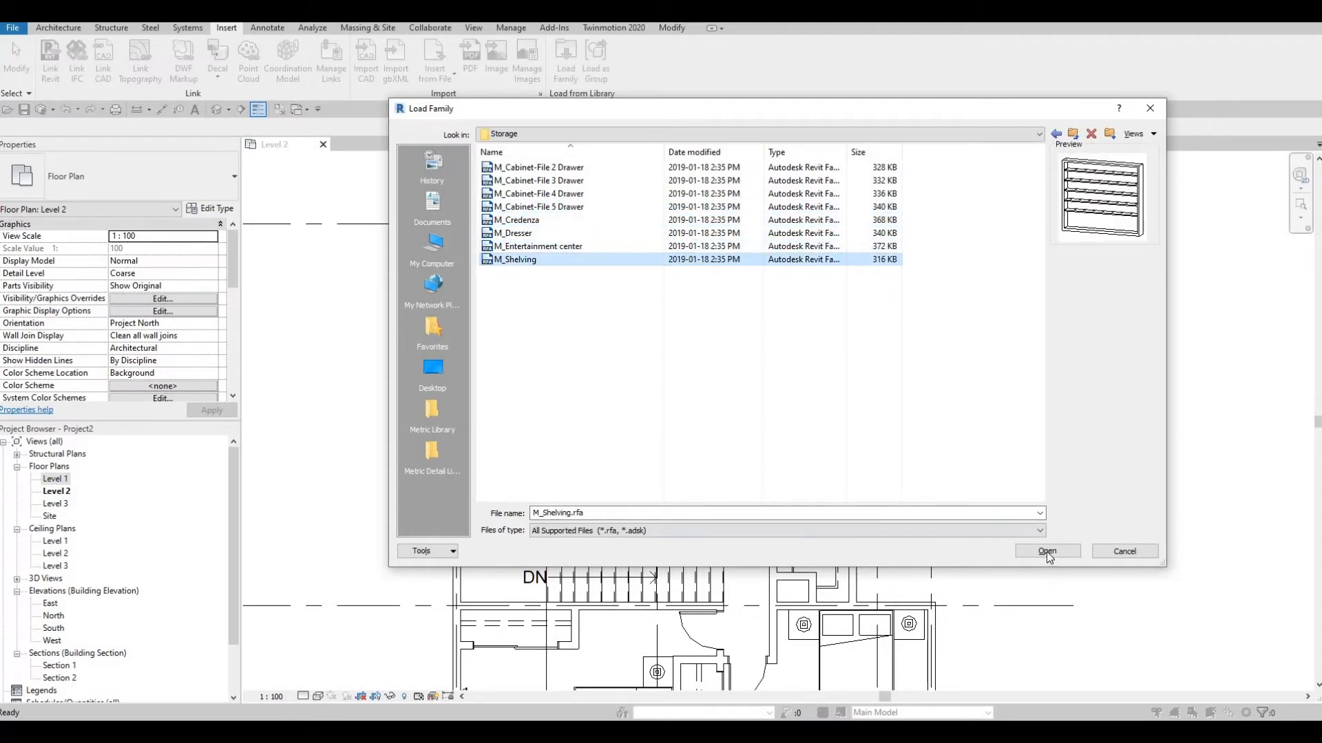
click(1046, 551)
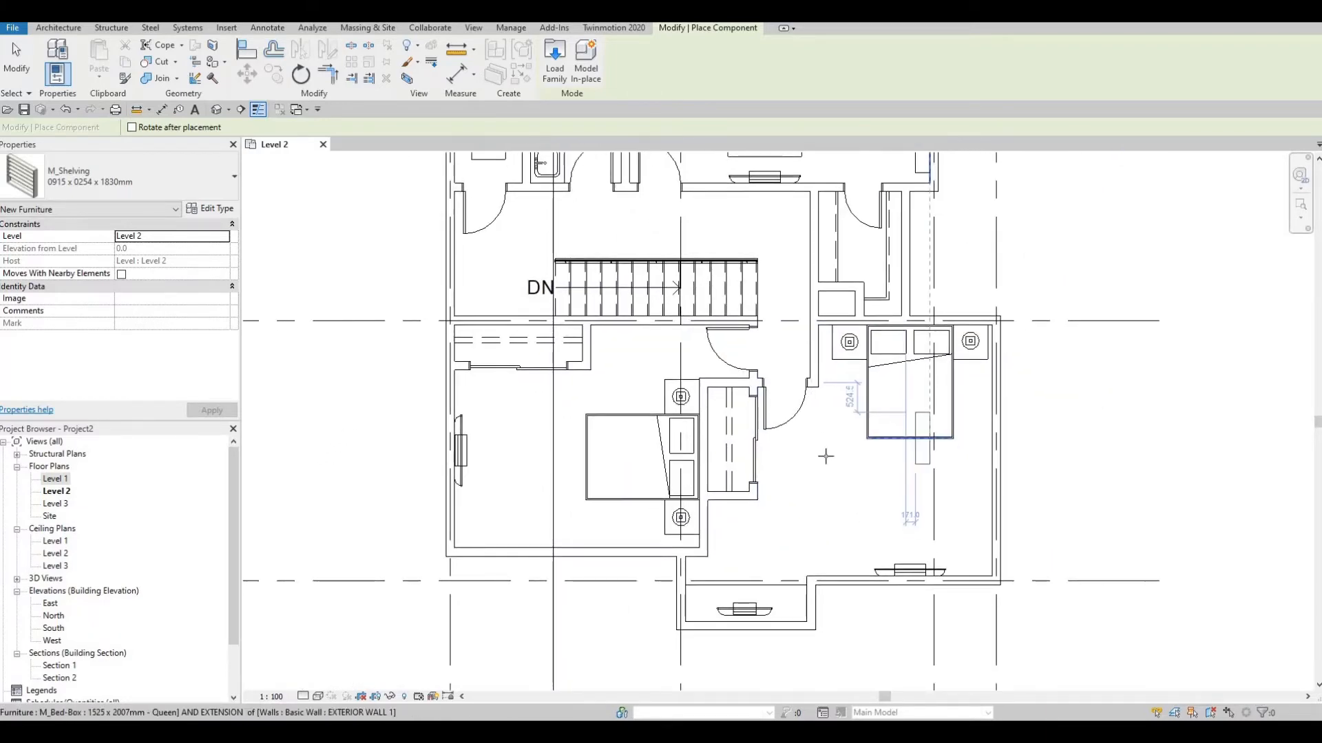
key(Escape)
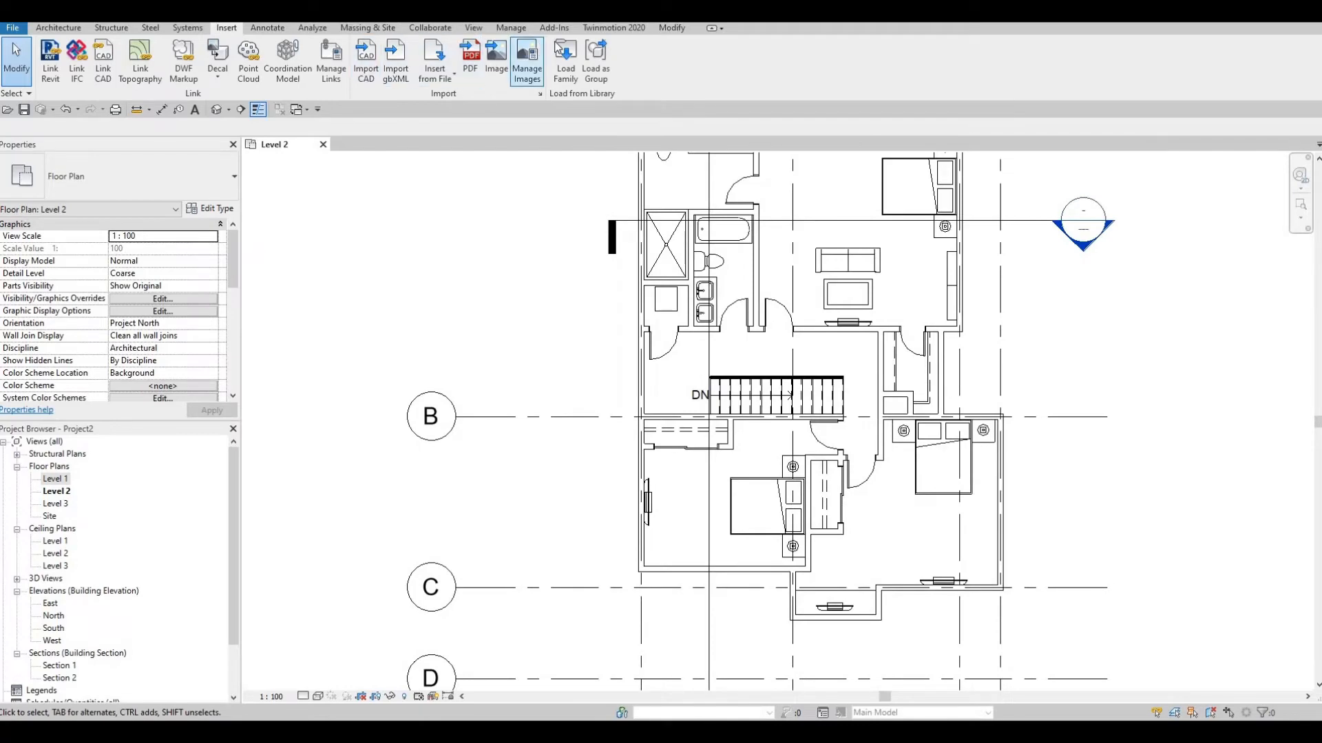
Step: Browse into the Seating folder, then cancel the leftover shelving placement
click(564, 59)
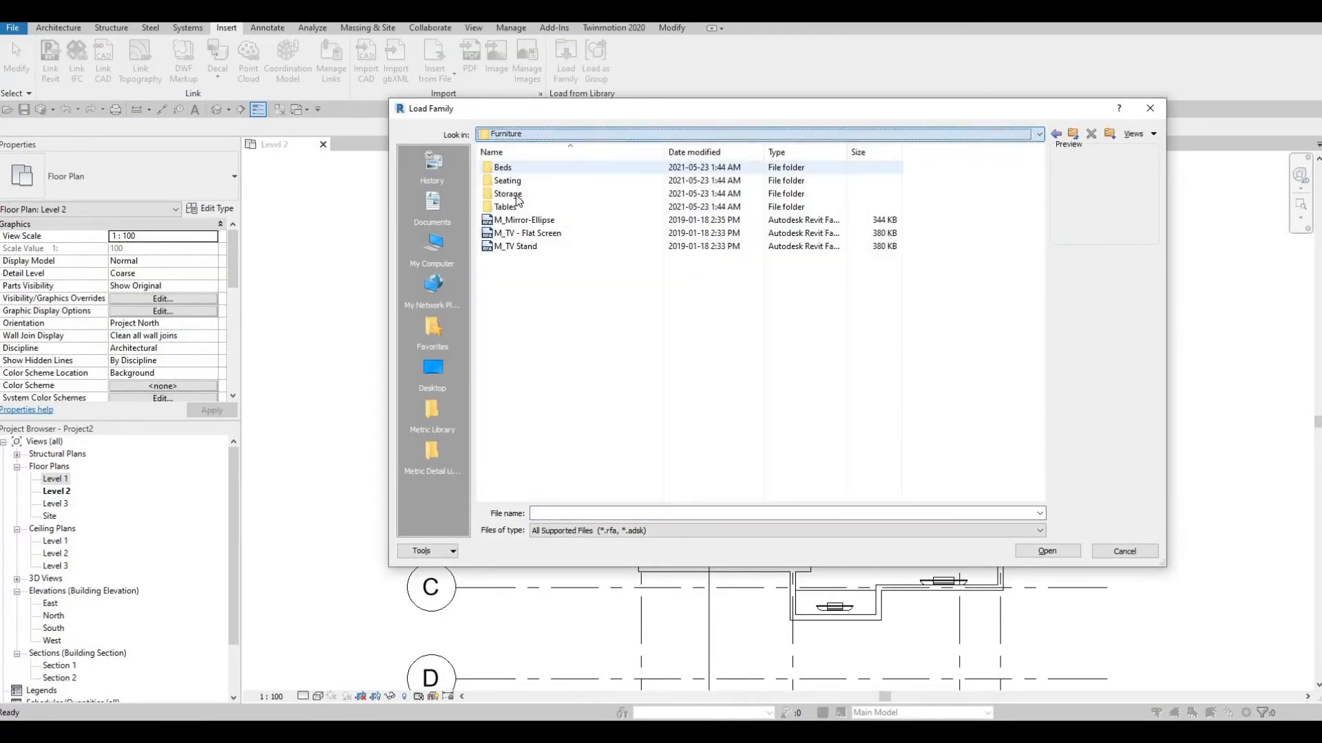
click(508, 180)
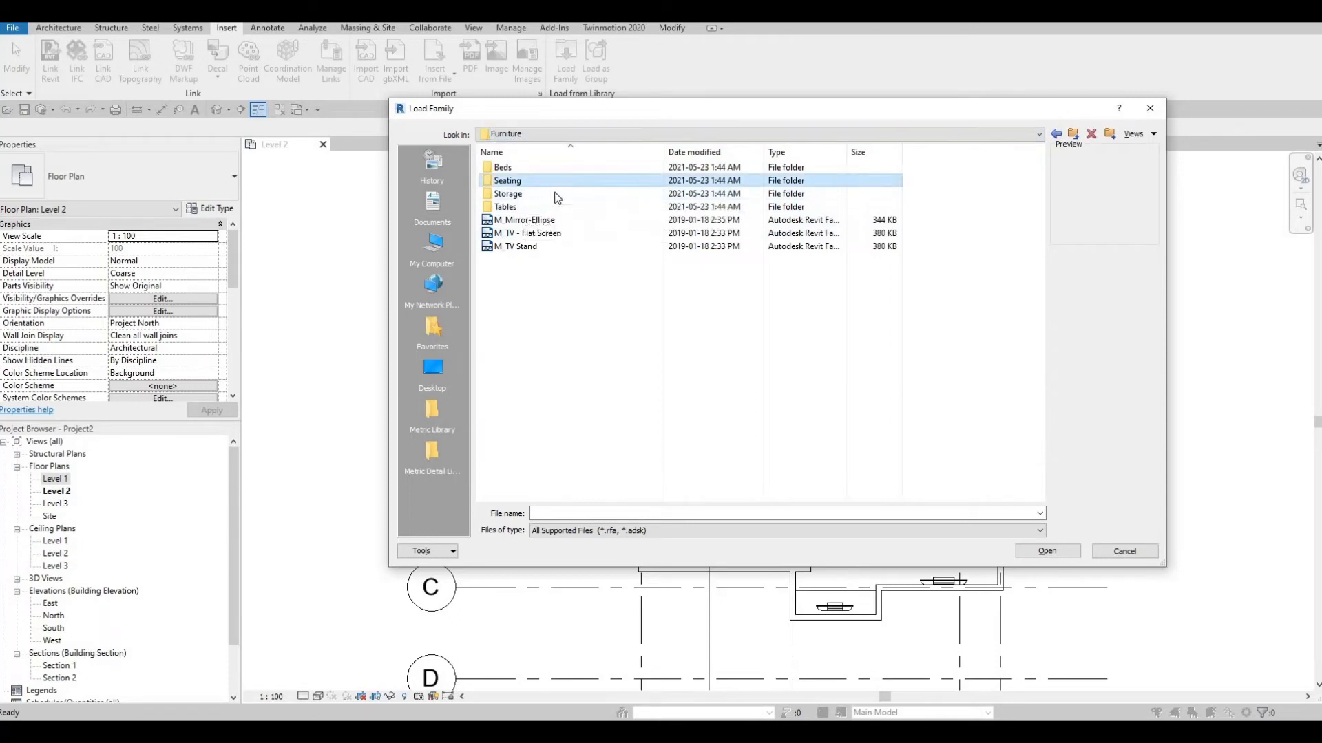
double_click(508, 180)
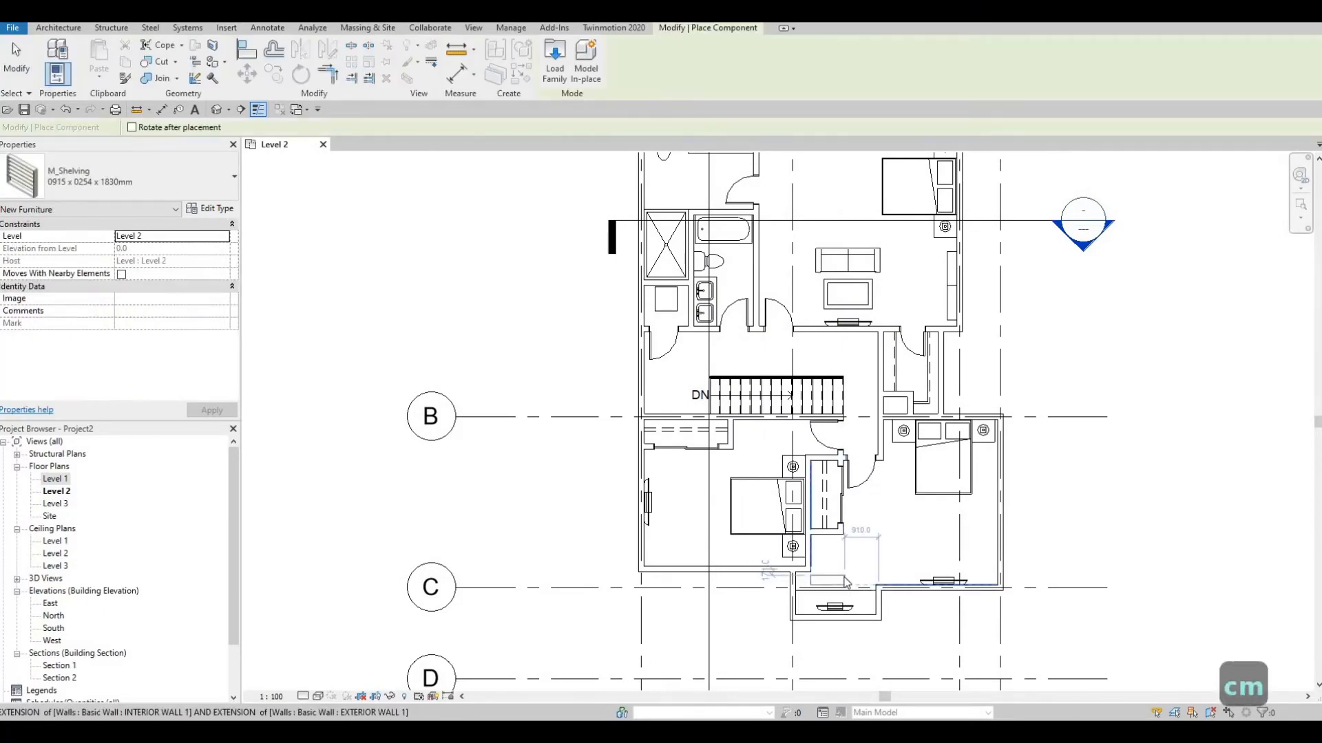
key(Escape)
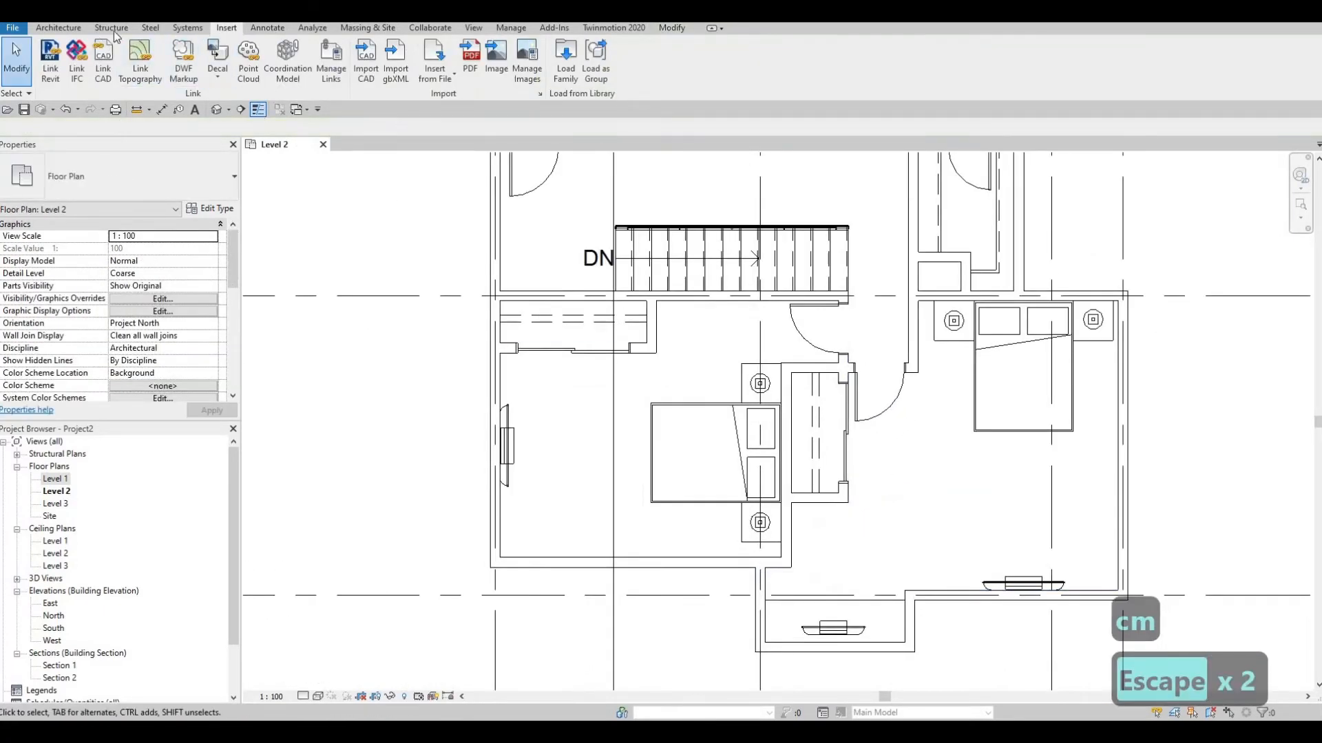
mouse_move(679, 32)
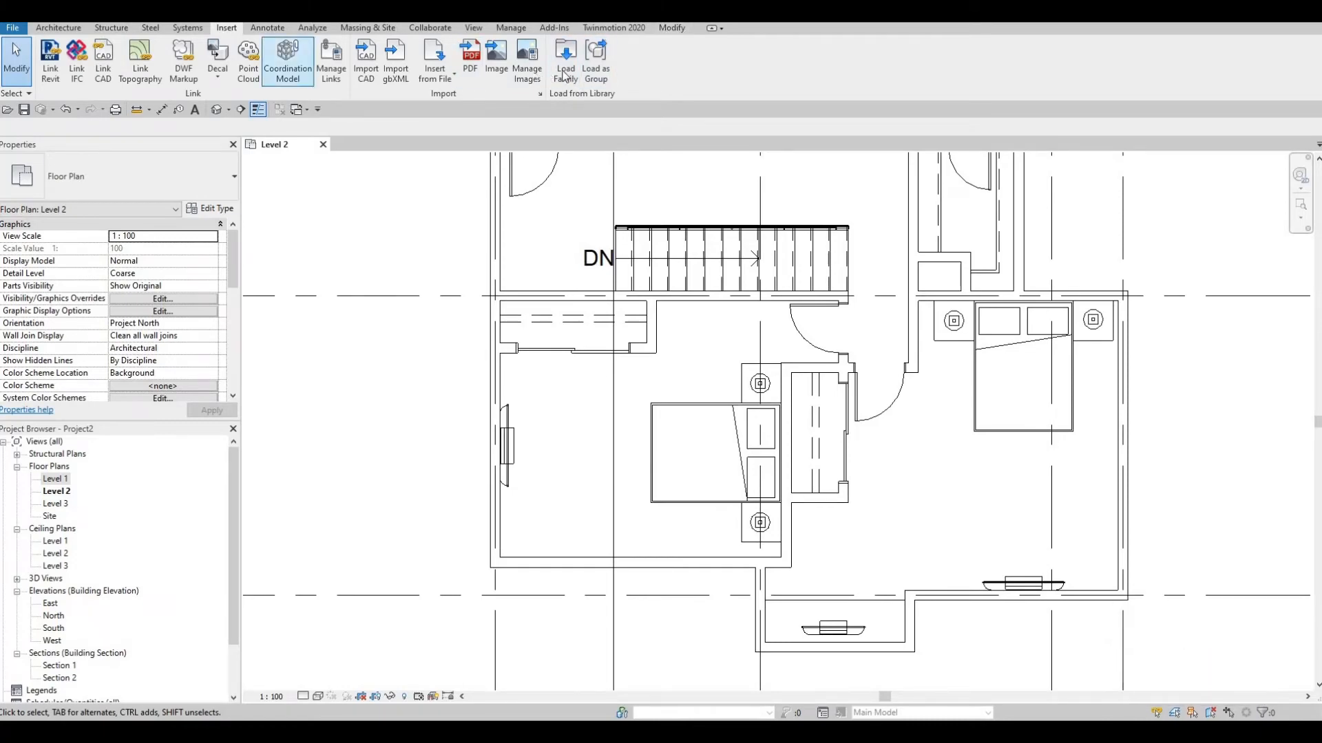
Step: Load M_Chair-Executive.rfa from the Seating library, previewing M_Chair-Desk on the way
click(564, 60)
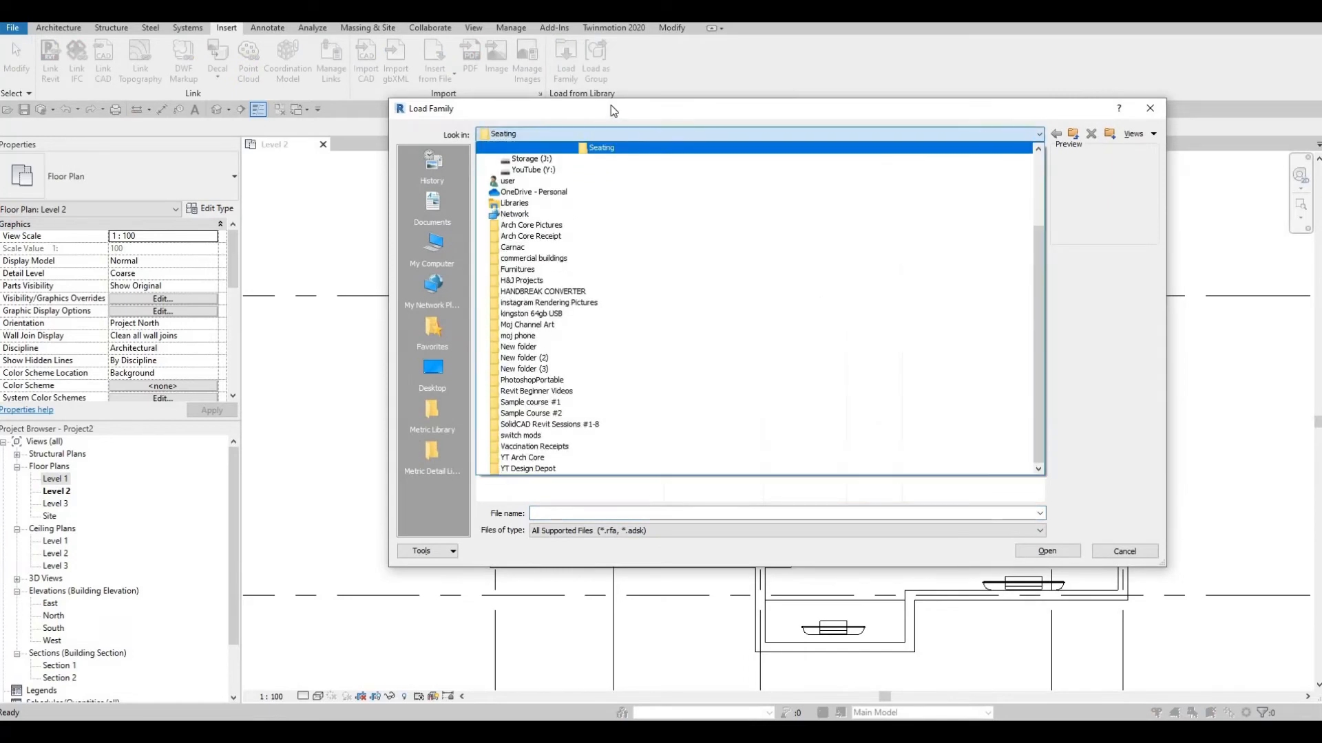
double_click(599, 148)
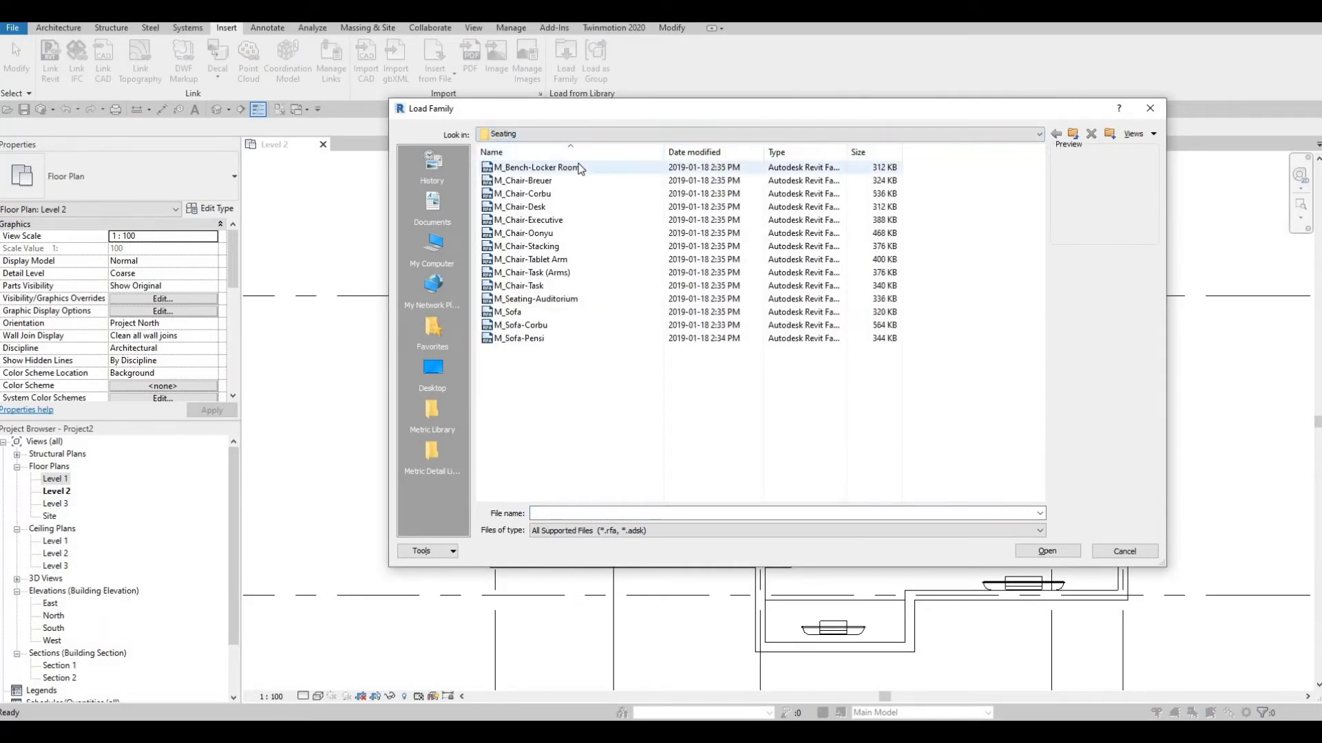
click(519, 206)
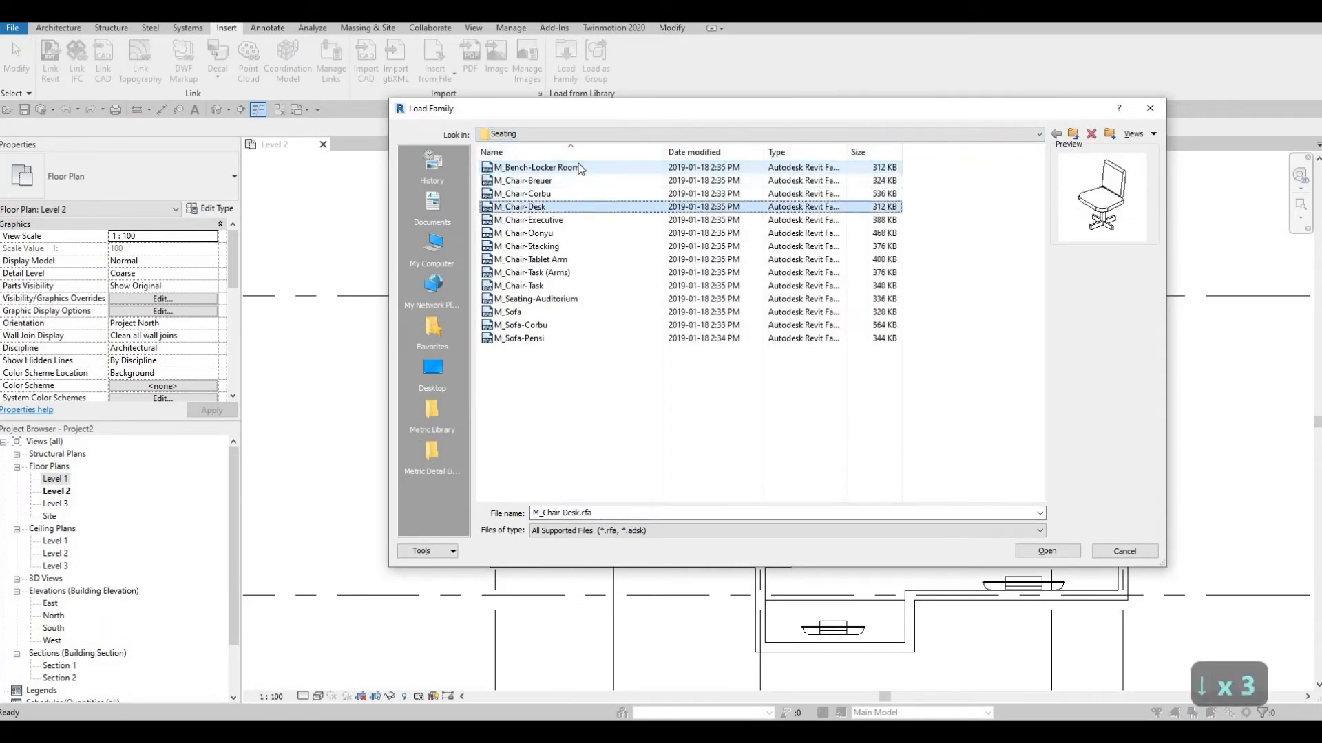
click(528, 220)
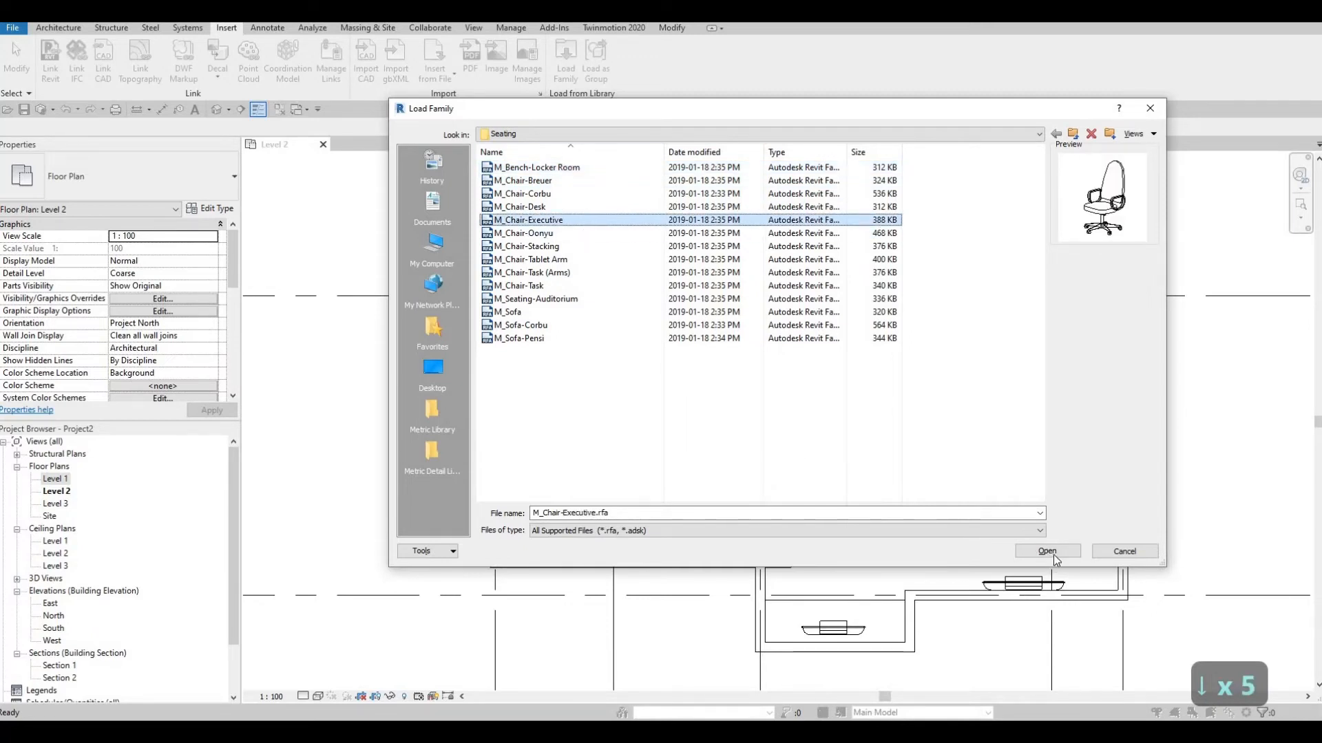
click(1045, 550)
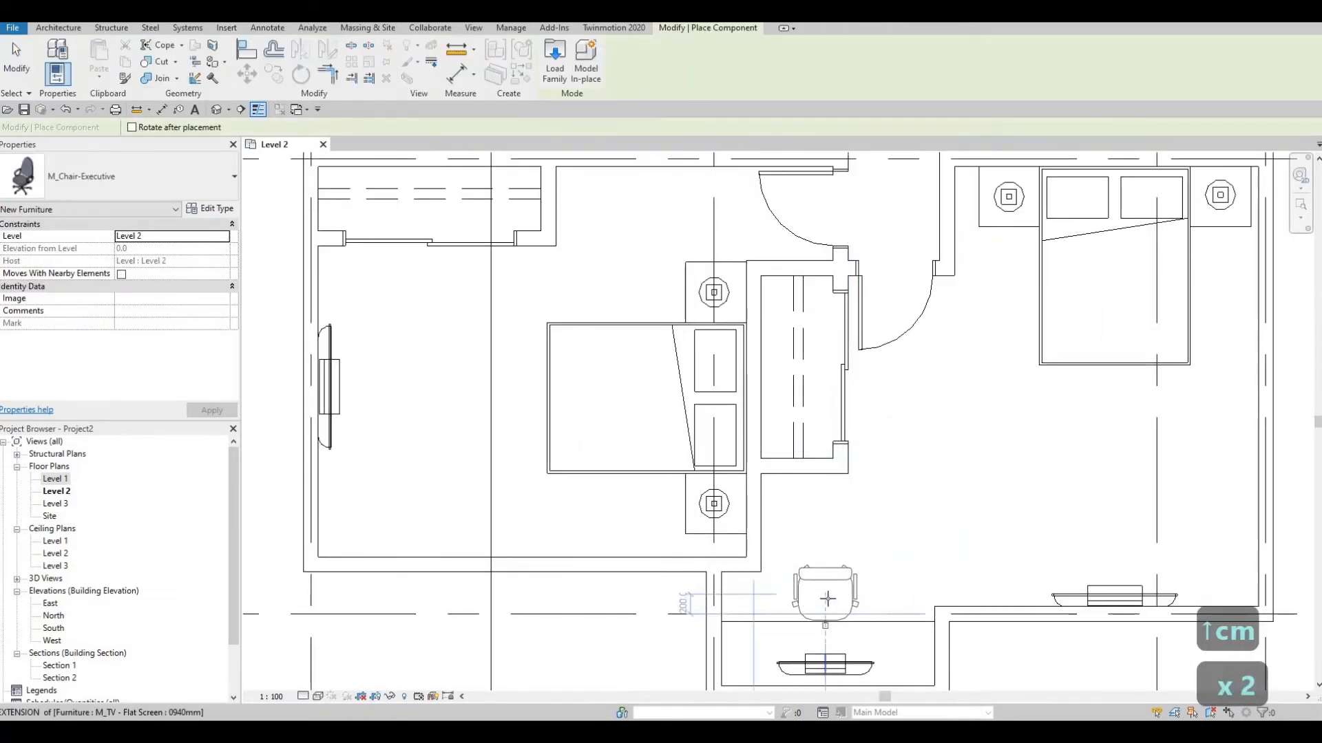
Step: Finish the chair placement in the TV room and bring up the Architecture modelling tools
key(Escape)
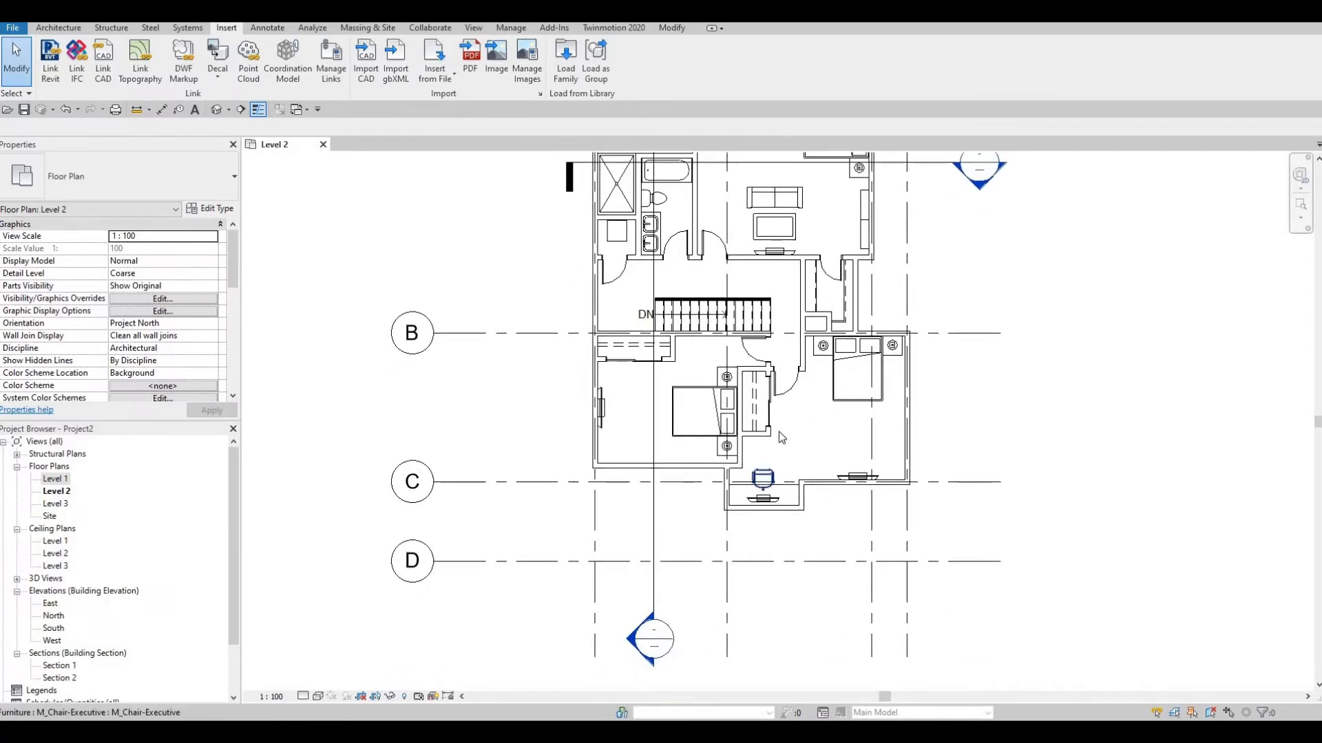
scroll(down, 3)
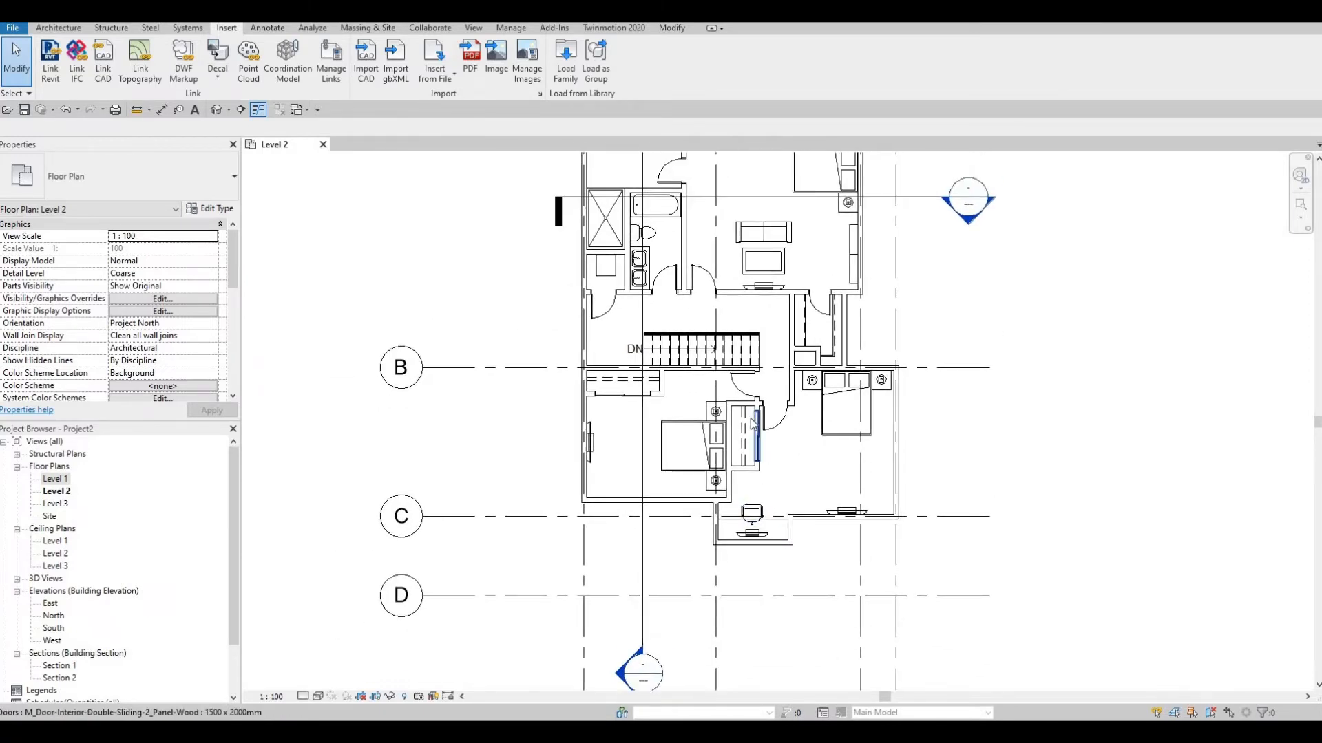
scroll(down, 3)
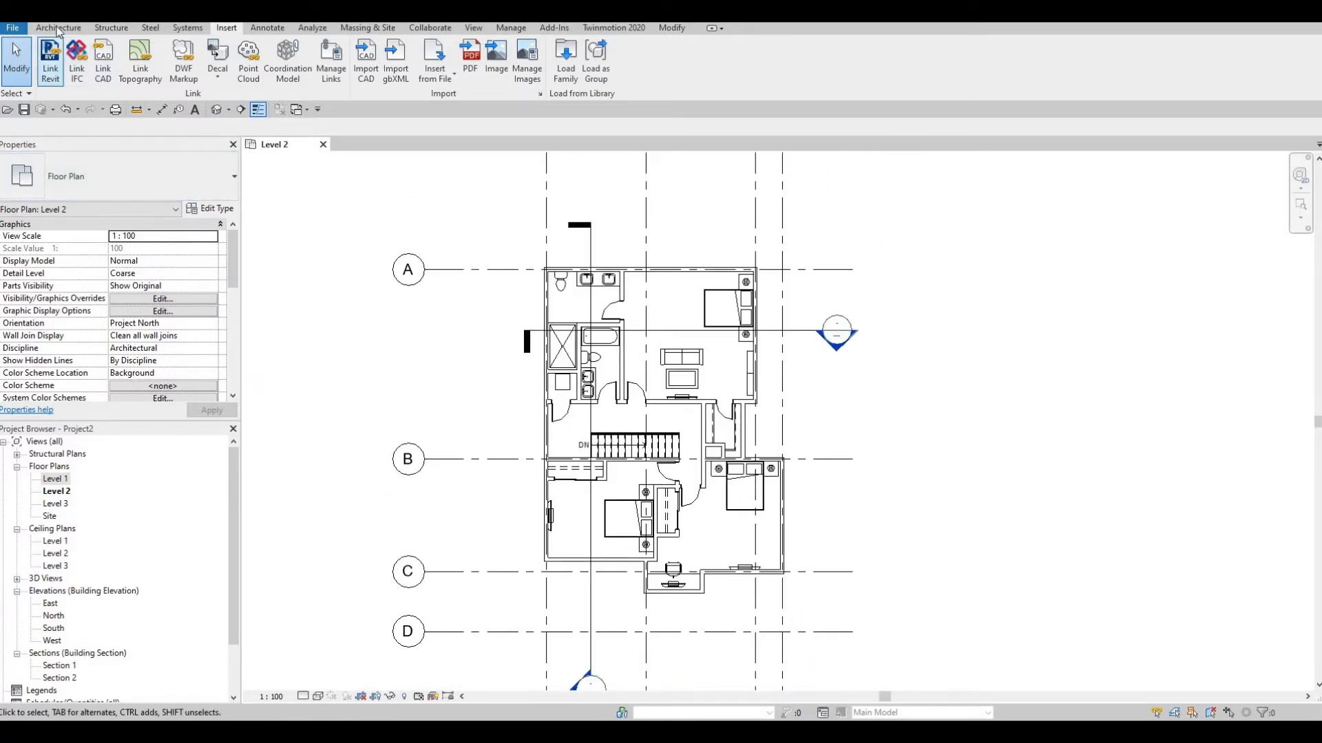
click(58, 27)
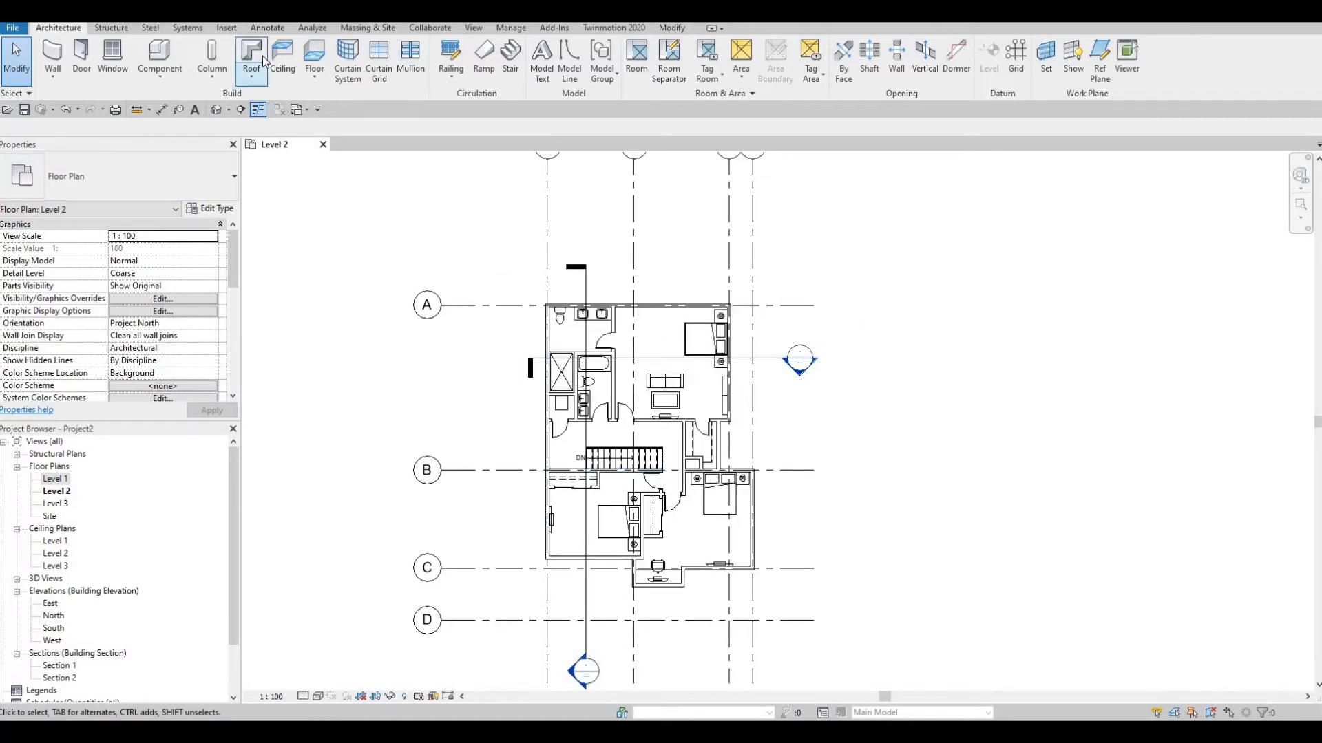
Step: Start a Level 2 floor and duplicate the generic type as a new type named FLOOR 1
click(212, 59)
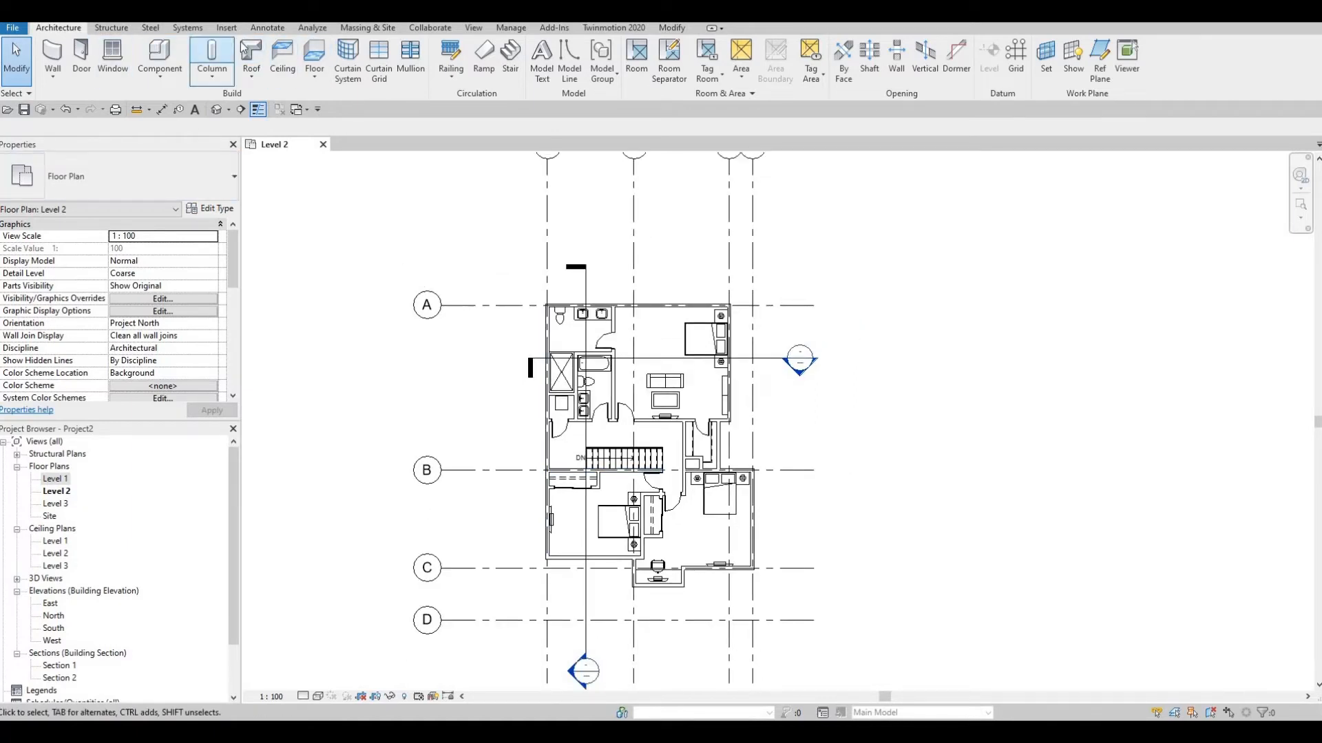
mouse_move(366, 92)
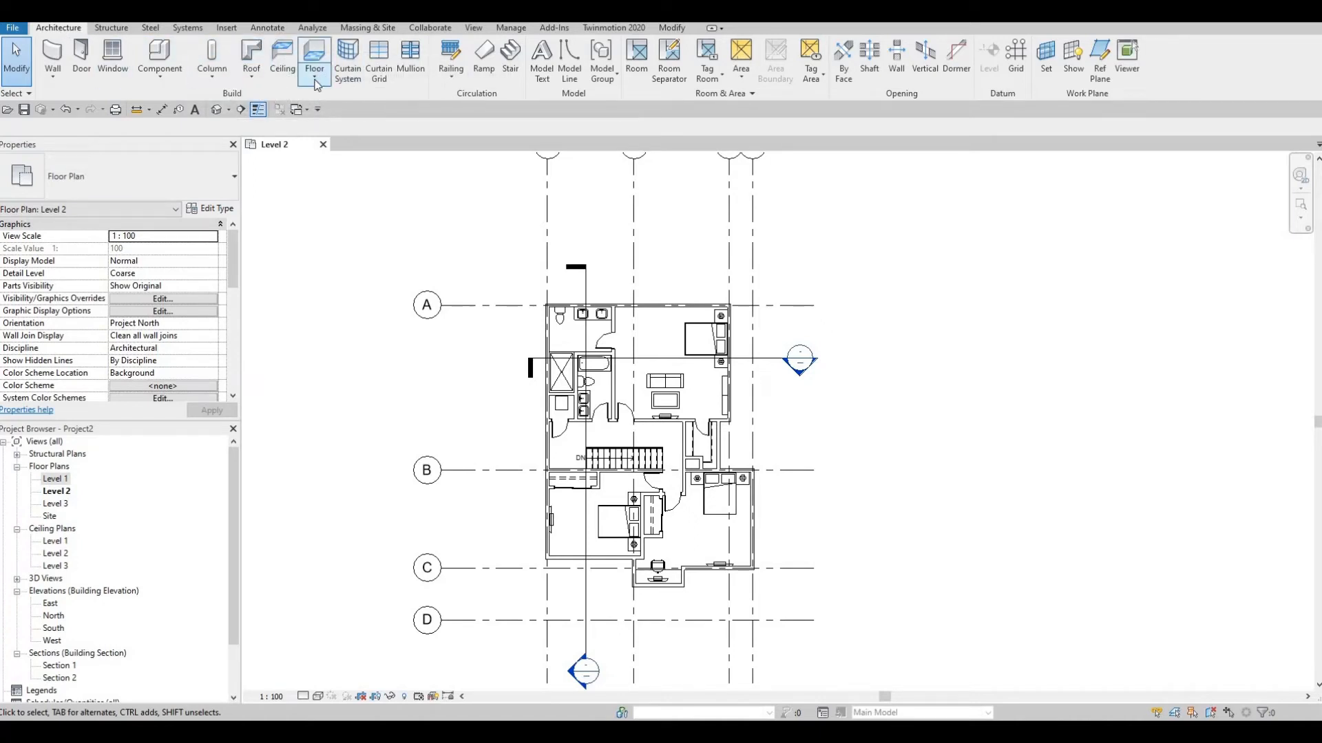
click(314, 59)
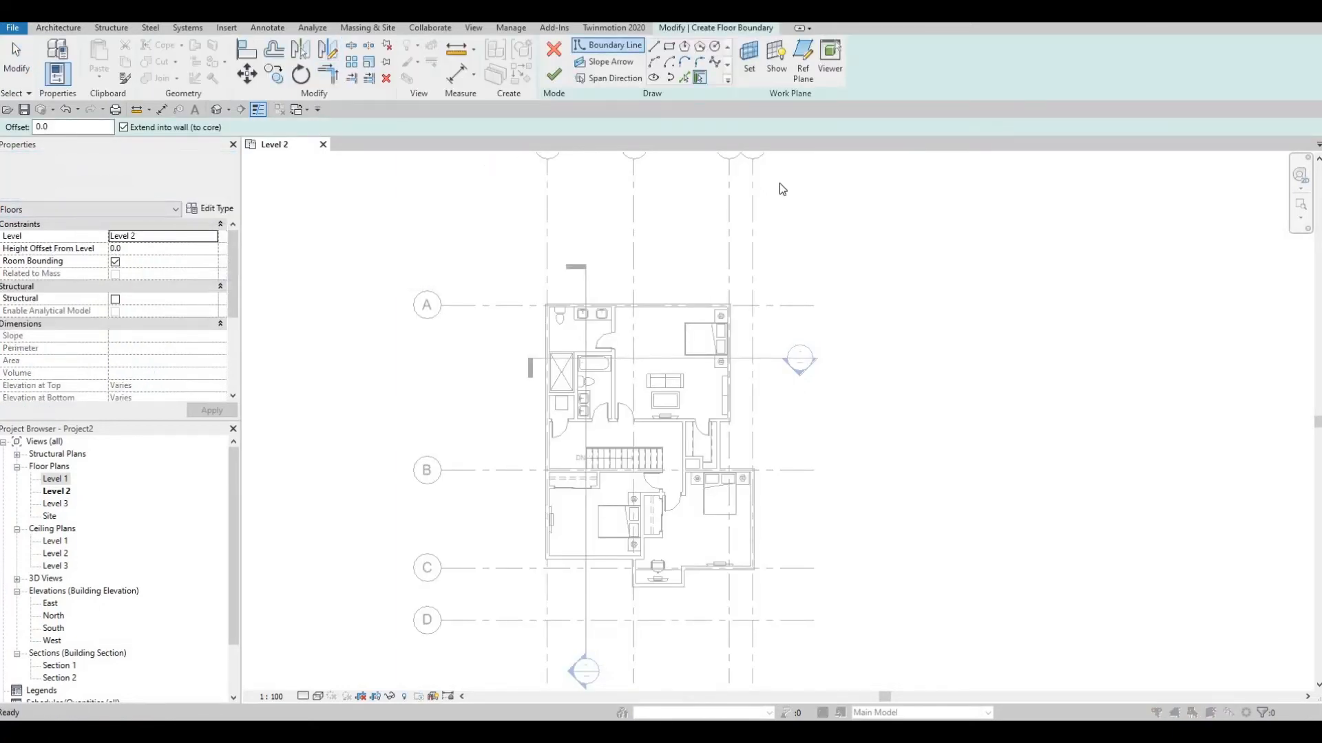
click(215, 208)
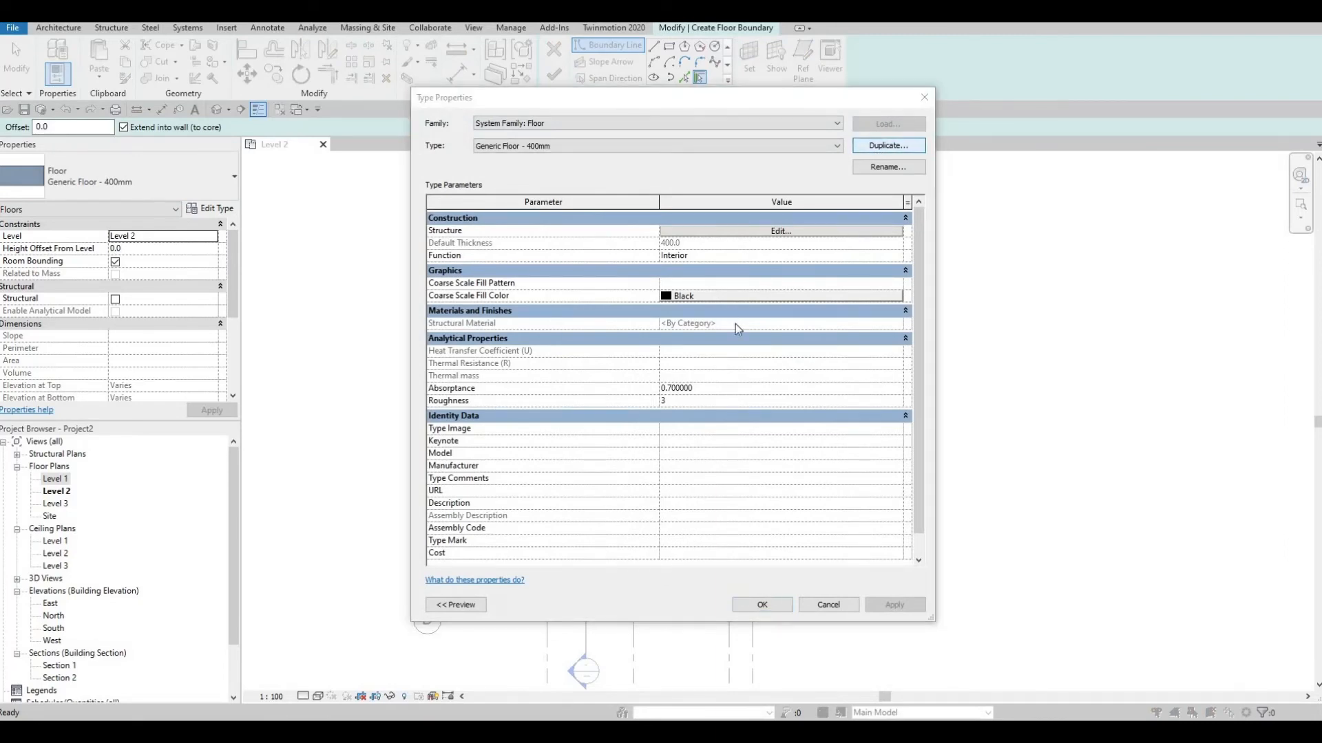
click(888, 145)
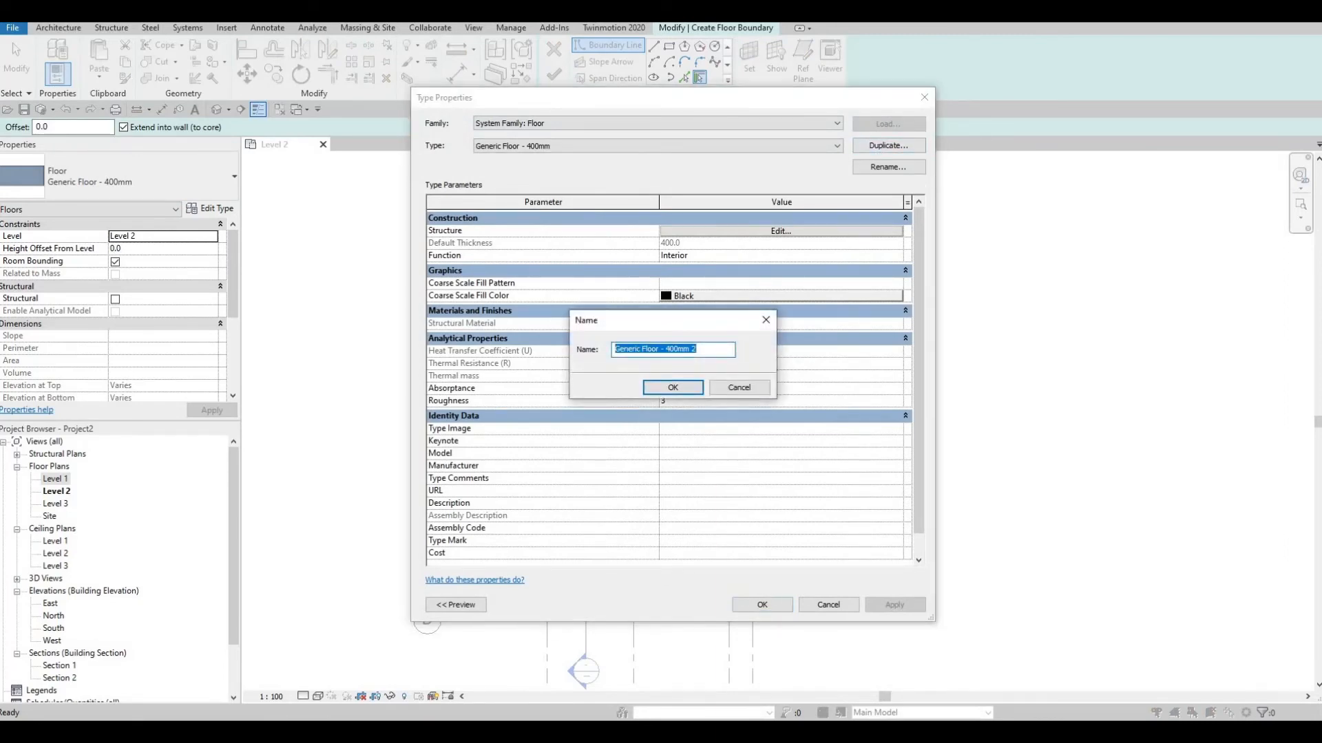
text(fl)
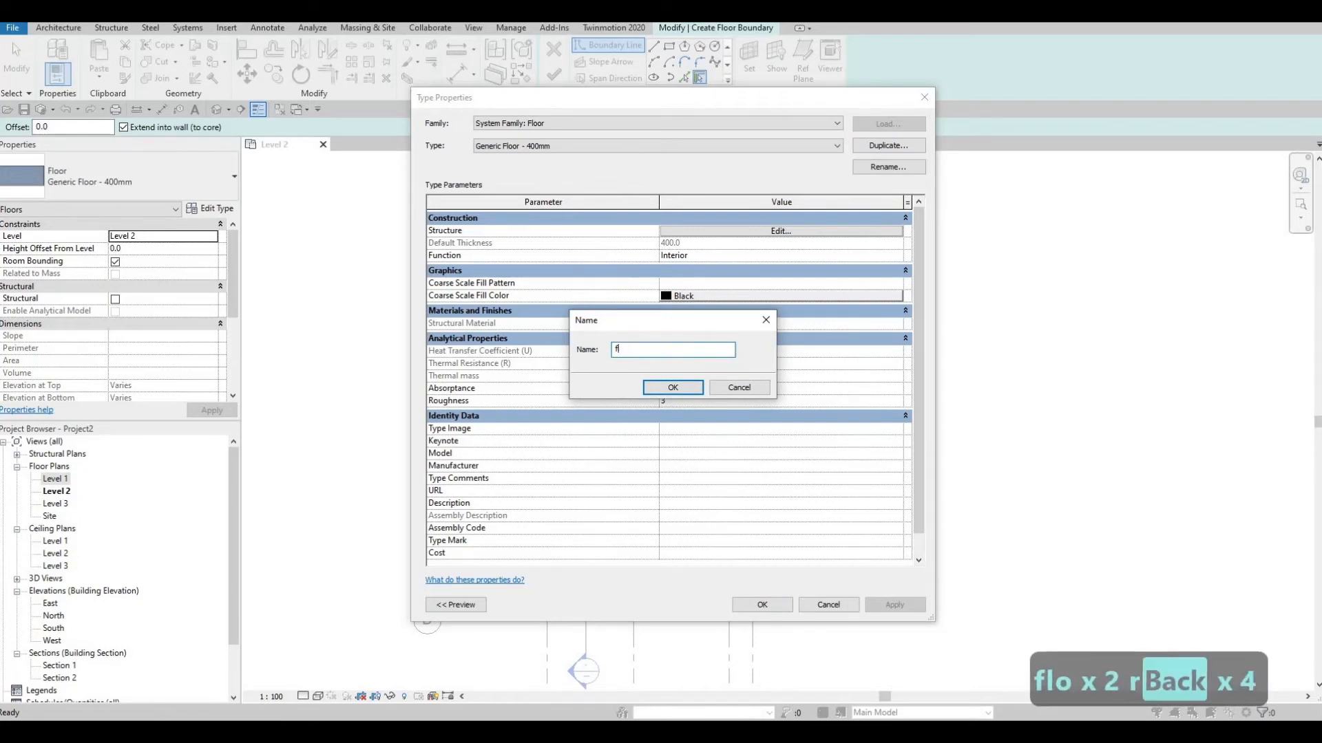
text(FLOOR)
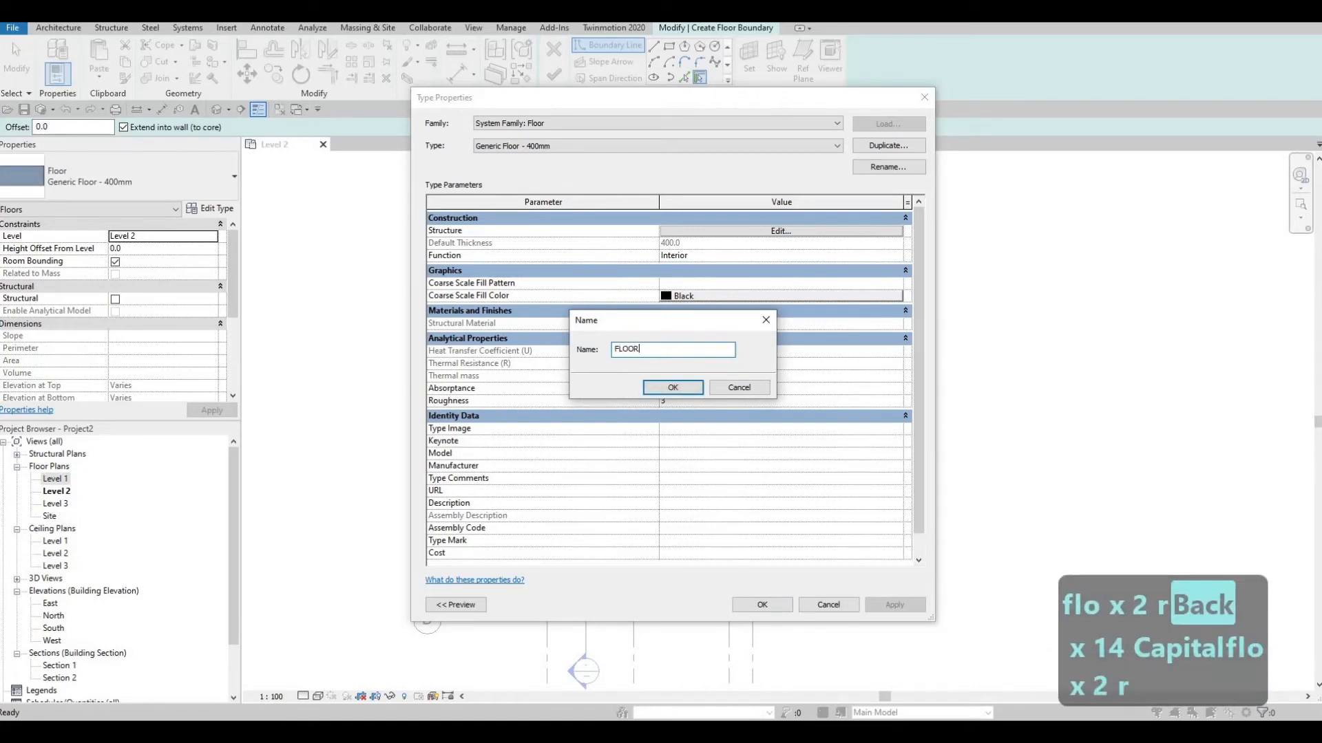
click(671, 387)
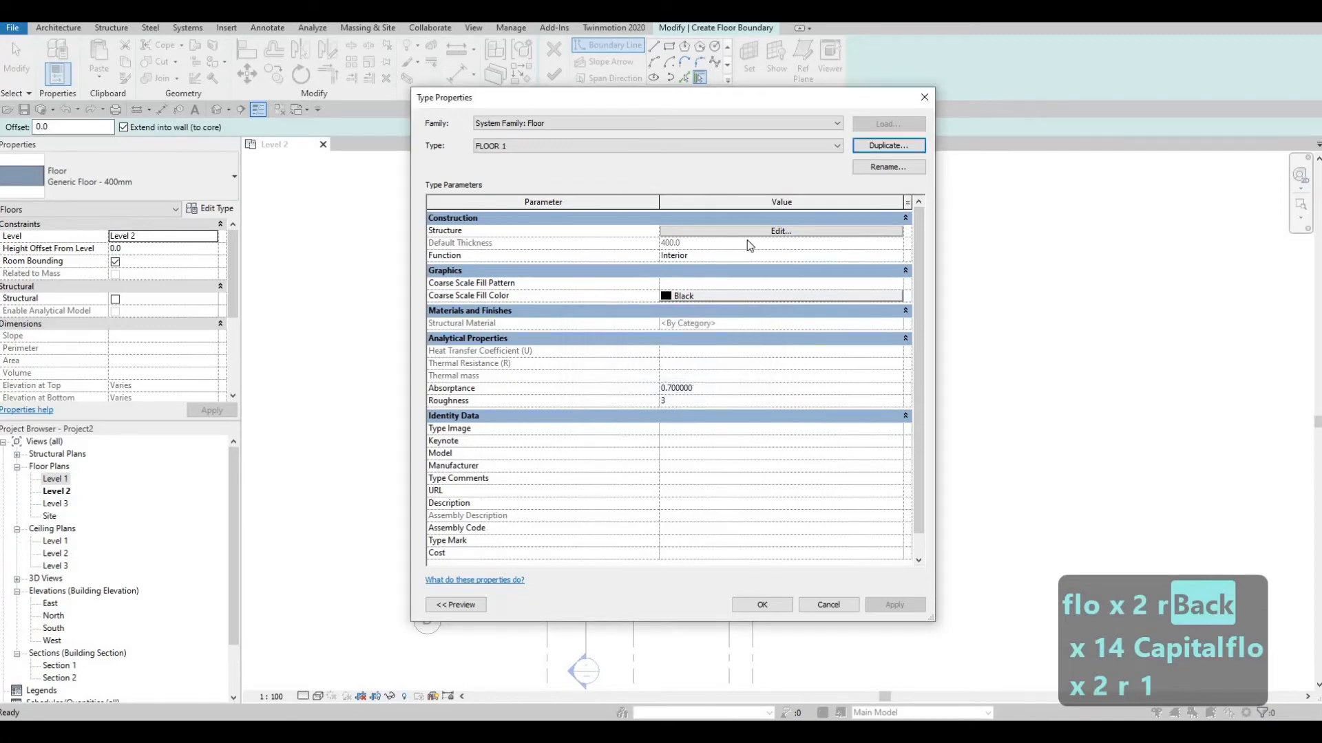
Step: Give FLOOR 1 a 200 structural layer and bring up its material choices
click(779, 232)
text(200)
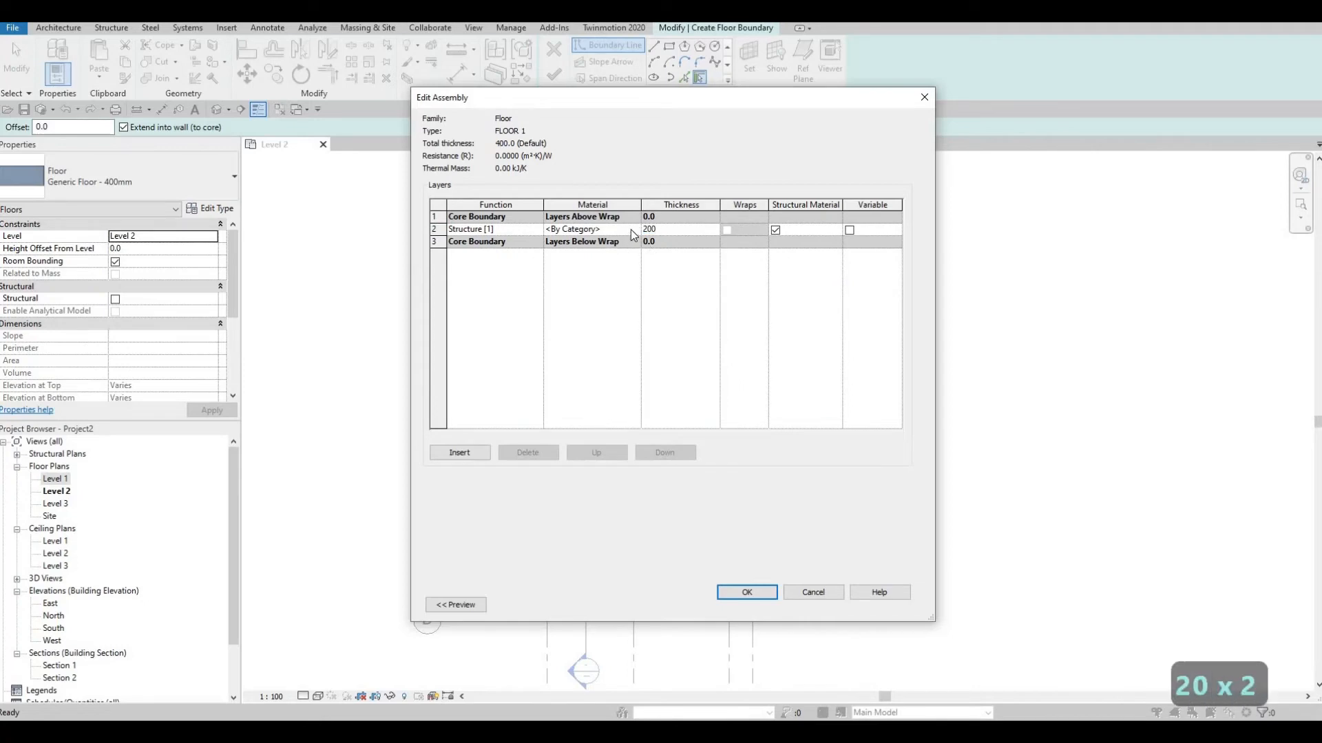
click(573, 228)
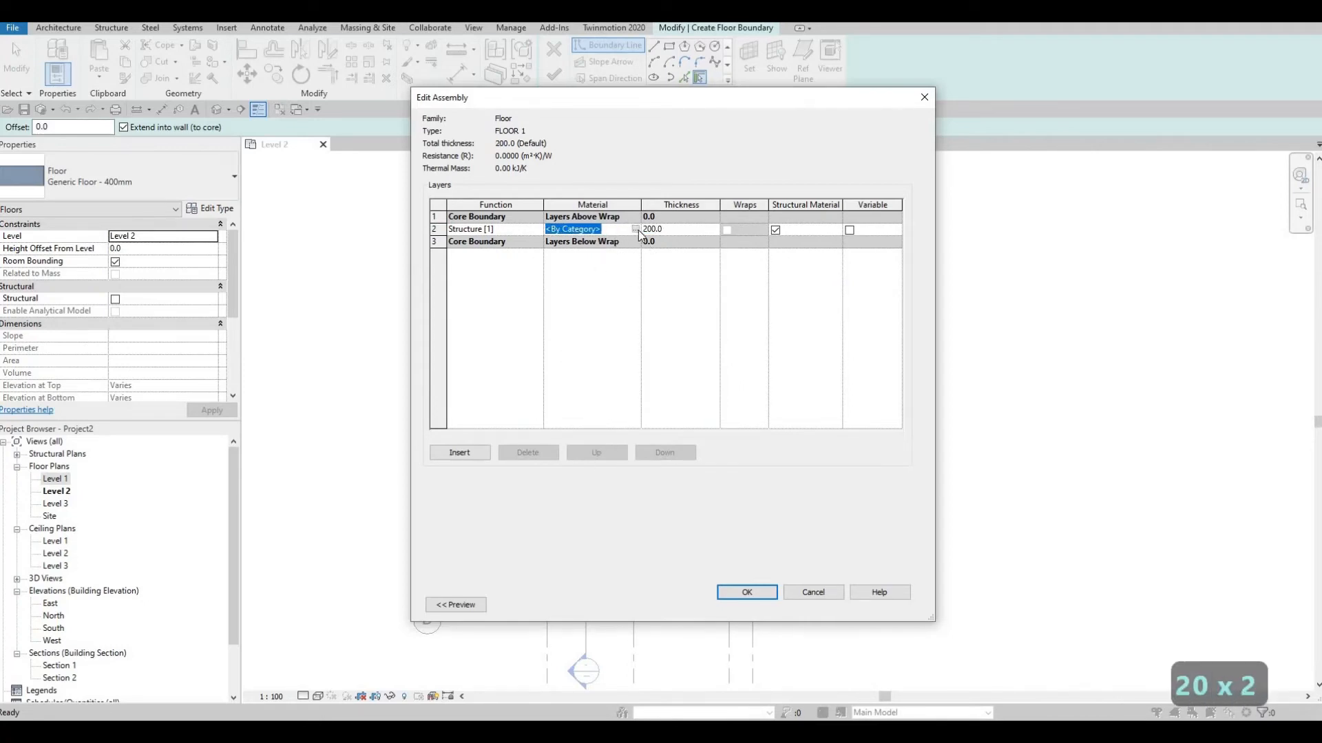
click(634, 230)
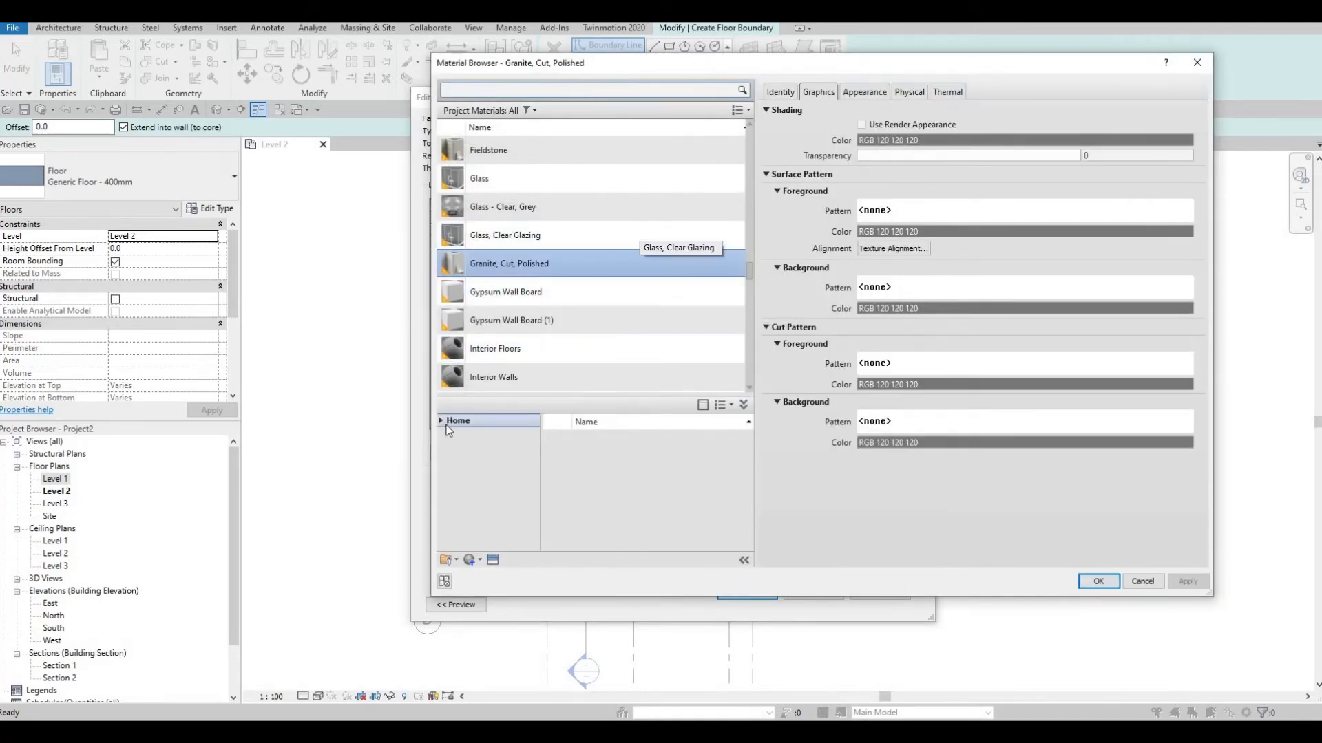
Step: Assign Glue-Laminated Timber from AEC Materials > Wood to FLOOR 1's structural layer and confirm
click(457, 422)
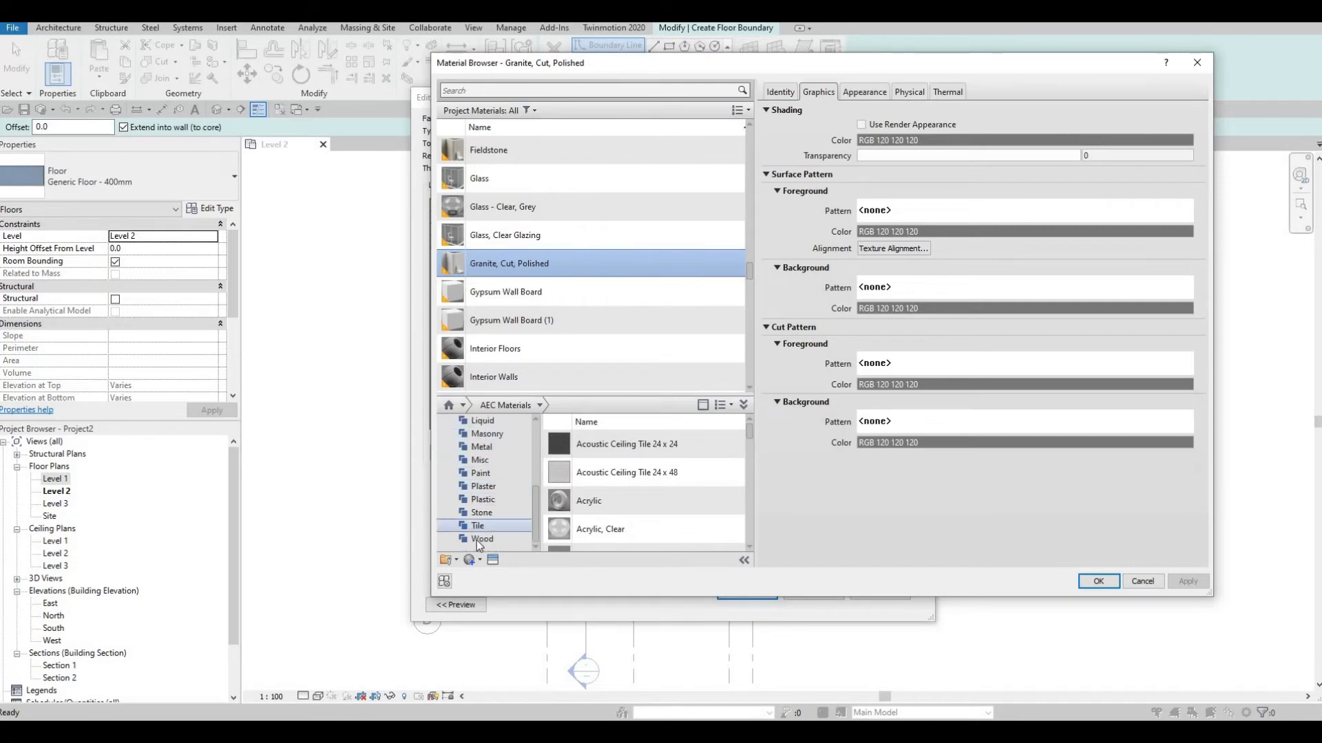
click(483, 539)
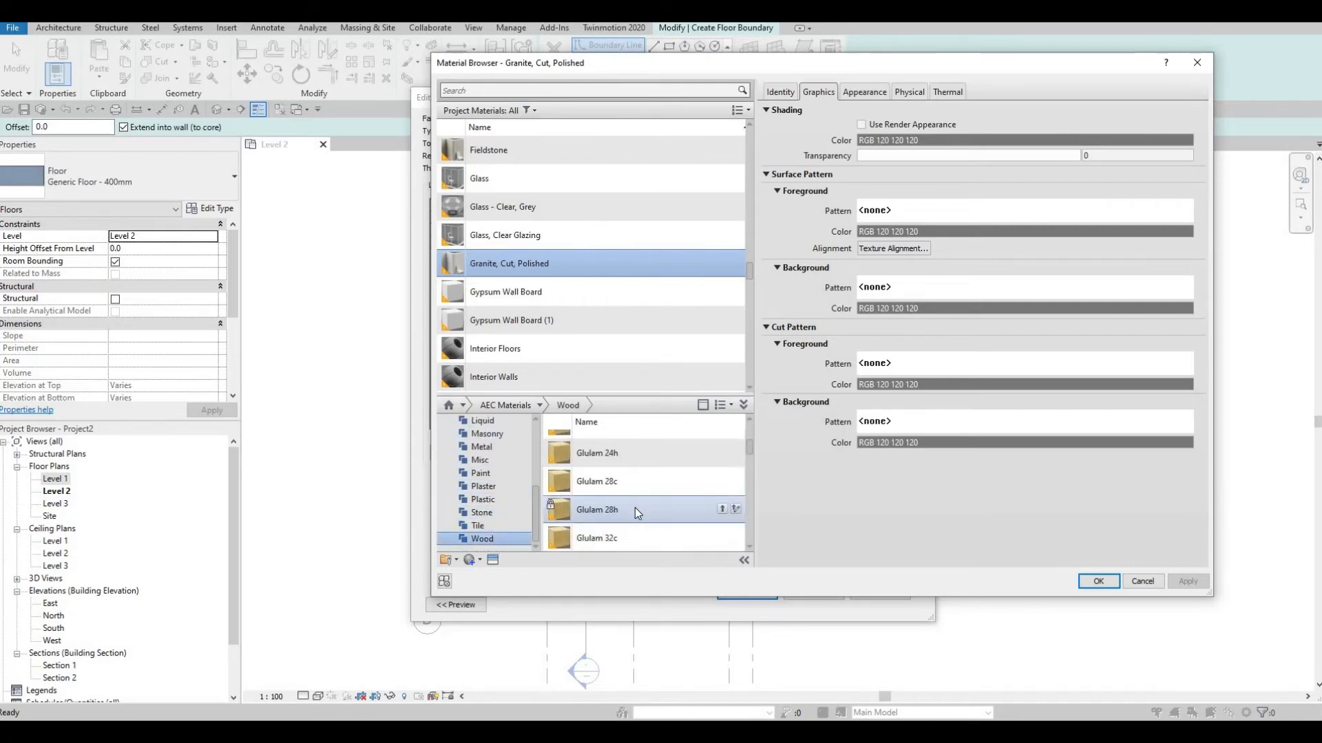
scroll(up, 3)
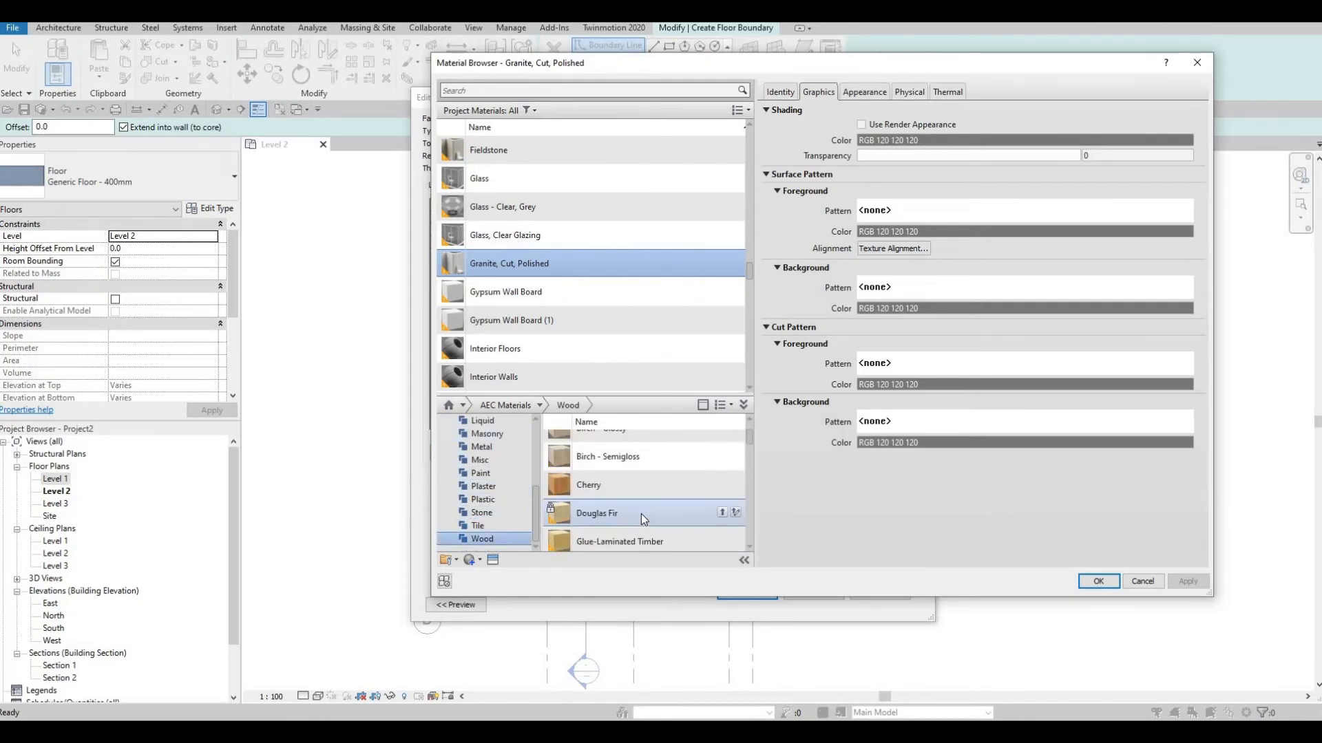
scroll(down, 3)
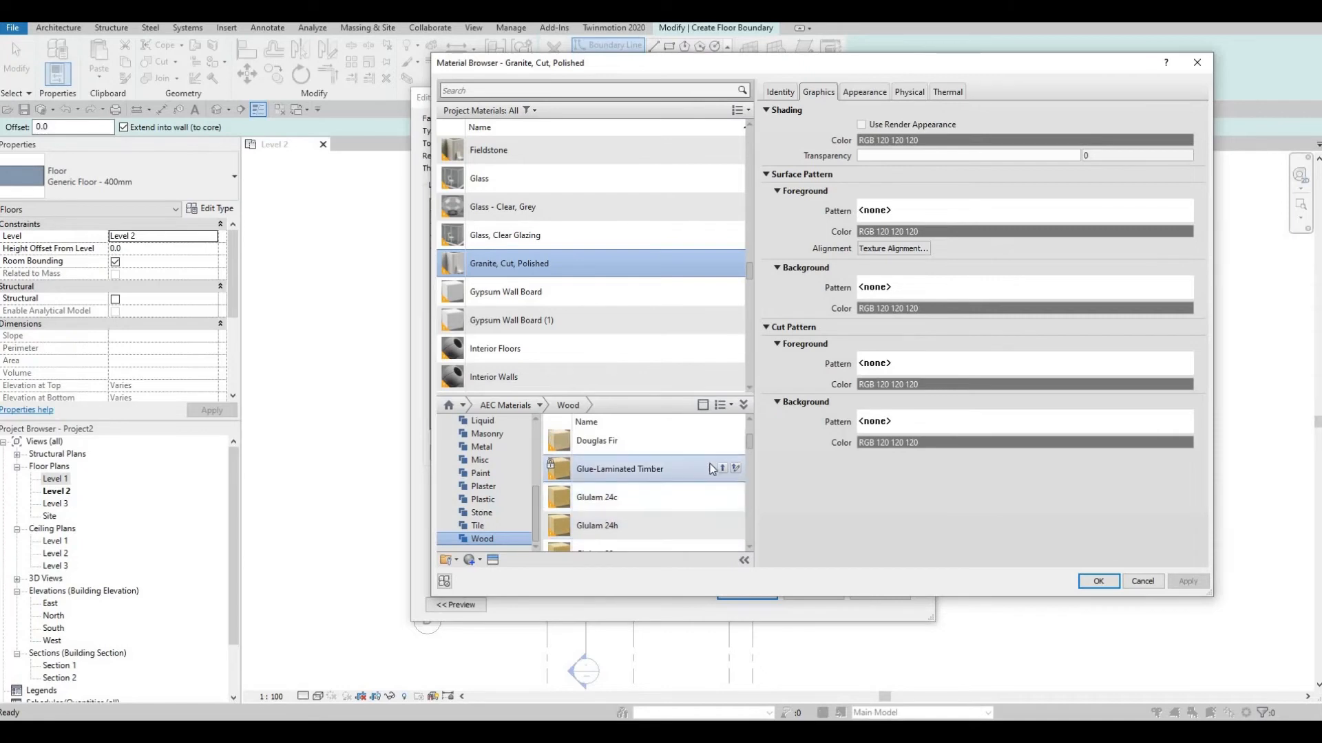
mouse_move(801, 498)
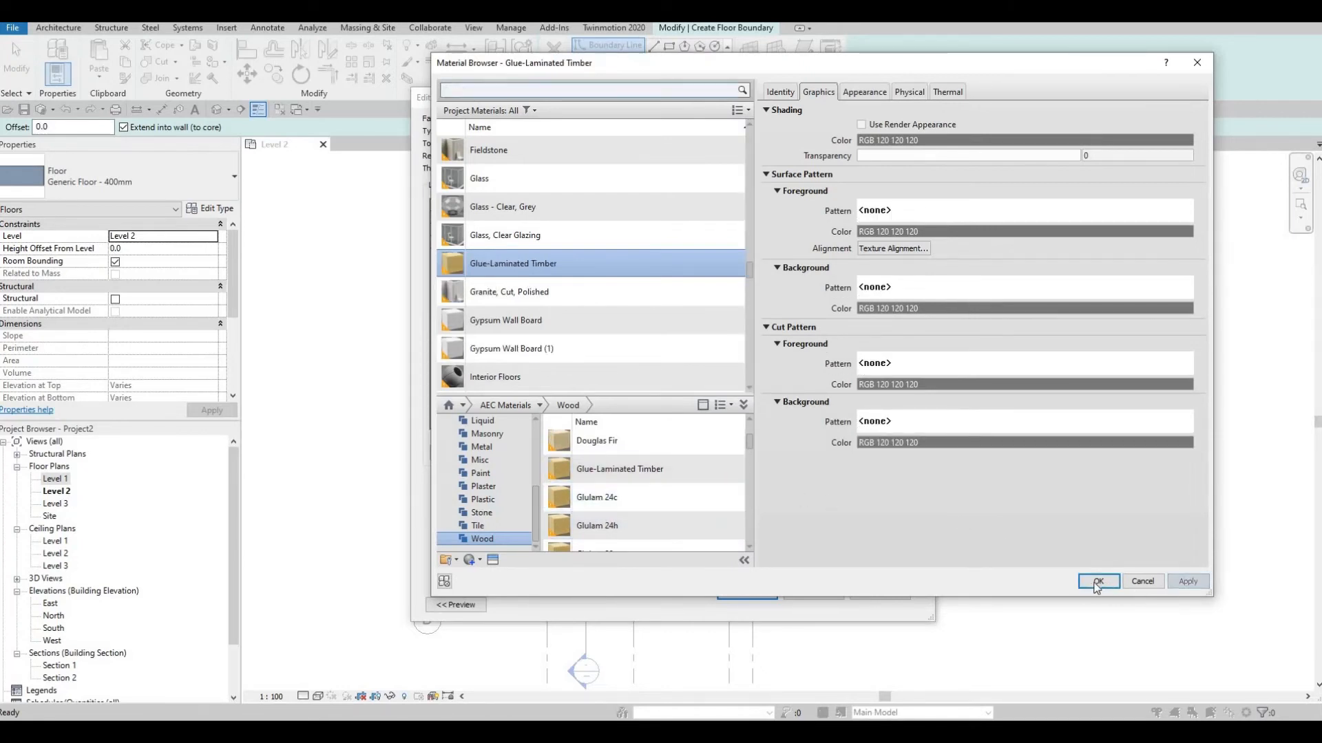
click(1098, 581)
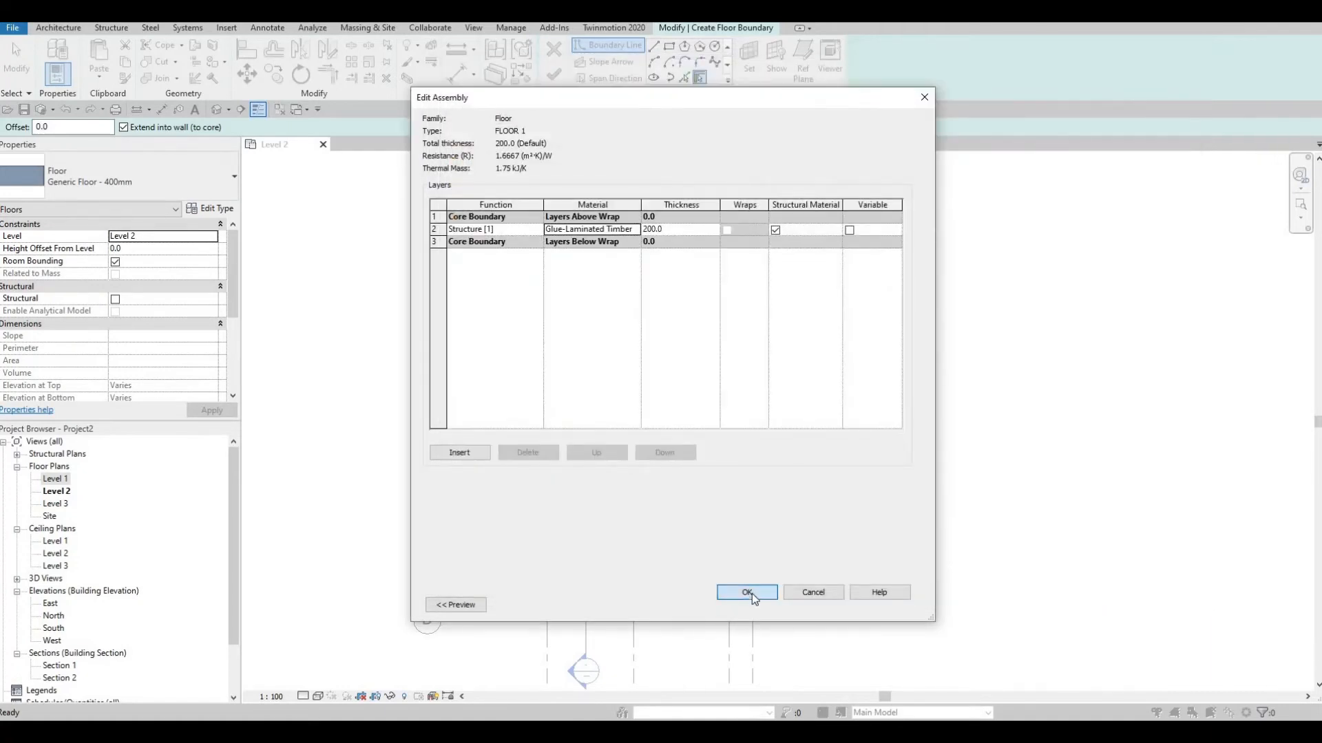
click(745, 592)
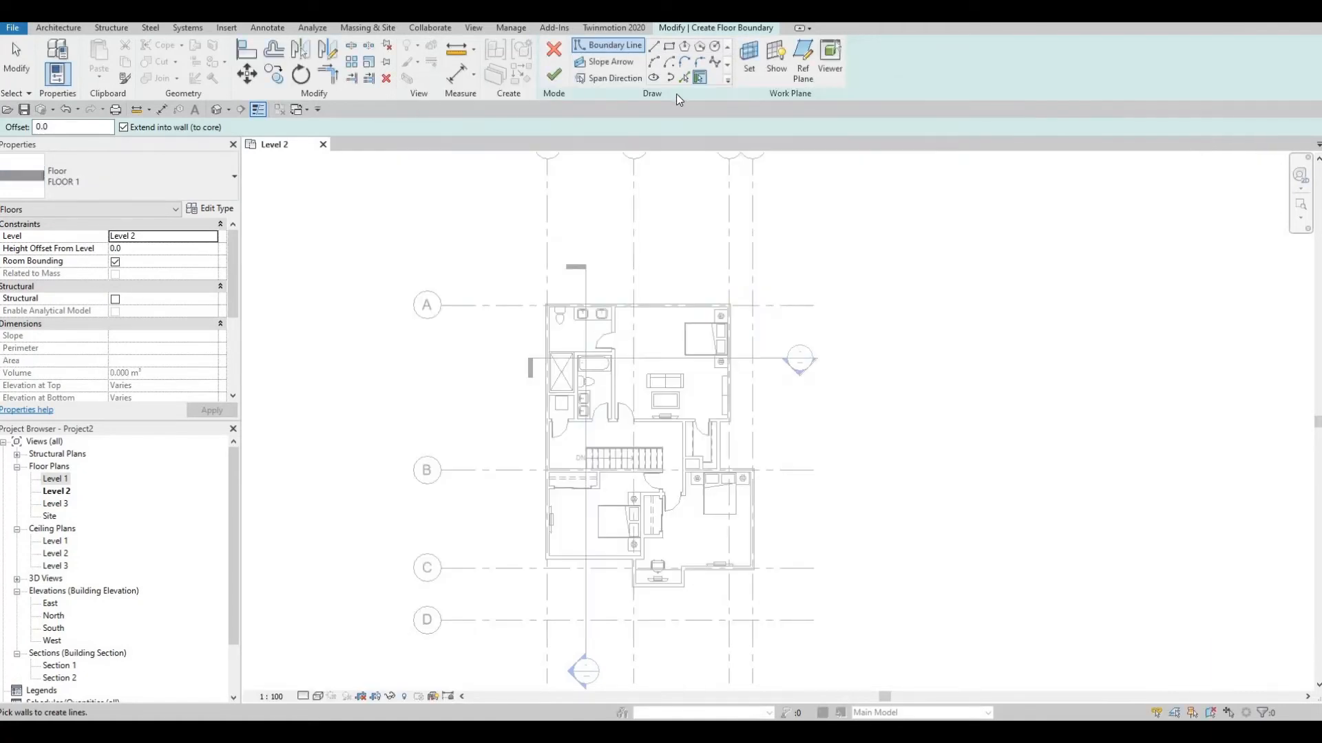
mouse_move(685, 77)
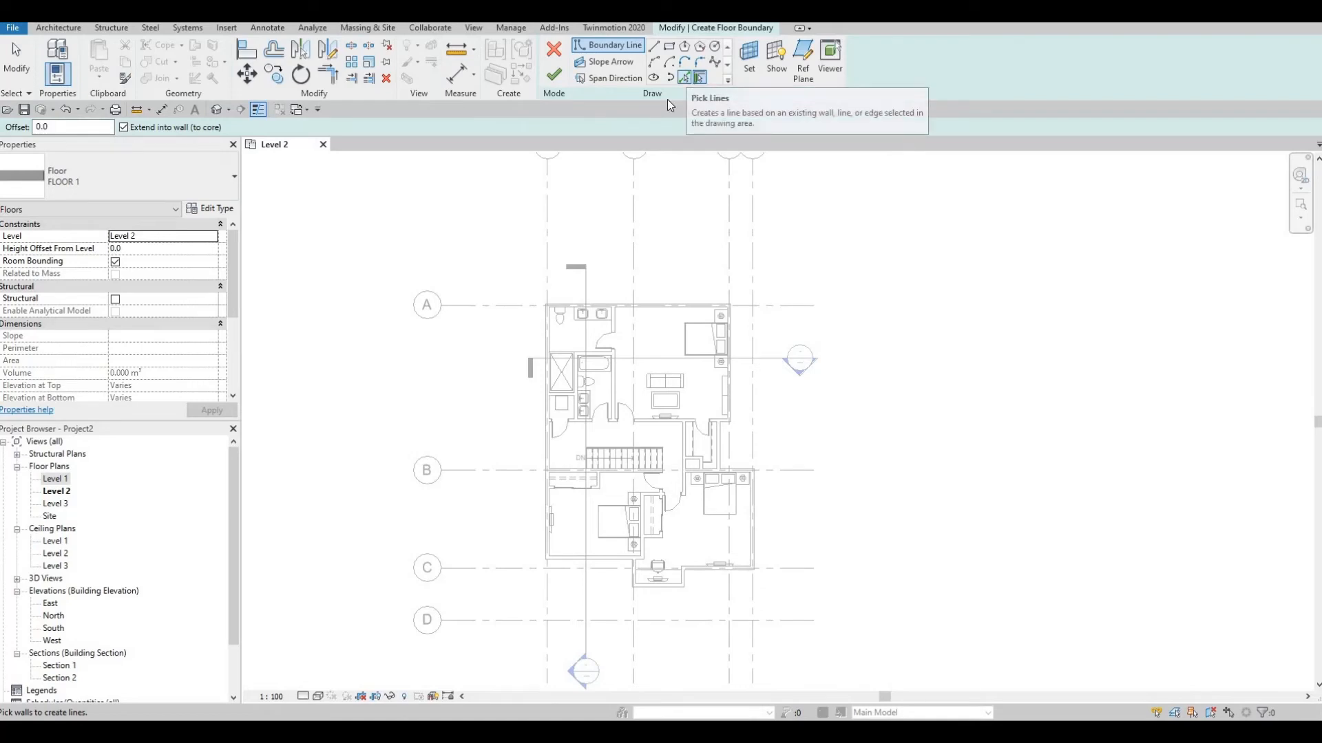
Step: Trace the FLOOR 1 boundary from the Level 2 exterior walls using Pick Lines
click(697, 77)
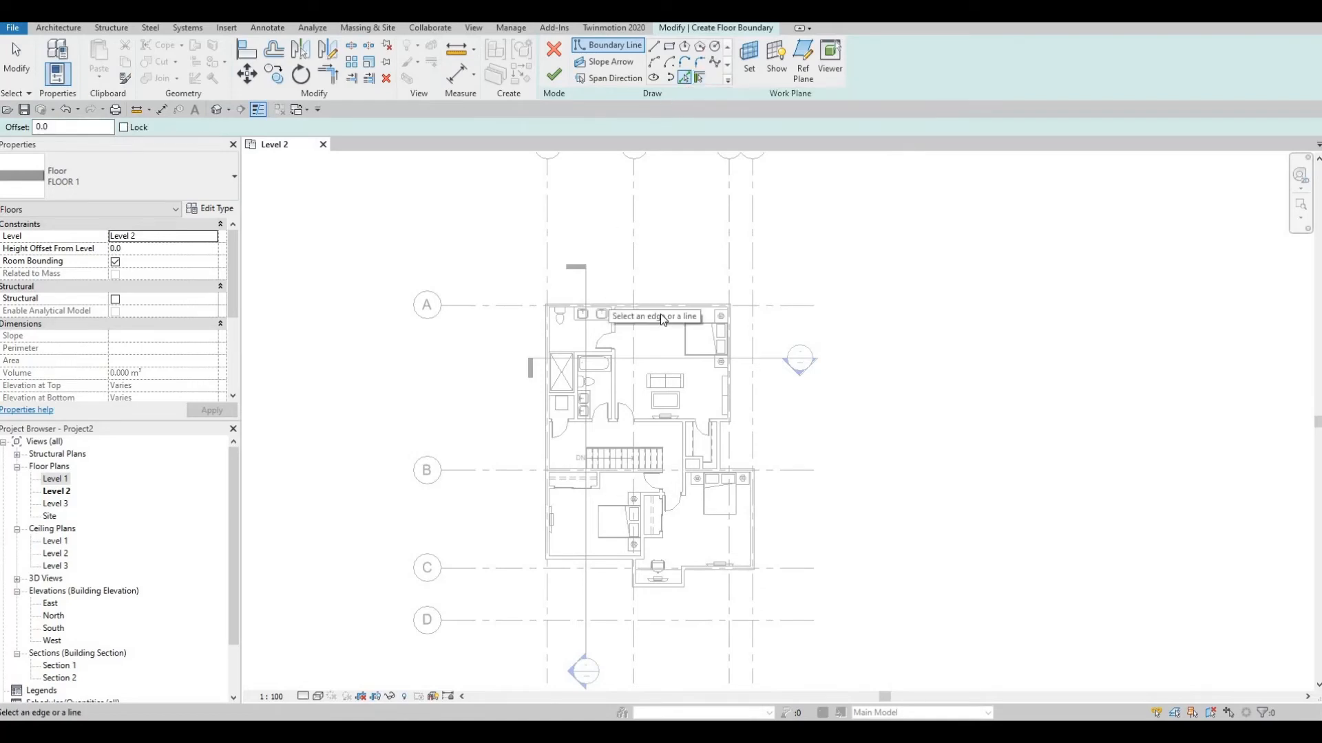
scroll(up, 3)
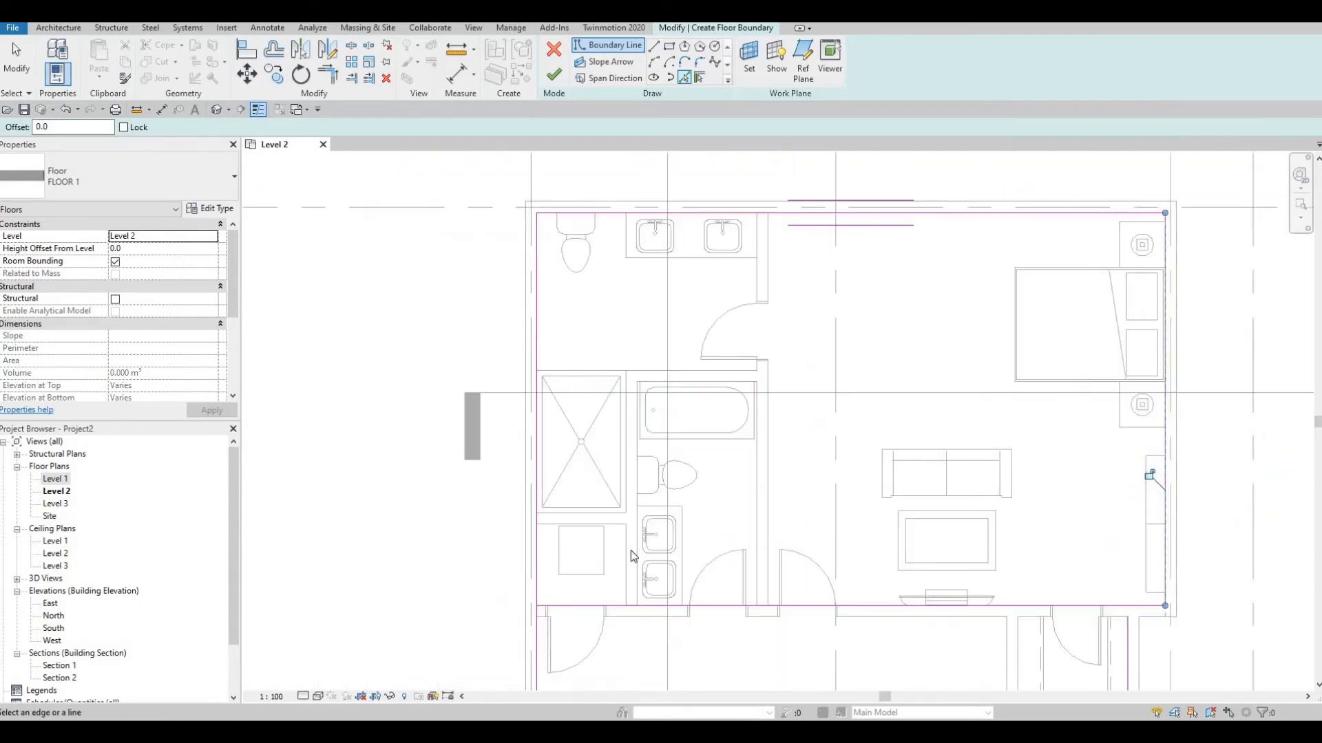
scroll(down, 3)
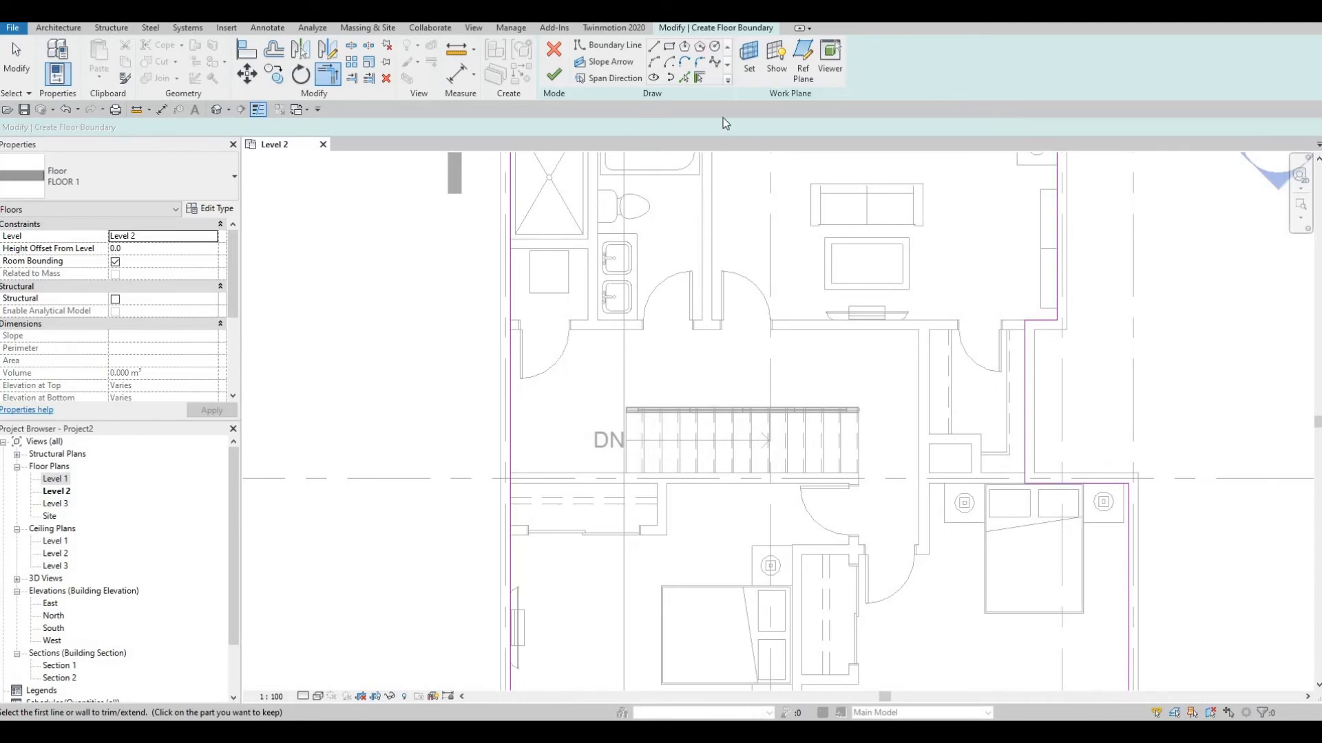
Step: Sketch a rectangular boundary loop around the stair to leave an opening in FLOOR 1
click(608, 44)
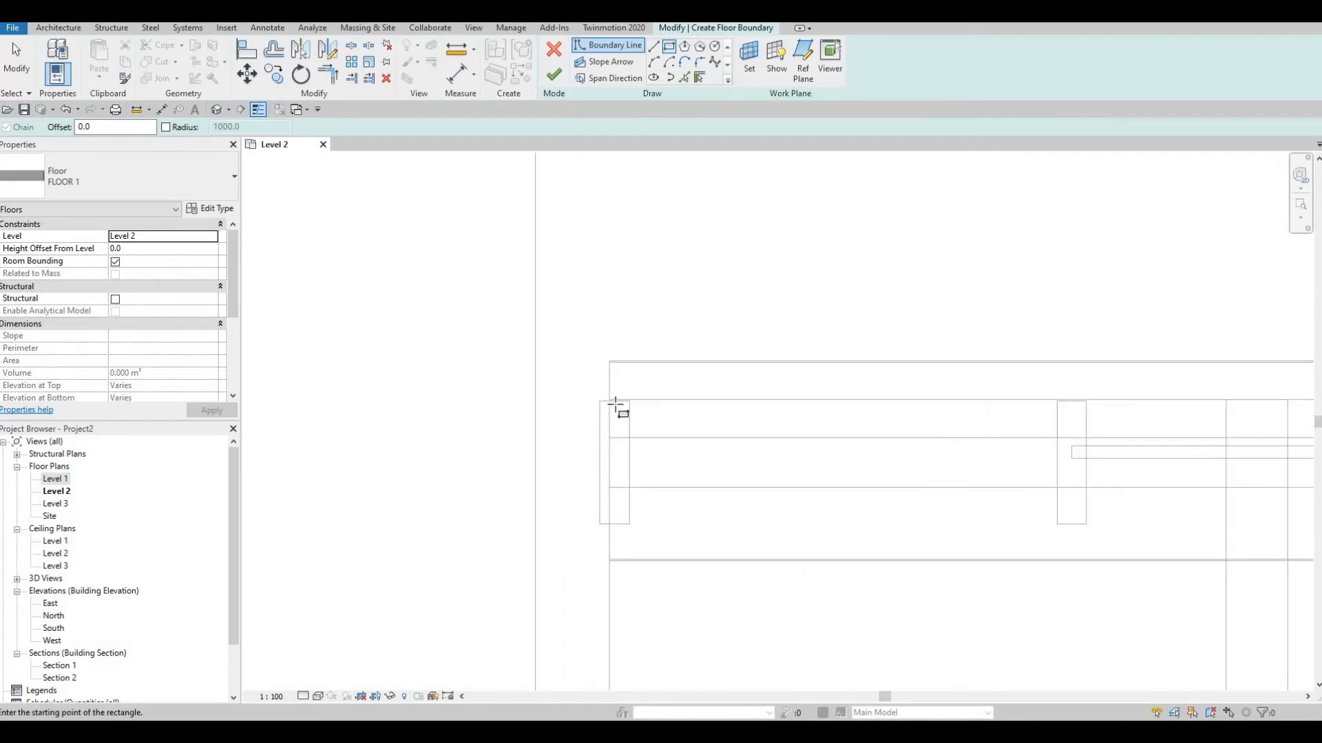
click(616, 402)
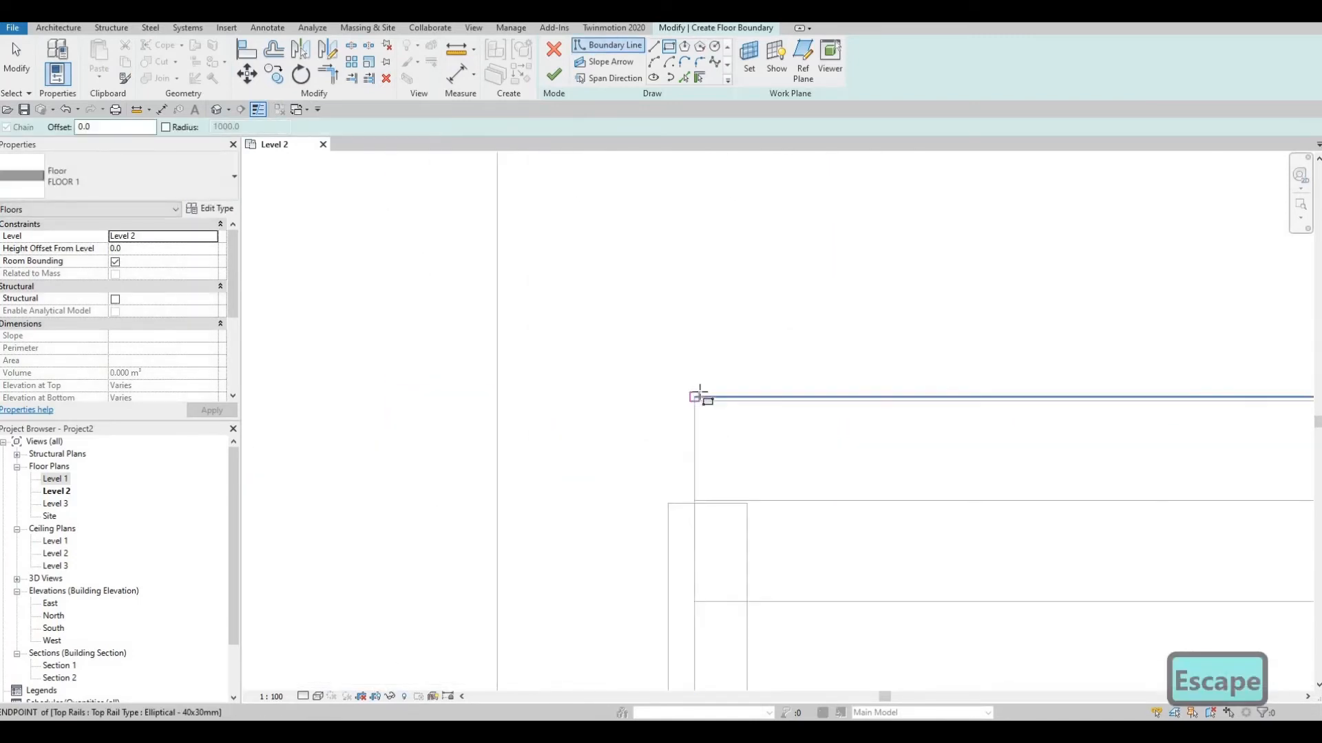
click(699, 396)
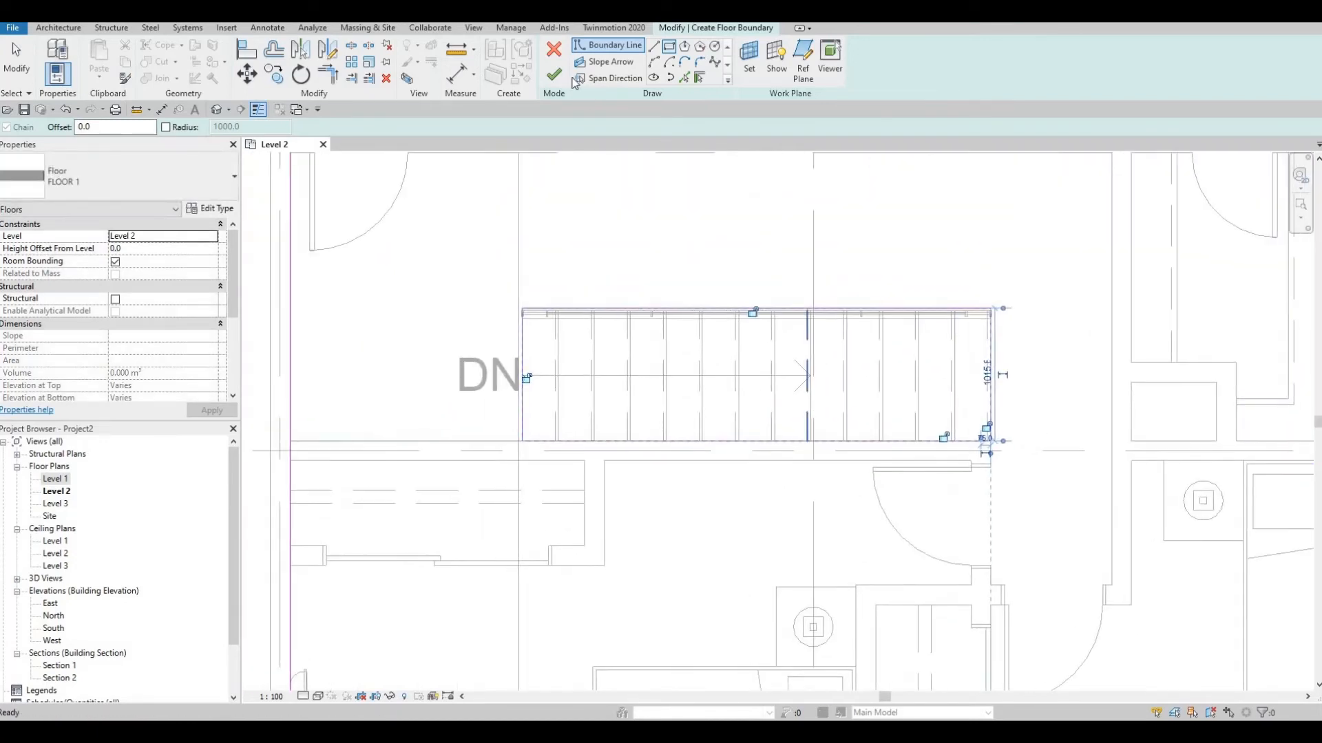
mouse_move(553, 76)
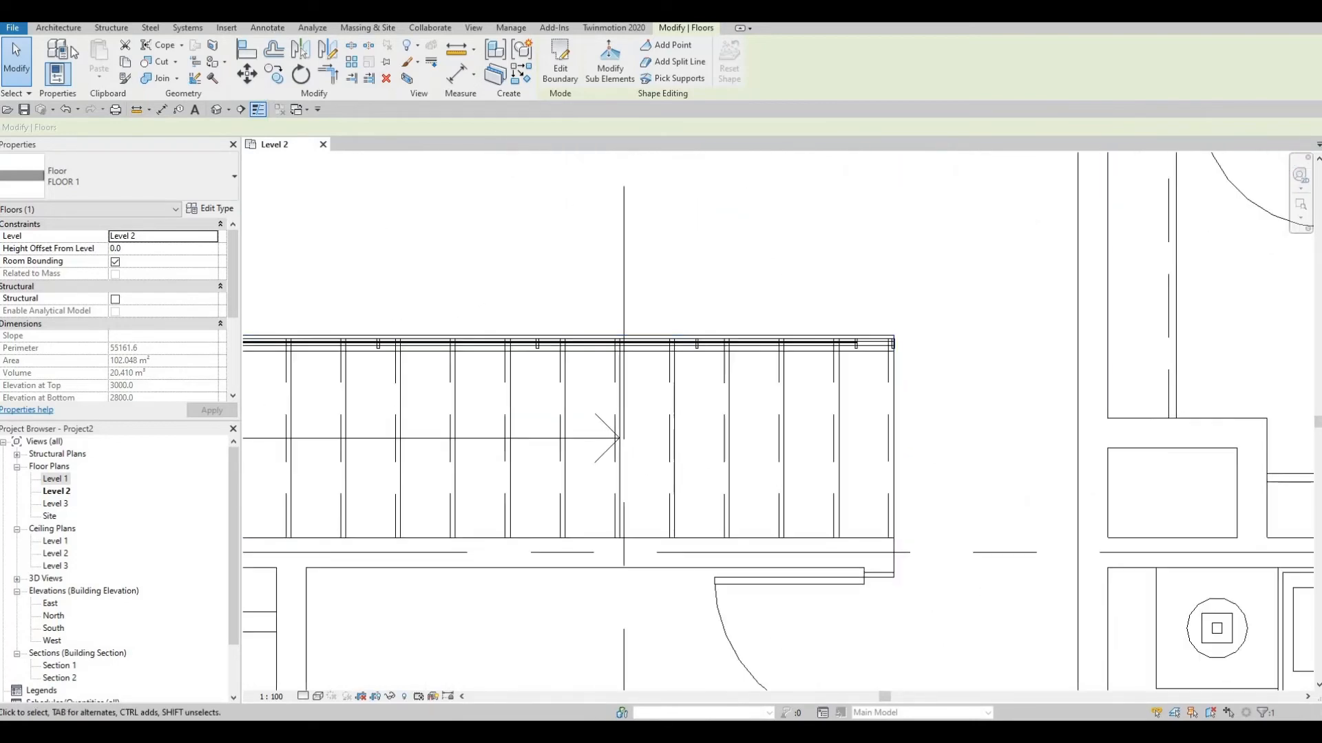
Step: Start a railing path at the stair opening using the Glass Panel - Bottom Fill type
click(58, 28)
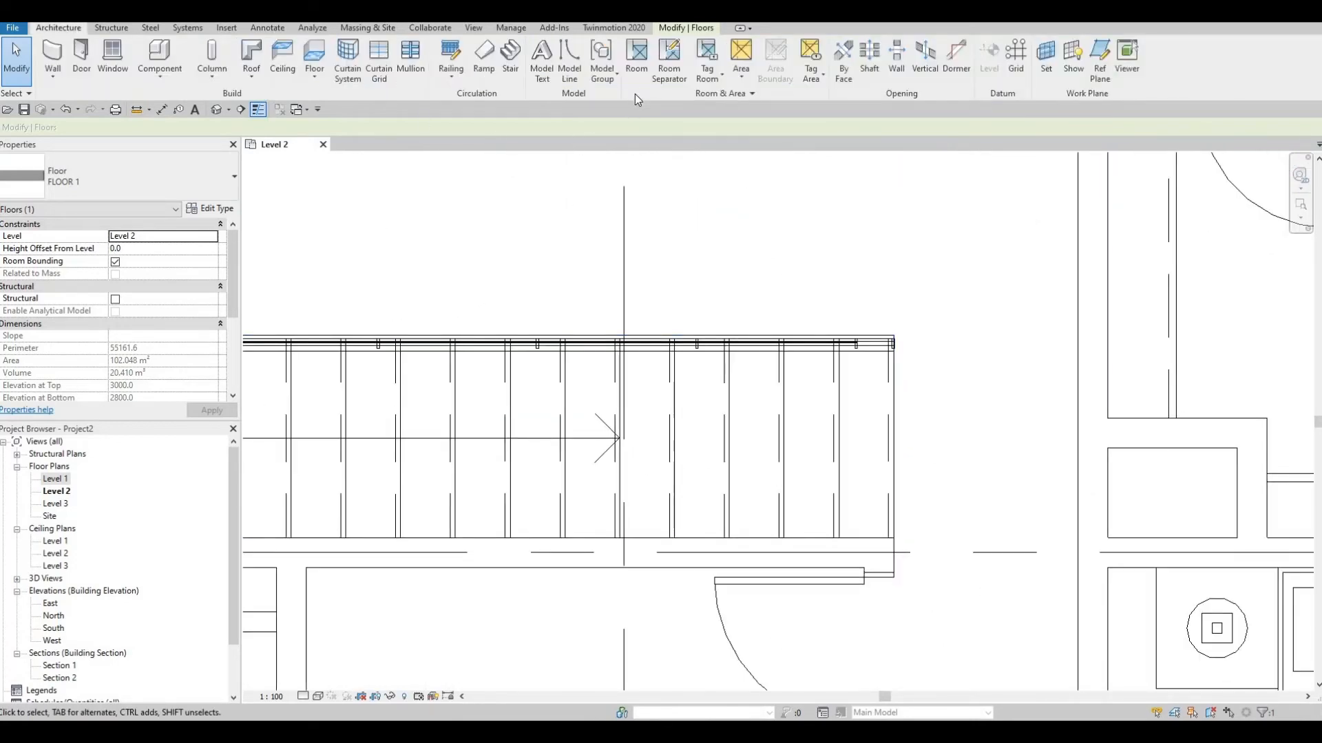
mouse_move(450, 60)
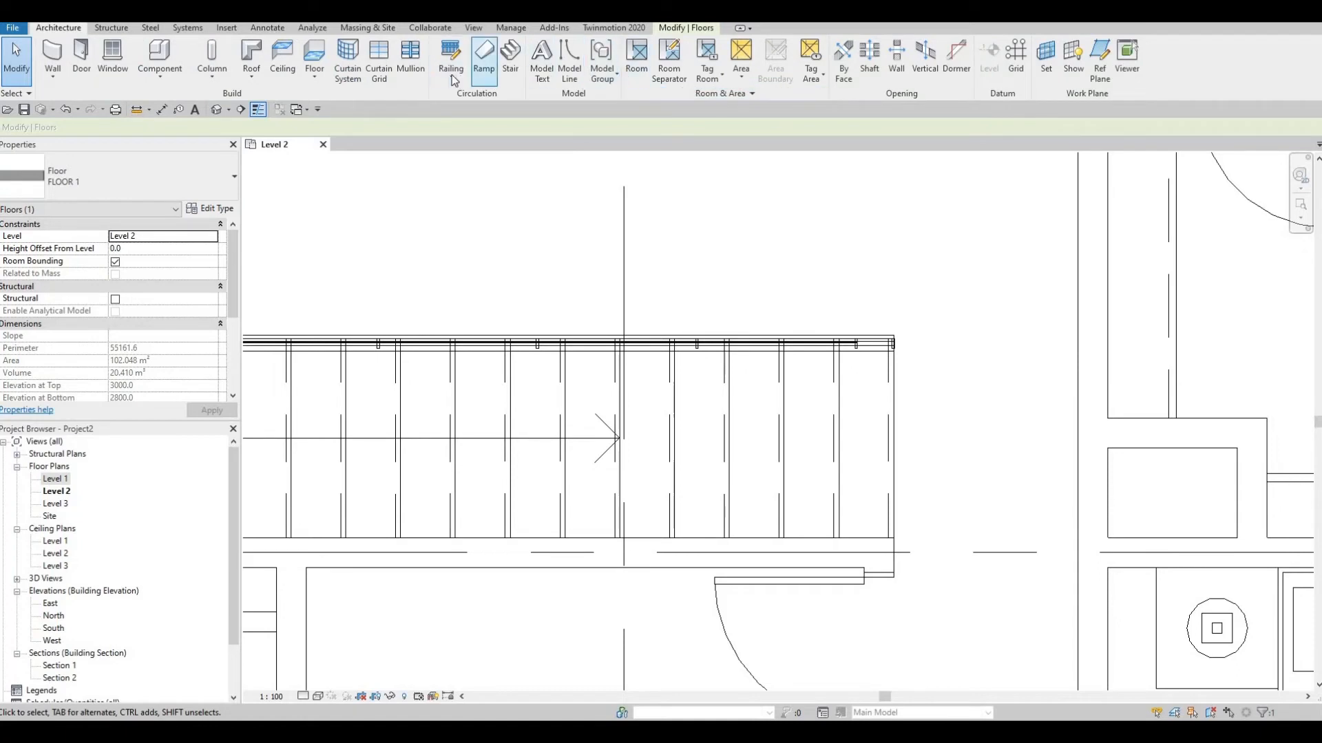
mouse_move(652, 74)
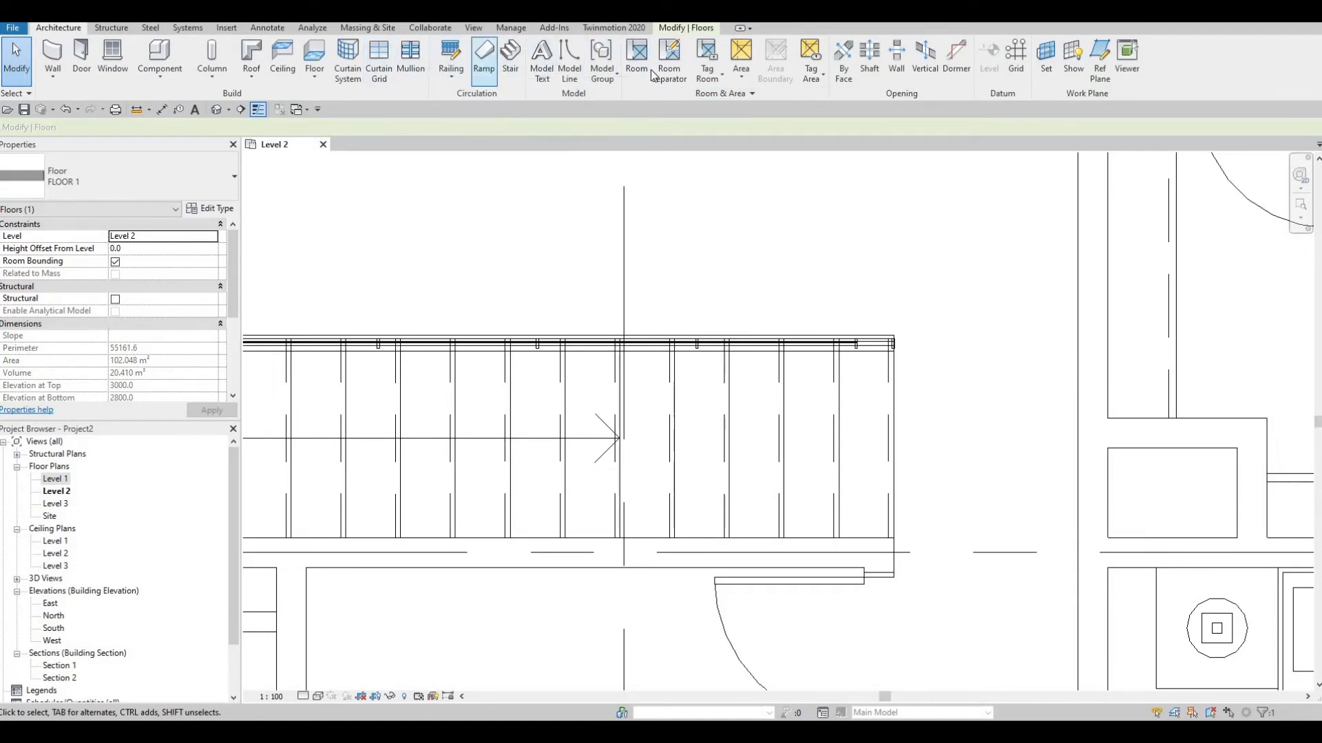
mouse_move(669, 59)
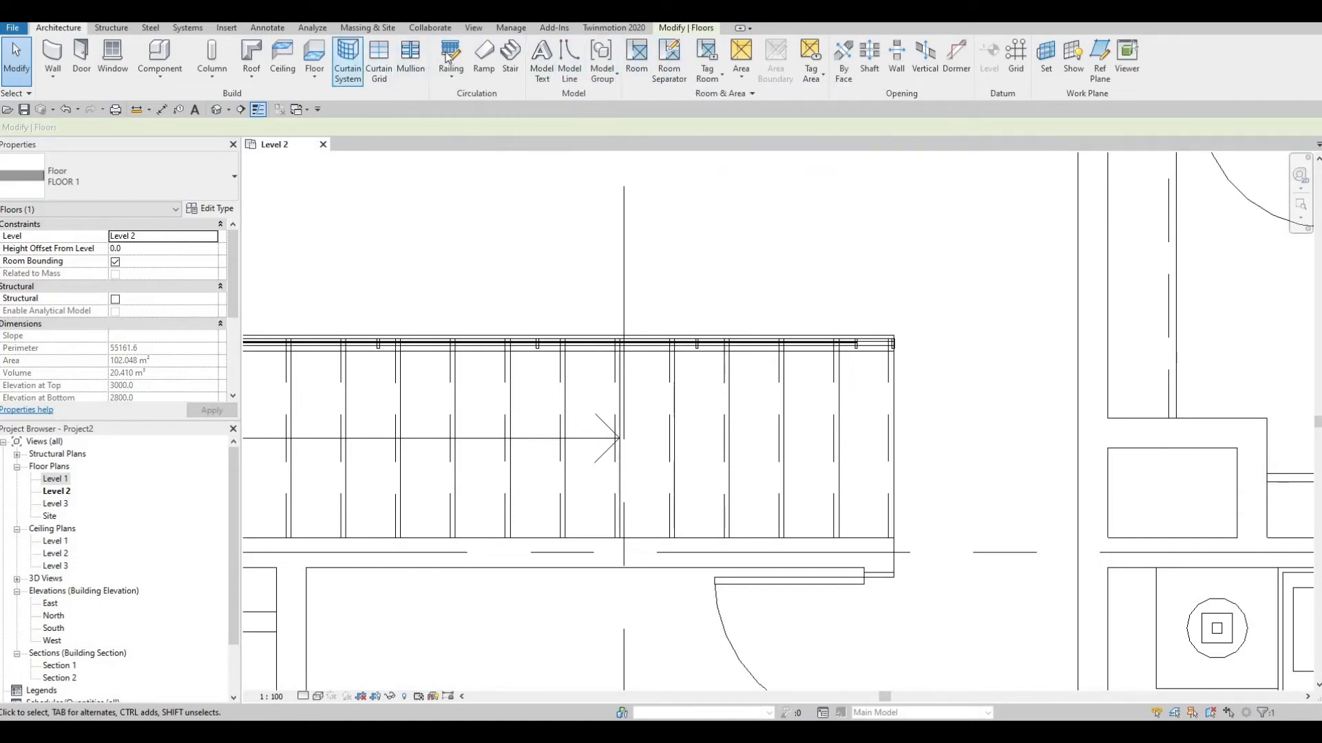
click(450, 62)
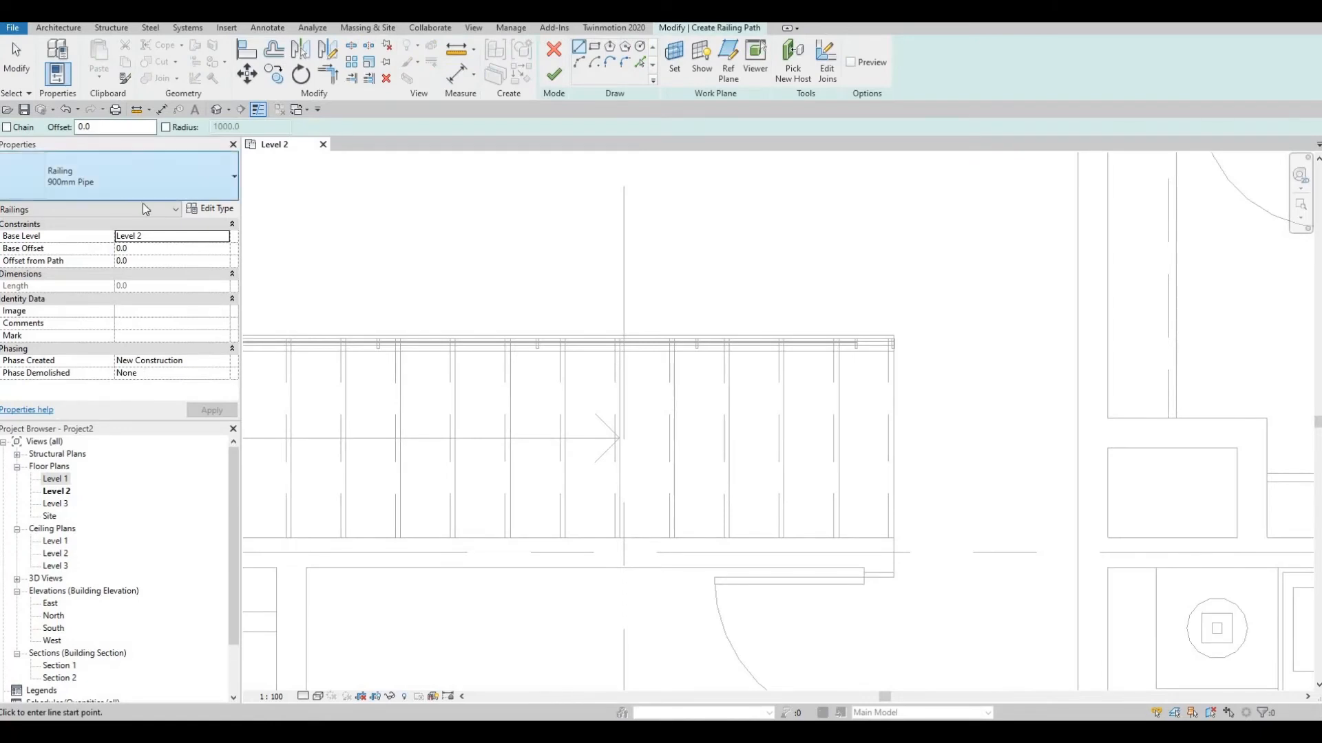
click(174, 208)
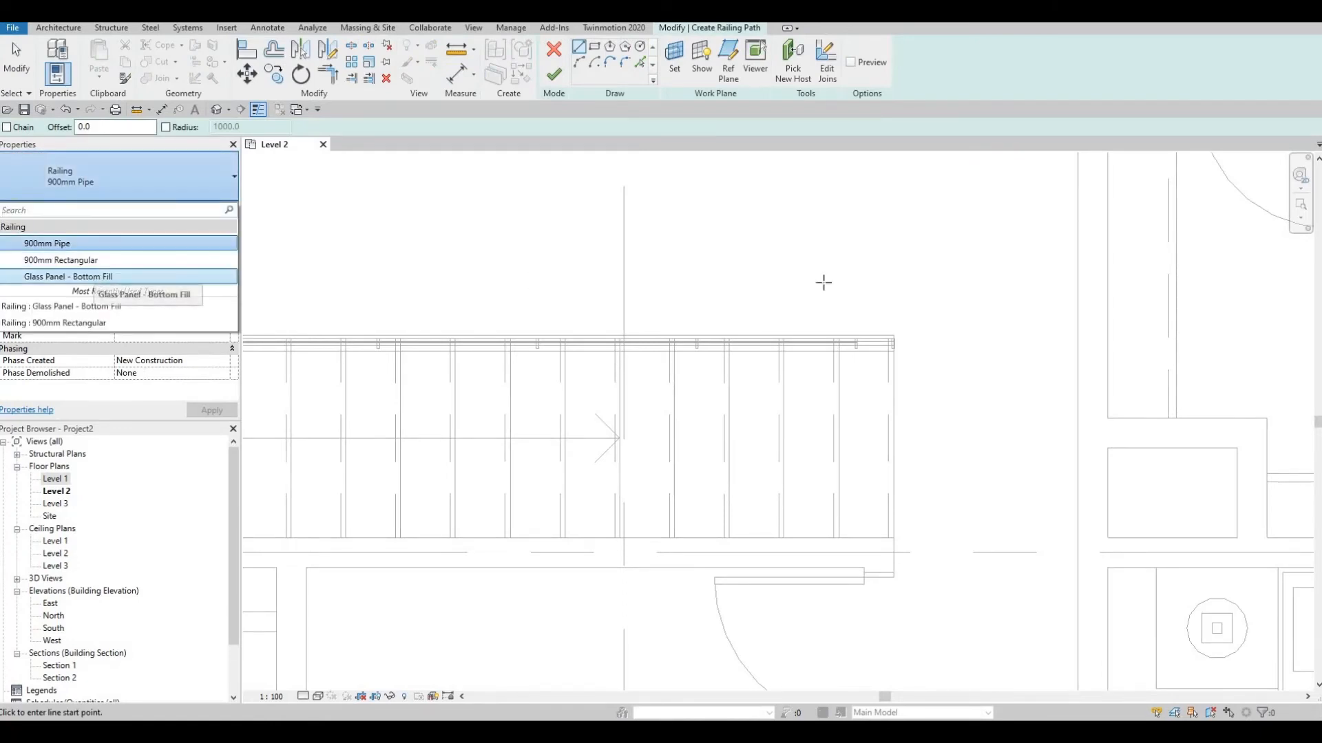
click(68, 276)
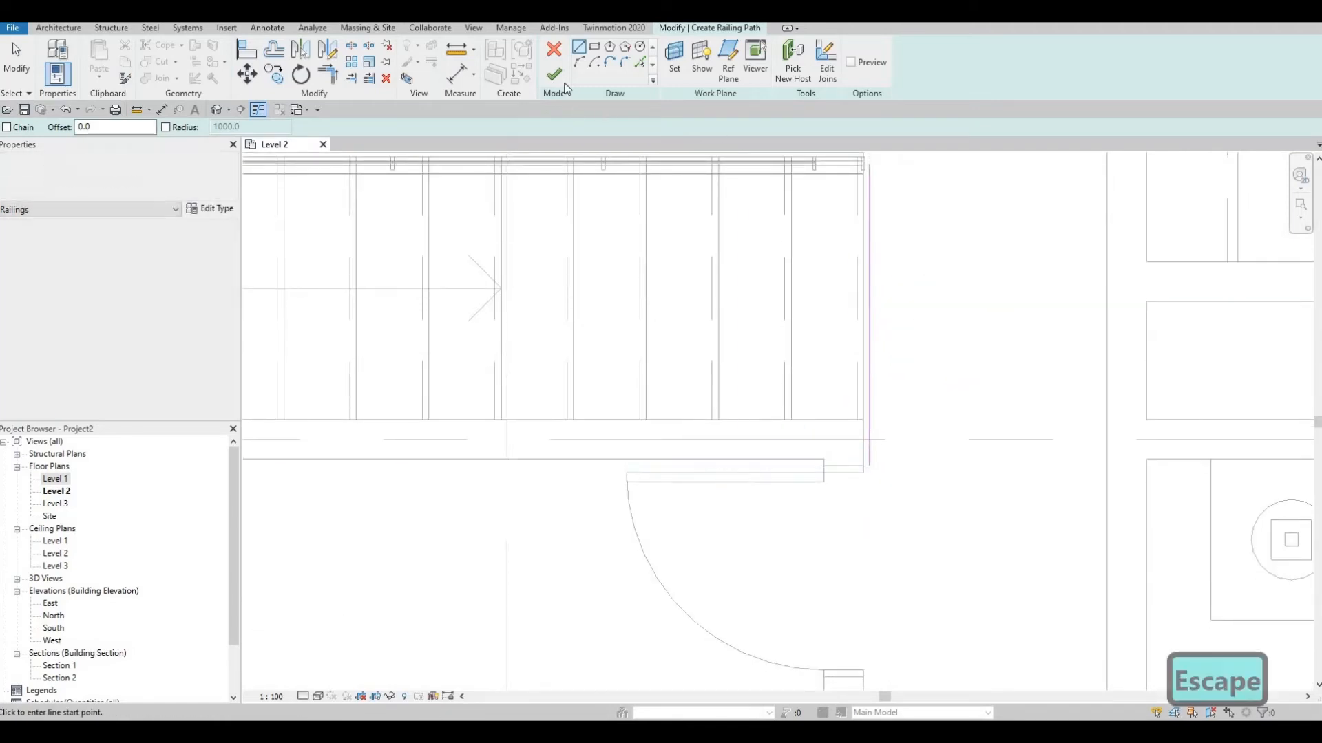
Step: Finish the glass railing at the stair end and return to plain selection
click(553, 53)
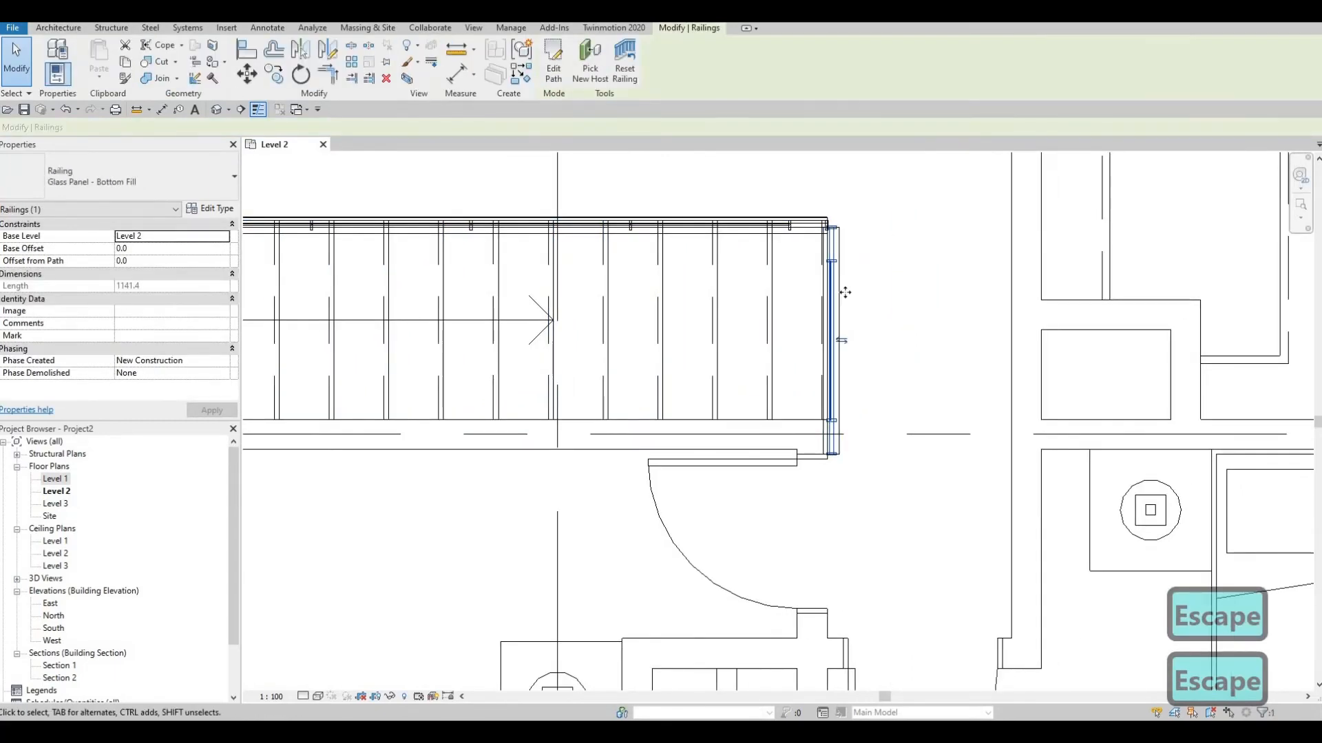
click(834, 337)
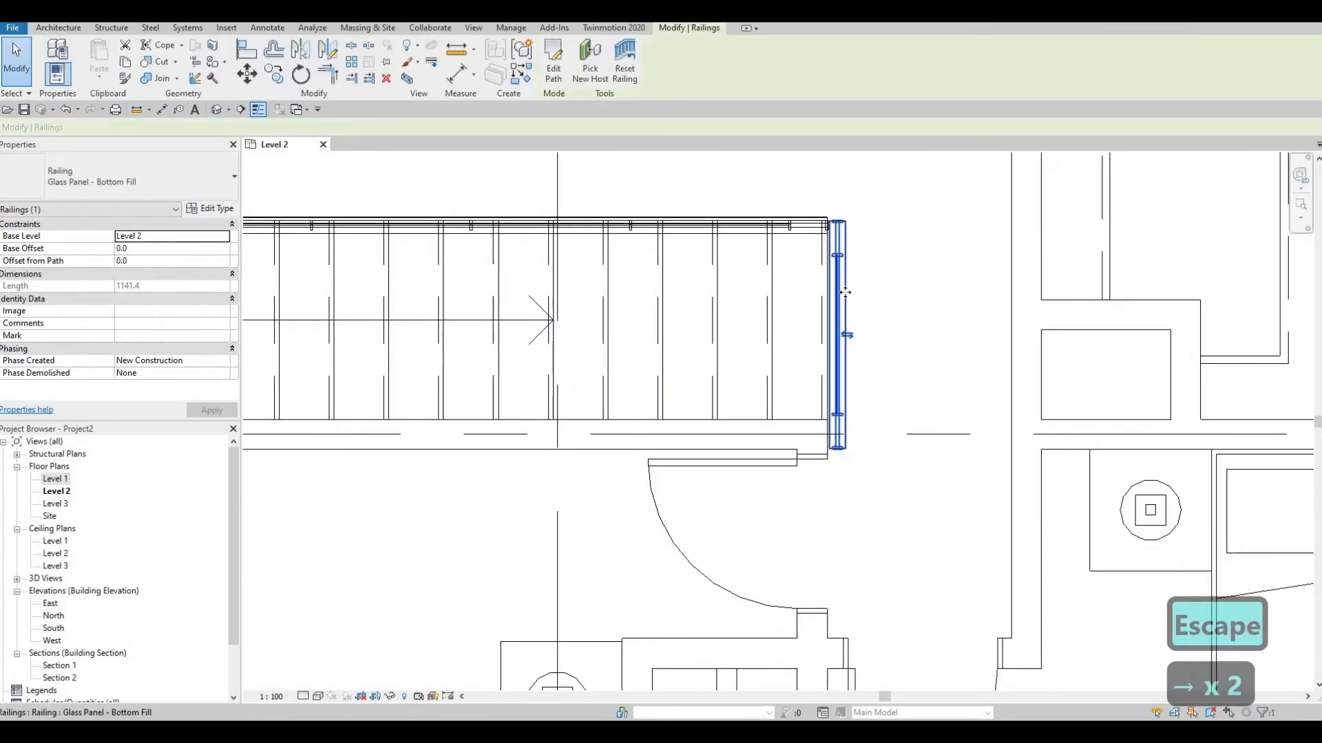
key(Escape)
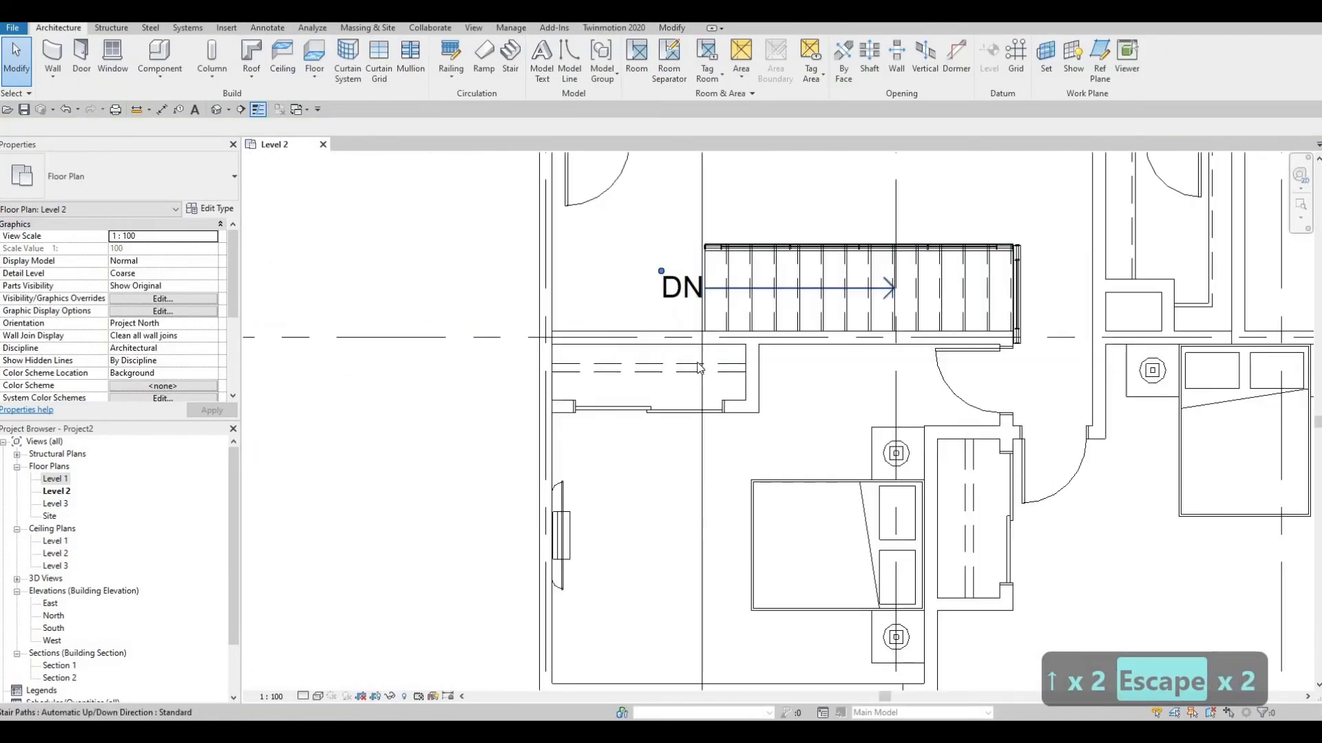
Step: Zoom out to the full Level 2 plan, clear the selection and reach the Modify geometry tools
scroll(down, 3)
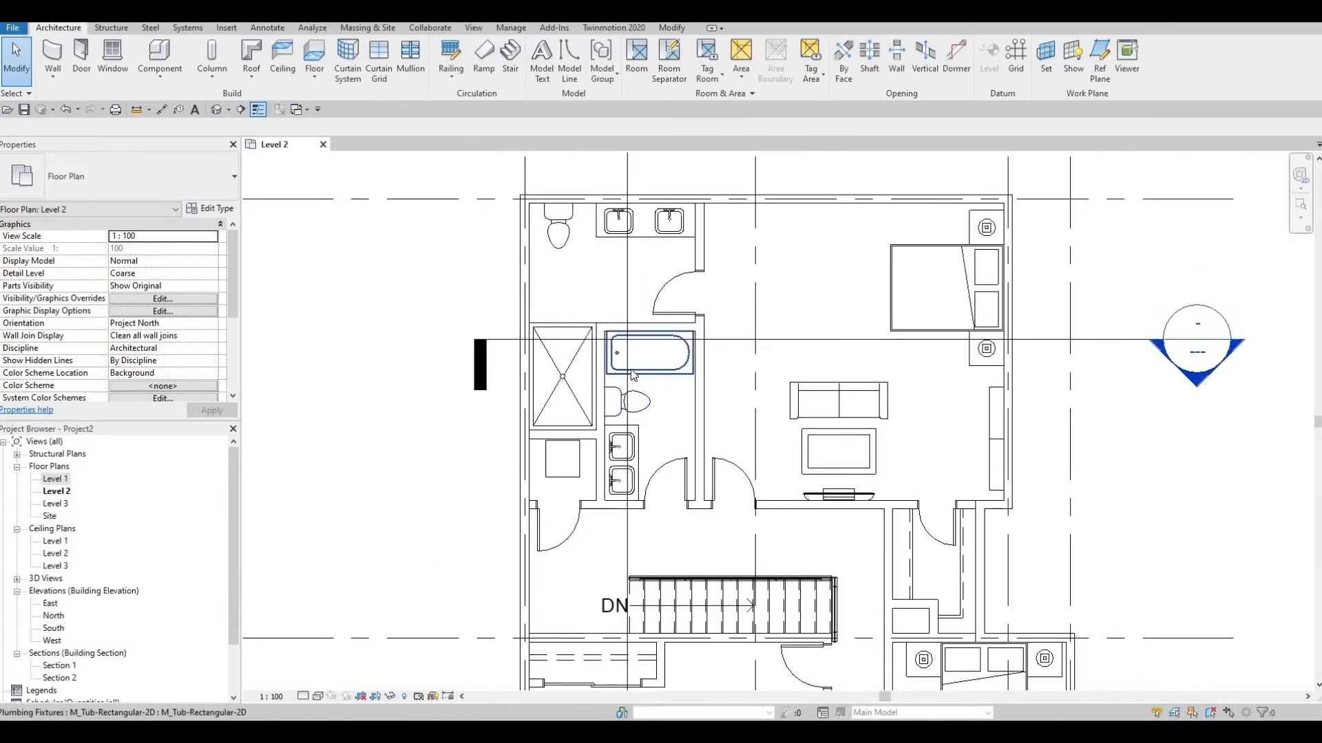
click(667, 425)
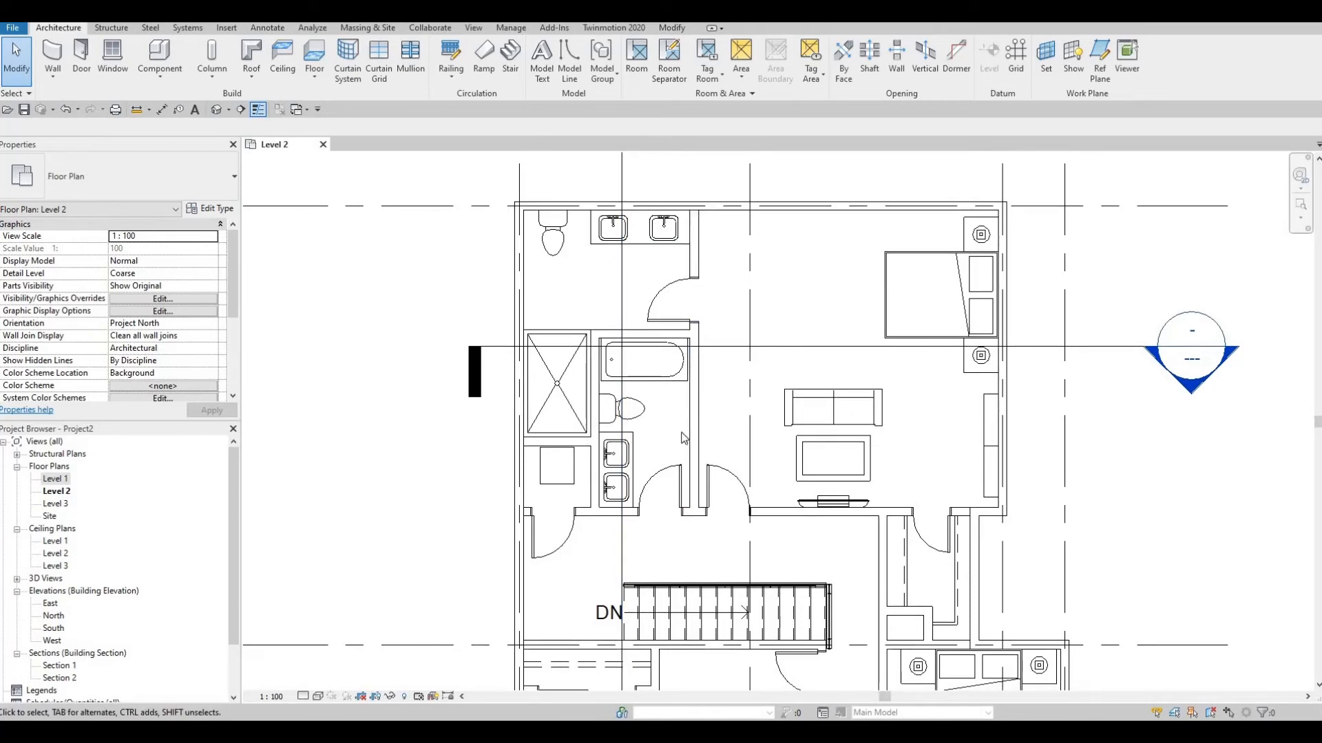
mouse_move(611, 354)
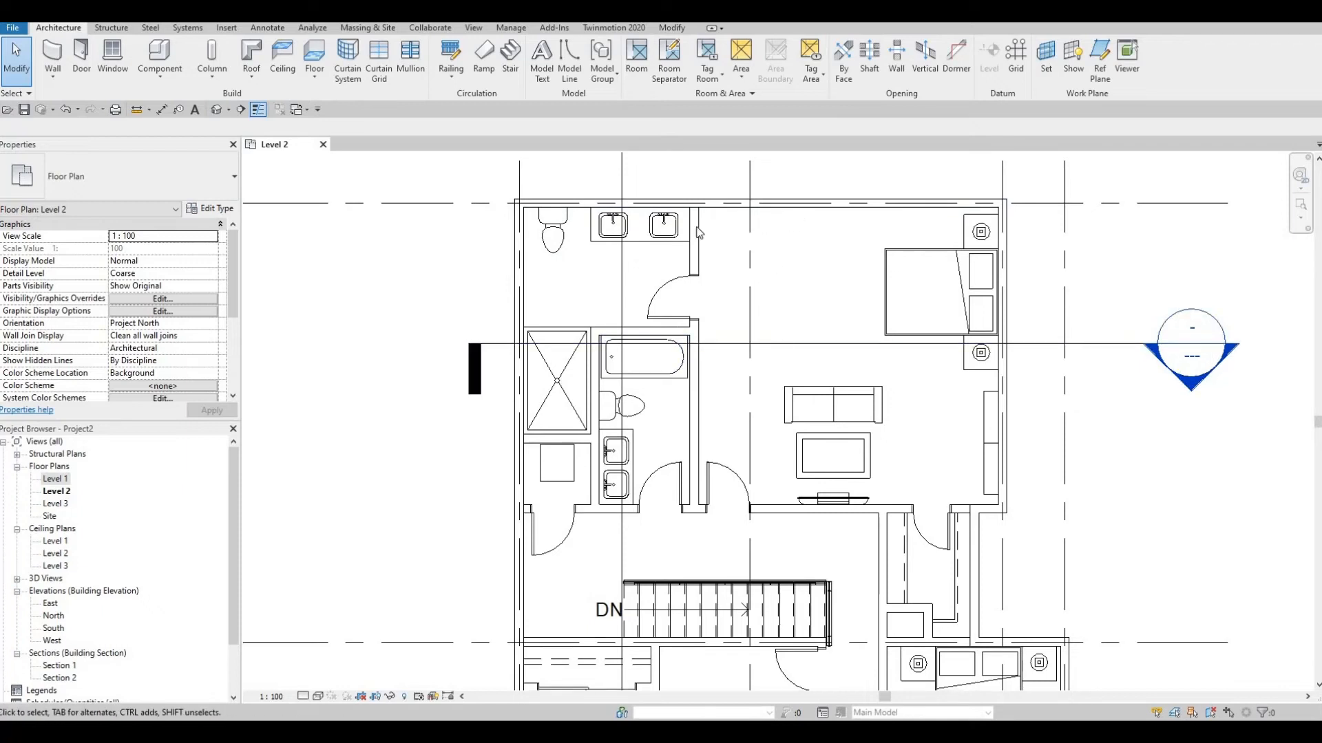
click(666, 224)
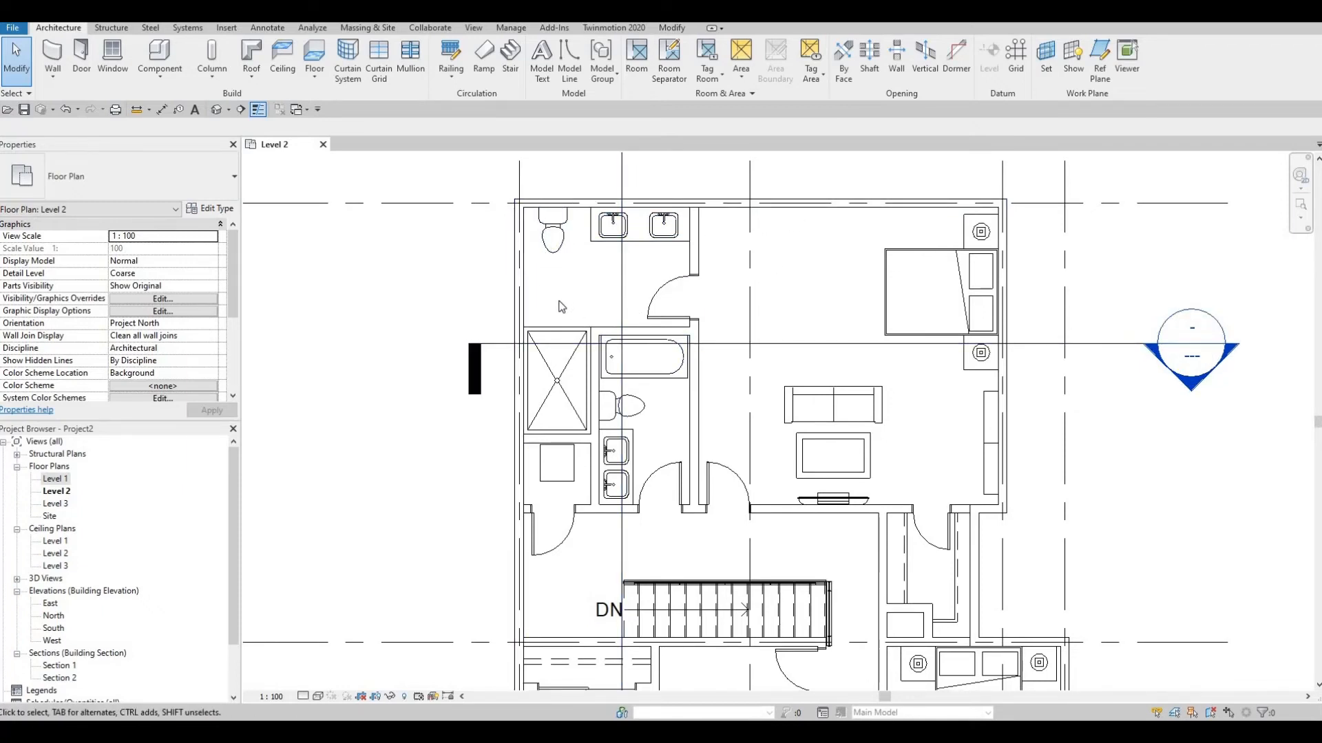
mouse_move(501, 215)
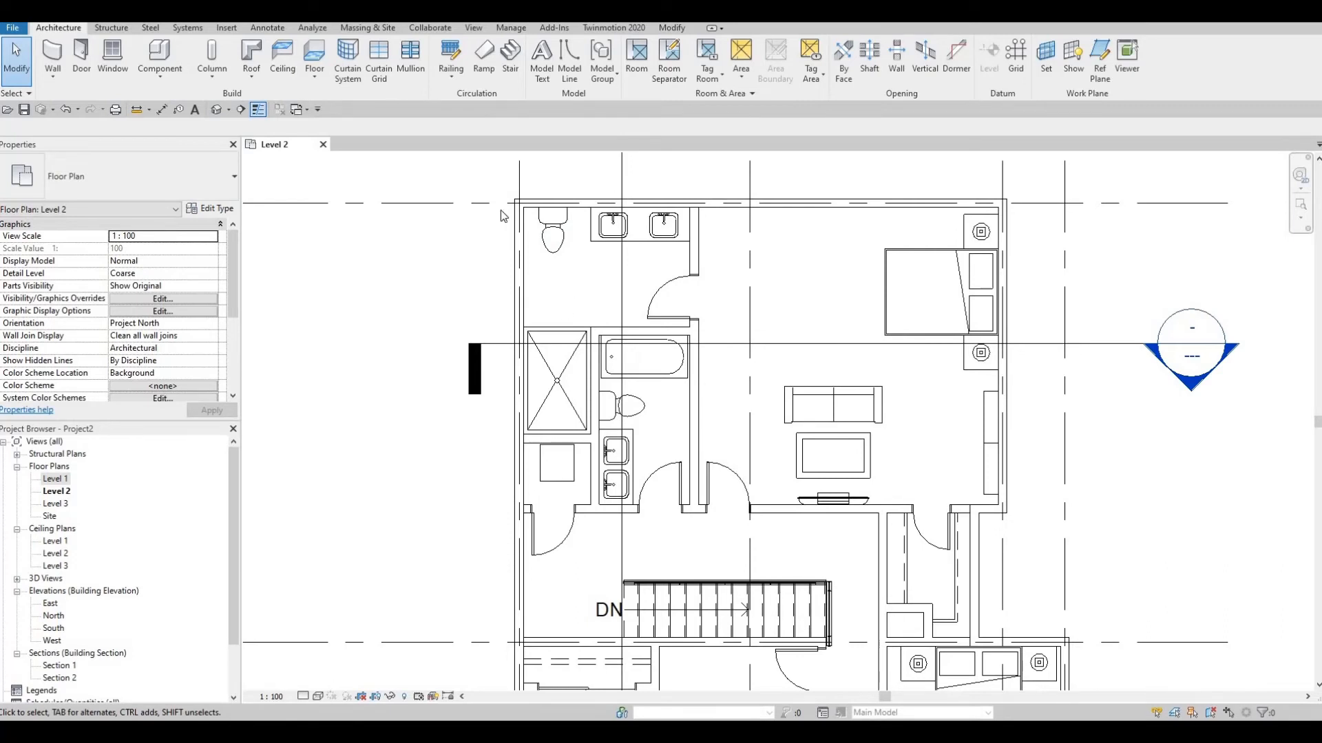
mouse_move(370, 114)
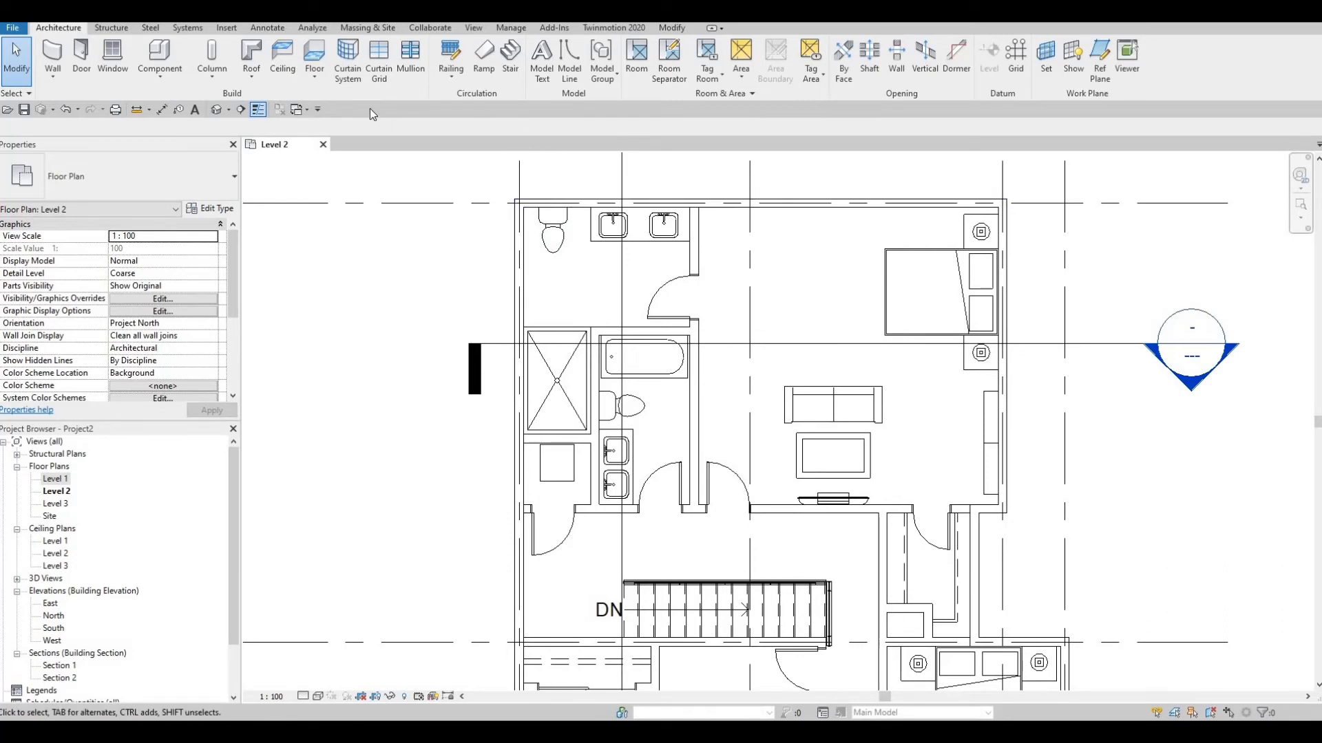
mouse_move(602, 61)
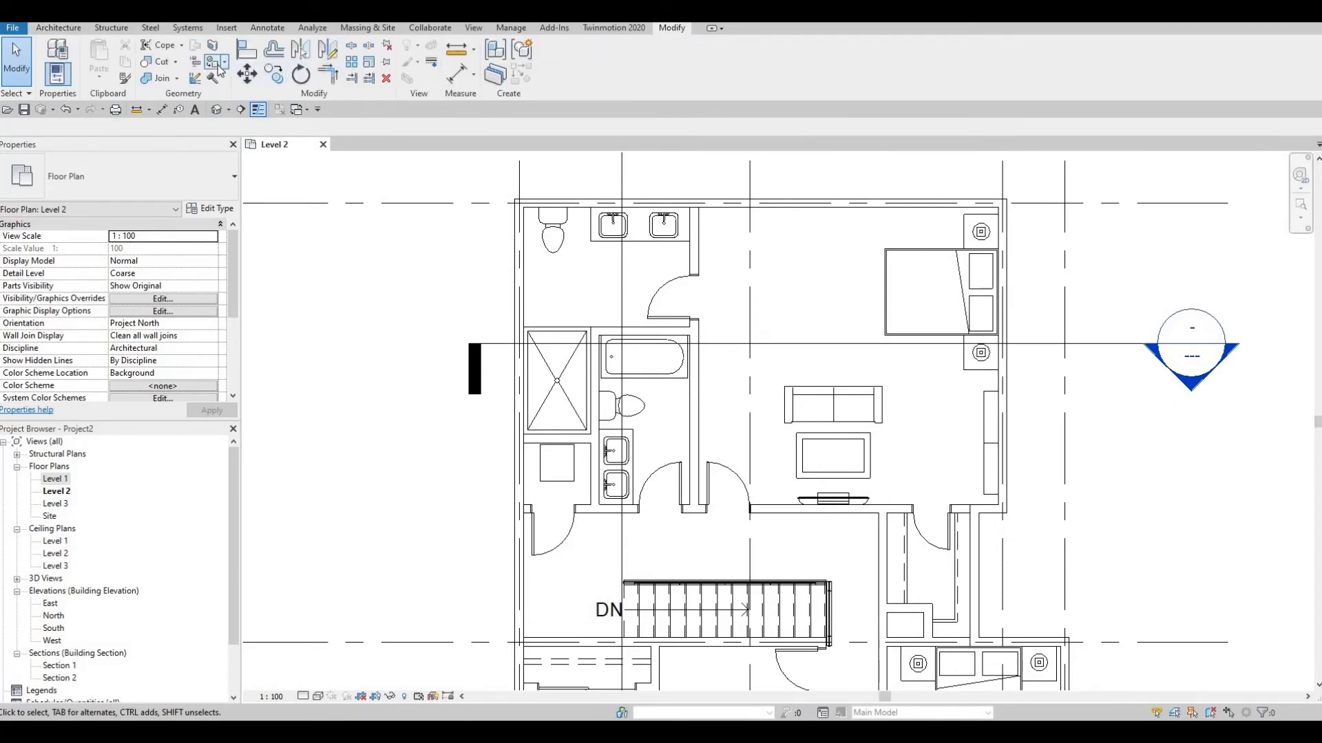
mouse_move(215, 47)
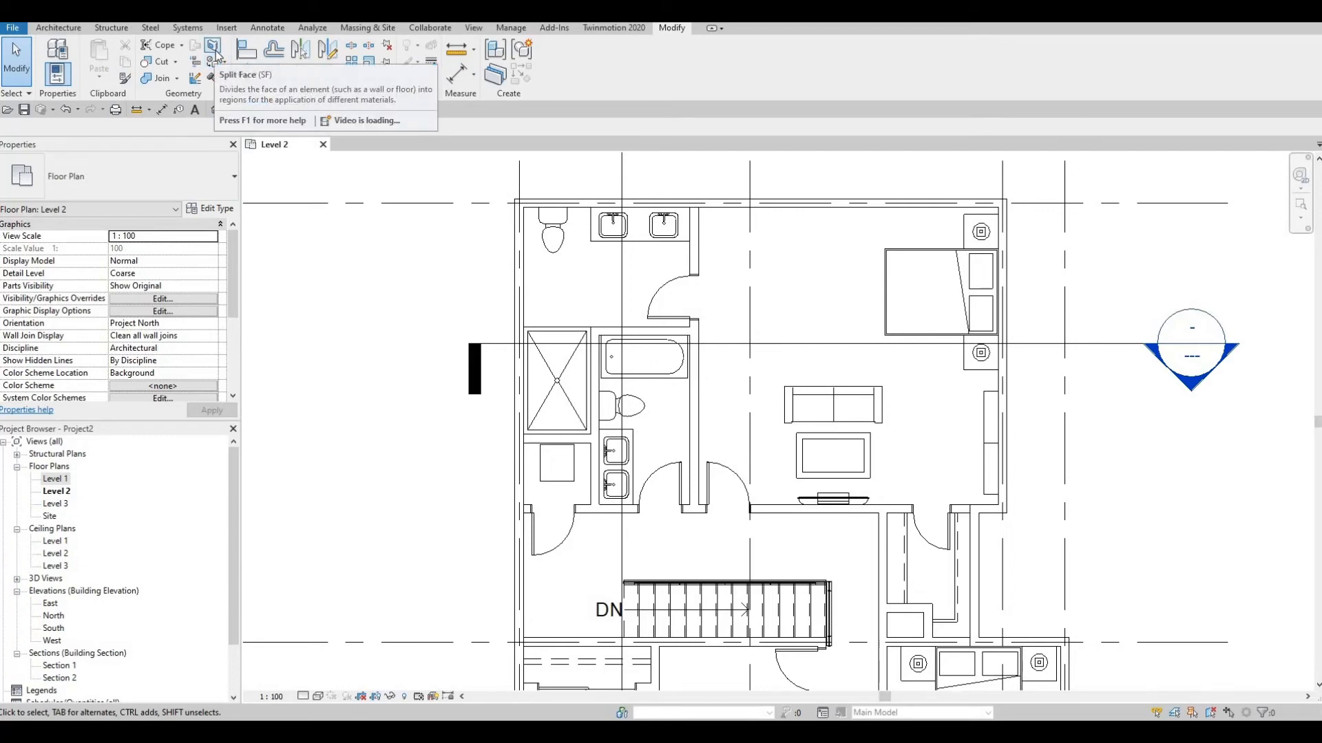
Step: Split the Level 2 floor face with a rectangle around the bathroom and finish the sketch
click(213, 48)
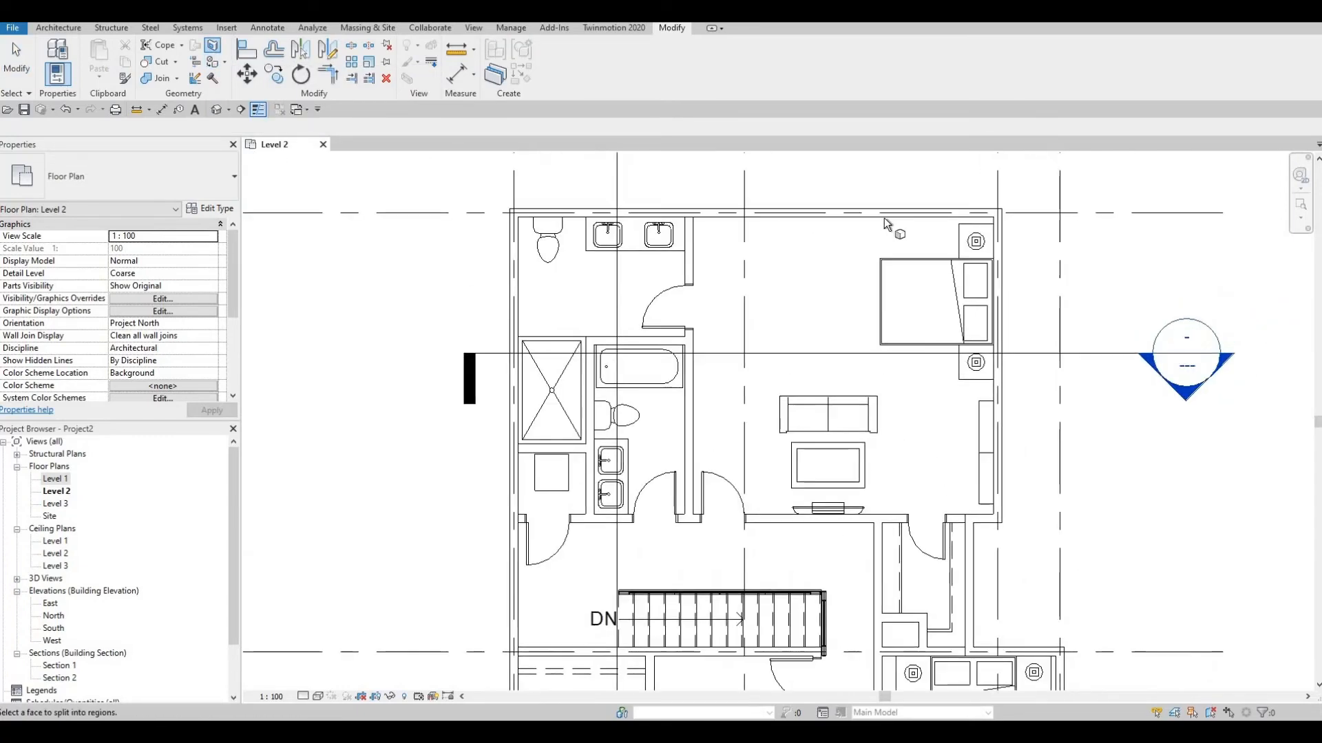
mouse_move(885, 227)
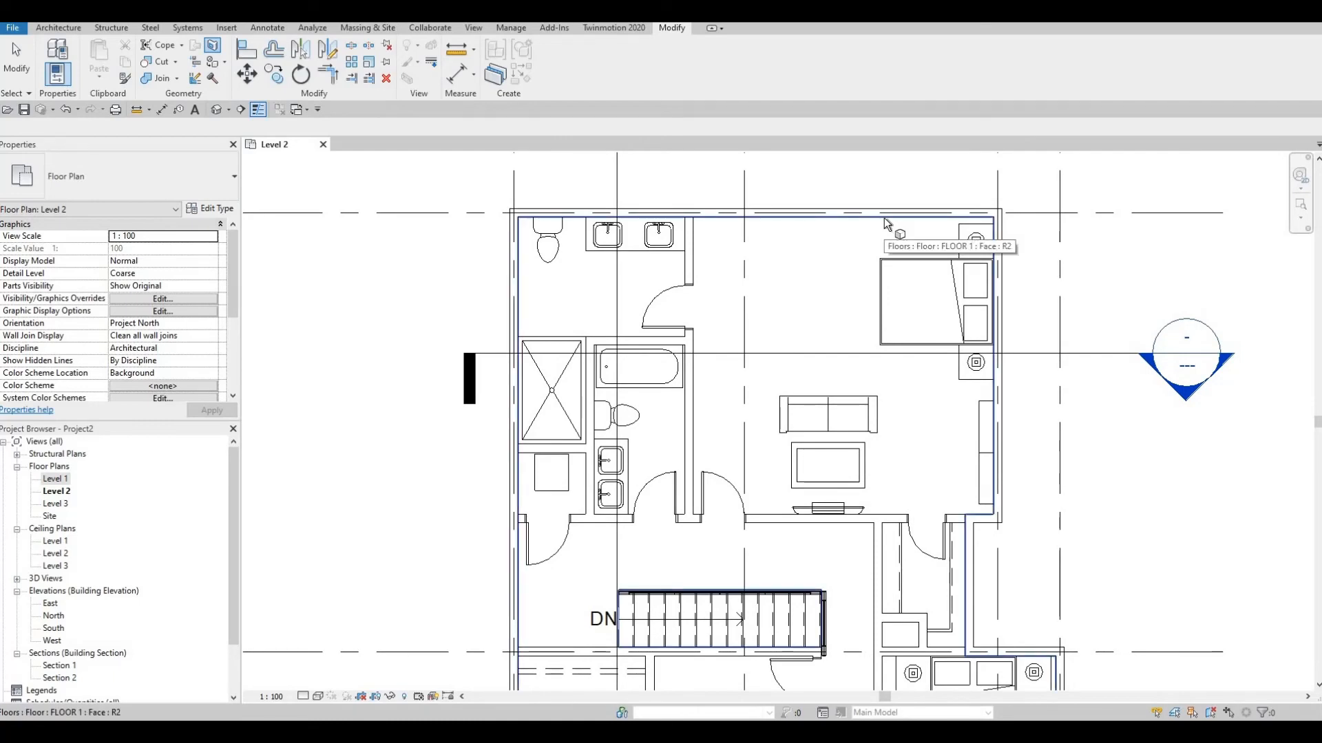
click(898, 234)
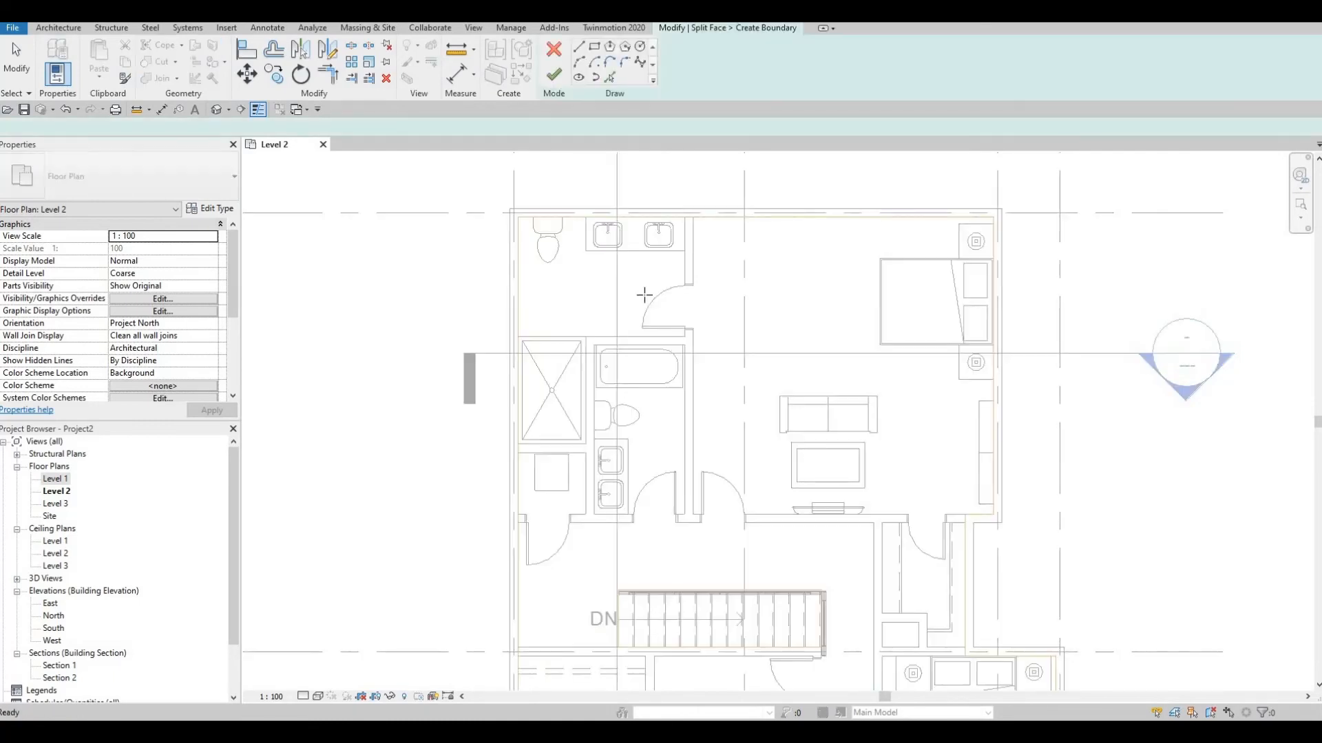
click(595, 49)
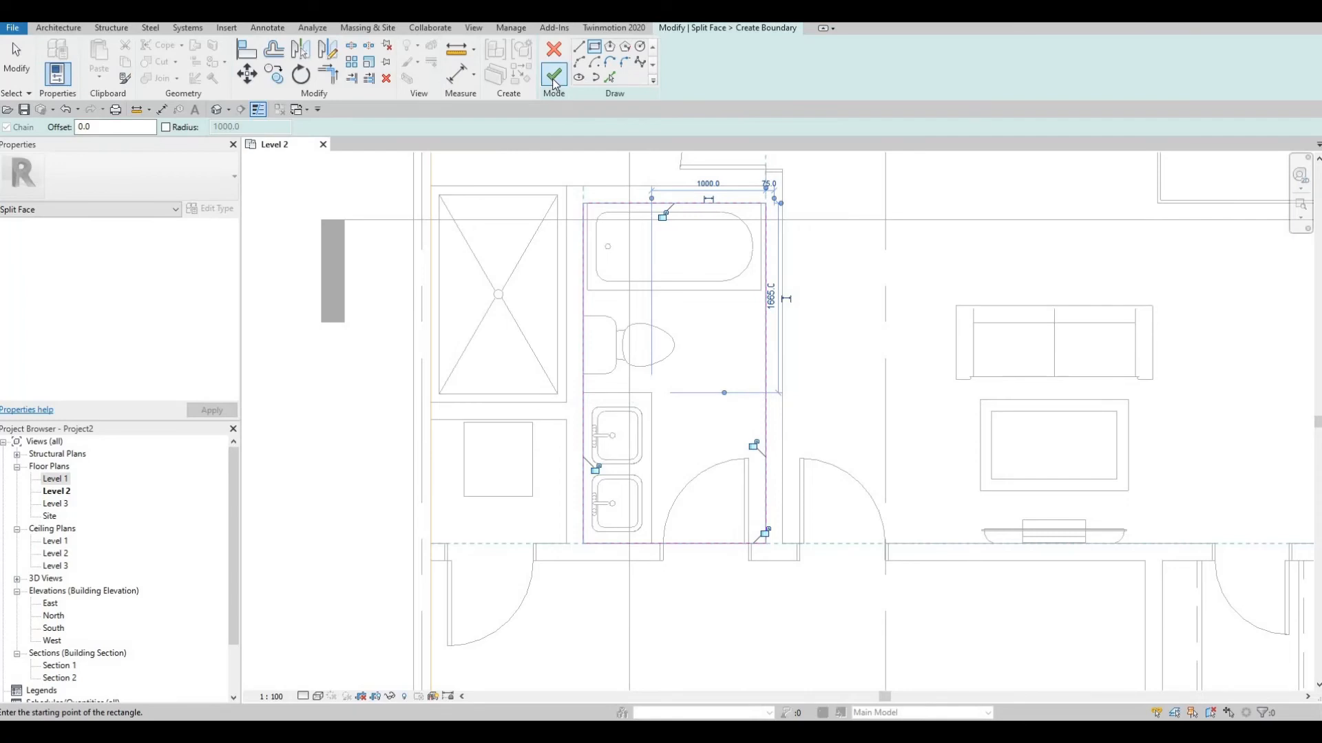
mouse_move(552, 75)
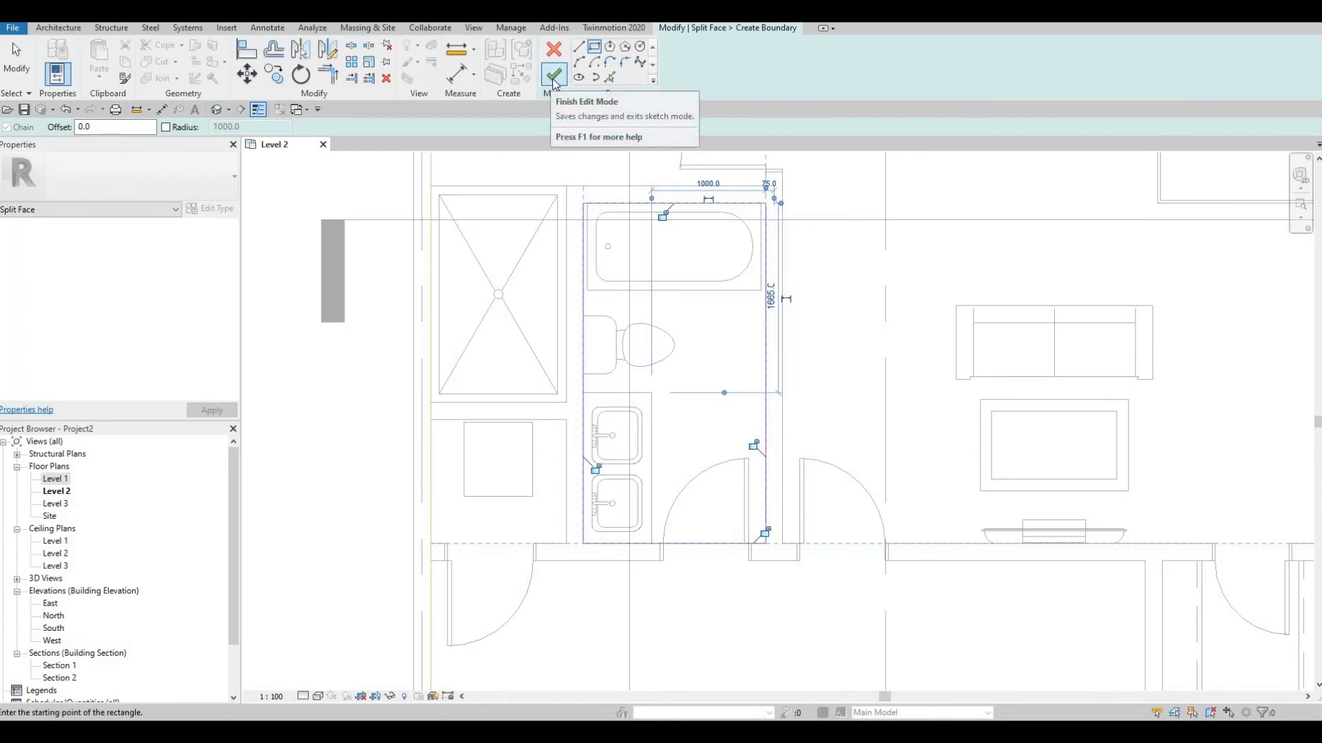
click(553, 76)
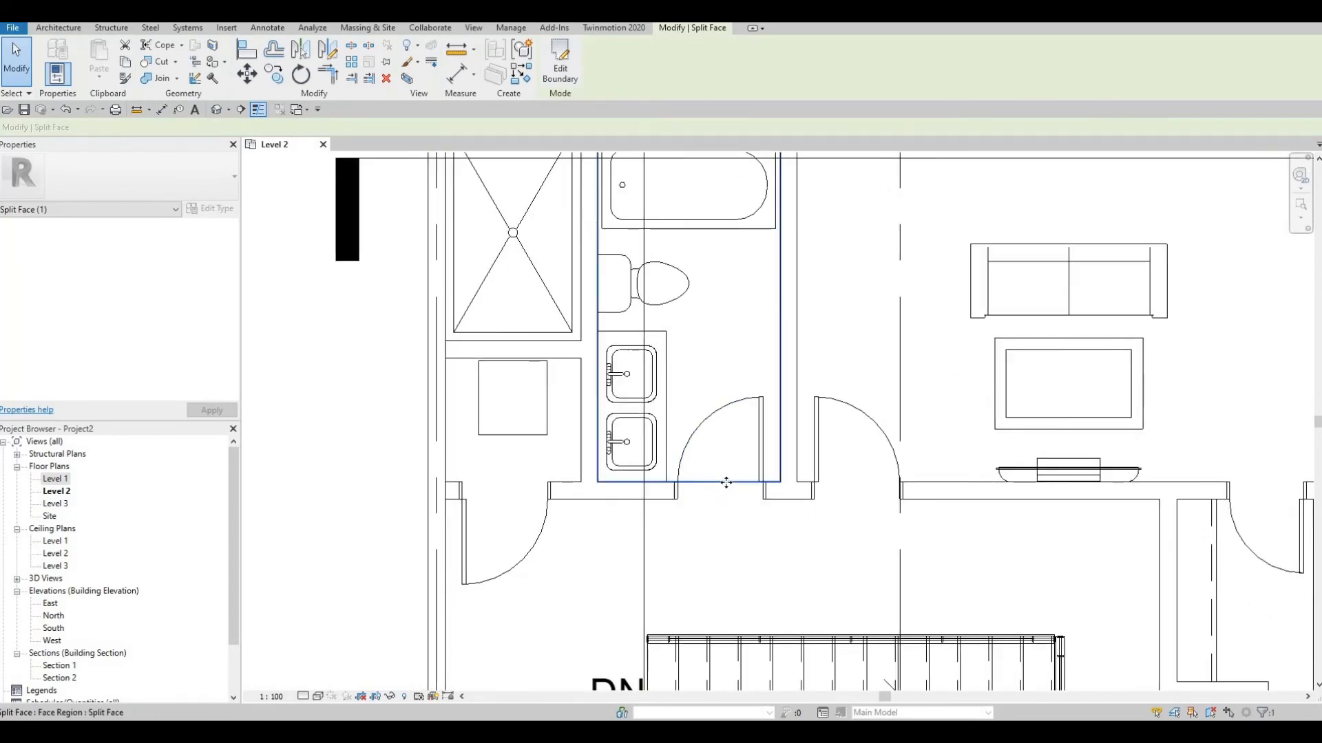
Step: Start Paint and search the Material Browser for tile materials
click(631, 373)
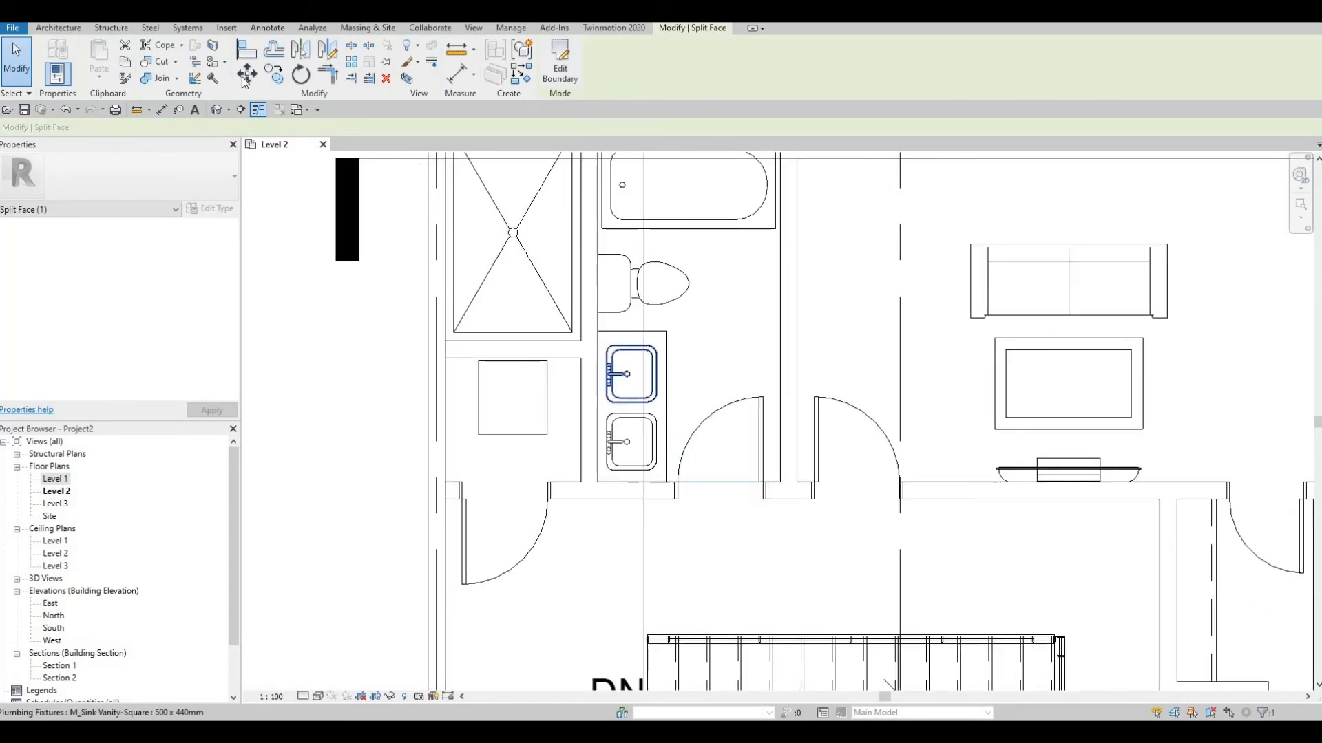
mouse_move(215, 66)
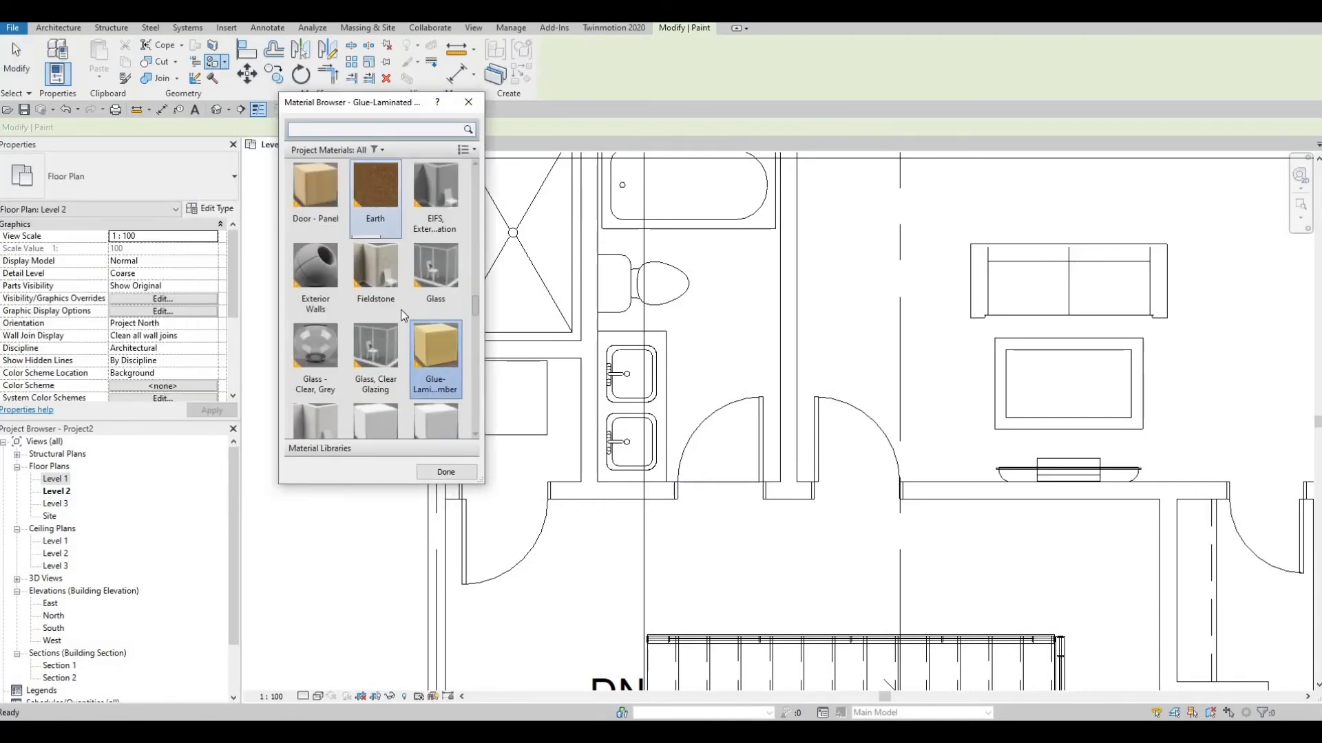
click(374, 270)
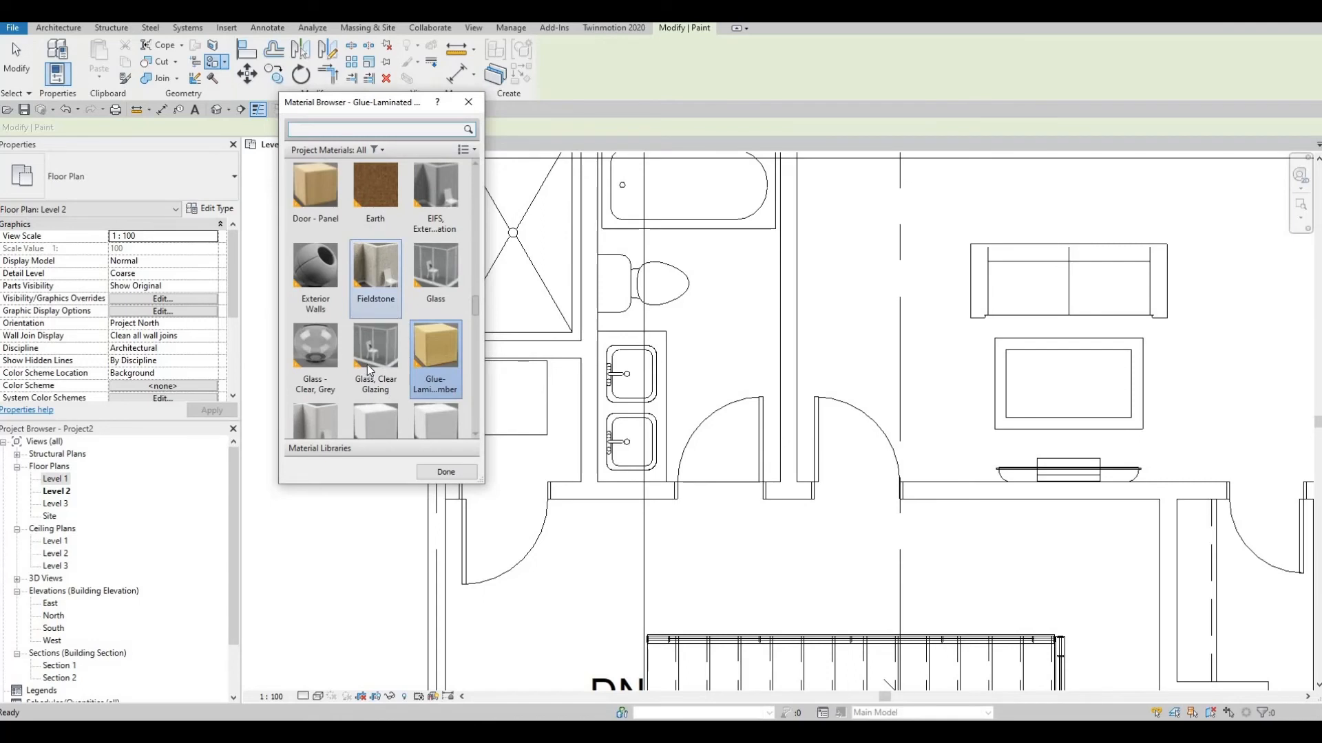
scroll(down, 3)
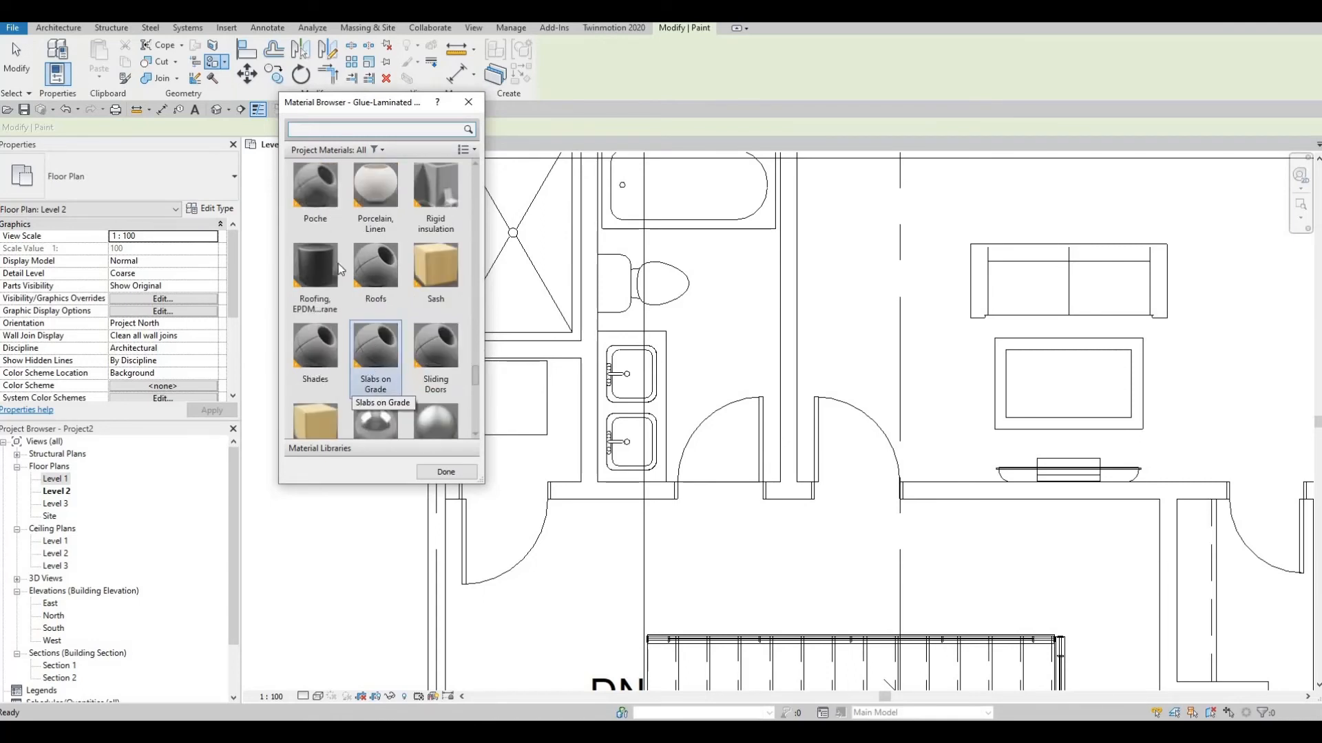
scroll(down, 3)
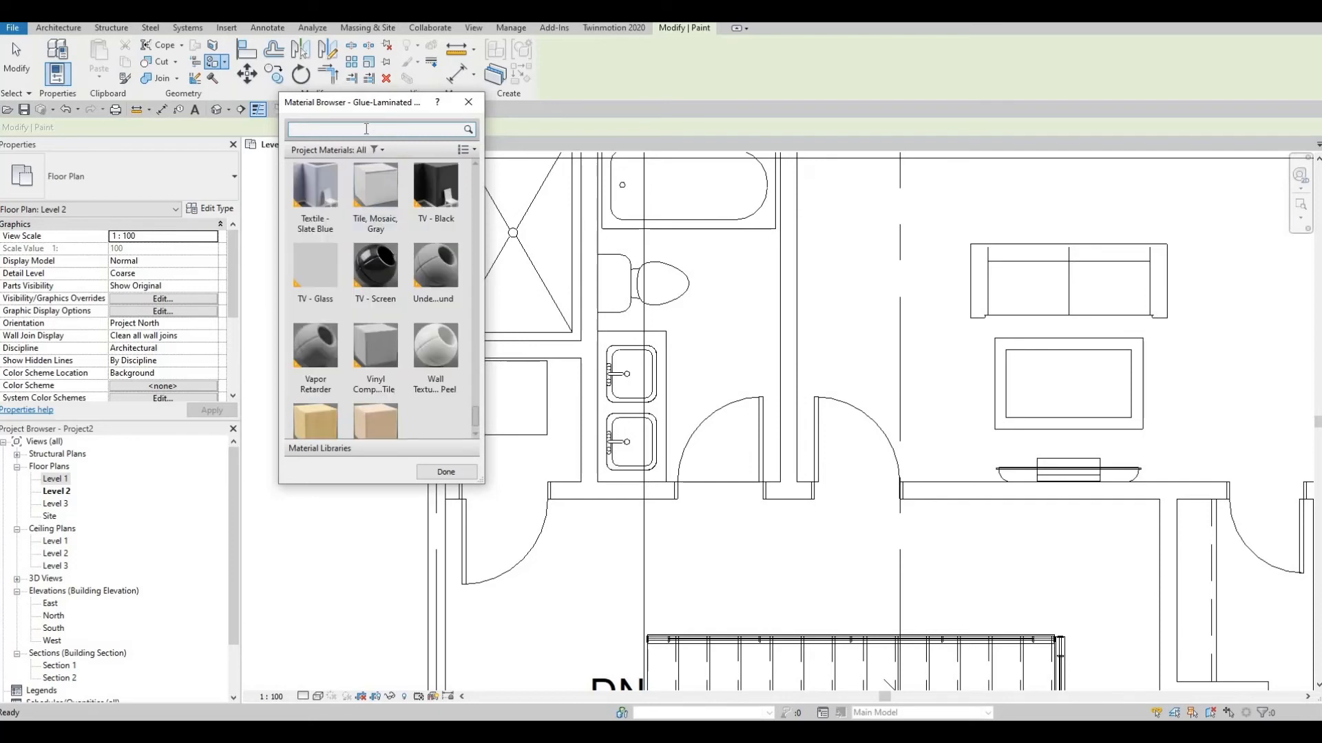
text(Ti)
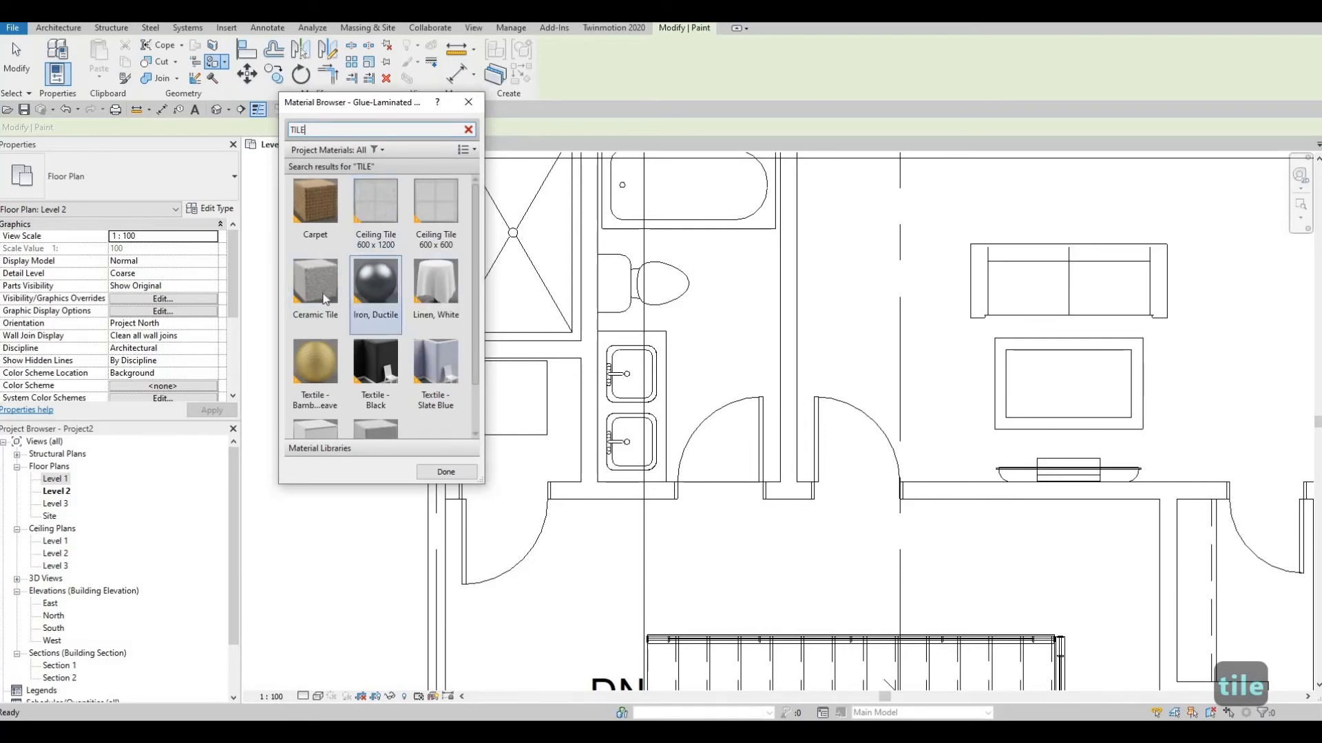
Step: Choose Vinyl Composition Tile over Ceramic Tile, paint the bathroom region and finish with Done
click(314, 290)
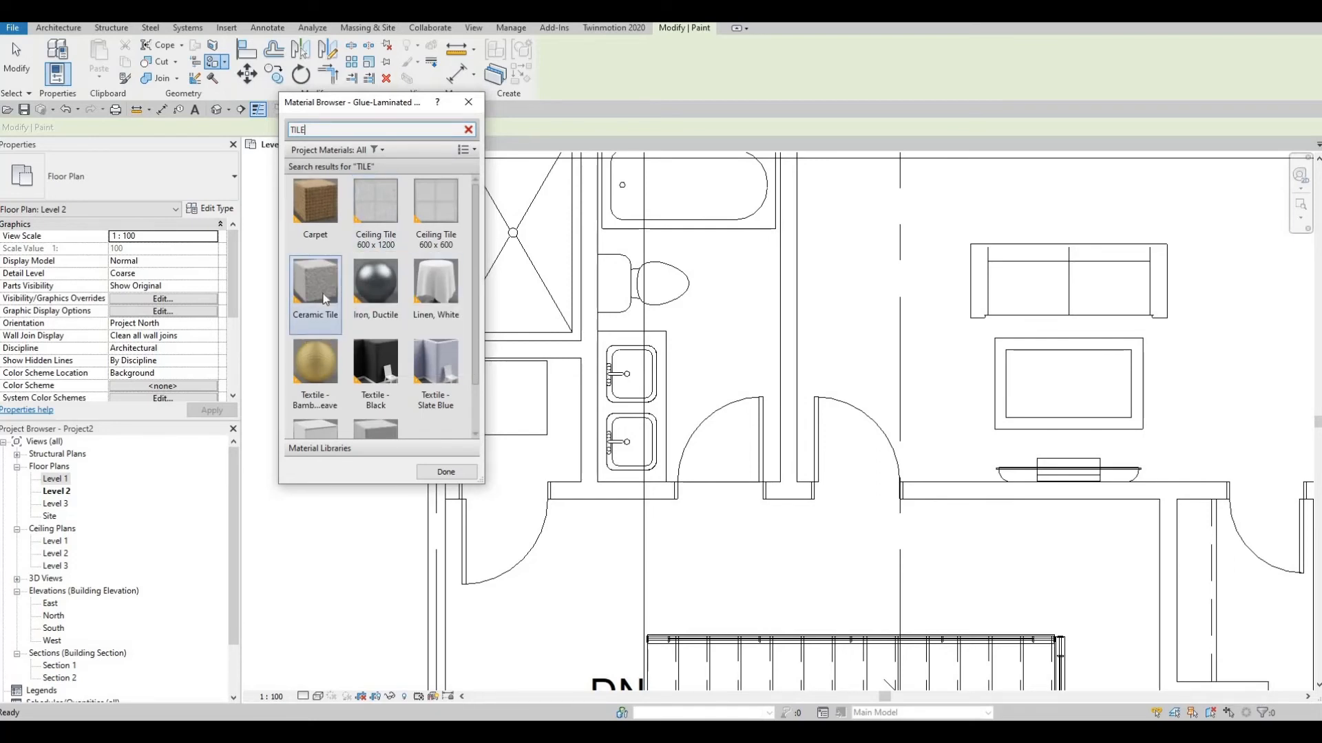
scroll(down, 3)
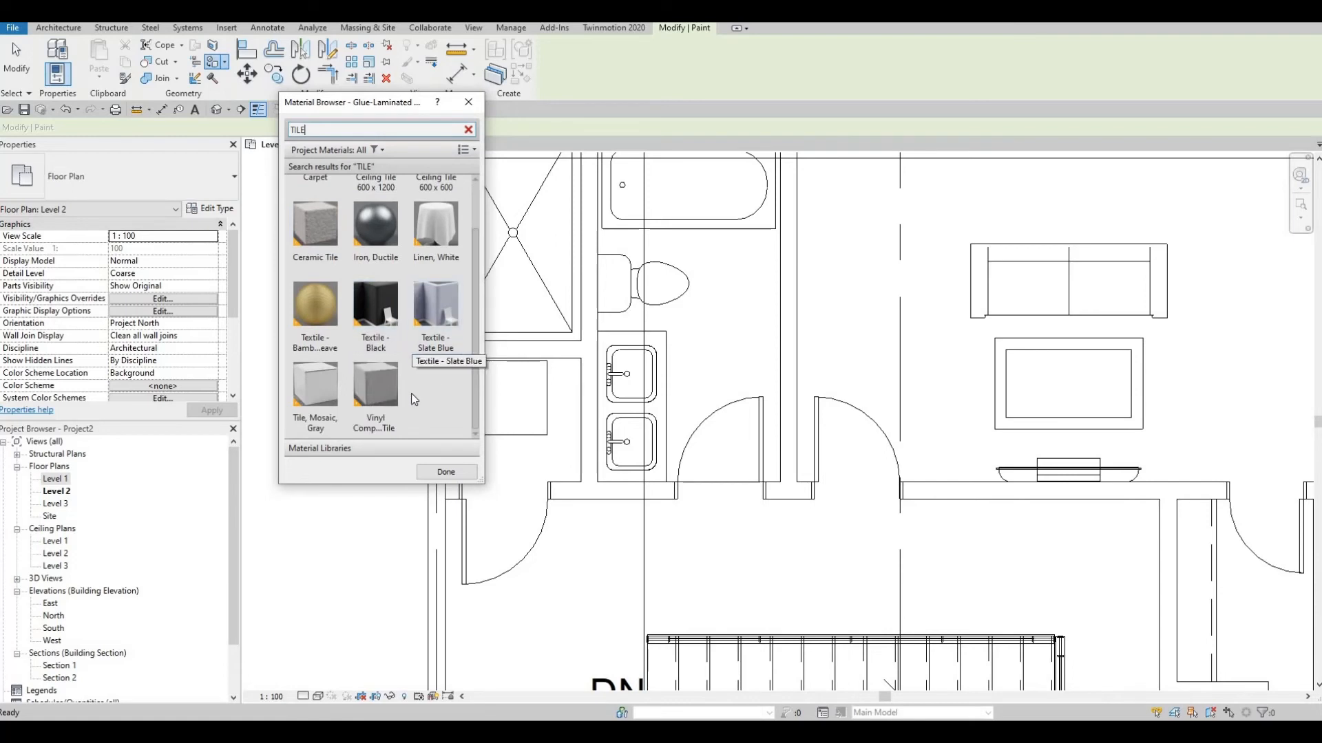
mouse_move(374, 397)
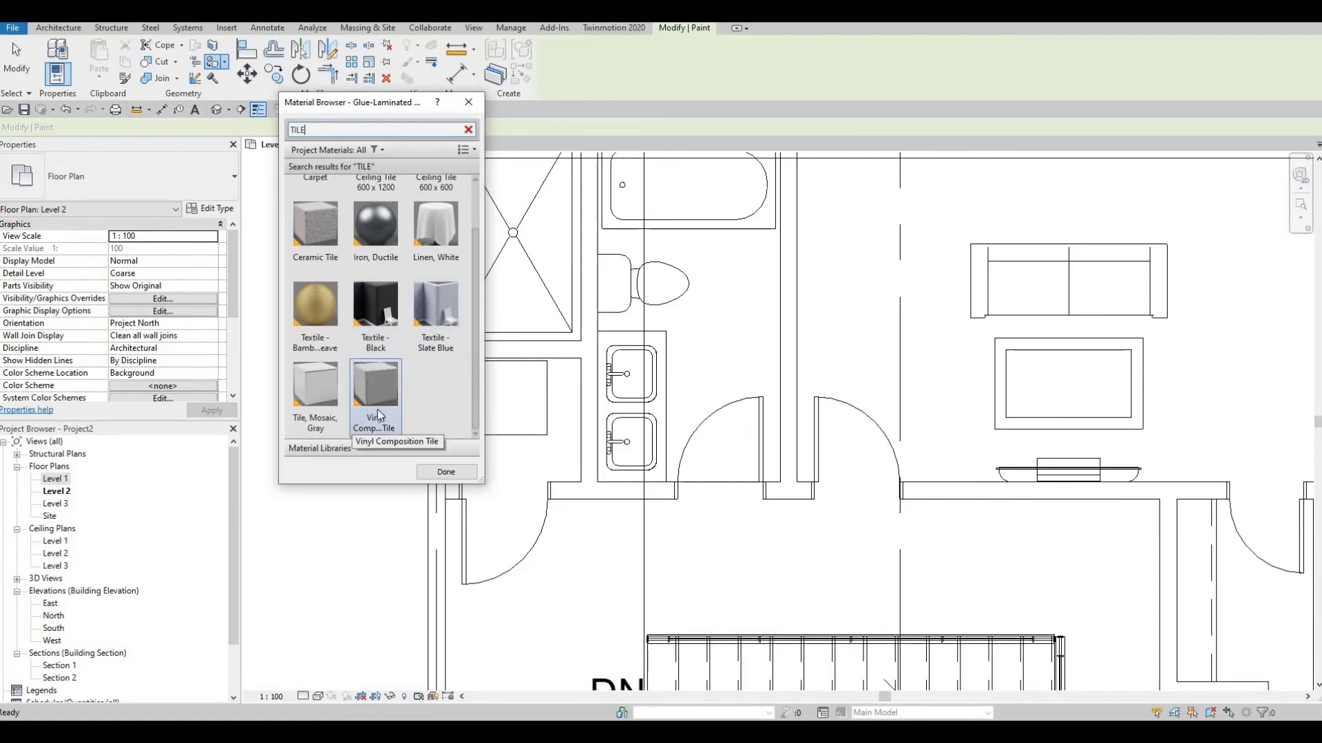
click(375, 392)
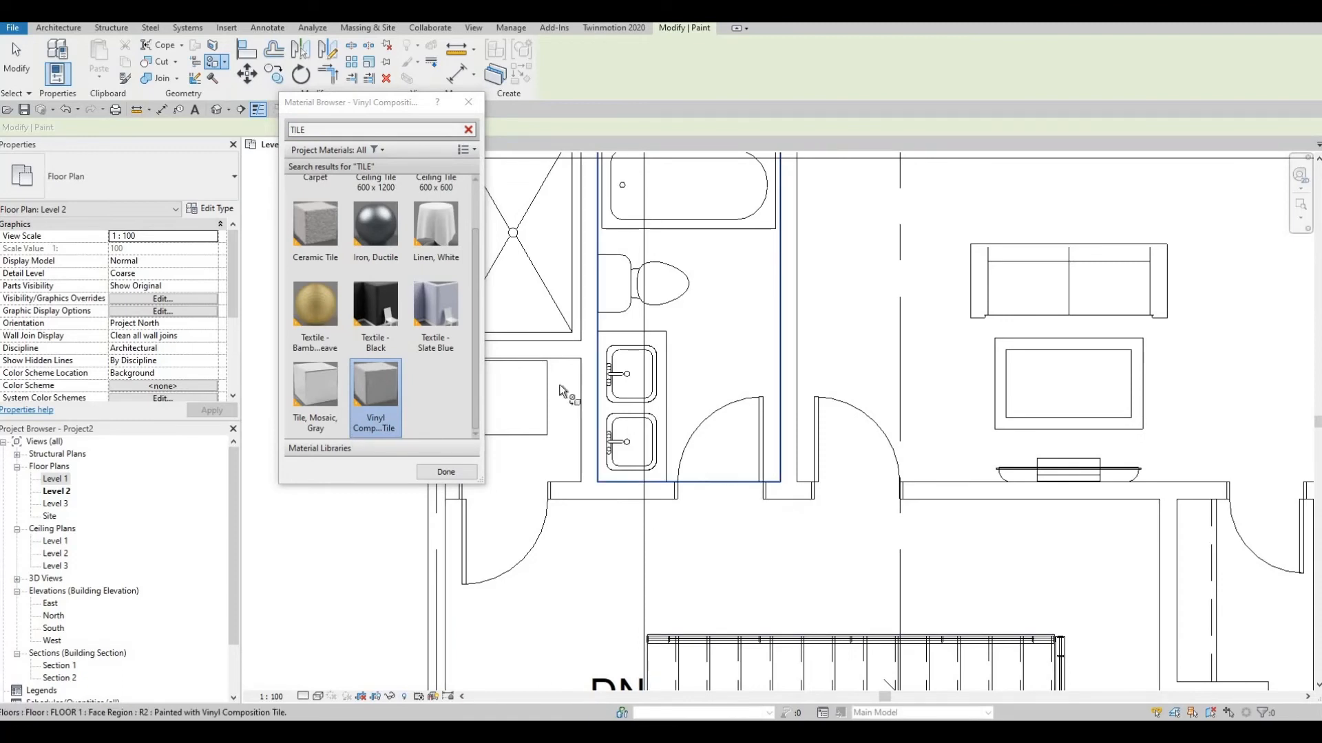
mouse_move(788, 412)
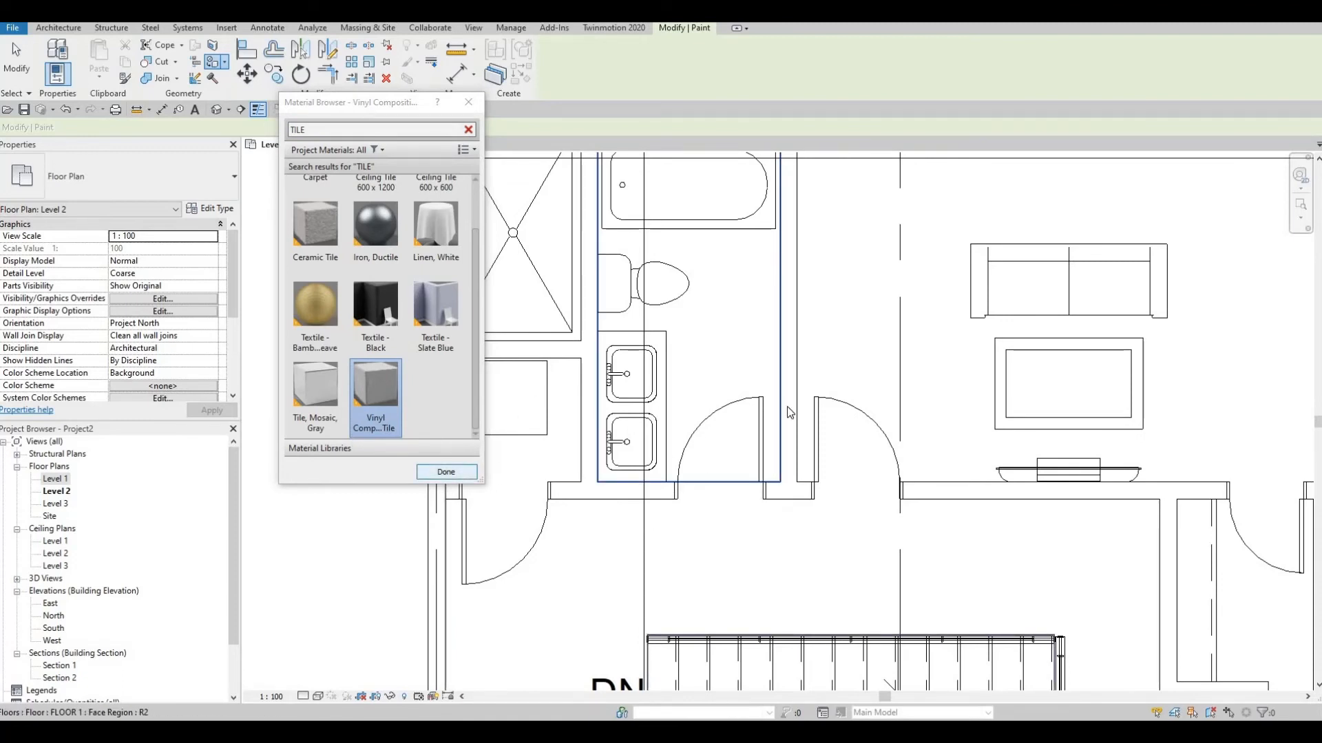
click(446, 471)
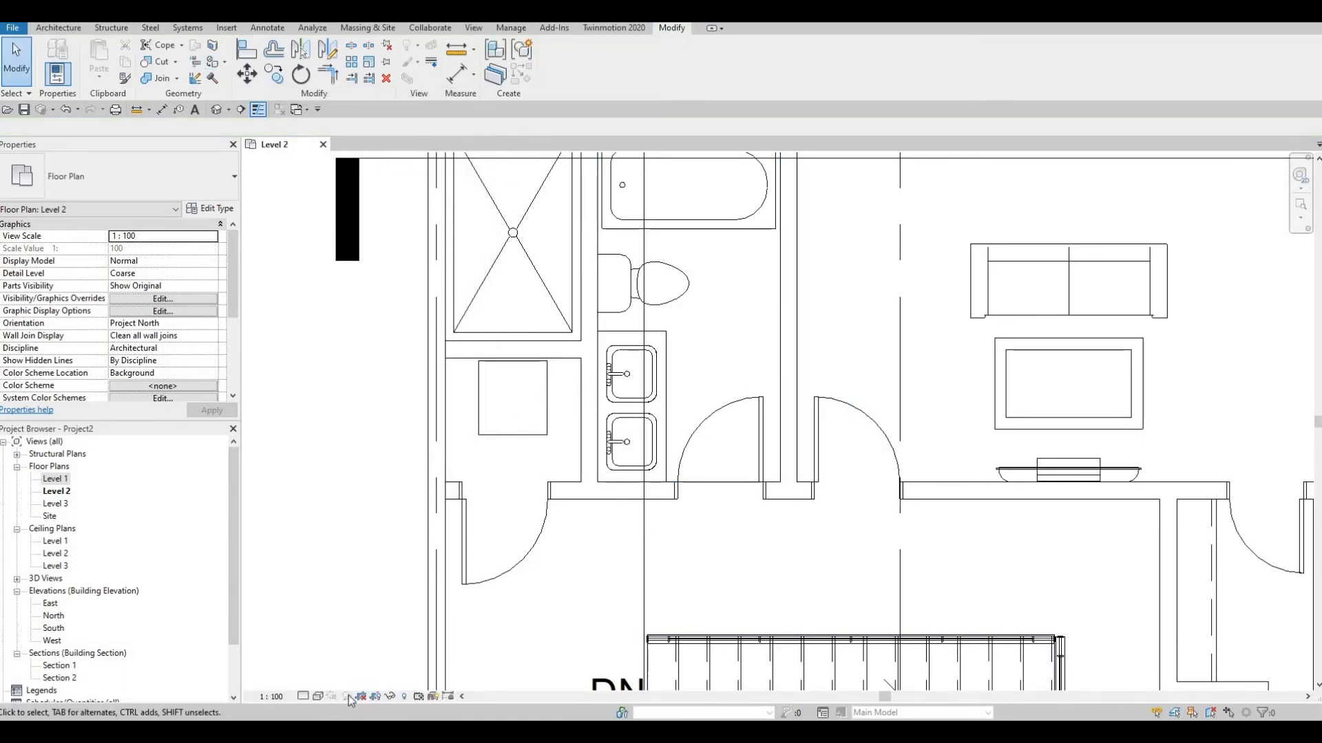
Step: Try Consistent Colors, set the plan to Realistic, then cycle the selection onto the floor
click(318, 697)
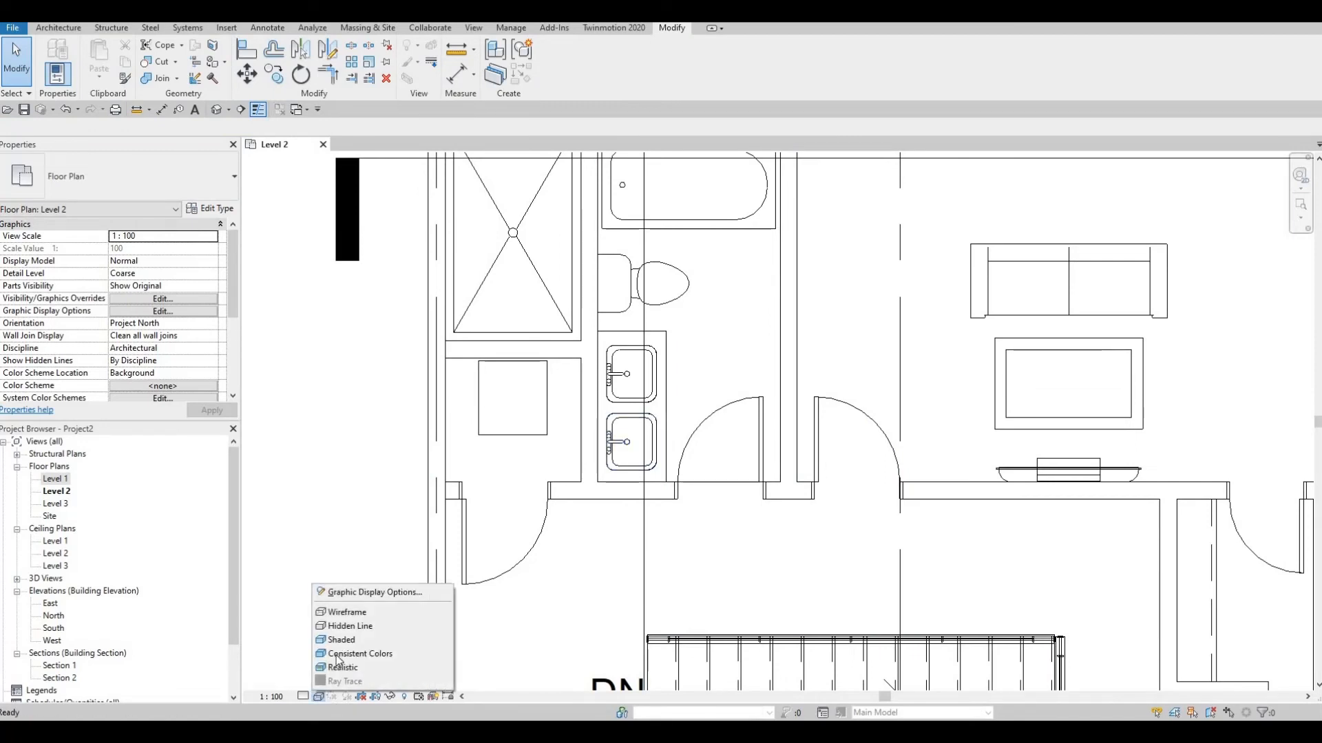
mouse_move(358, 654)
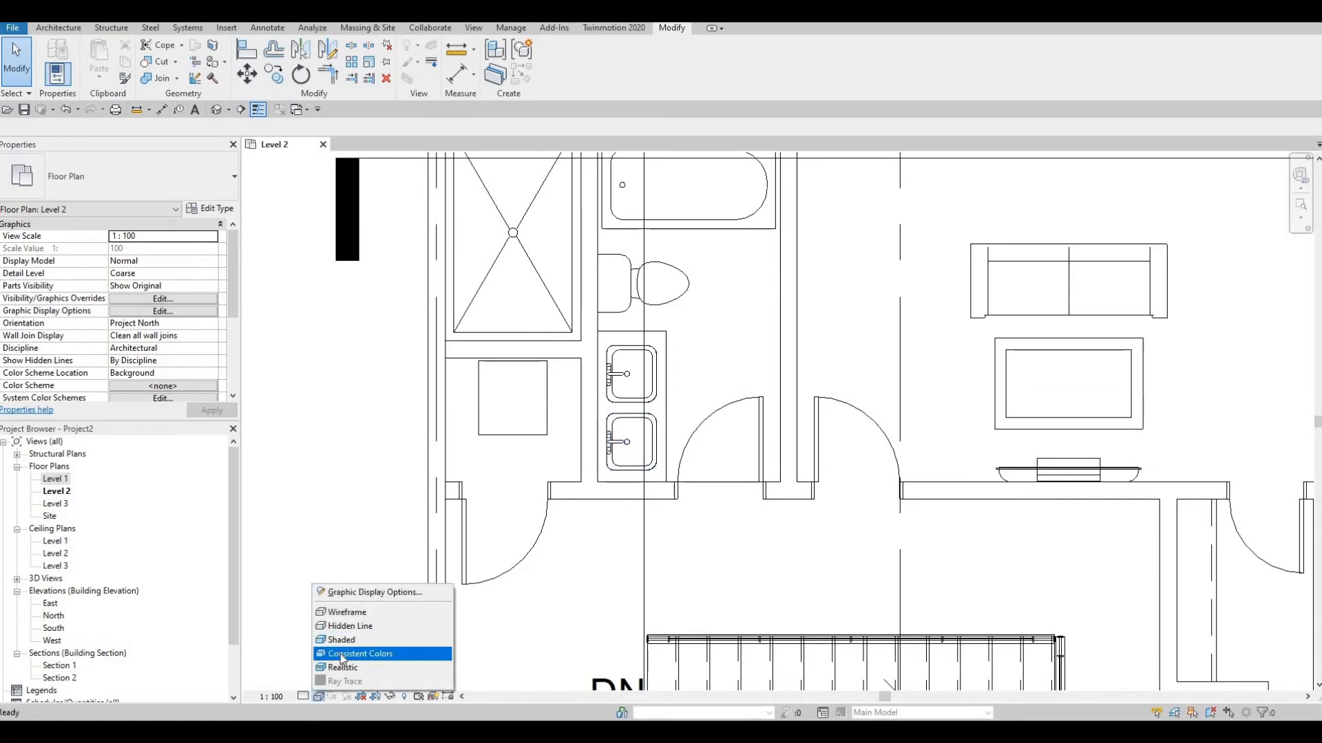
click(358, 652)
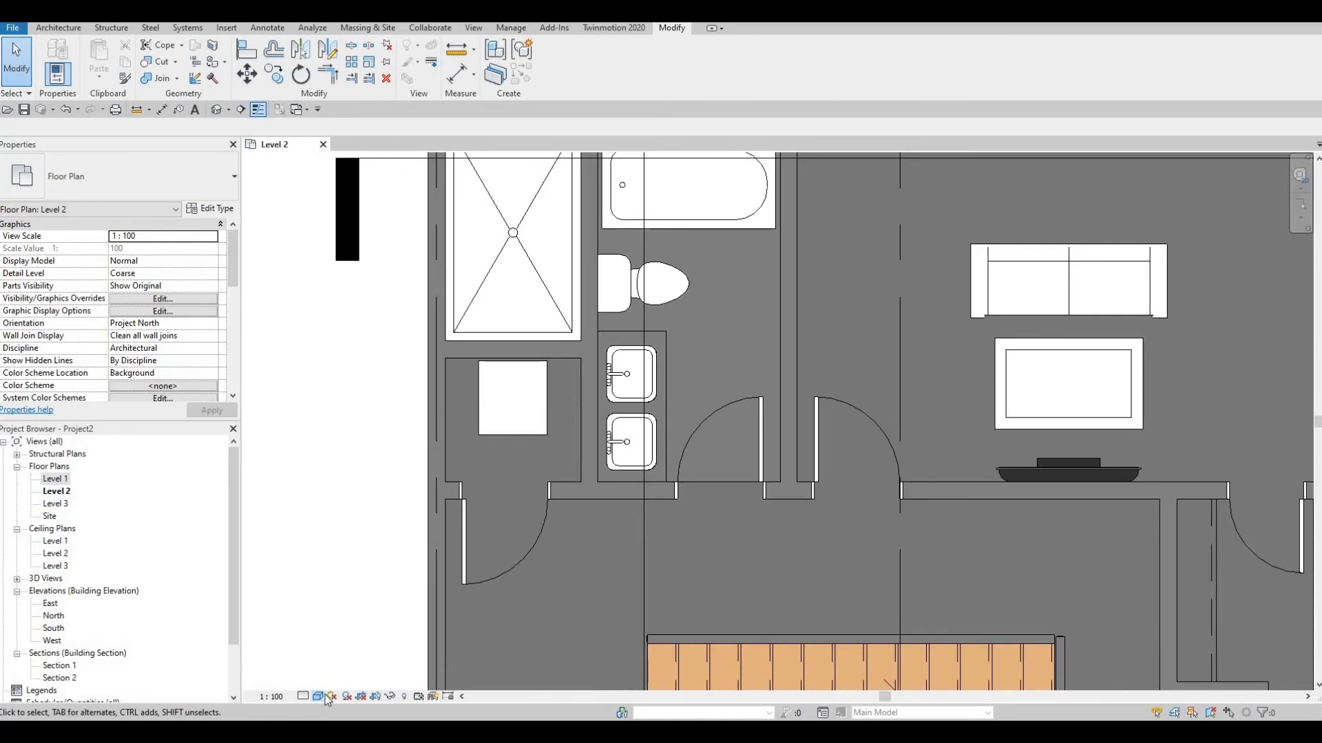
click(316, 697)
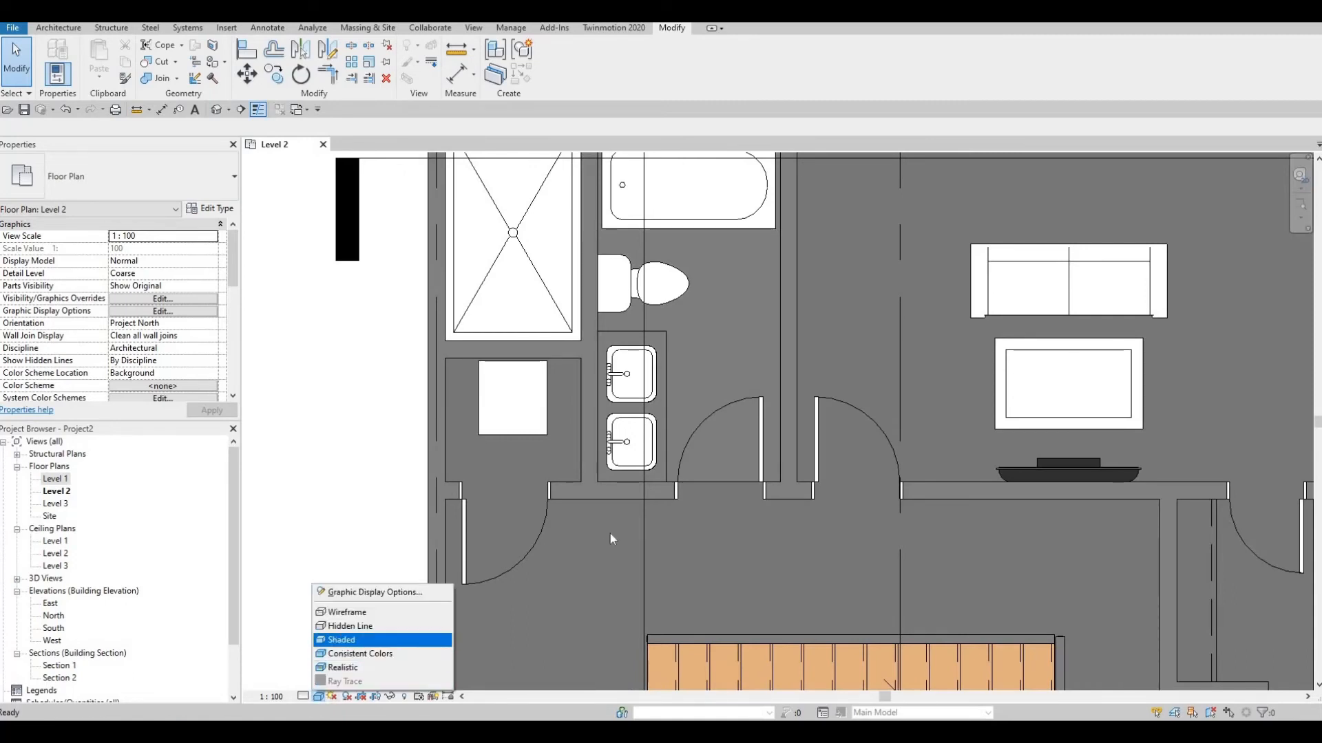
key(Escape)
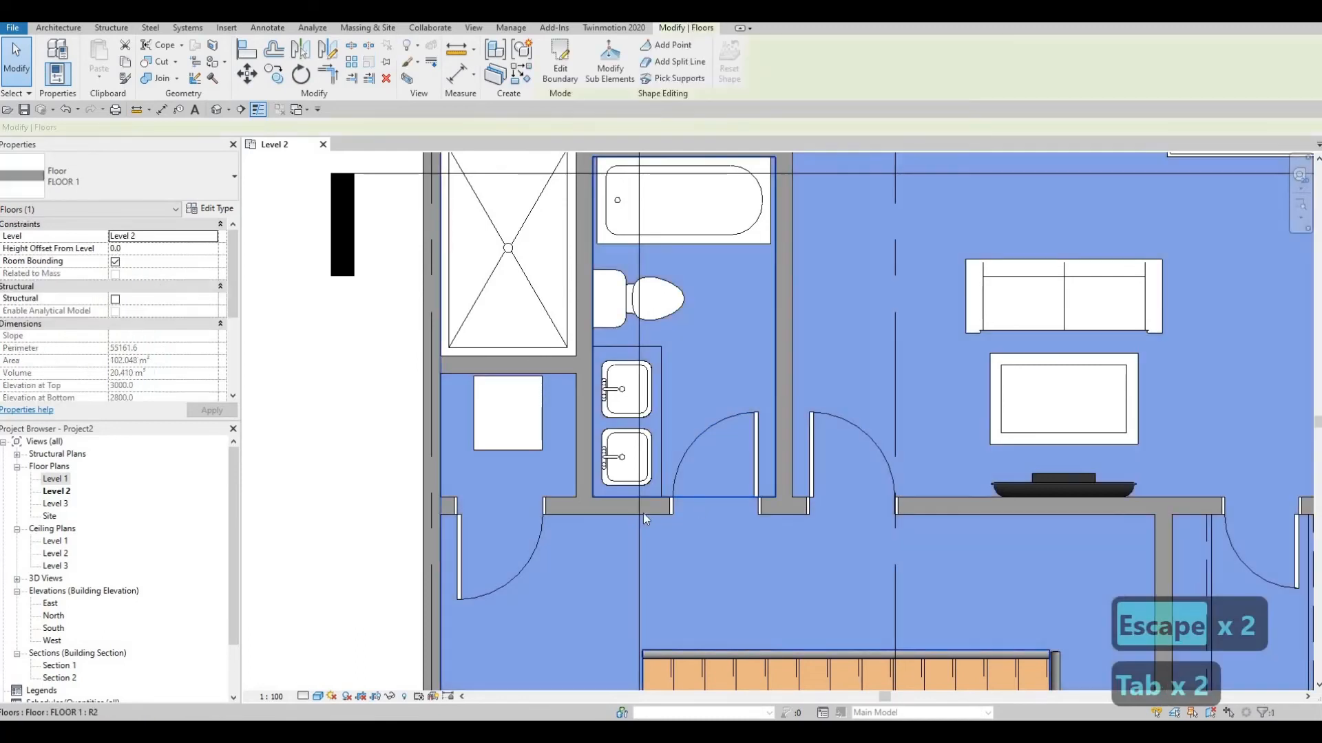
key(Escape)
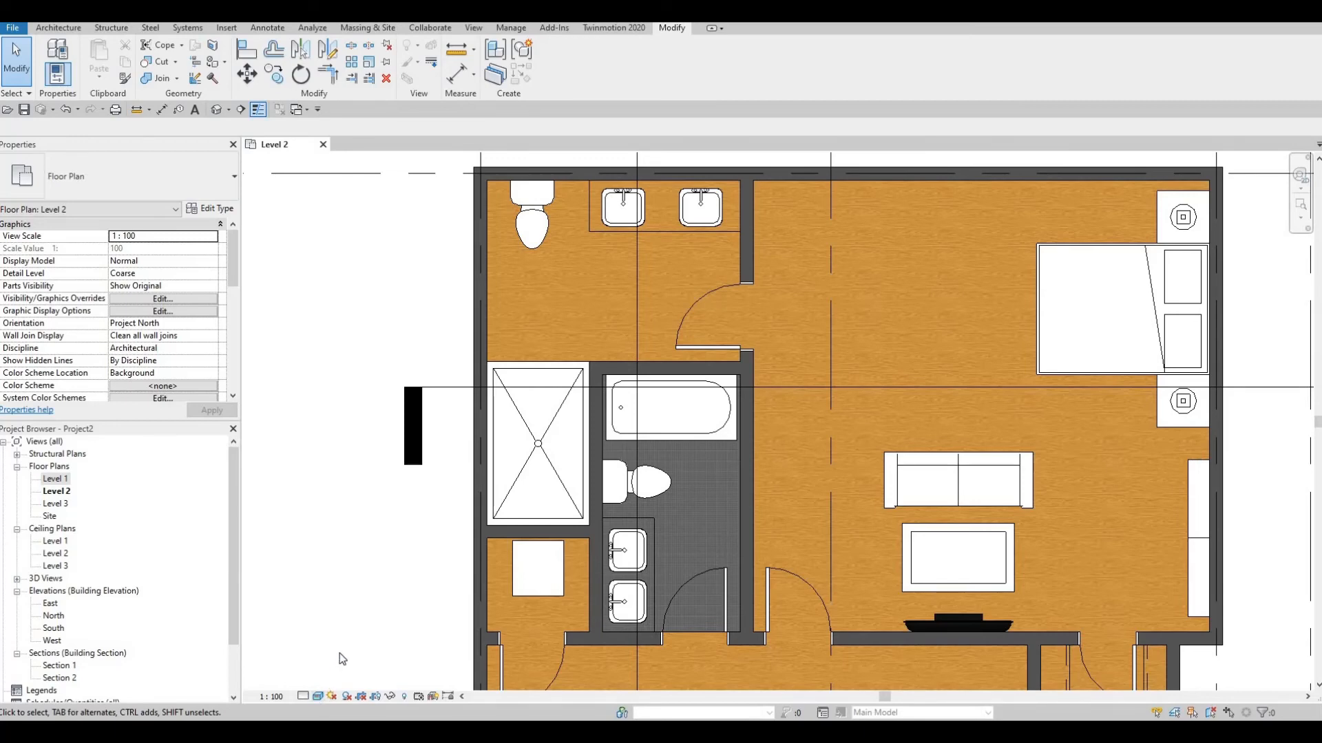
Step: Switch to Hidden Line and start a Split Face sketch around the upper bathroom
click(537, 445)
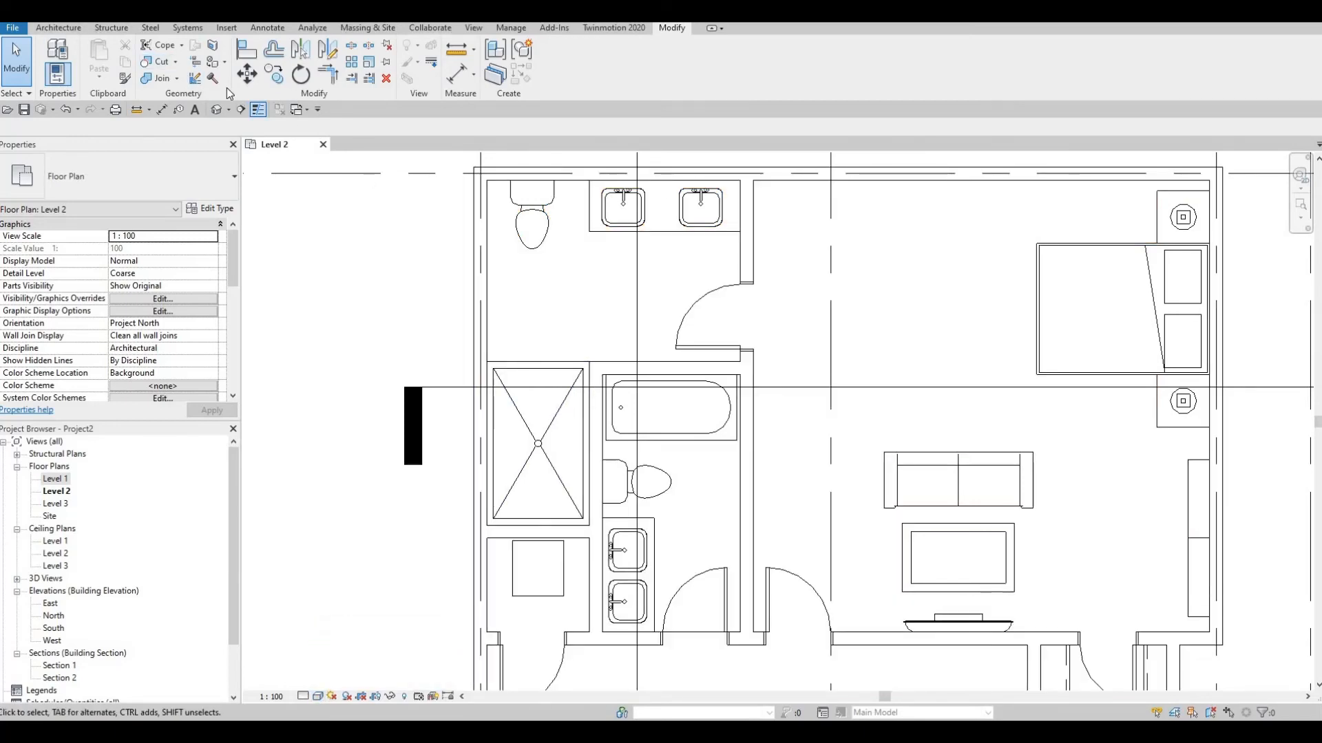
mouse_move(212, 46)
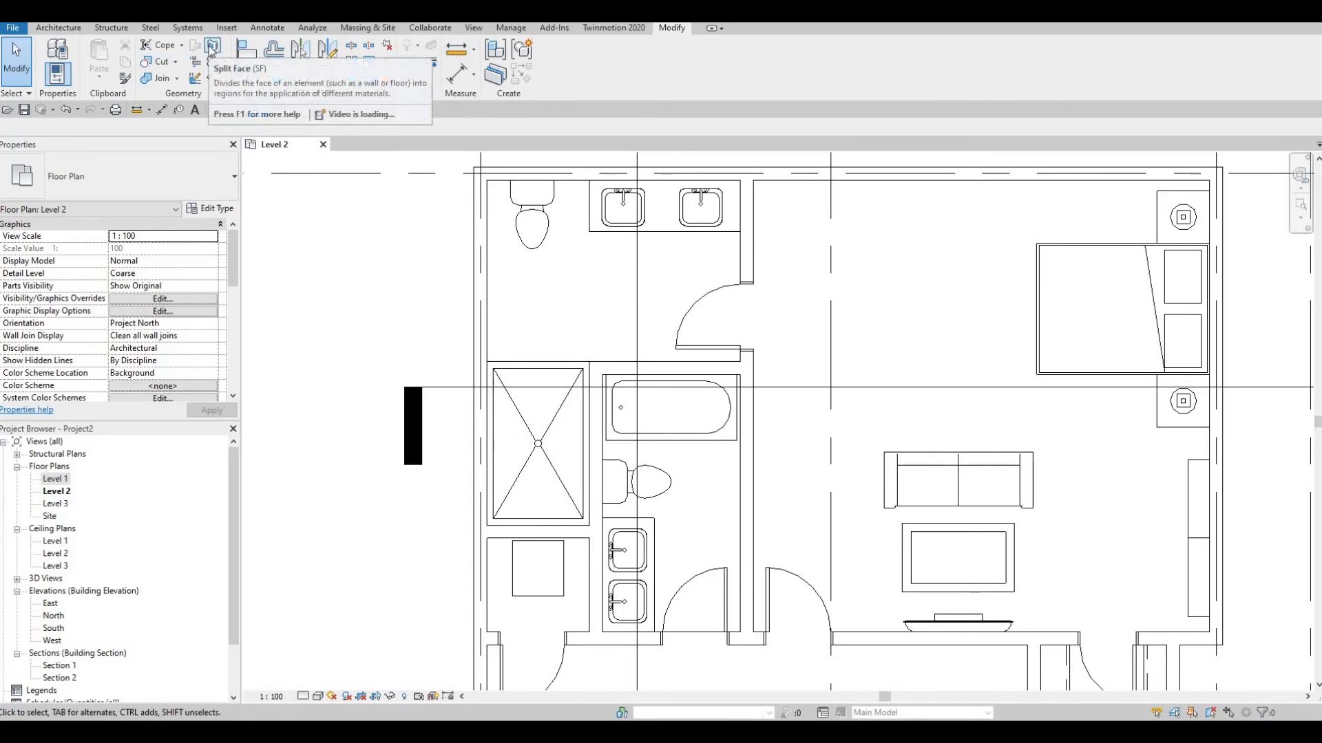
click(212, 48)
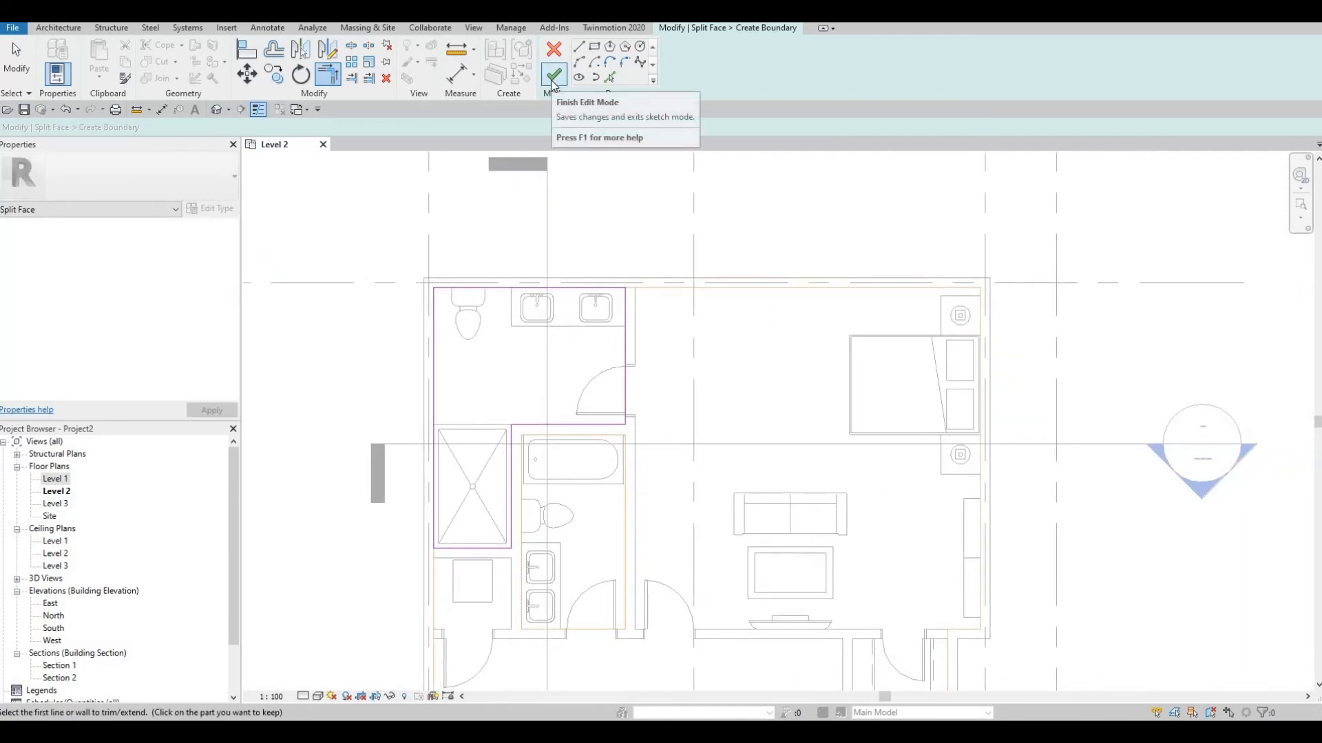
Step: Attempt to finish the outline, view the overlapping-edge error, and cancel back to the sketch
click(552, 75)
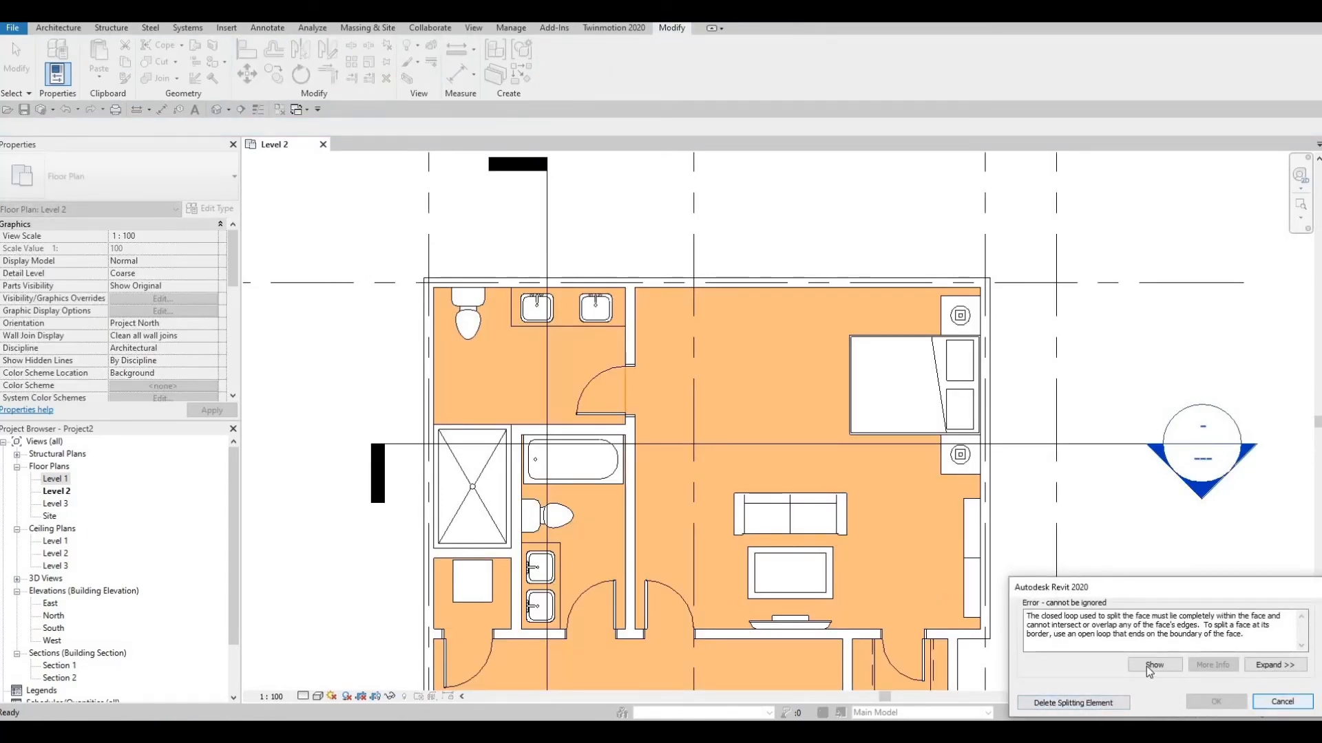
click(1154, 665)
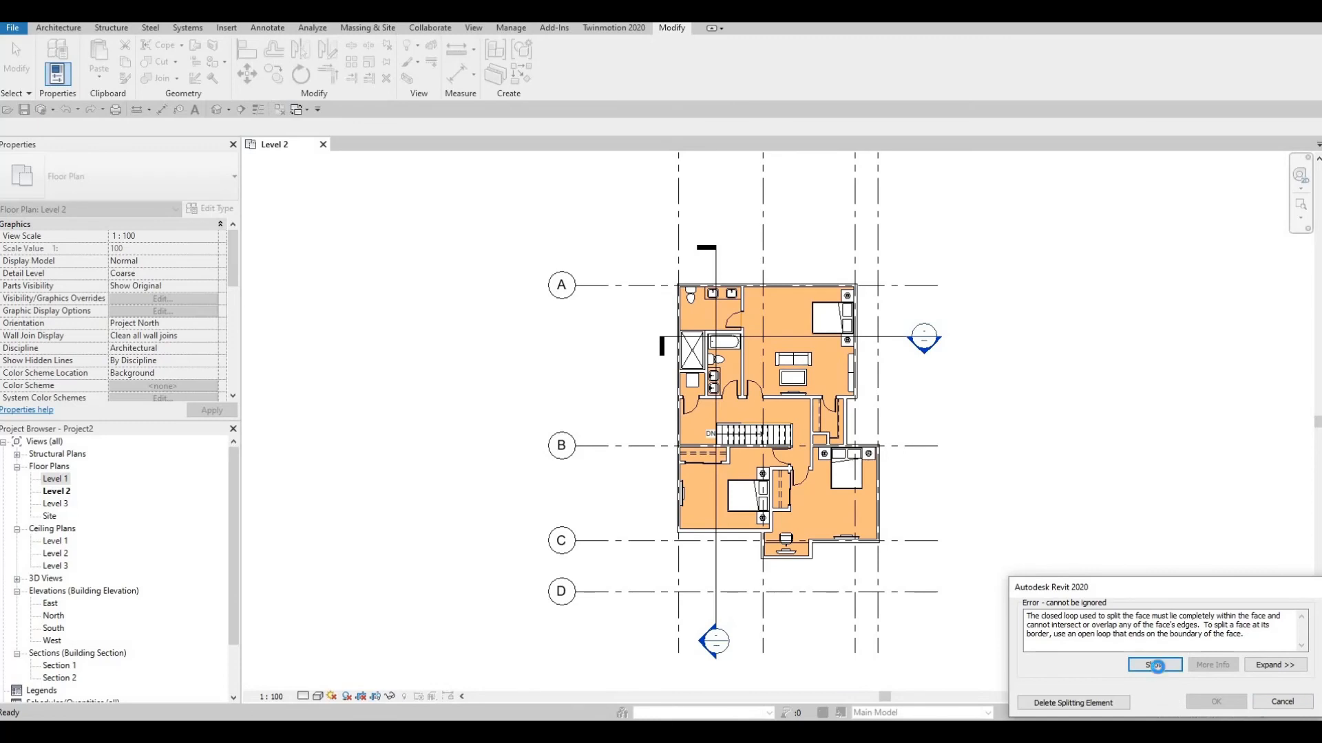
click(1154, 665)
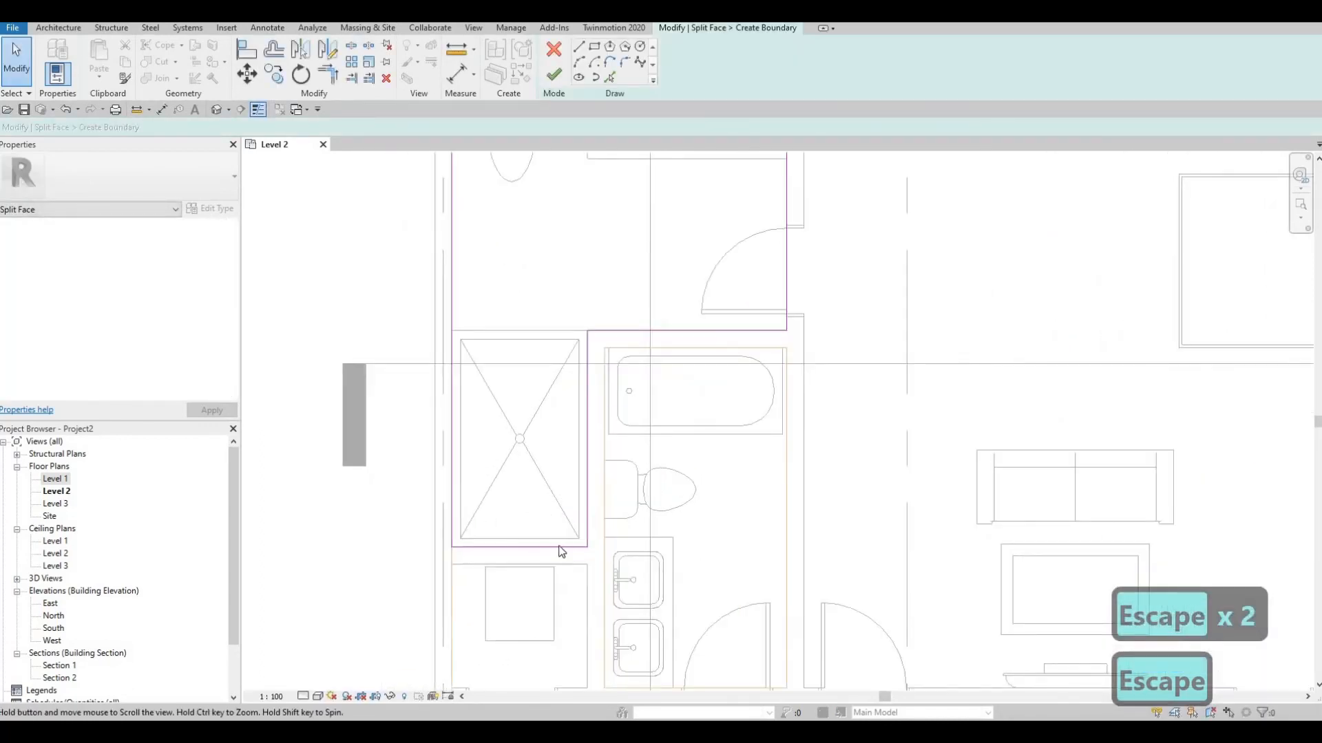
Step: Rework the outline as open lines ending on the floor edge and finish the split
key(Escape)
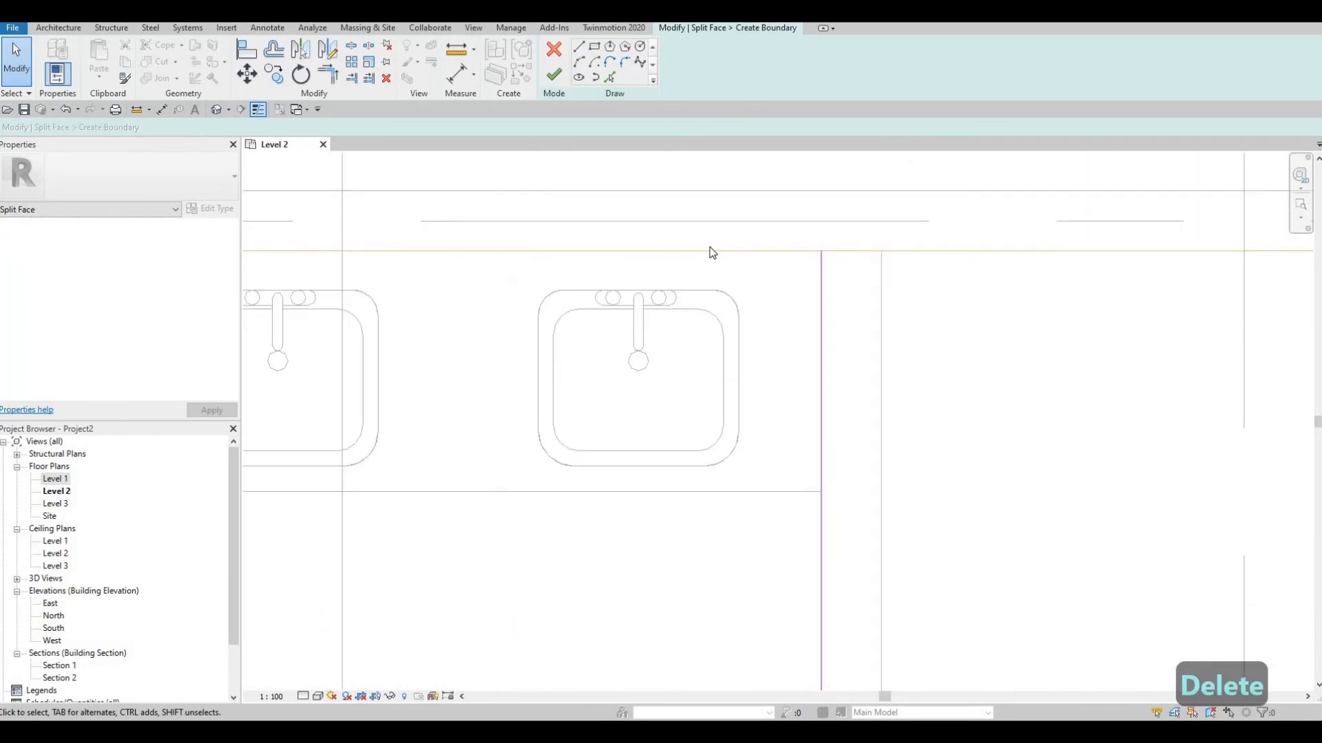
mouse_move(989, 269)
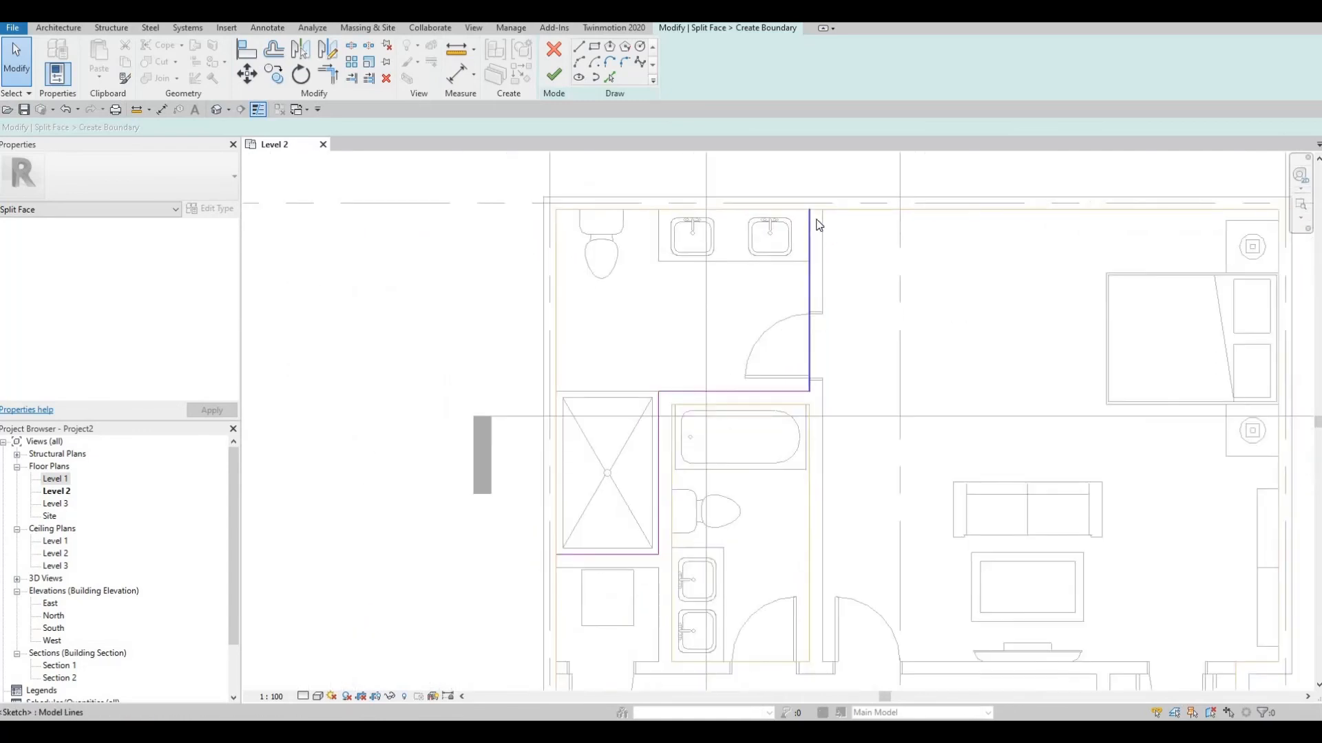
mouse_move(814, 278)
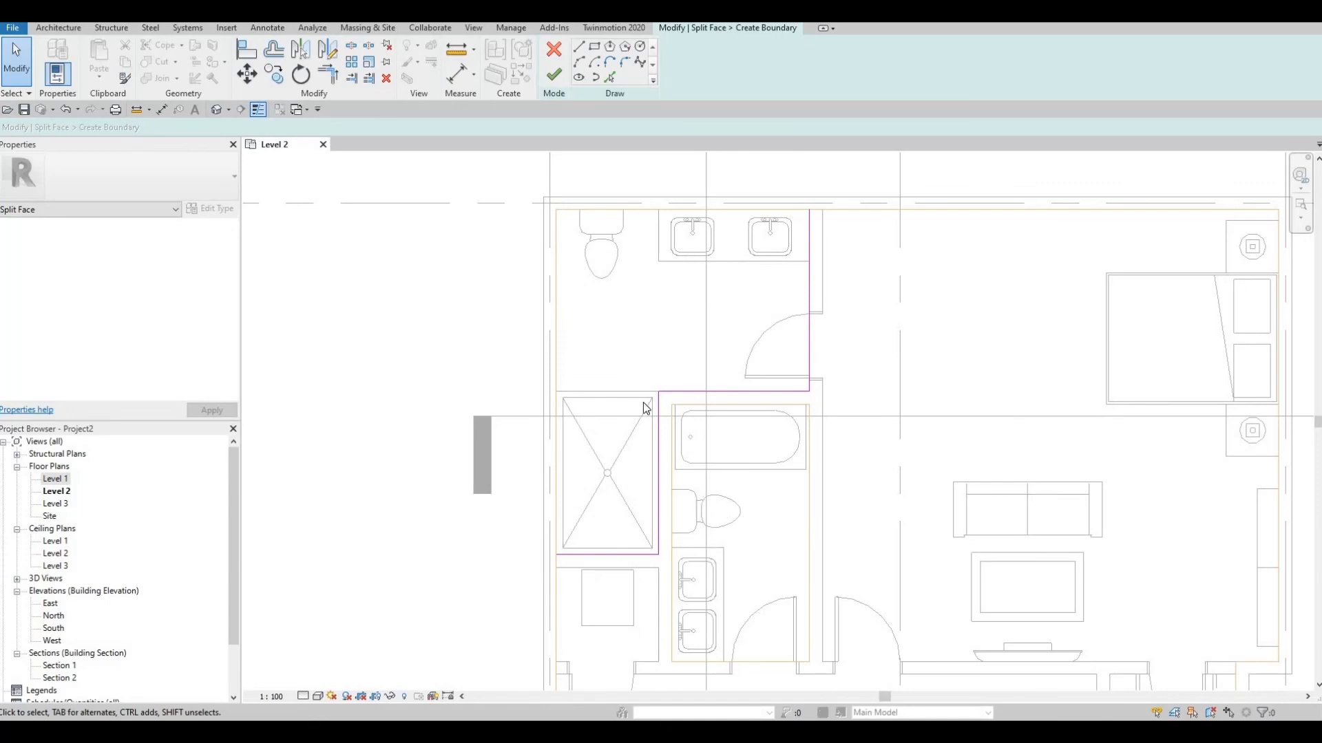
scroll(down, 3)
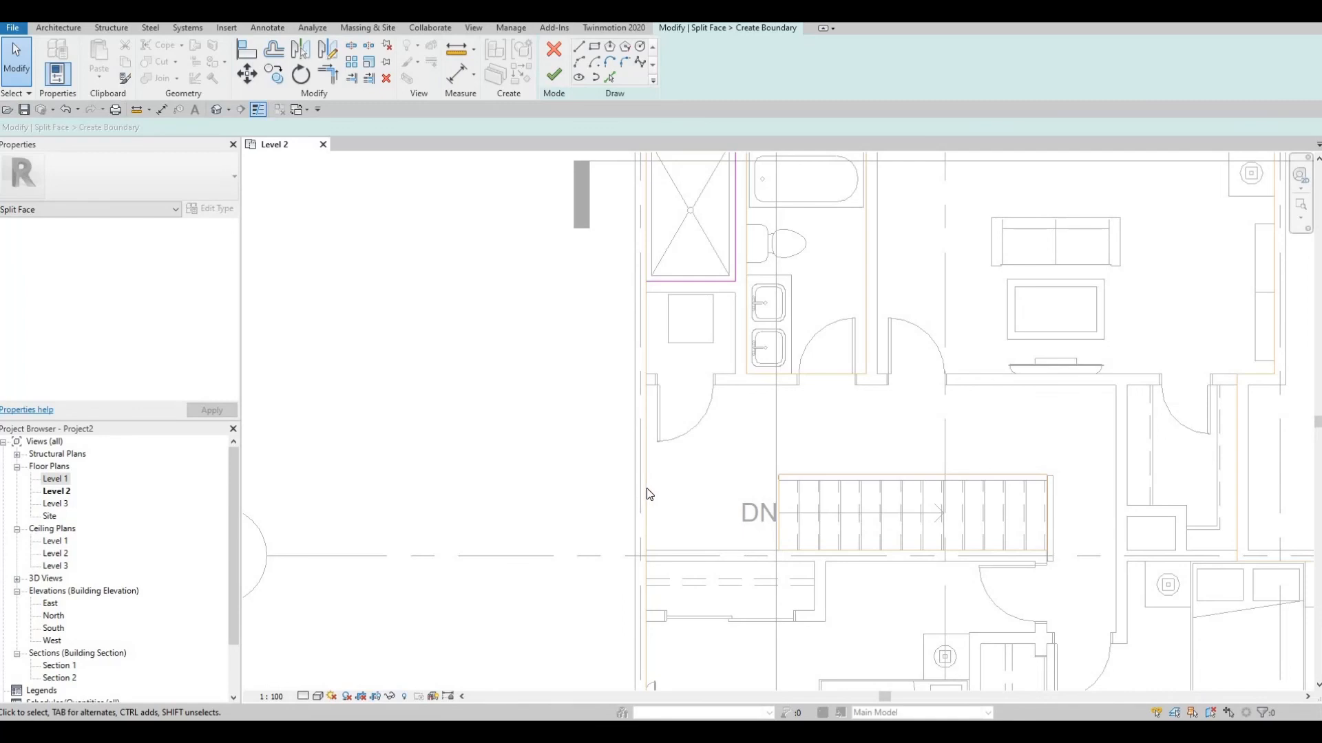
mouse_move(643, 486)
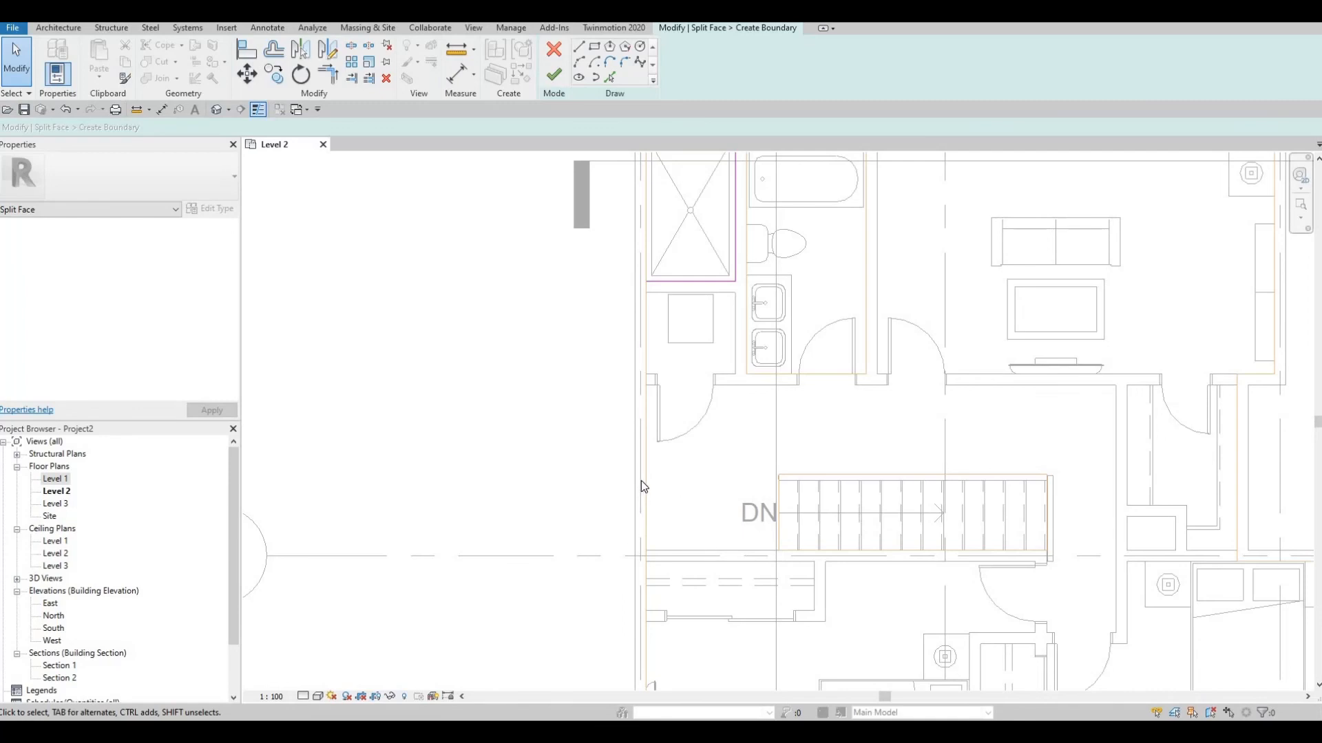
mouse_move(705, 555)
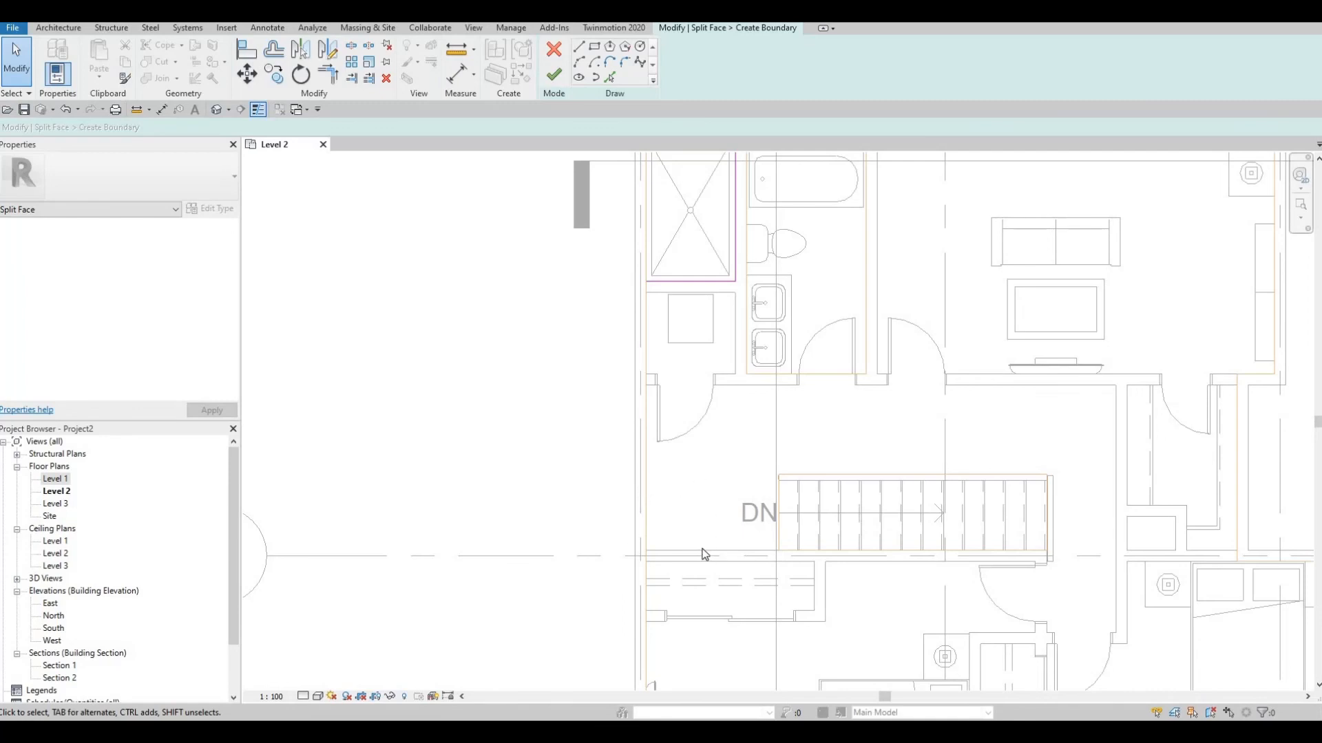
mouse_move(663, 487)
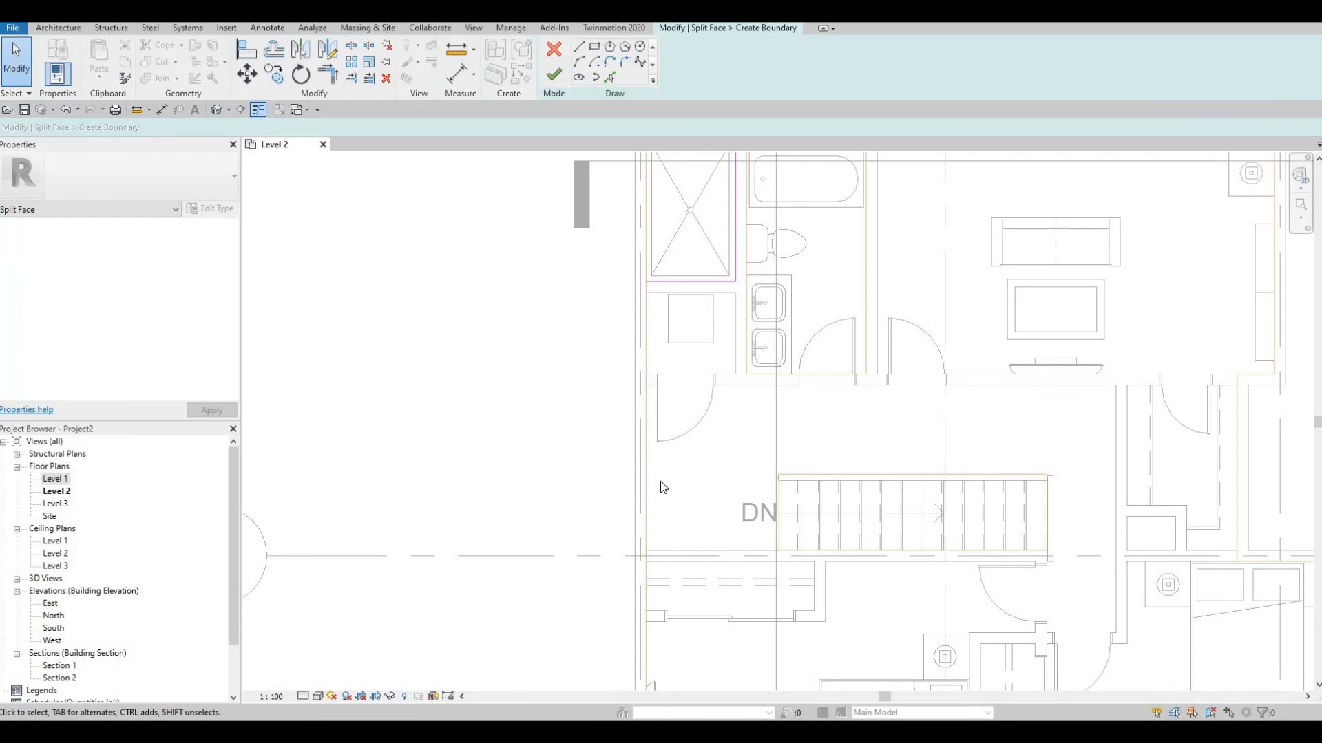
mouse_move(659, 507)
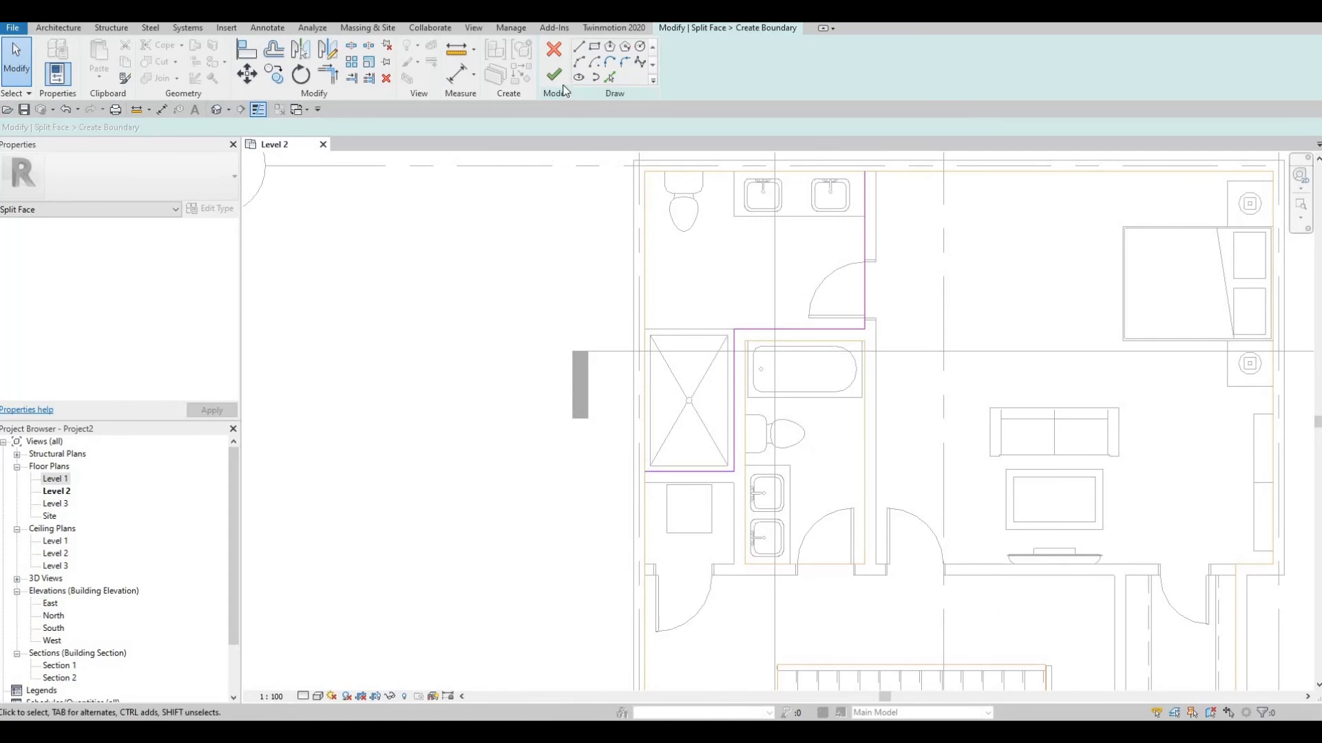
click(553, 76)
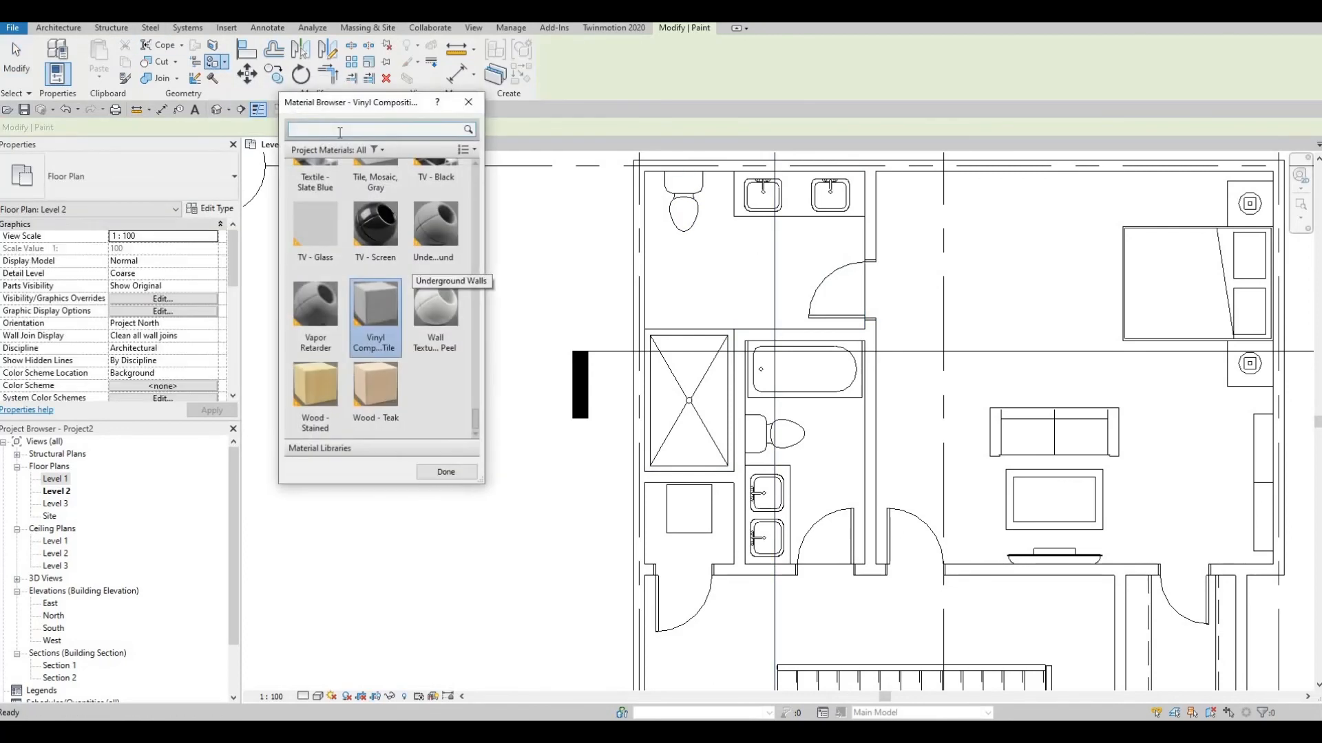
mouse_move(314, 223)
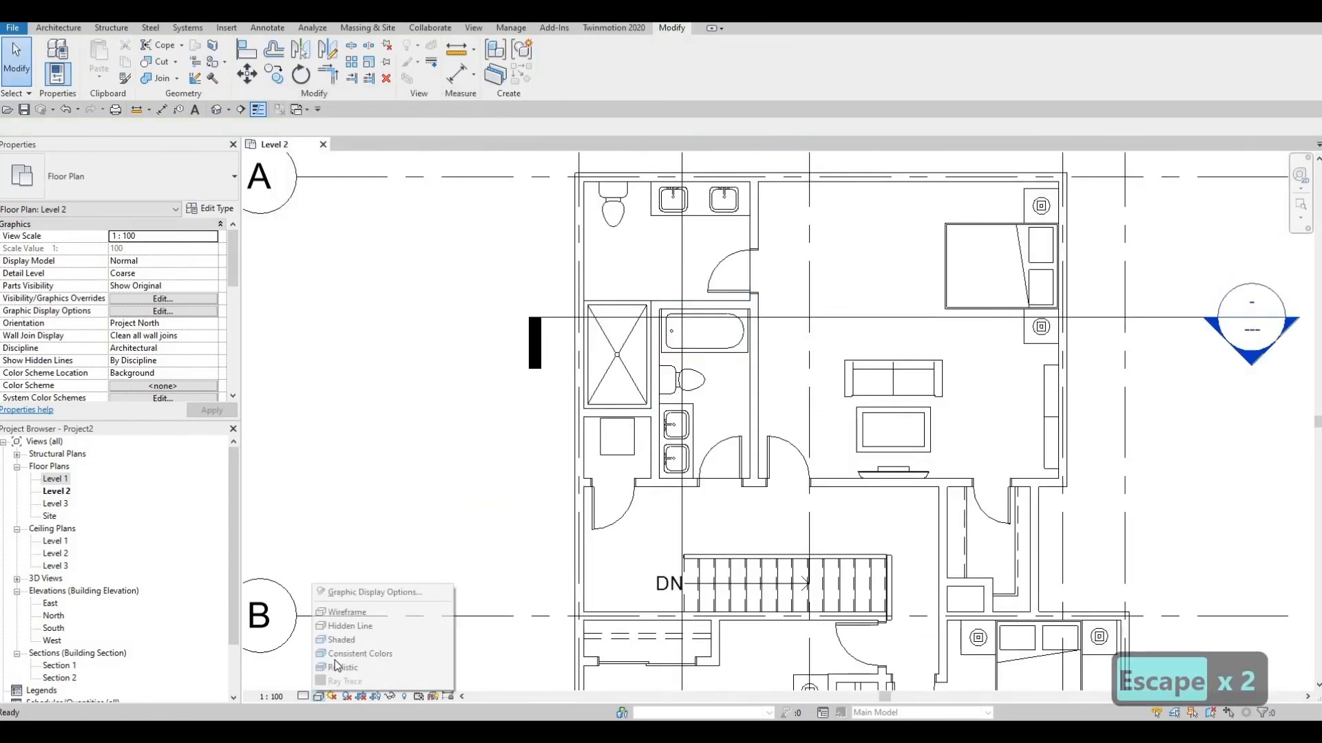
mouse_move(343, 667)
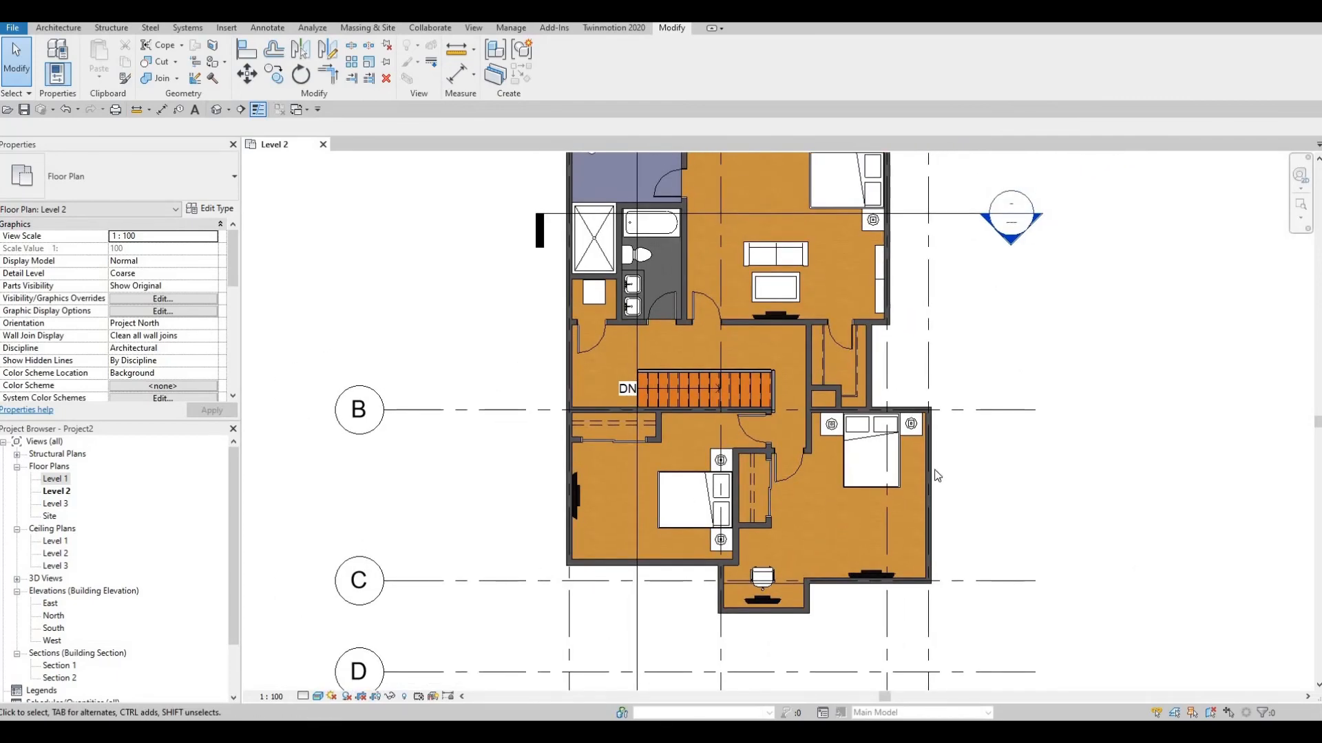
mouse_move(771, 535)
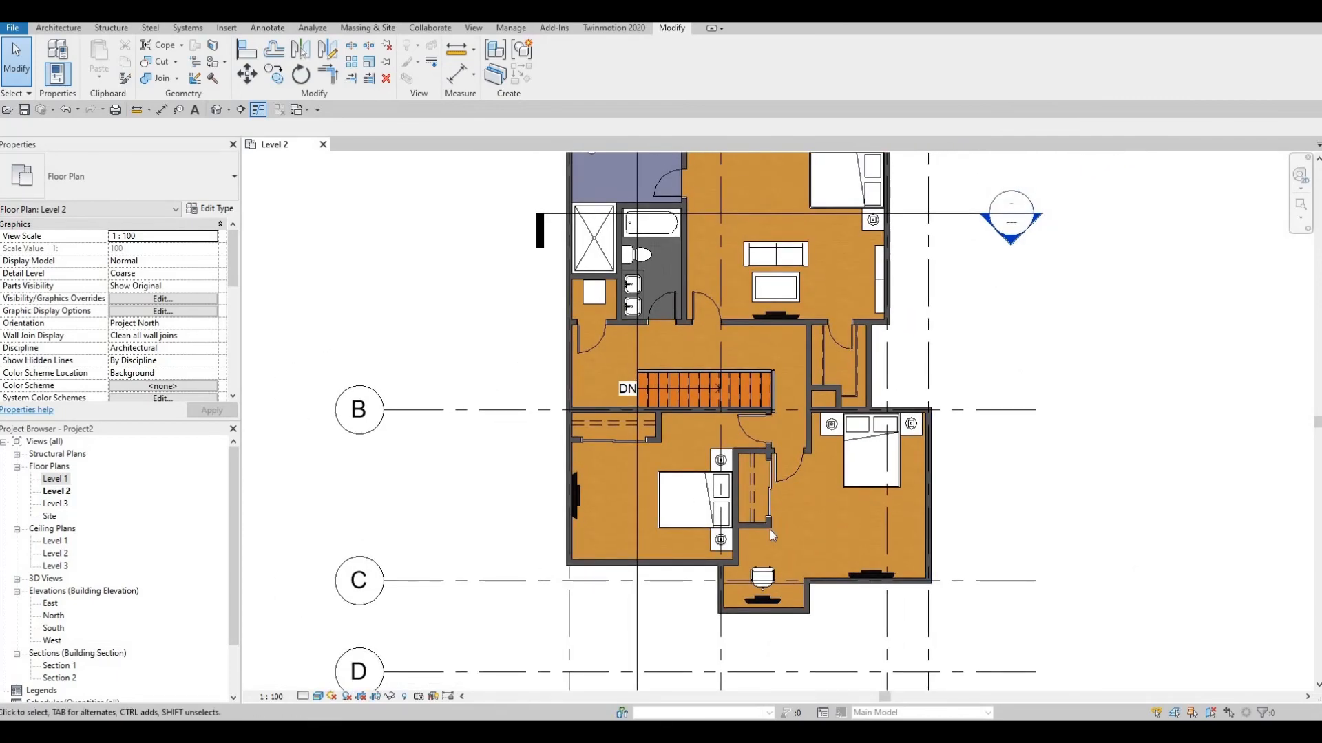
mouse_move(595, 494)
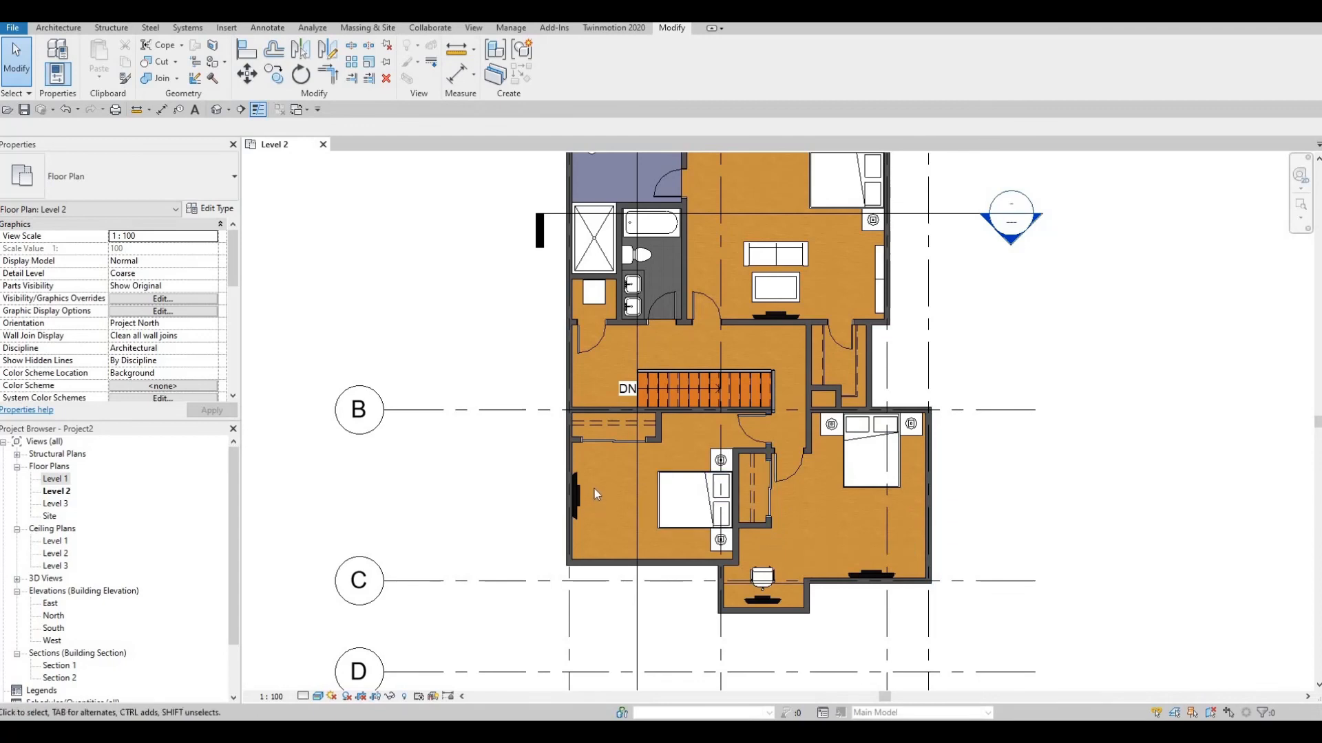
Step: Show Level 2 in Realistic style with timber, grey tile and slate-blue bathroom floors
click(770, 270)
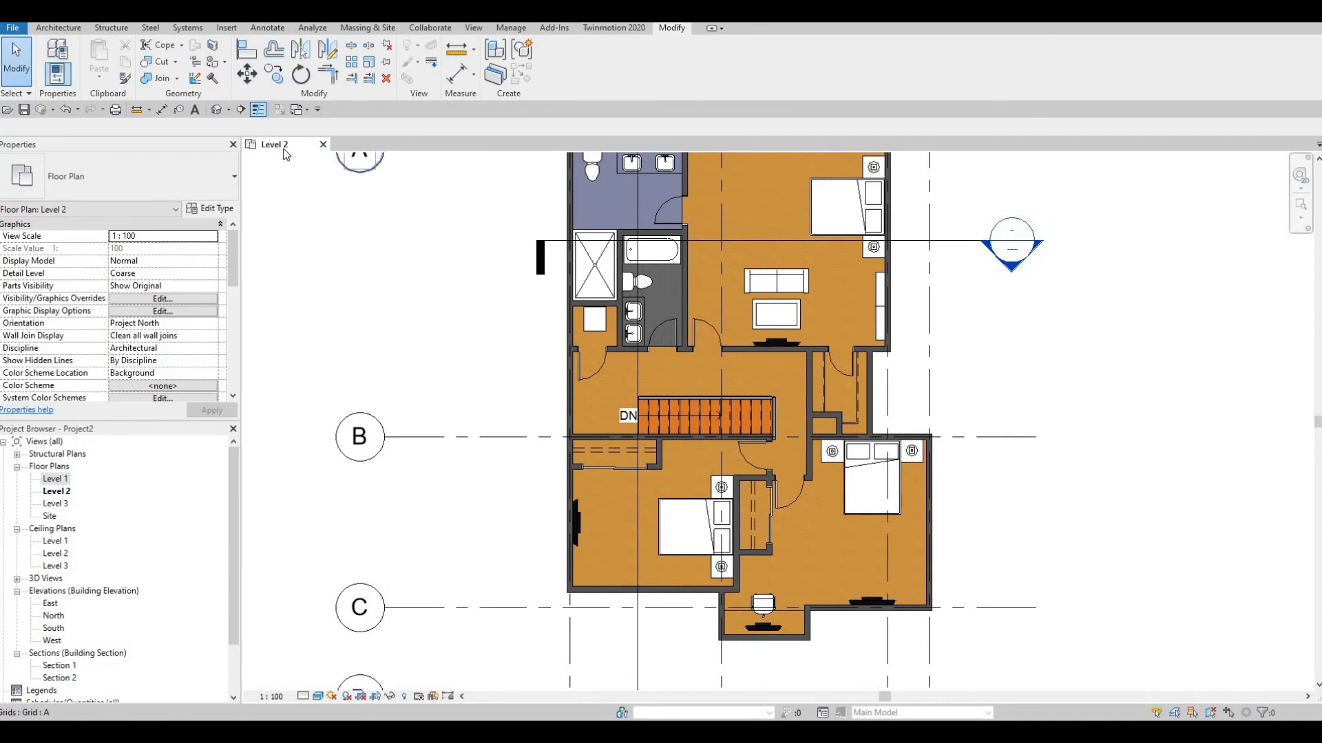
mouse_move(375, 215)
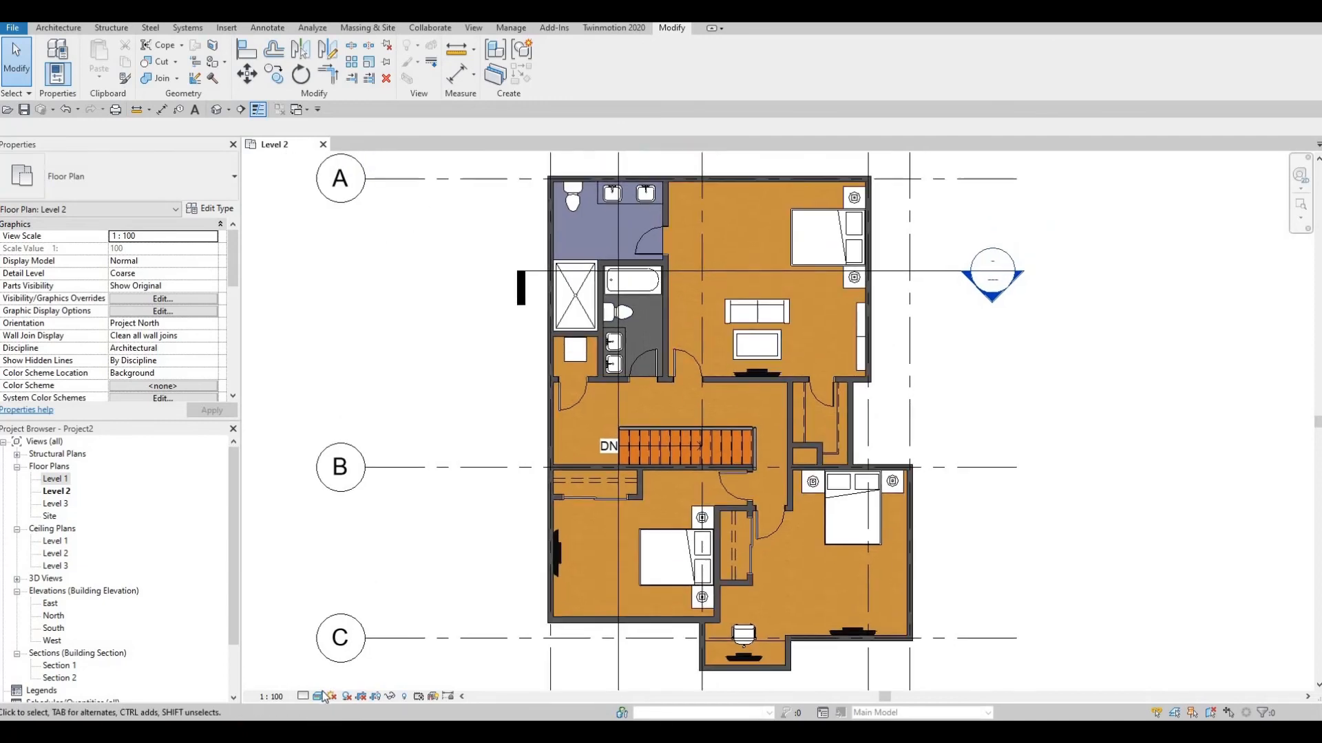
Step: Try Consistent Colors, then set the Level 2 plan to Hidden Line
click(321, 696)
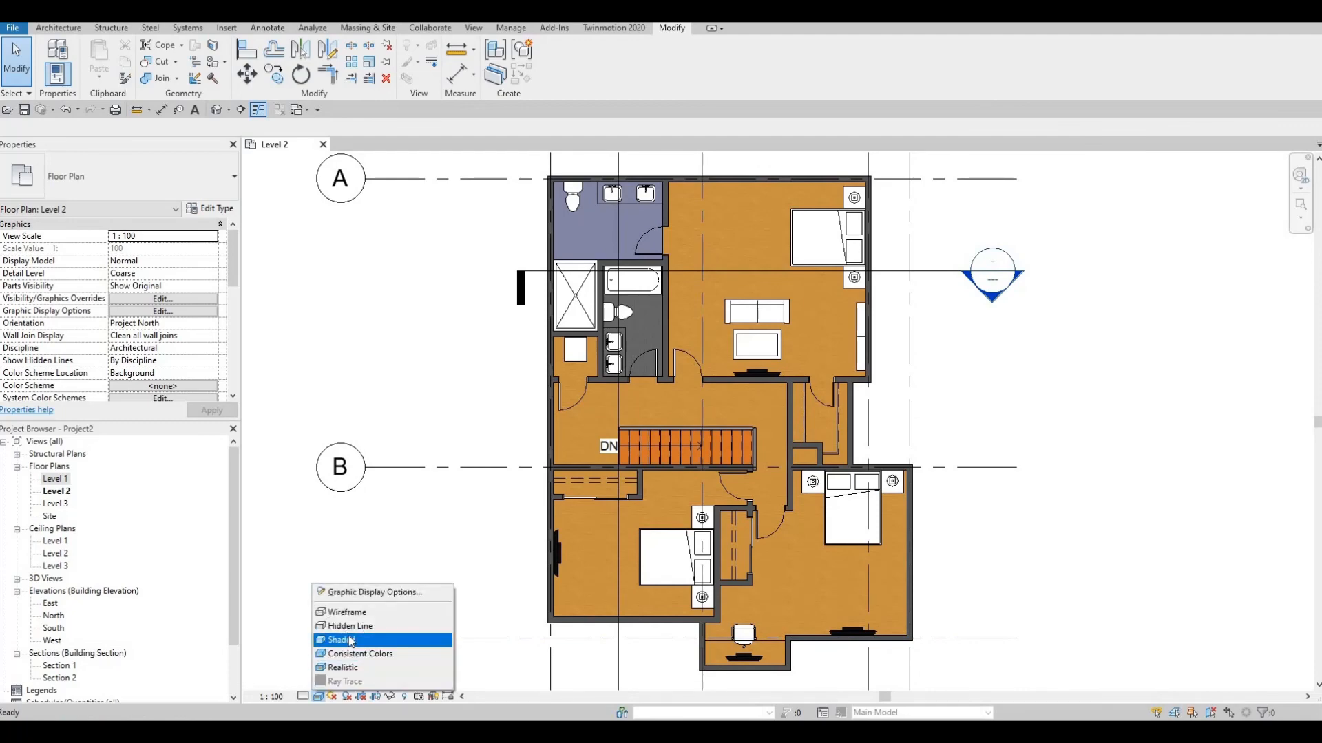
click(359, 653)
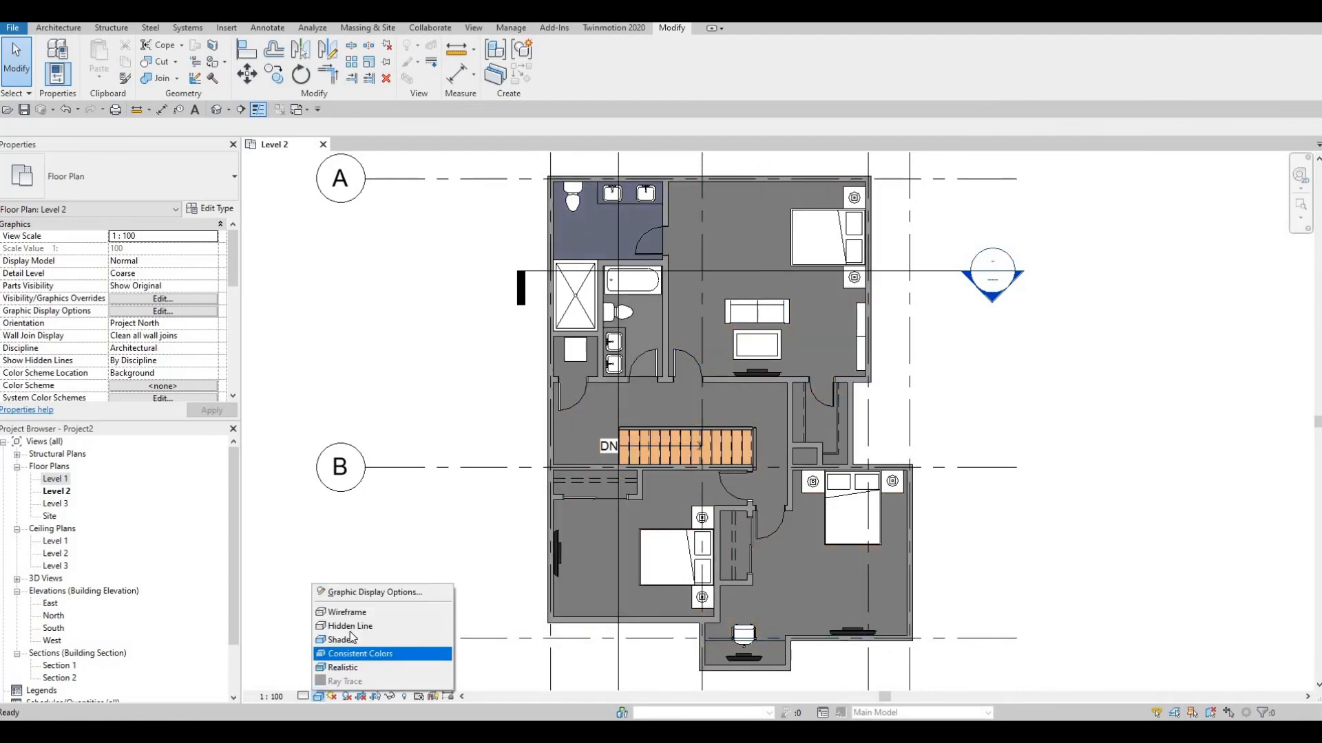
click(347, 611)
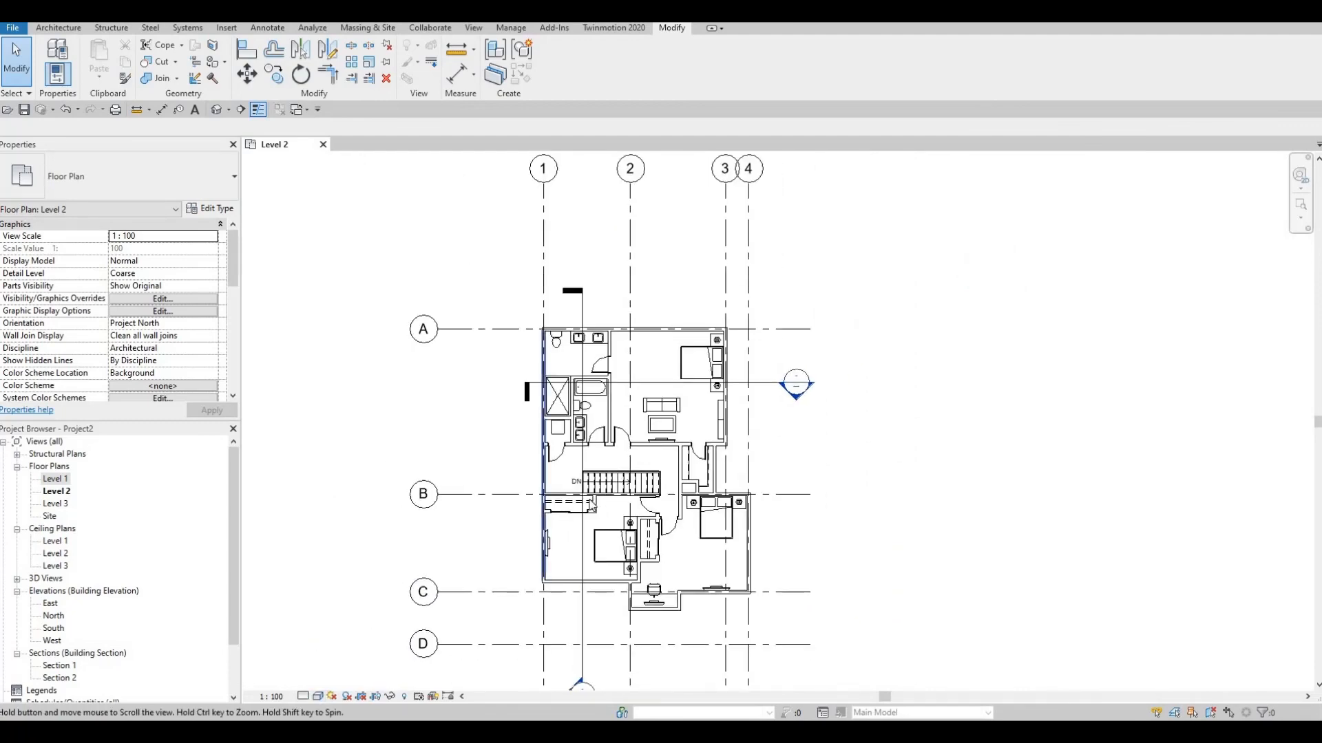